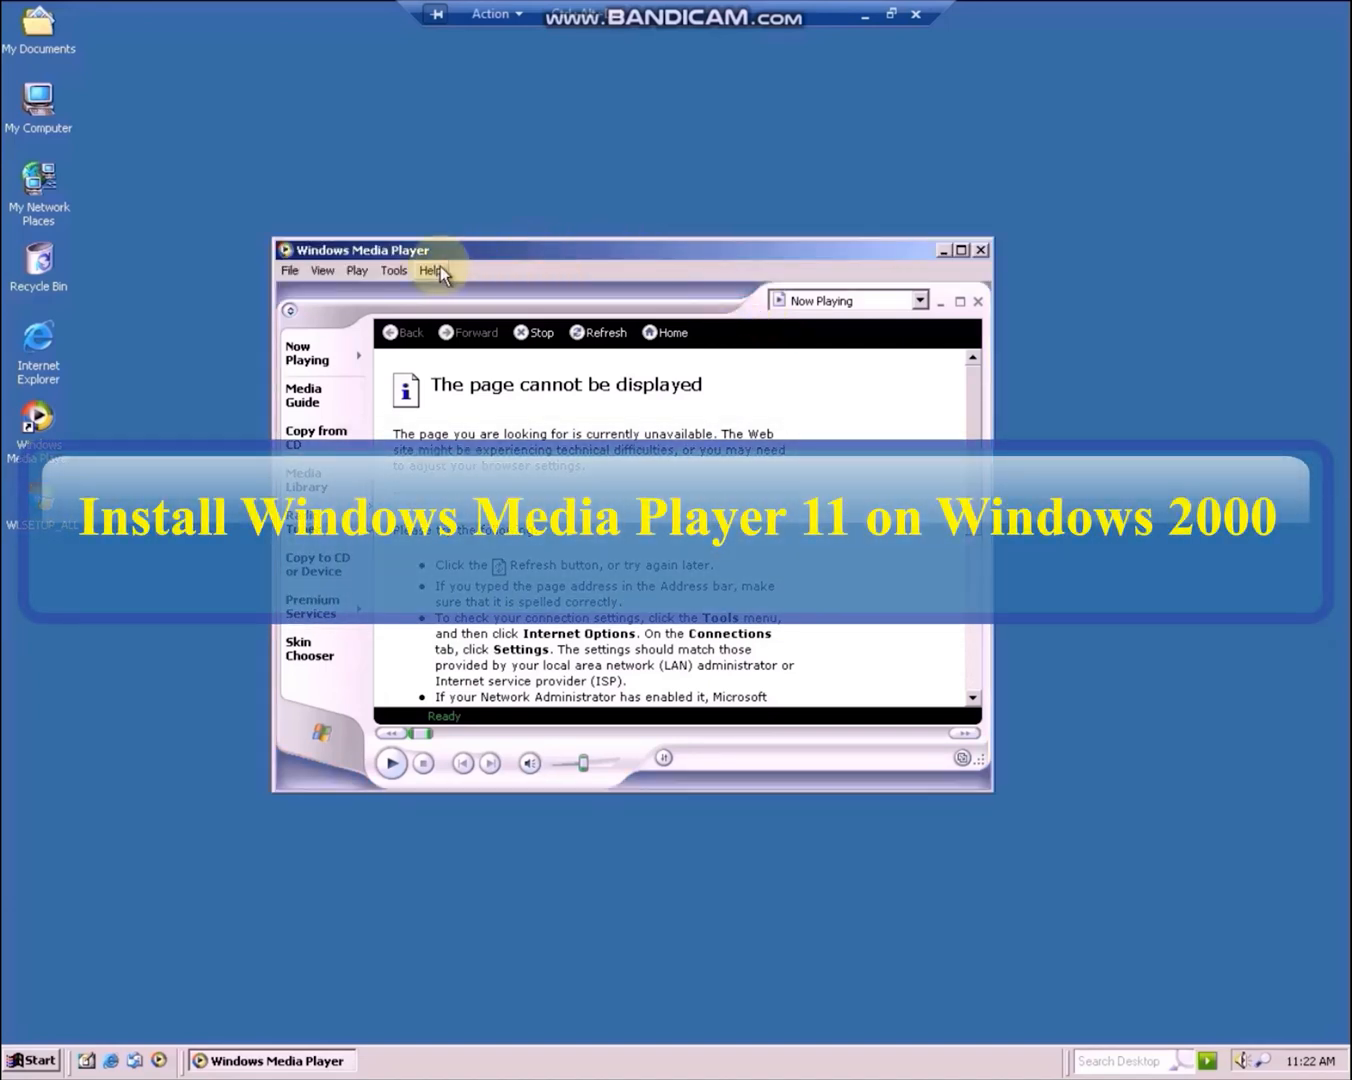
Check the player's version in About Windows Media Player and dismiss it
left_click(430, 270)
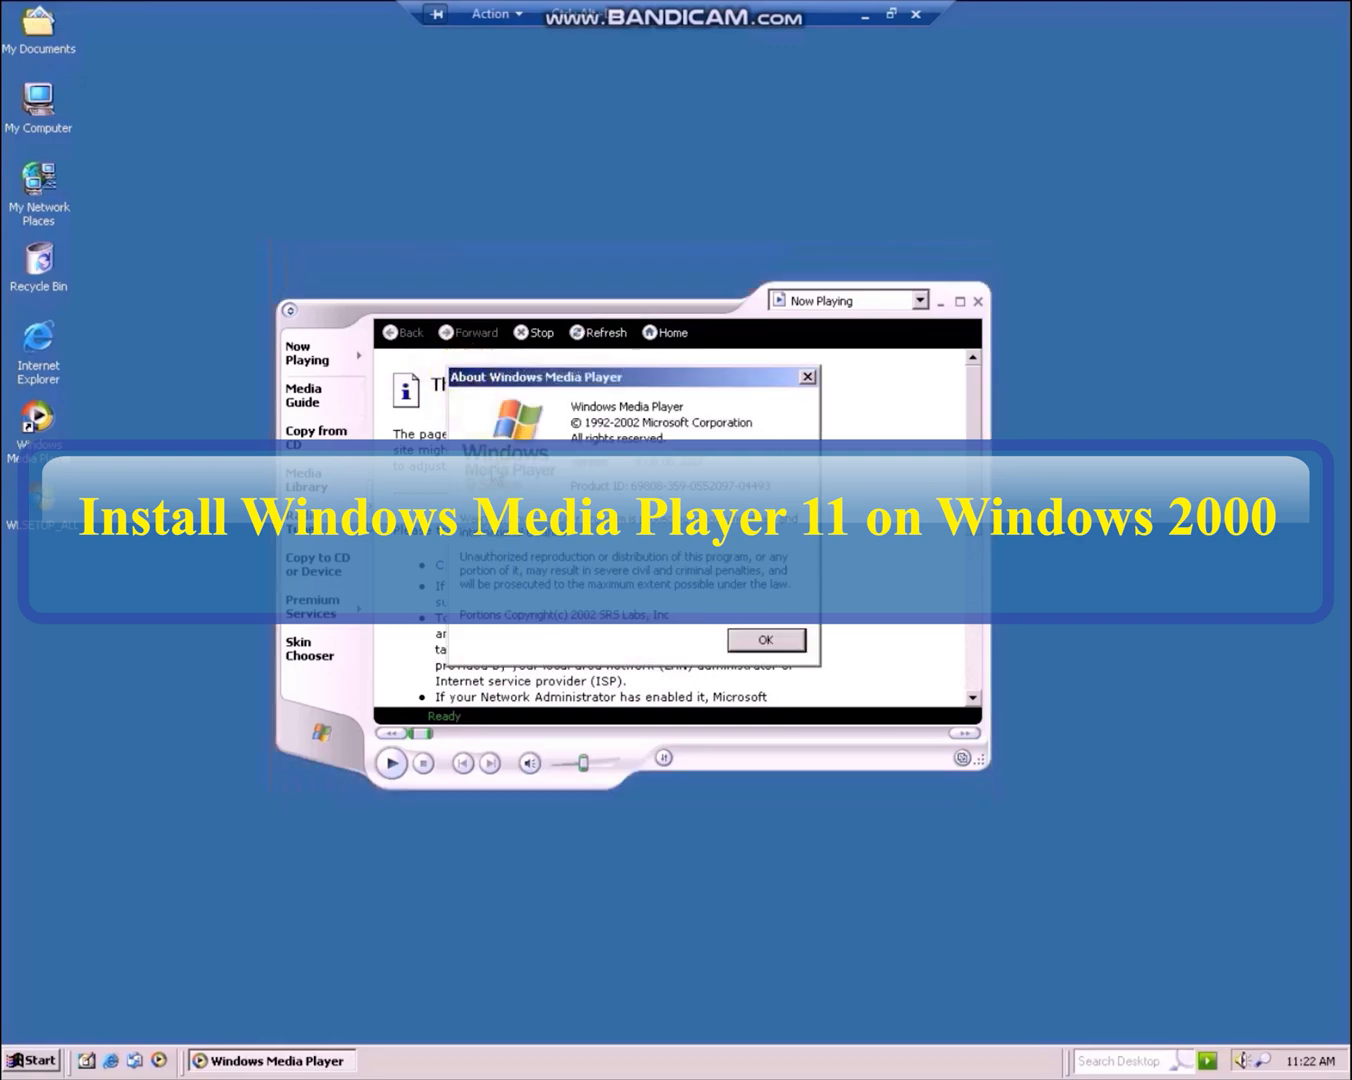
left_click(766, 639)
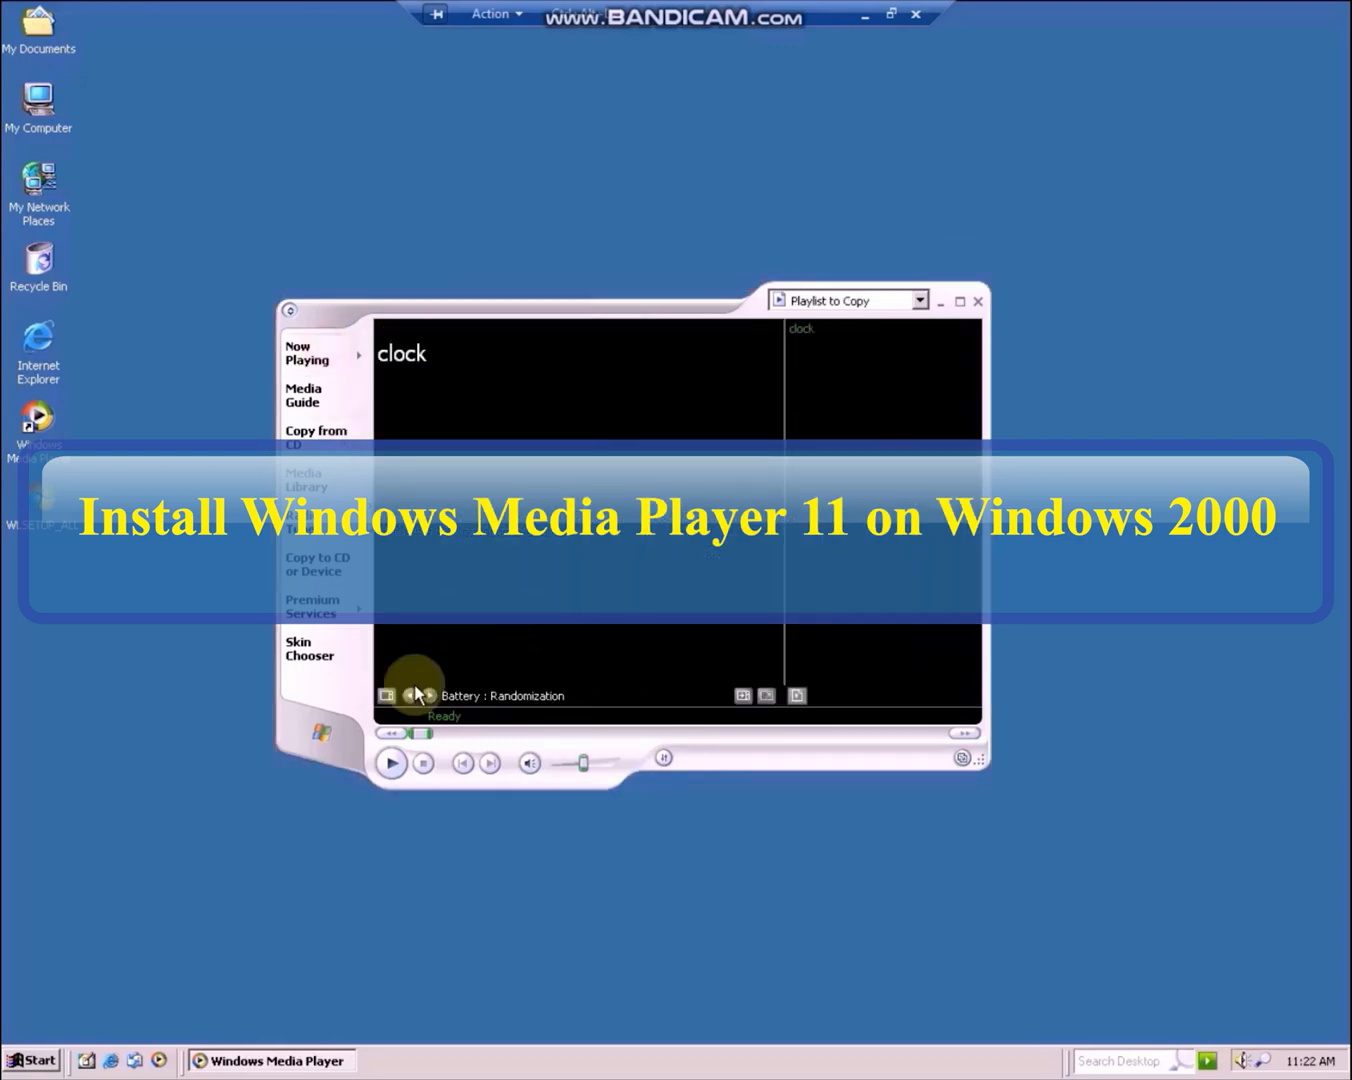
Play the clock video in Now Playing
left_click(391, 762)
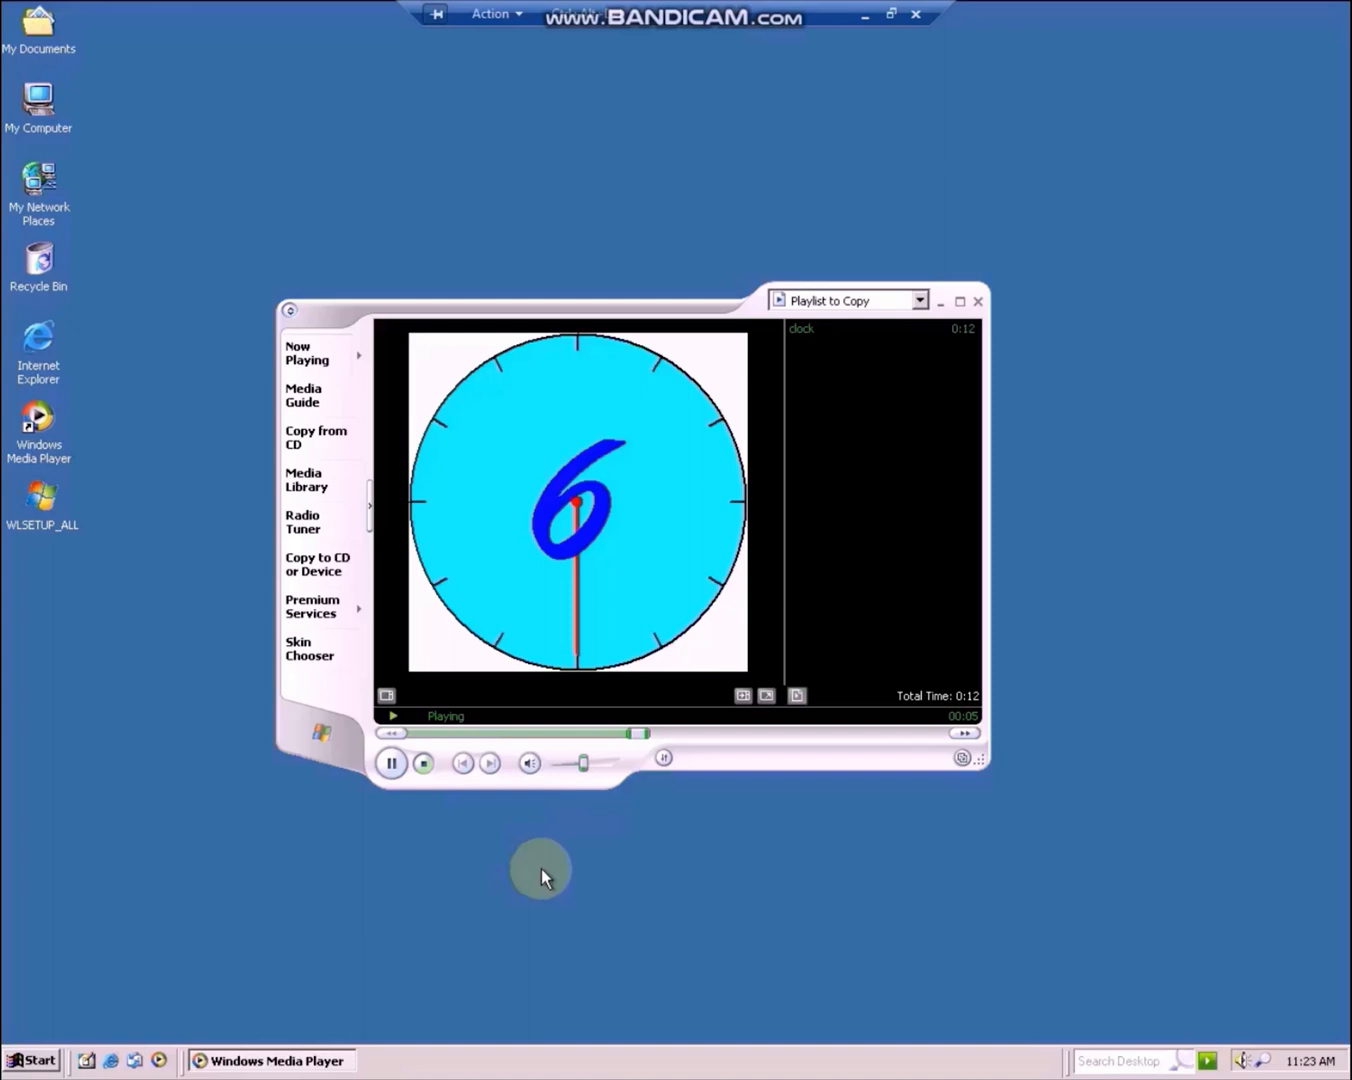
left_click(422, 763)
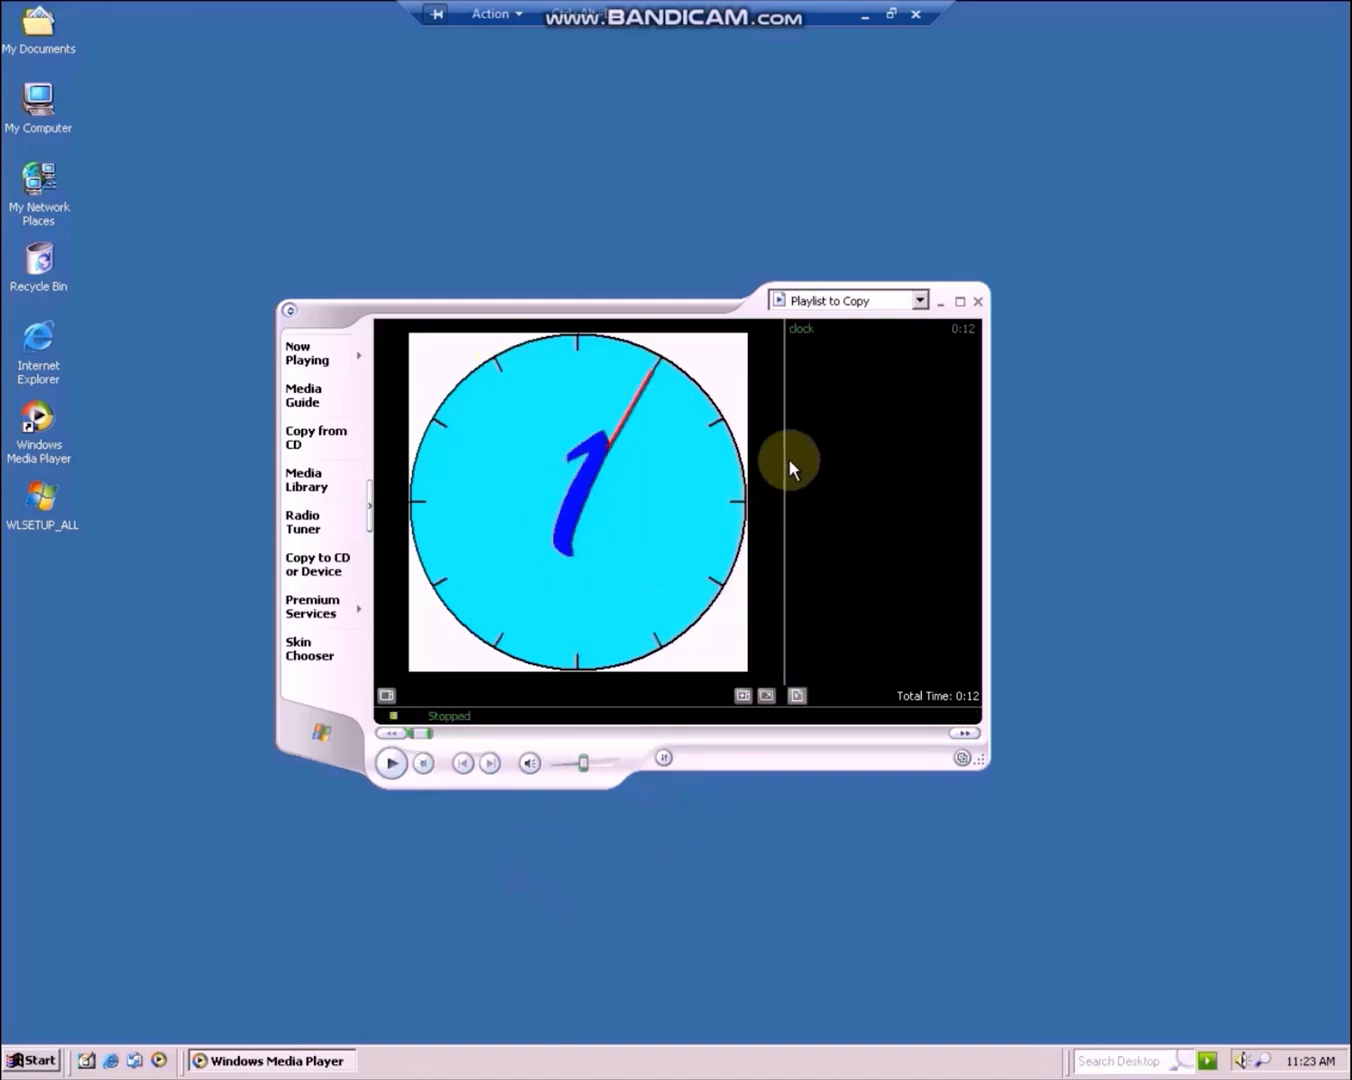
left_click(978, 301)
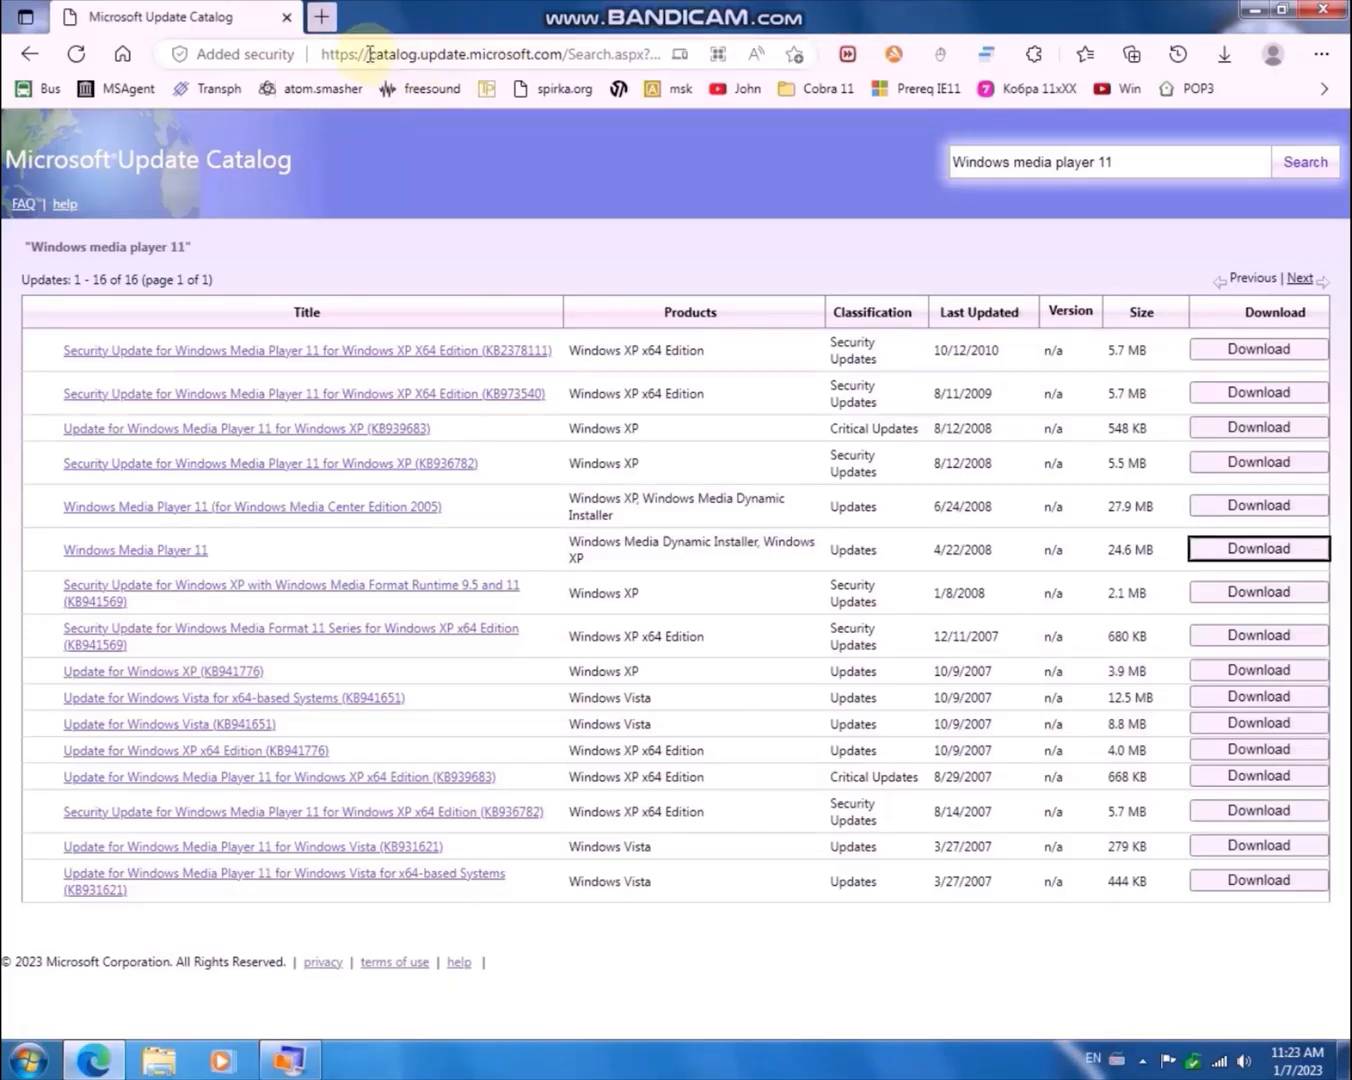
Download the Windows Media Player 11 installer .exe from the catalog results
left_click(450, 54)
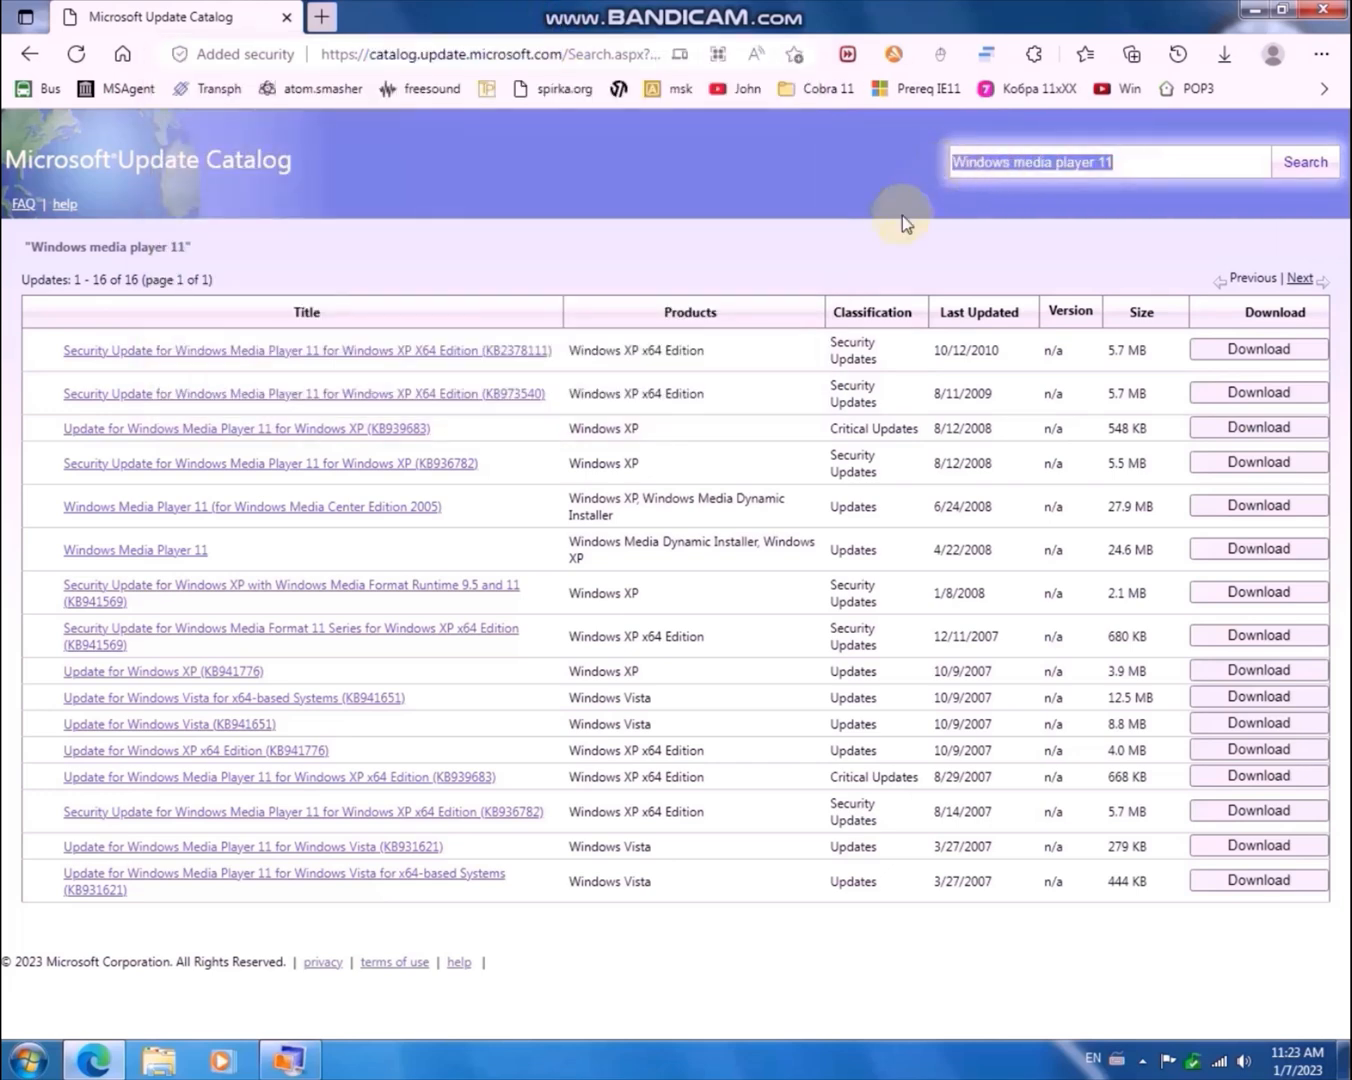
mouse_move(818, 162)
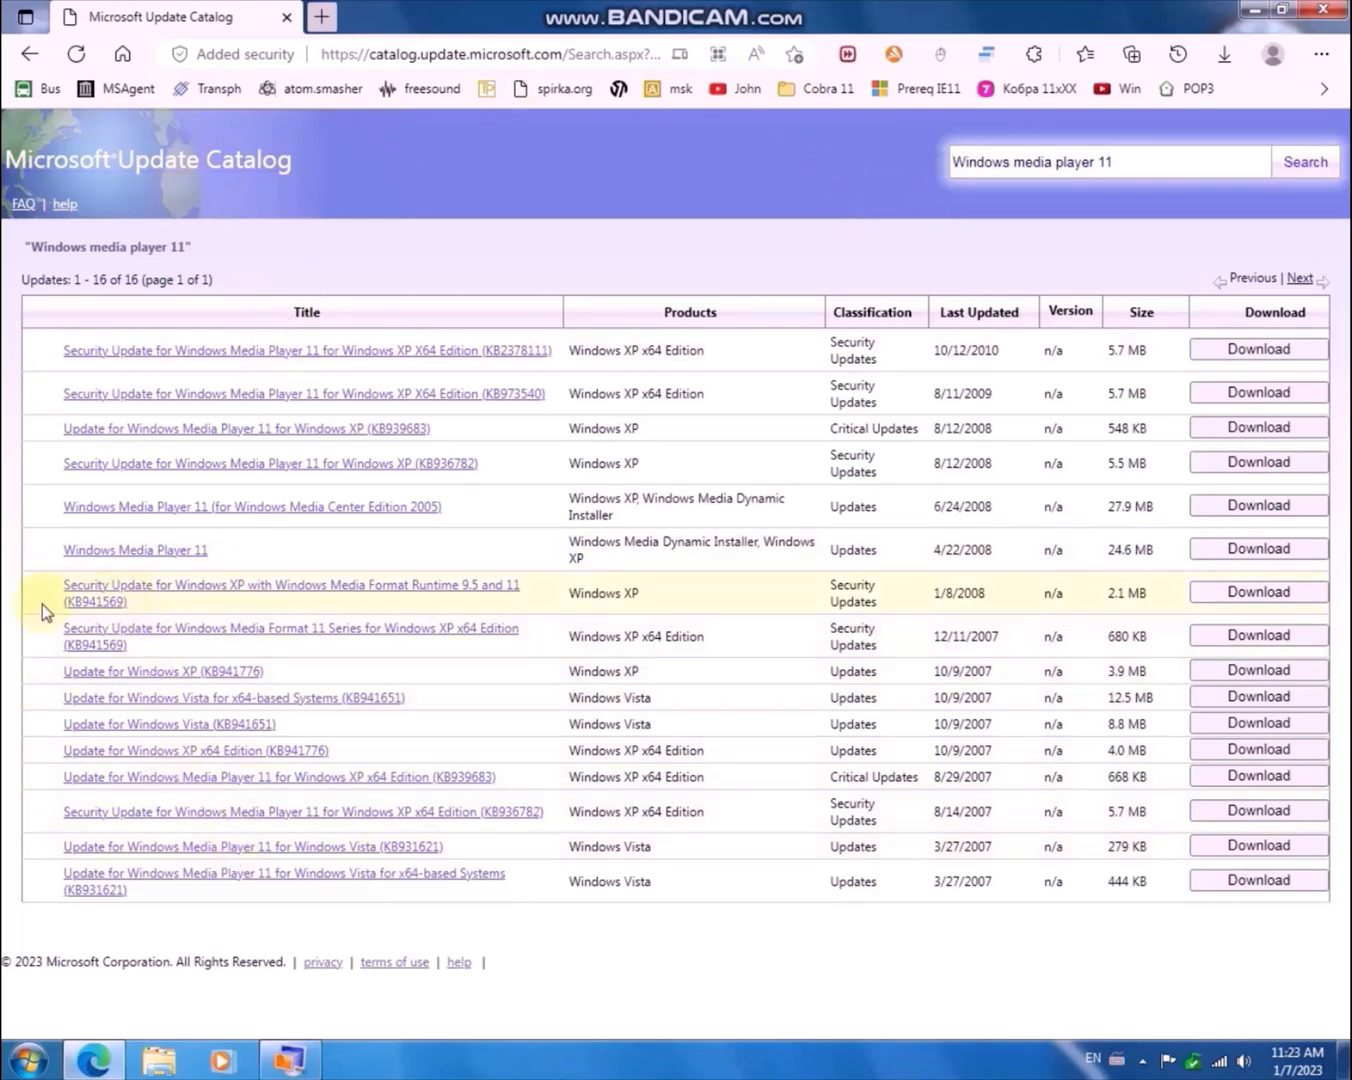
mouse_move(282, 537)
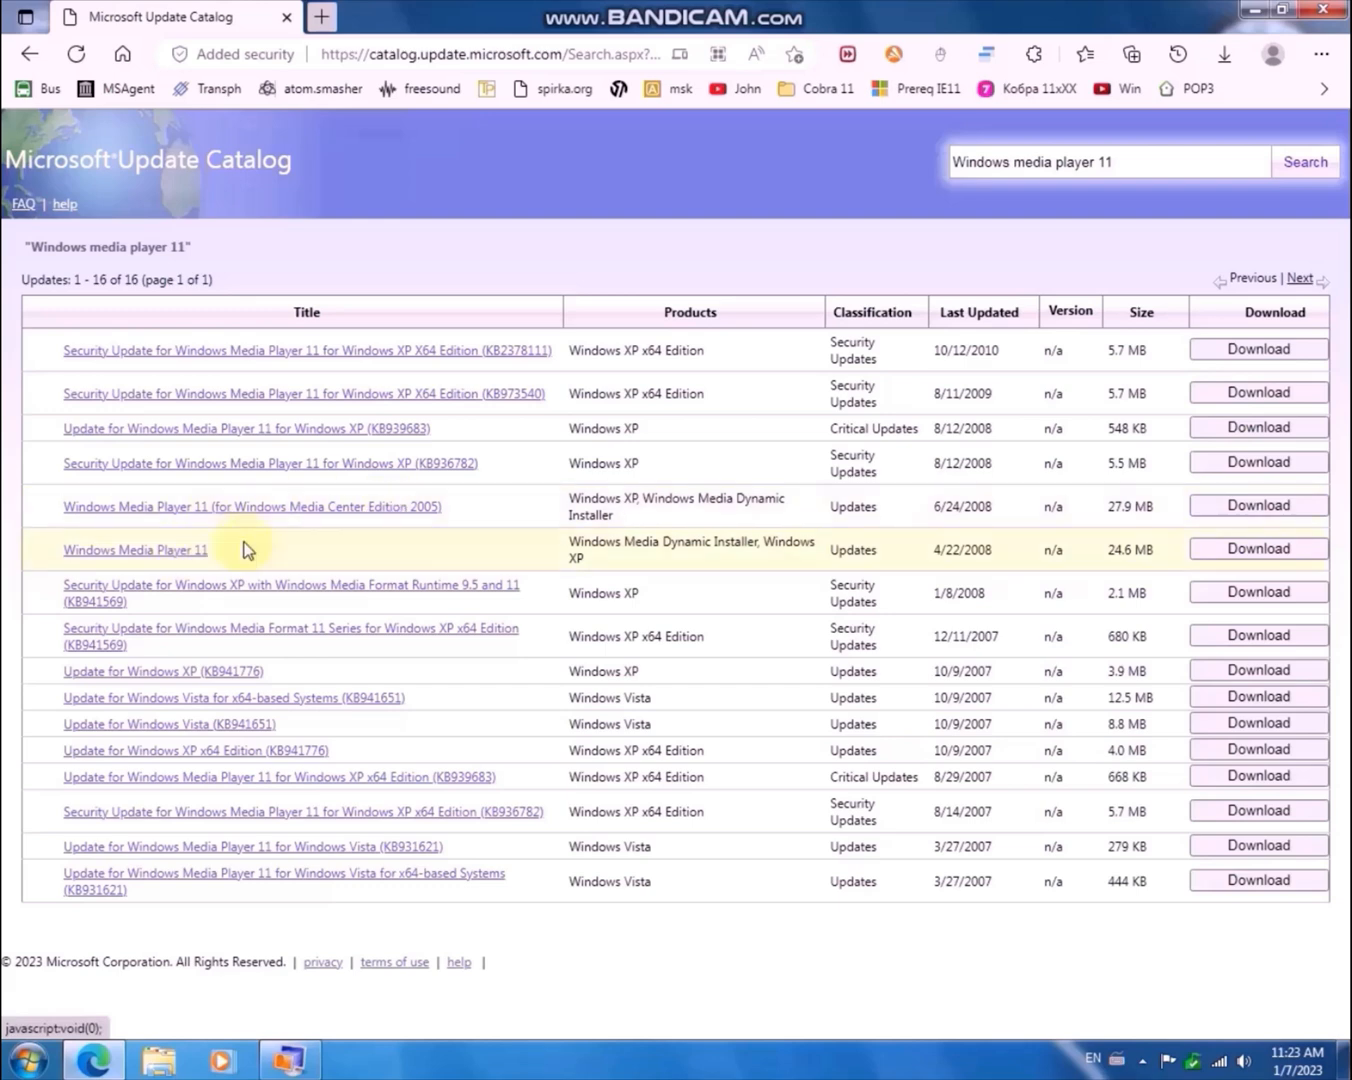
mouse_move(580, 550)
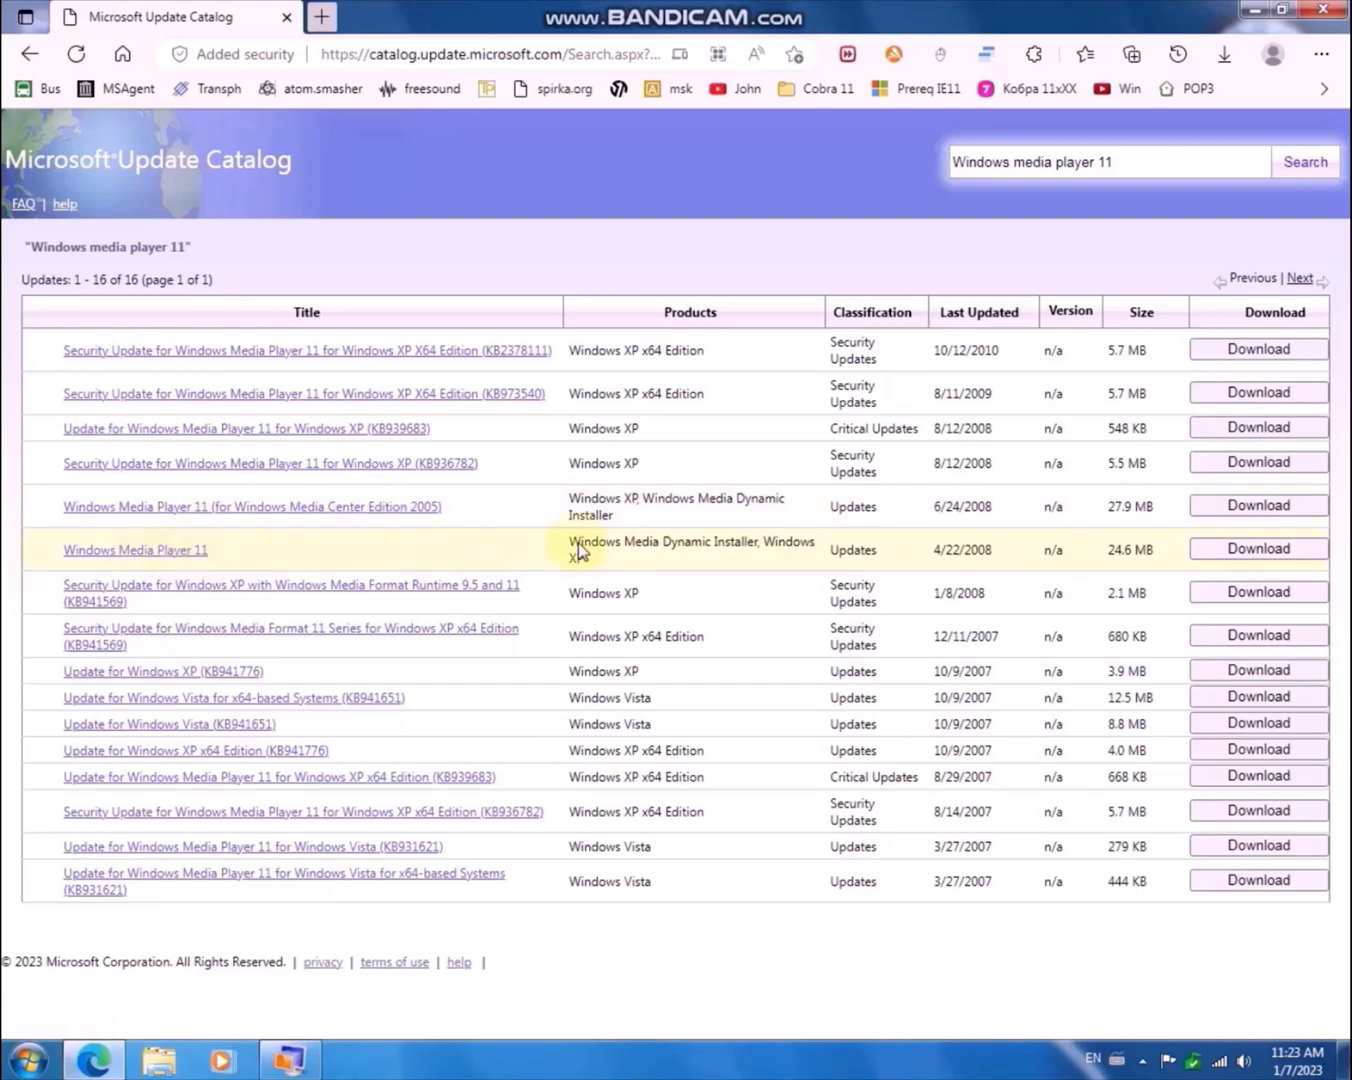
left_click(1257, 548)
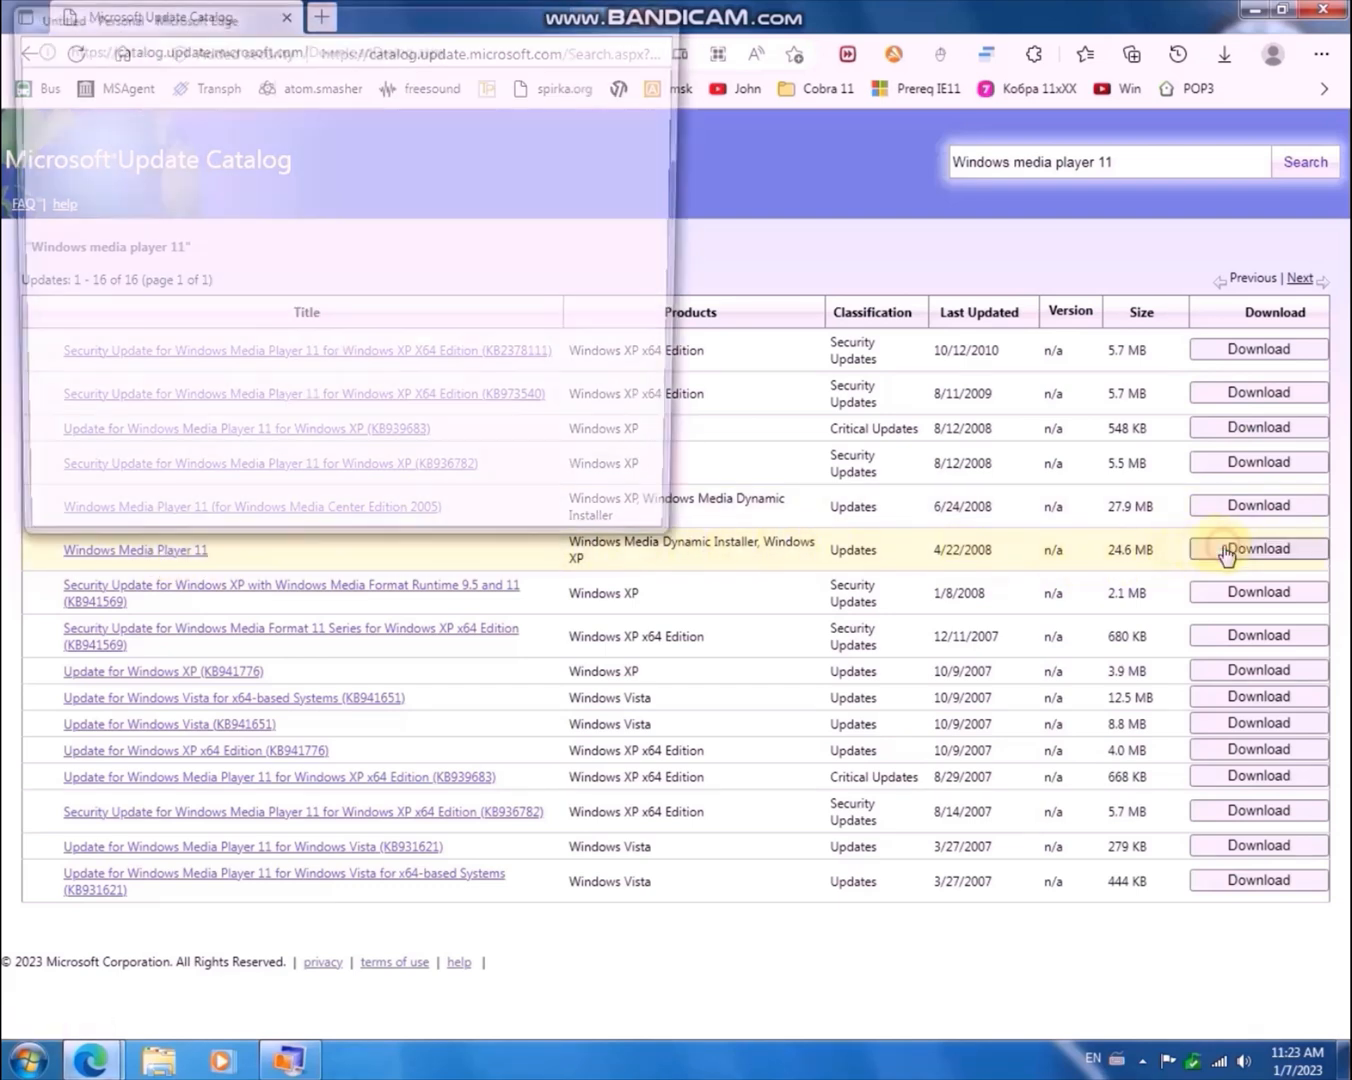
left_click(1257, 548)
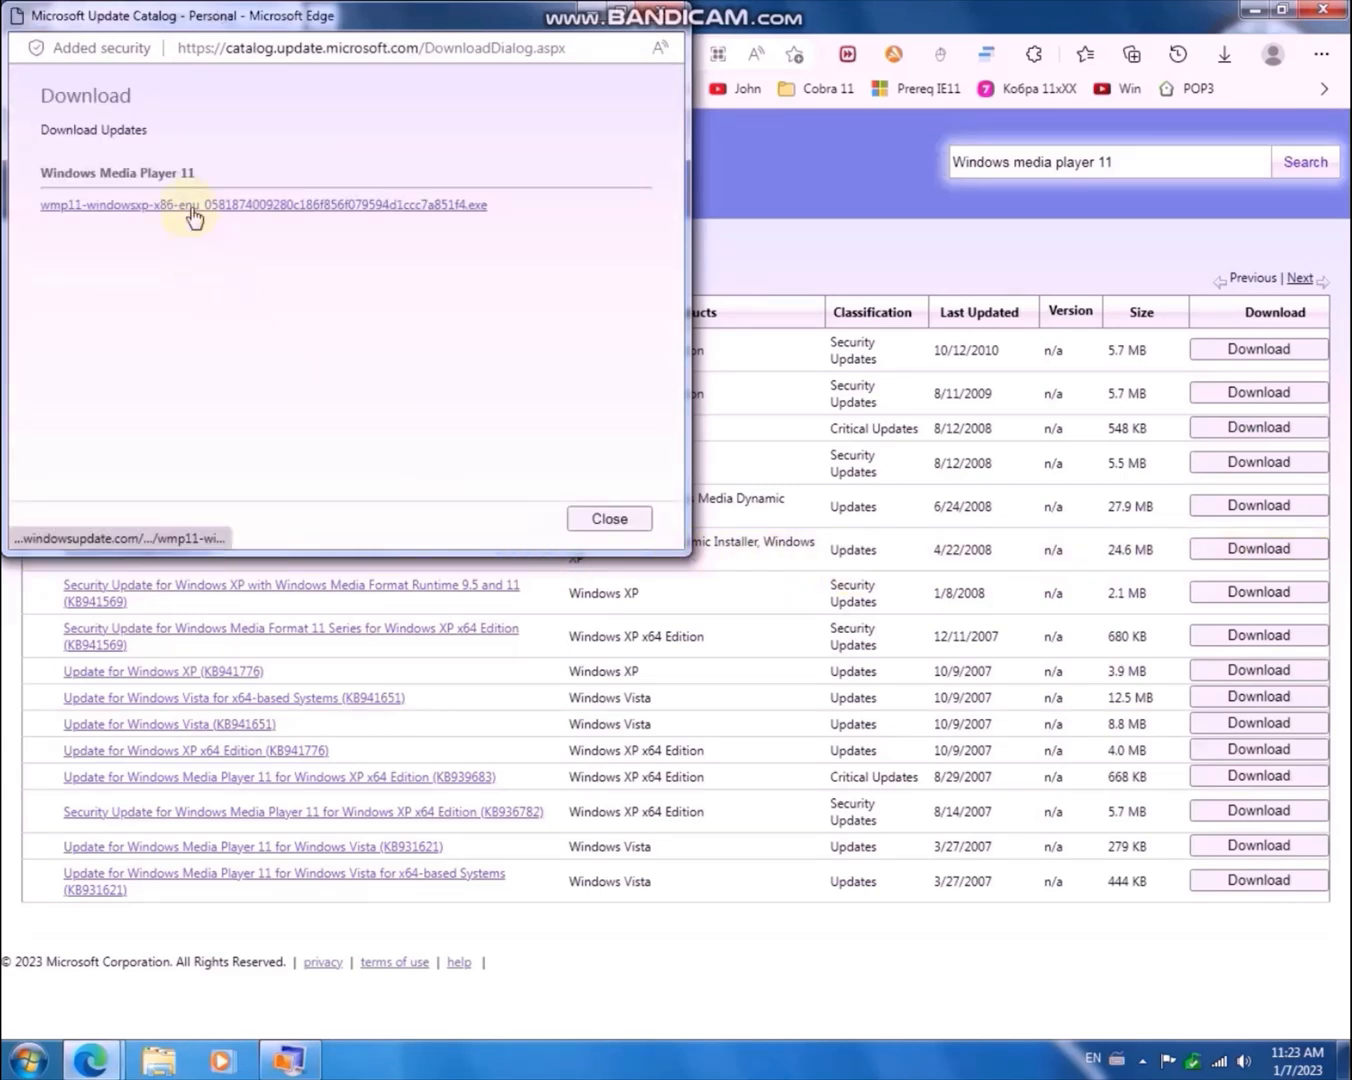
left_click(608, 518)
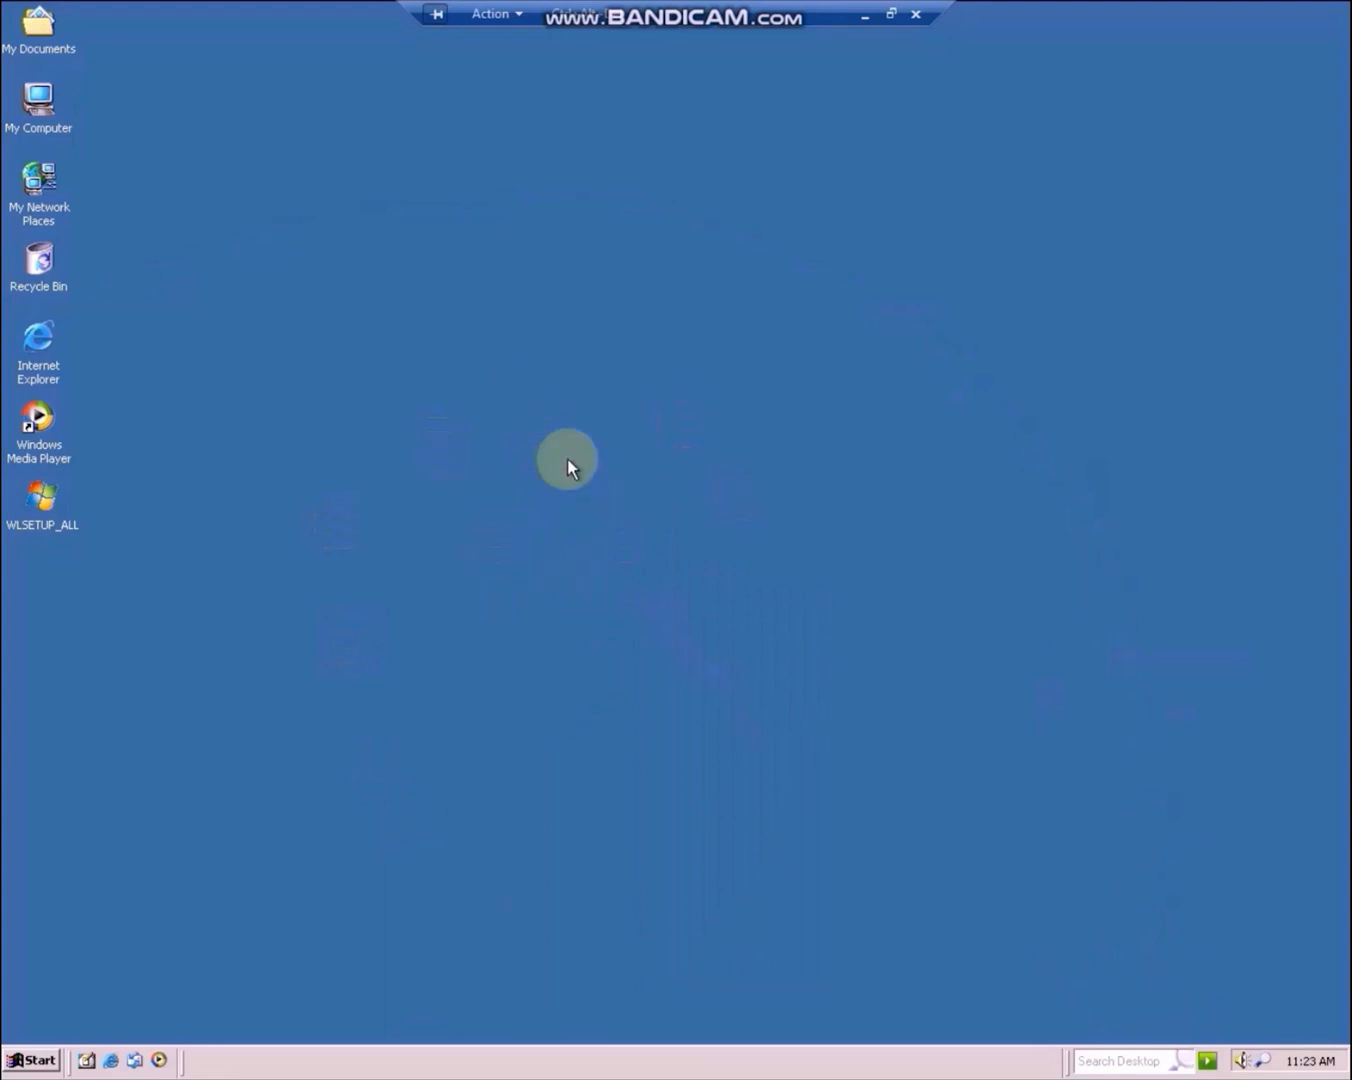
Run the WMP11 installer from CDROM (D:), clear the XP SP2 error, and go to My Documents
double_click(38, 95)
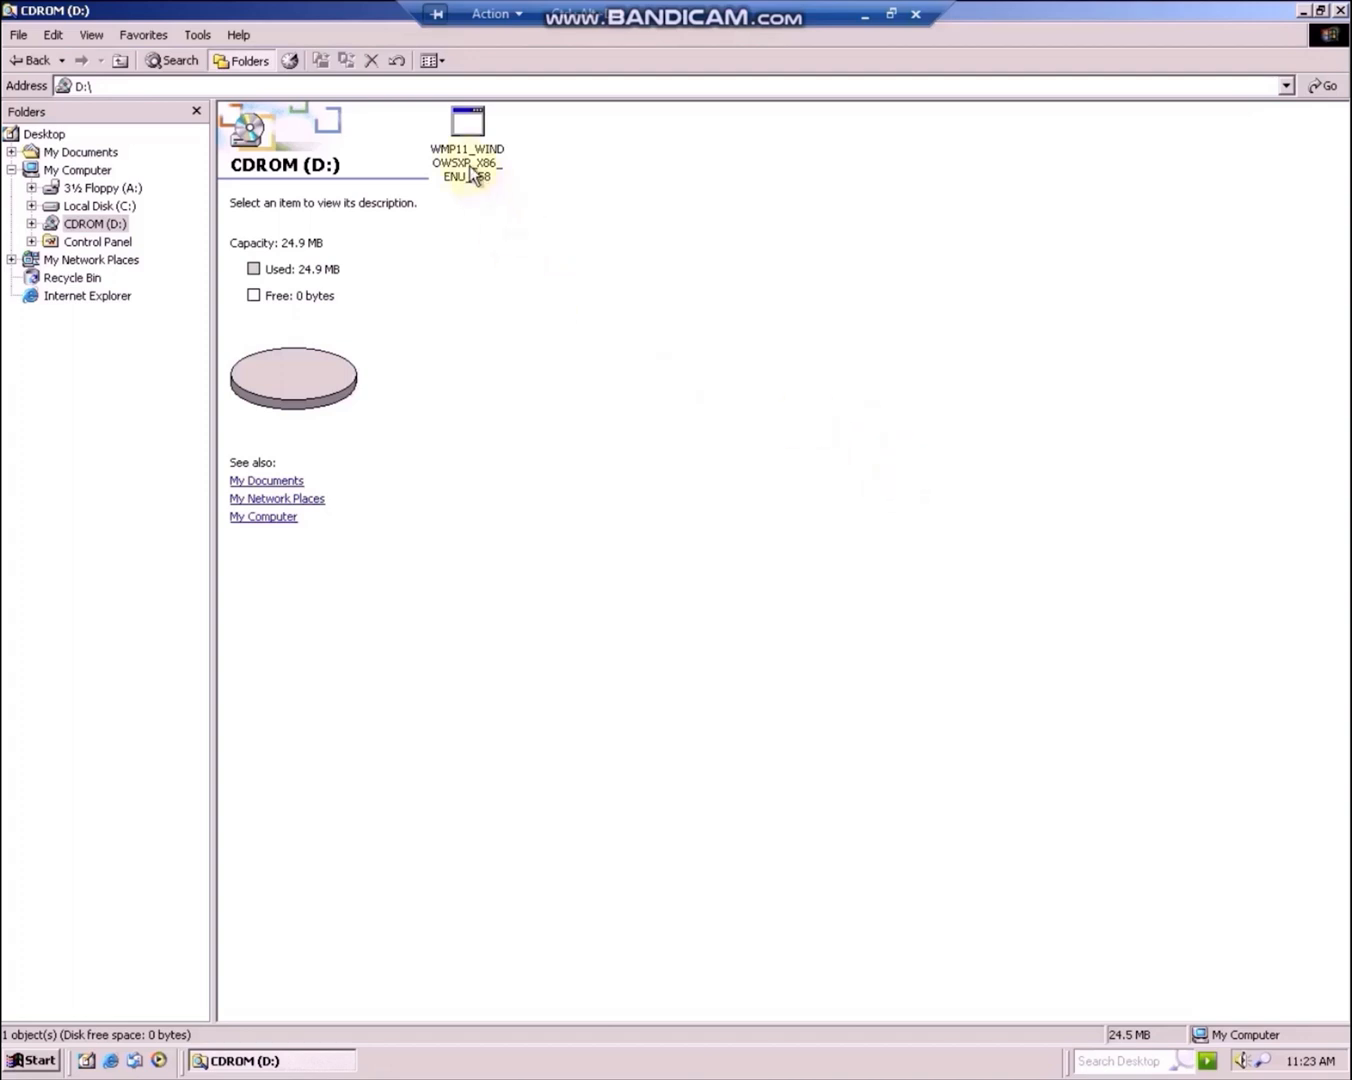
double_click(467, 130)
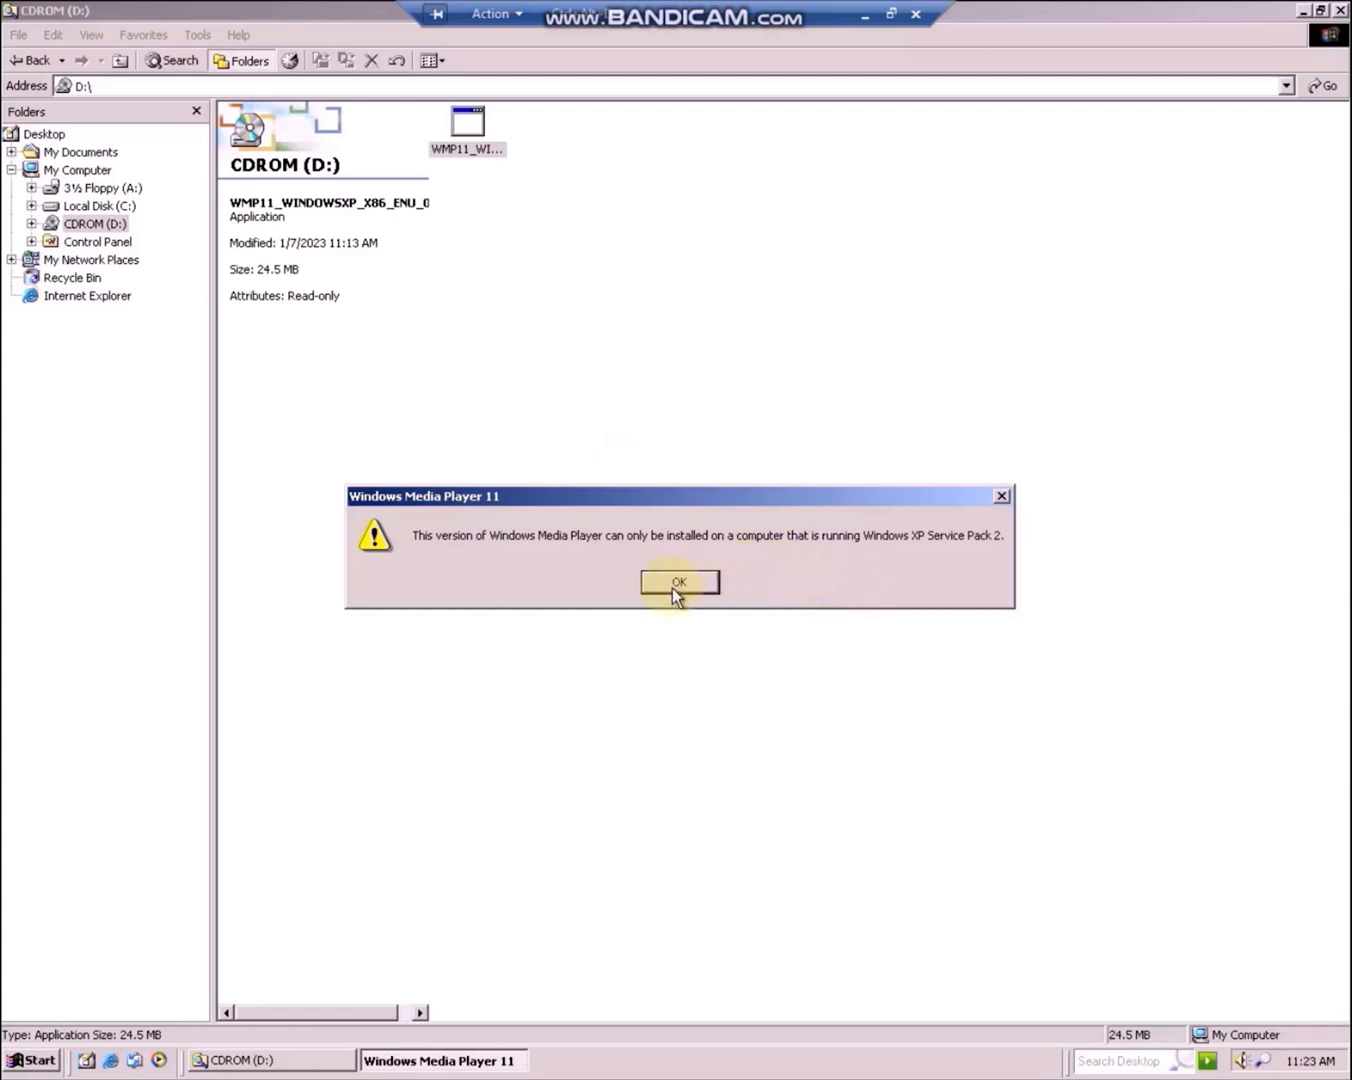
left_click(679, 582)
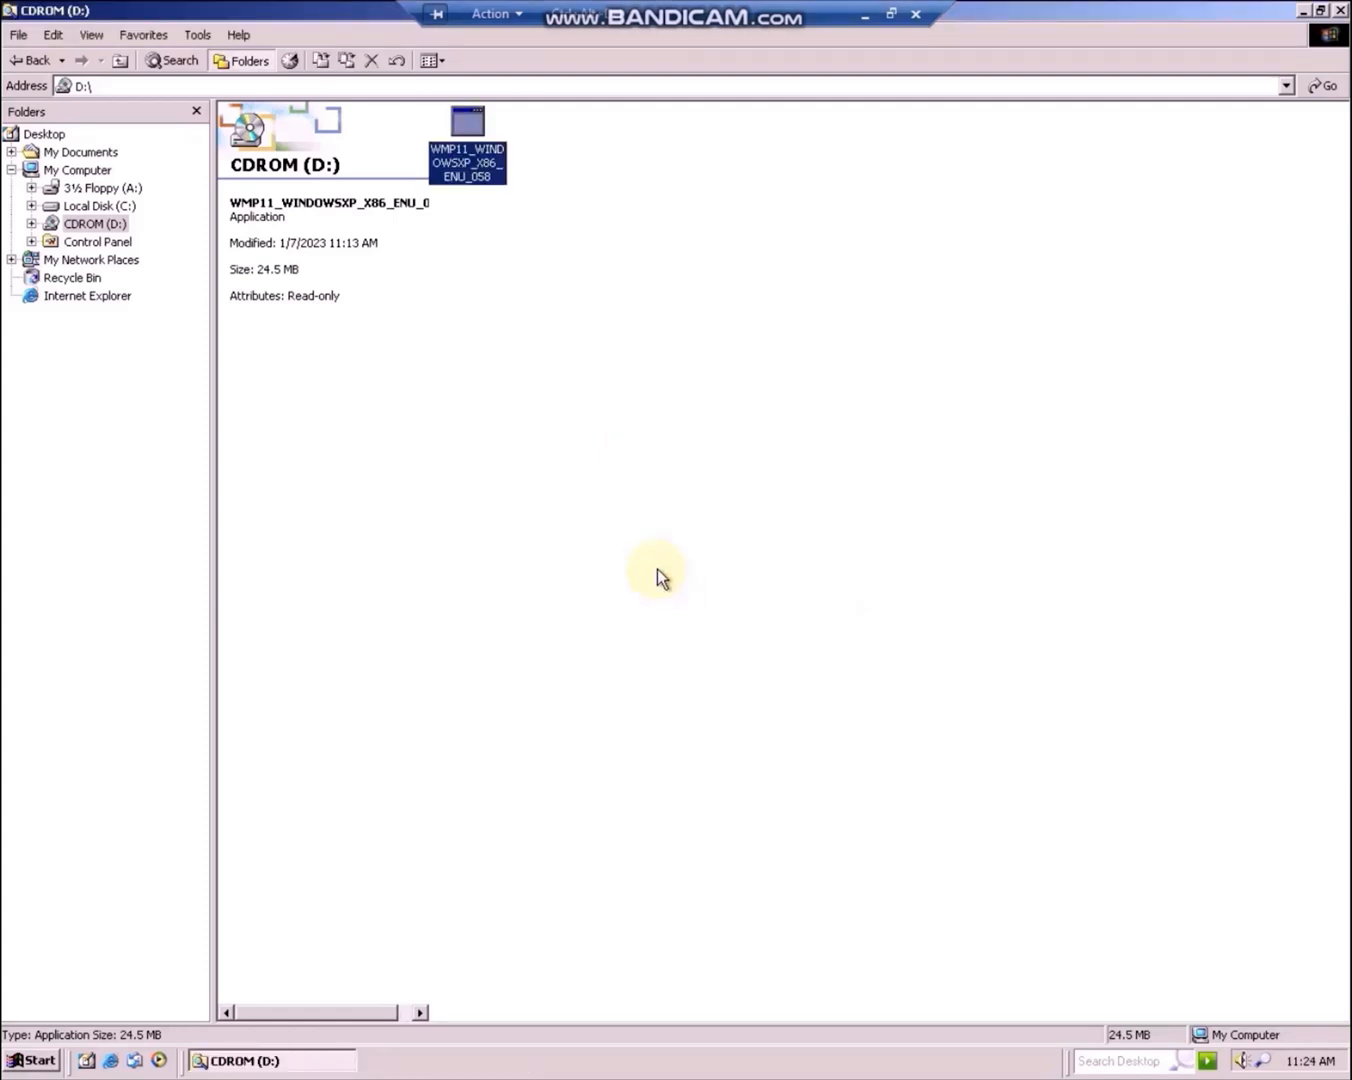
right_click(80, 152)
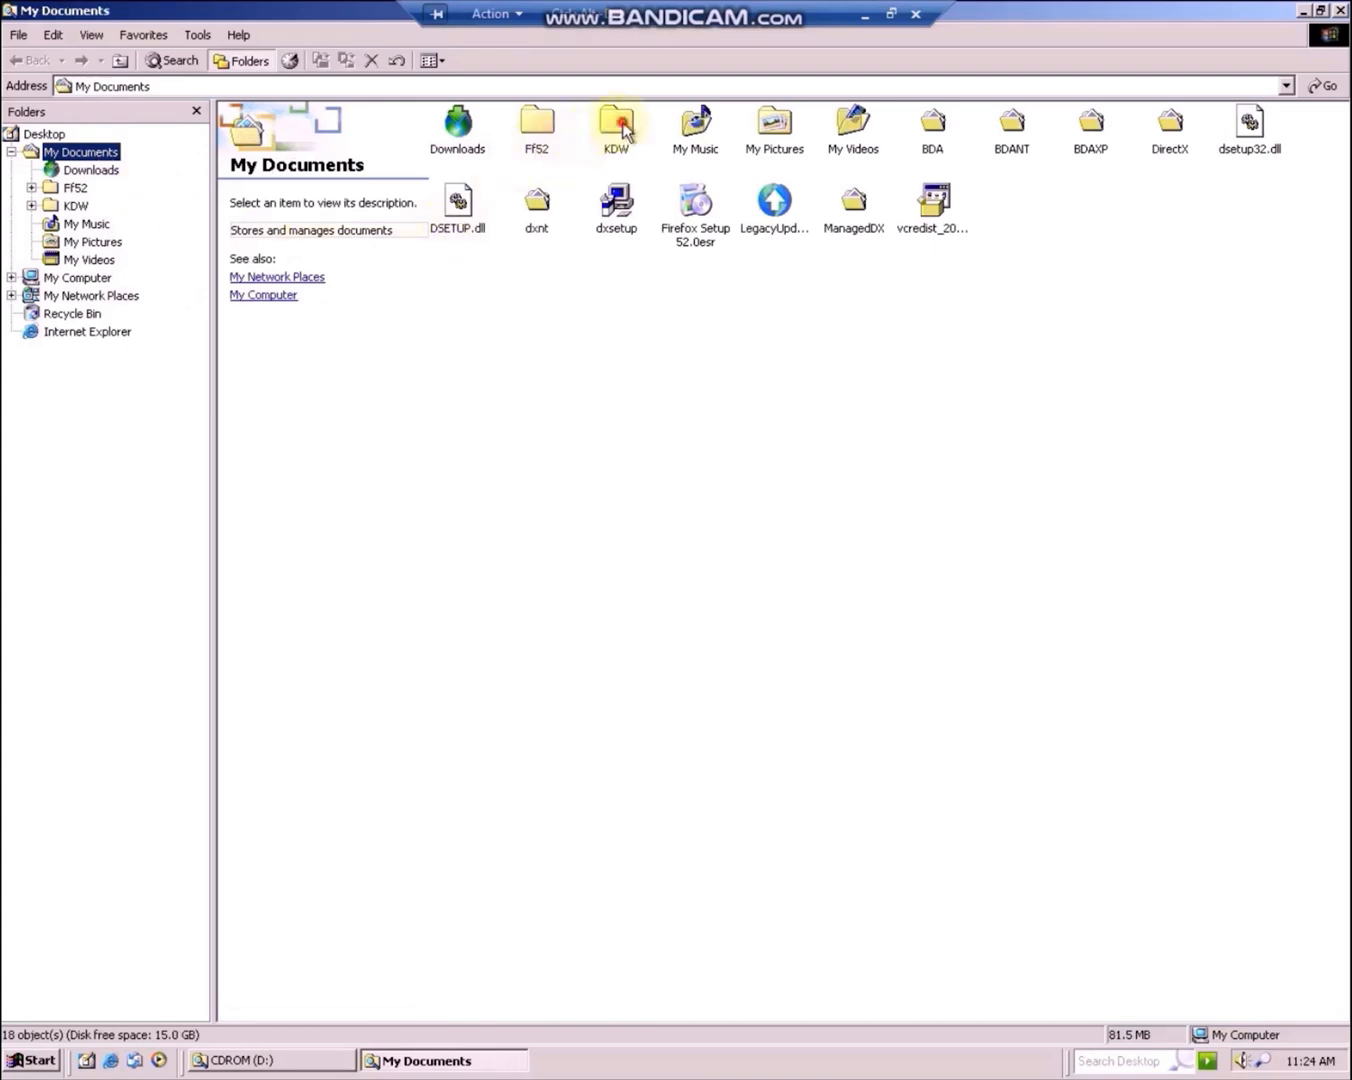
Run the WMP11 installer via RunCompat spoofed as Windows XP SP3
double_click(616, 125)
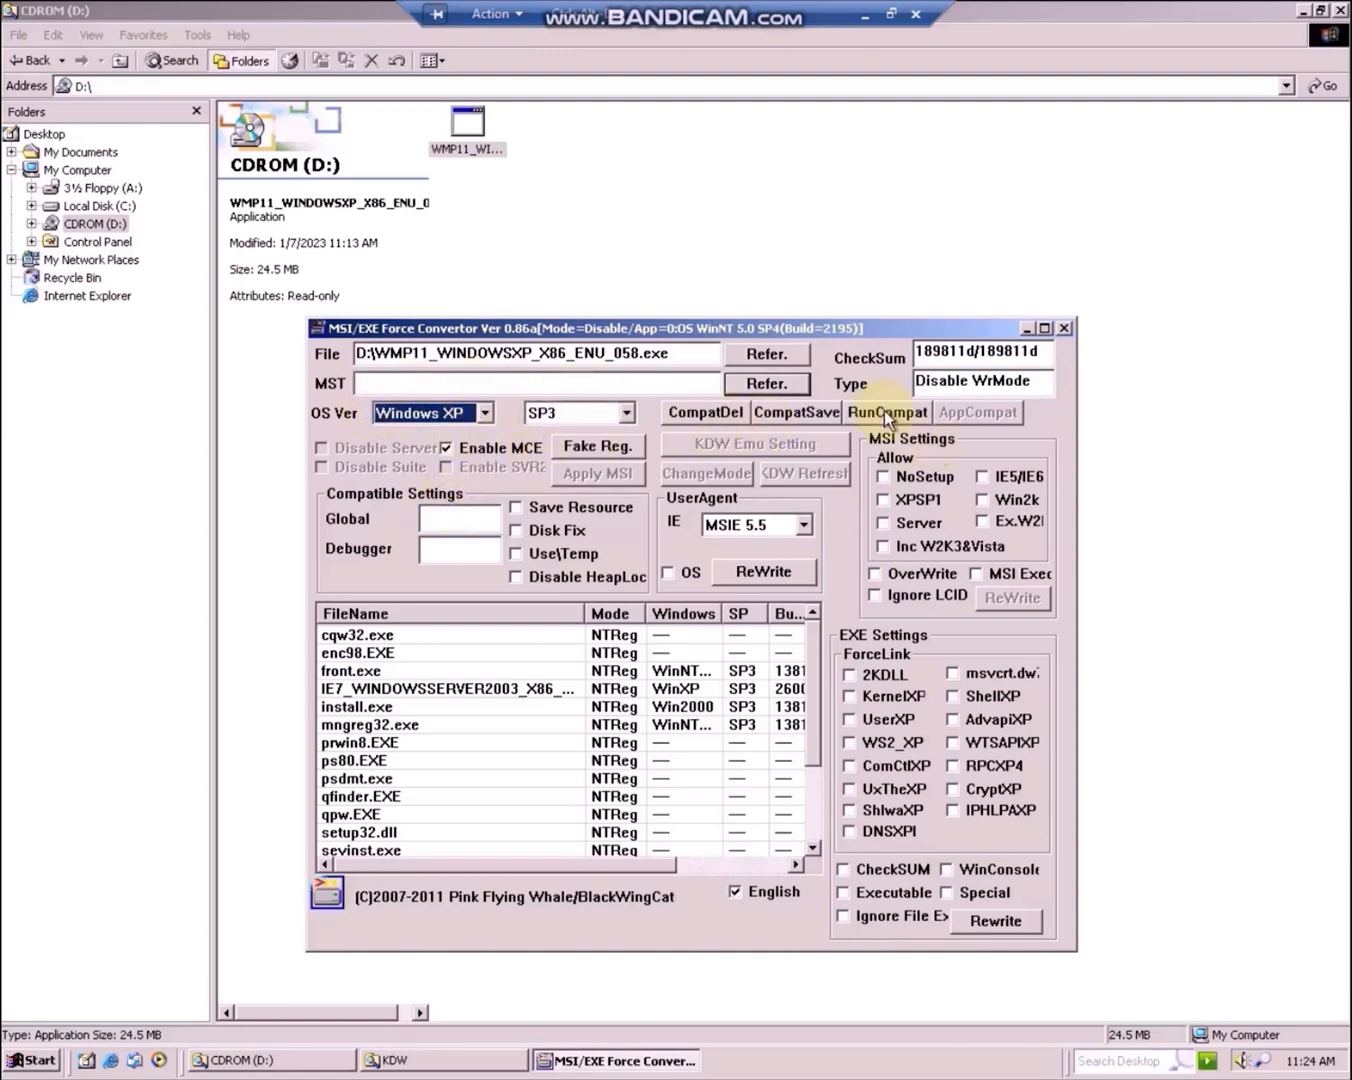
left_click(886, 412)
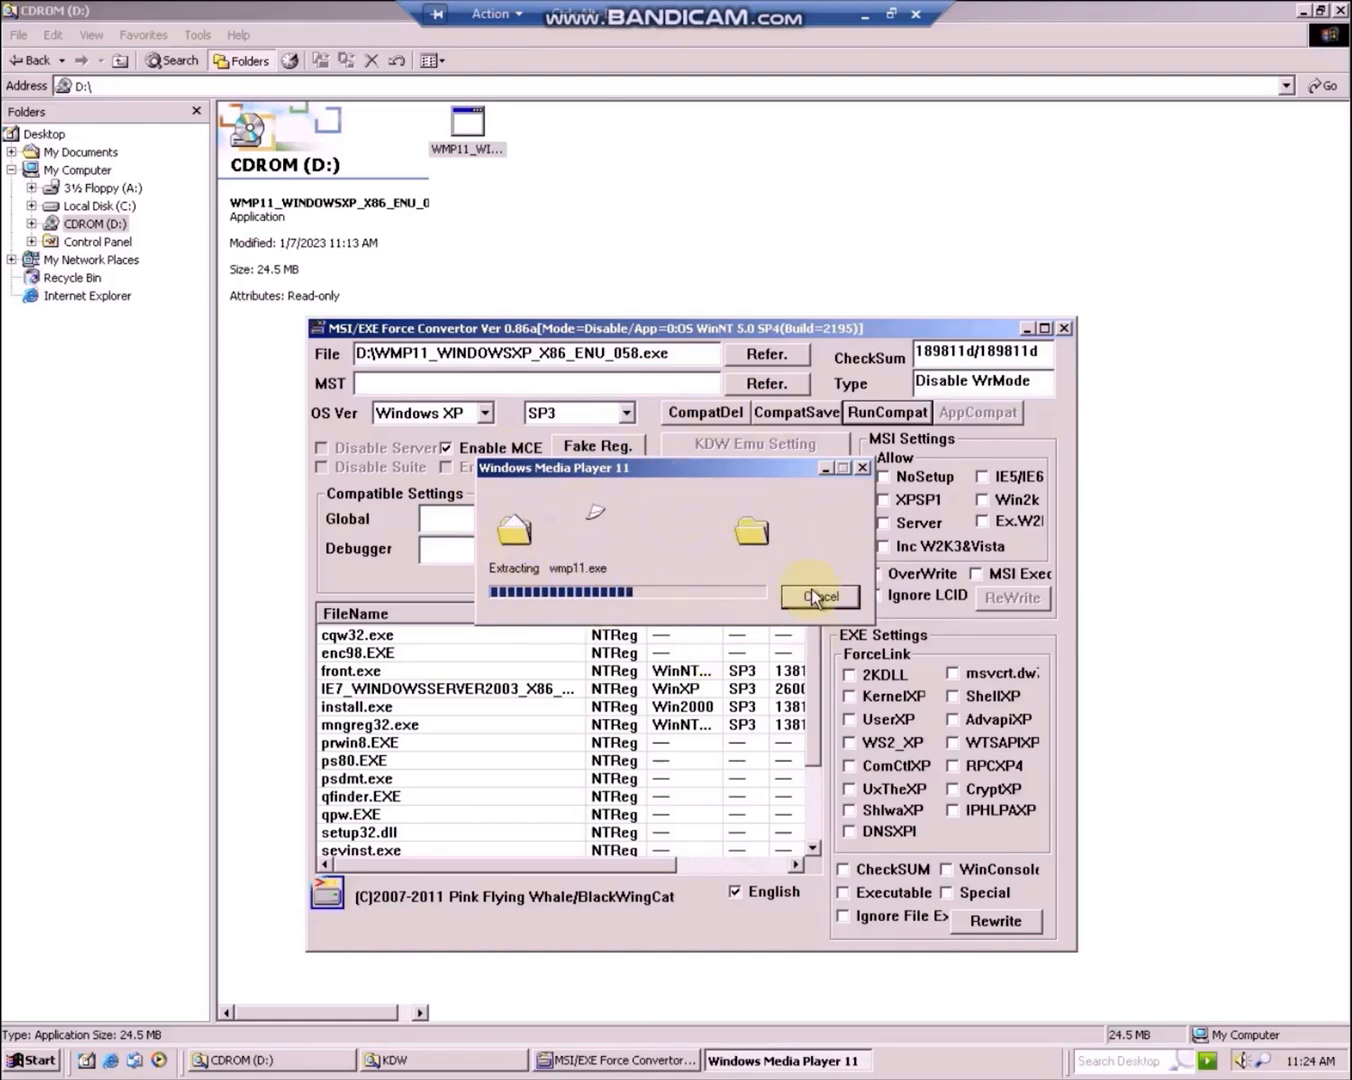
mouse_move(595, 585)
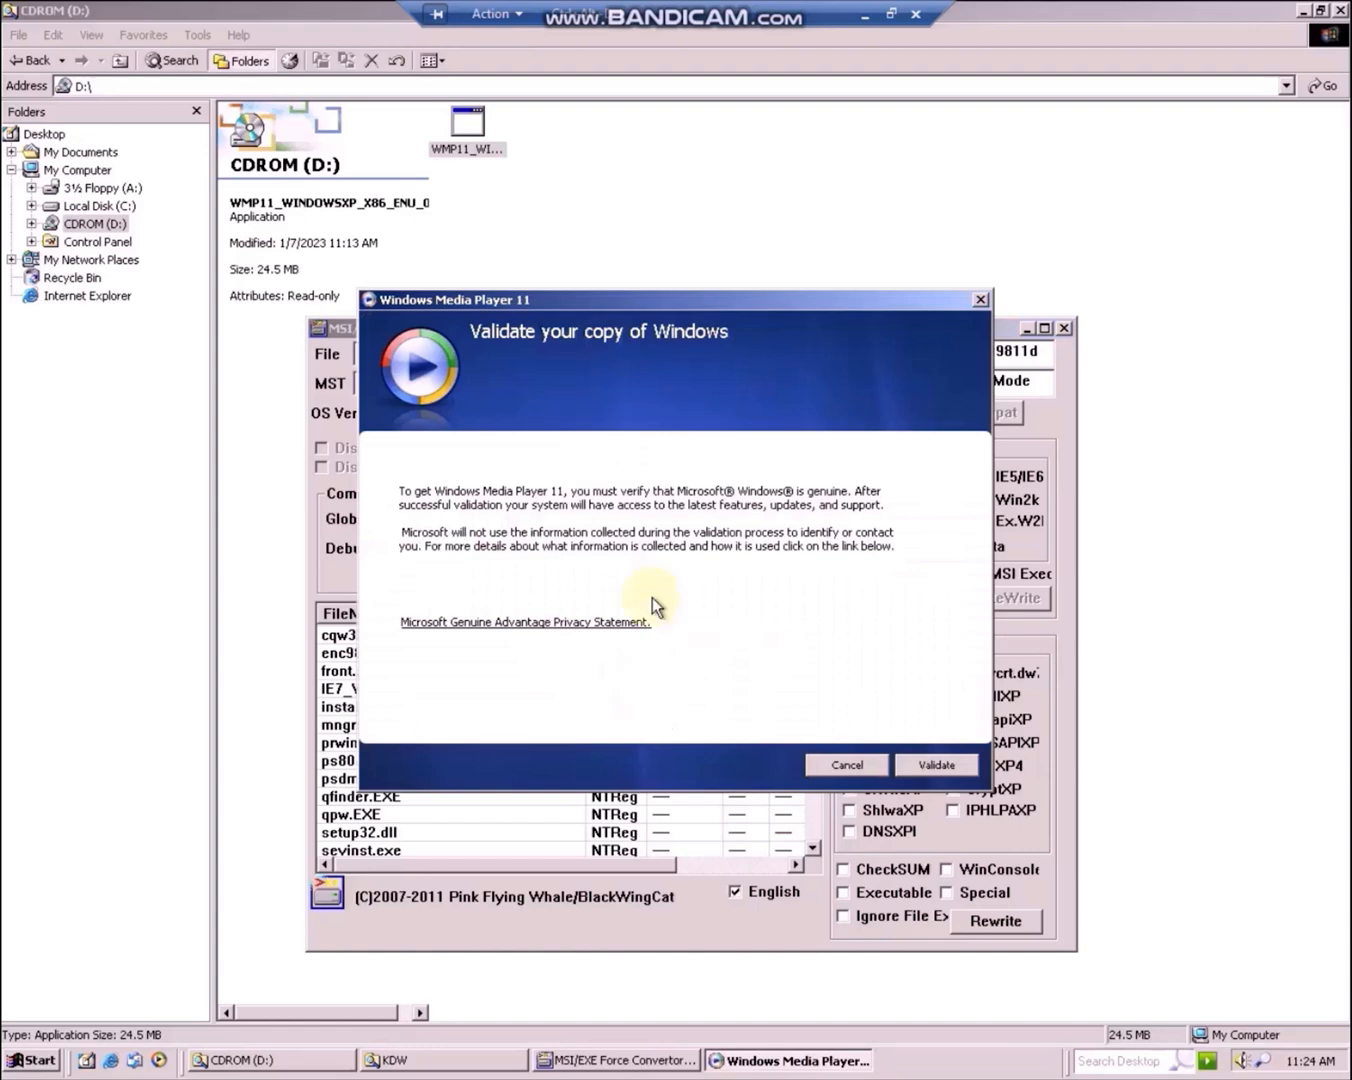
mouse_move(870, 548)
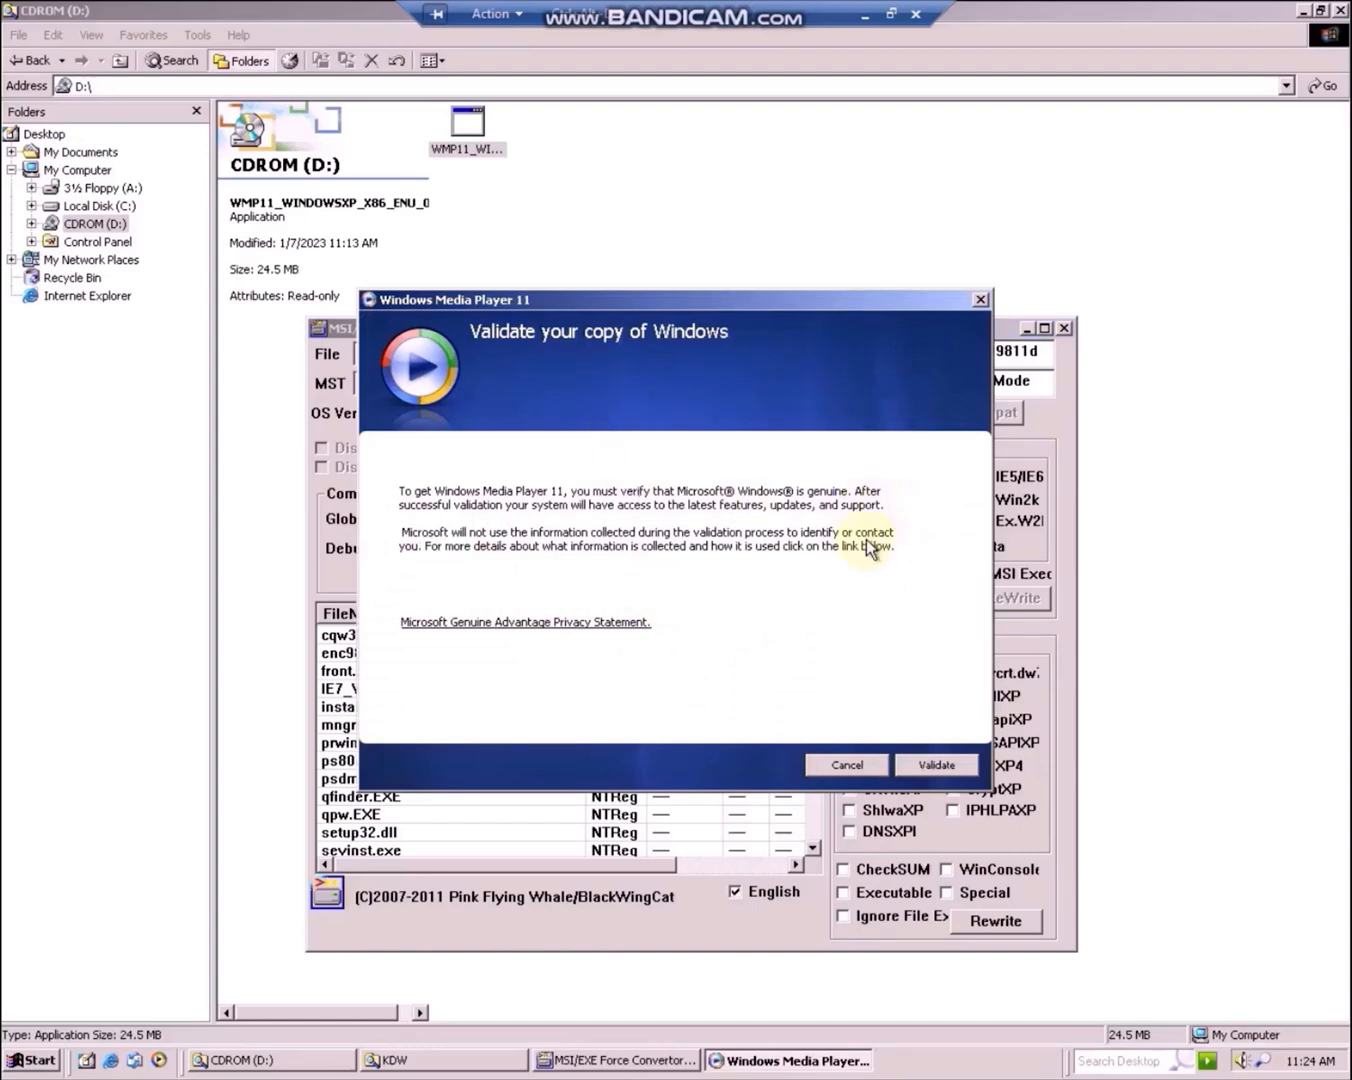
mouse_move(958, 705)
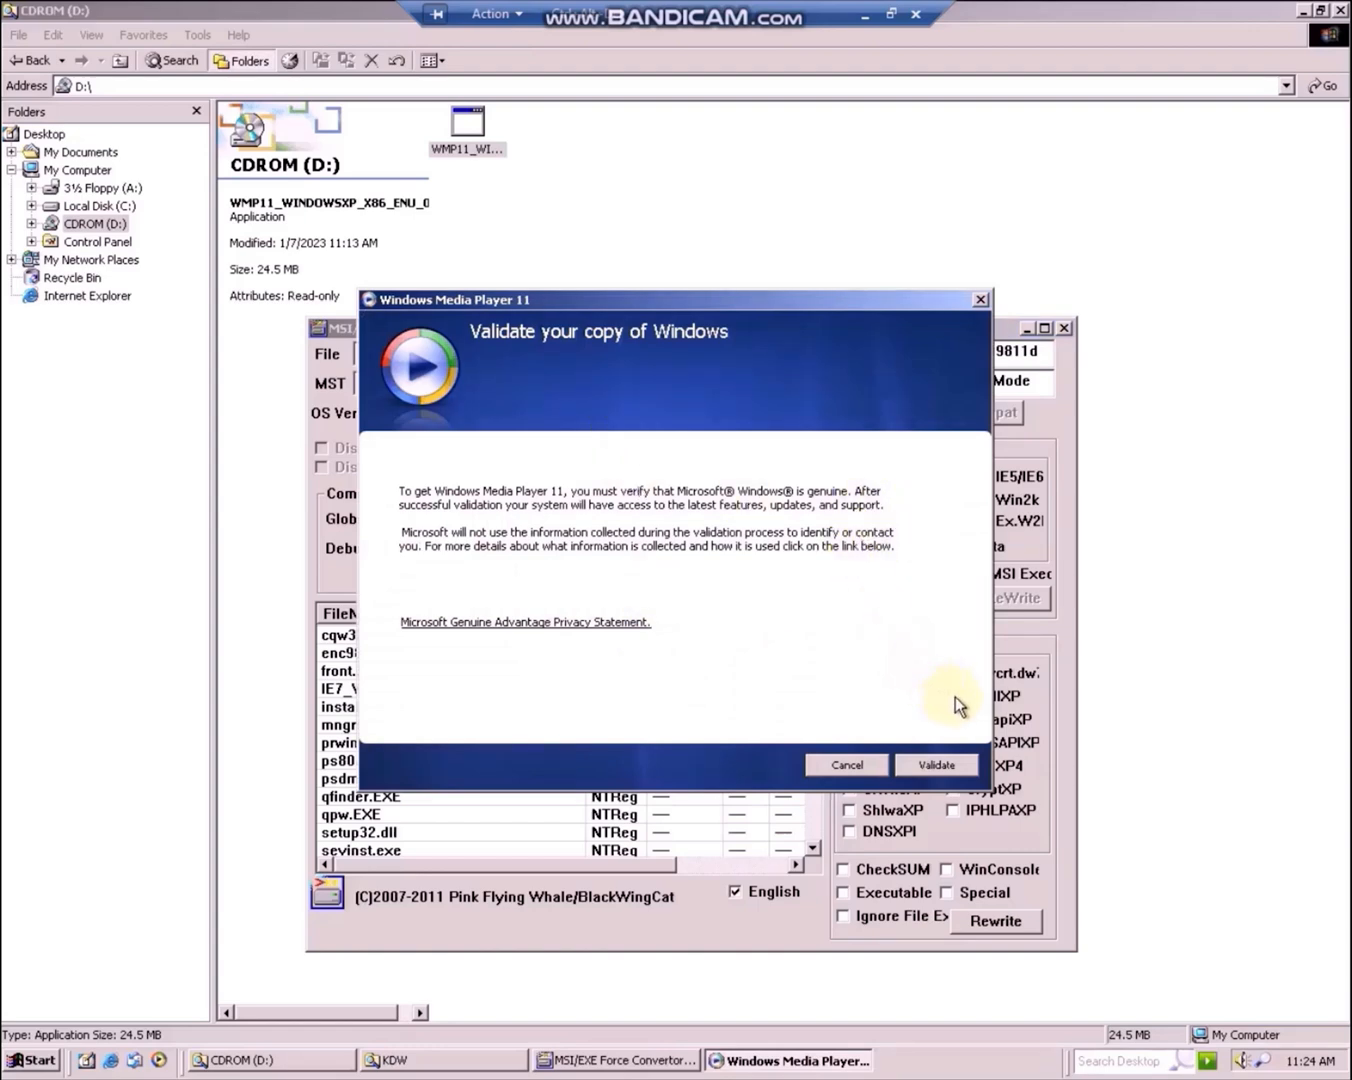
Validate Windows, accept the license terms and acknowledge the Configuration Manager message
left_click(936, 764)
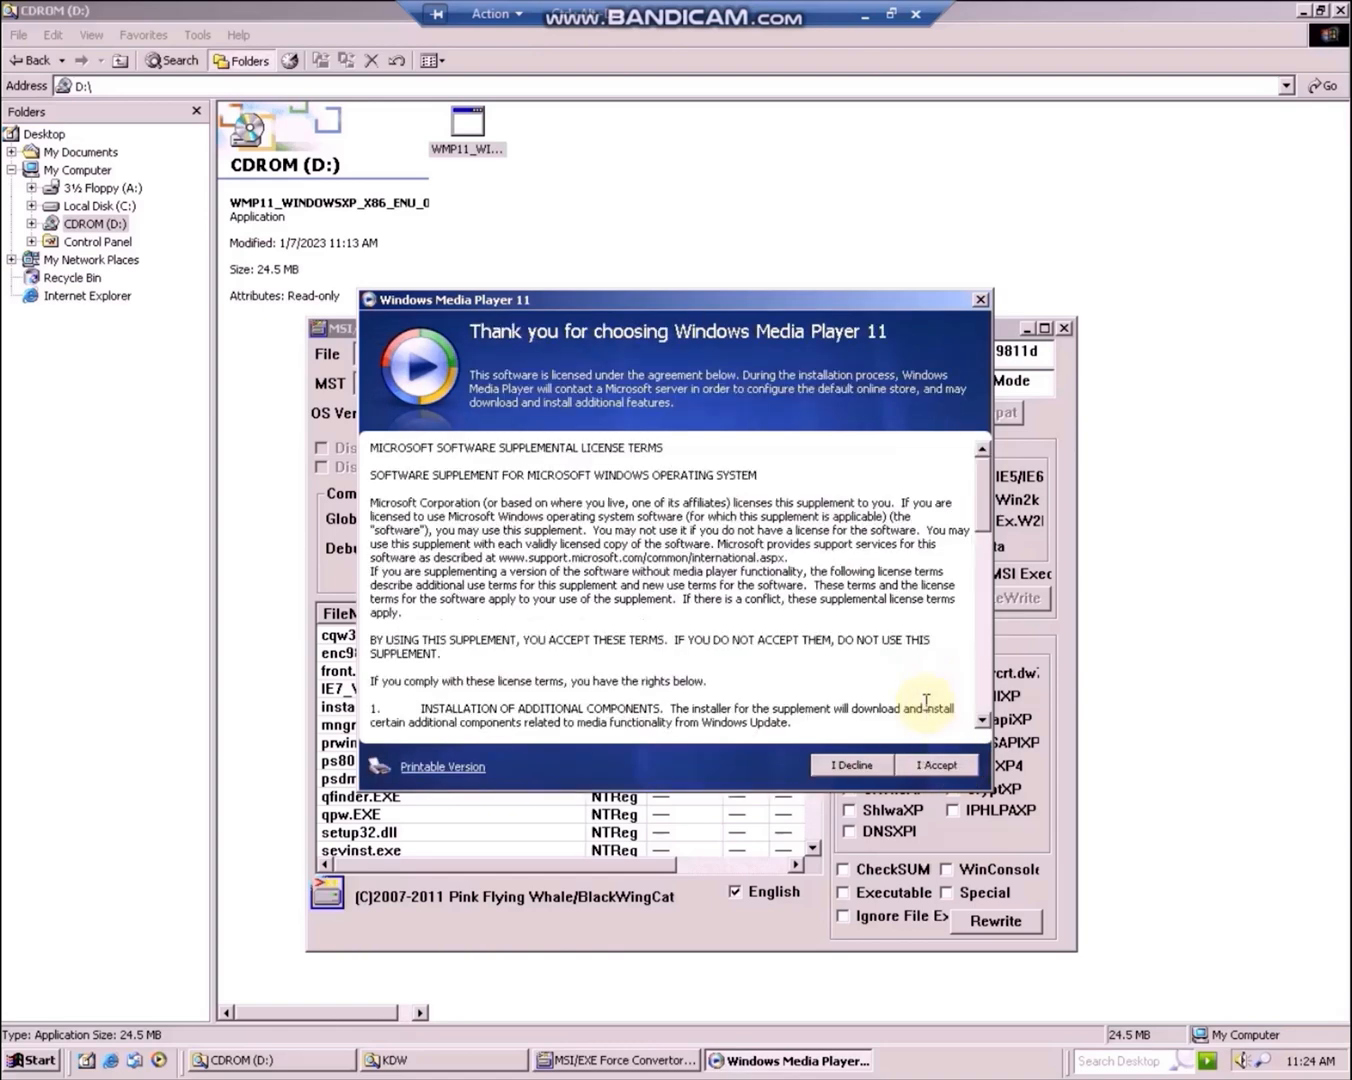
mouse_move(650, 600)
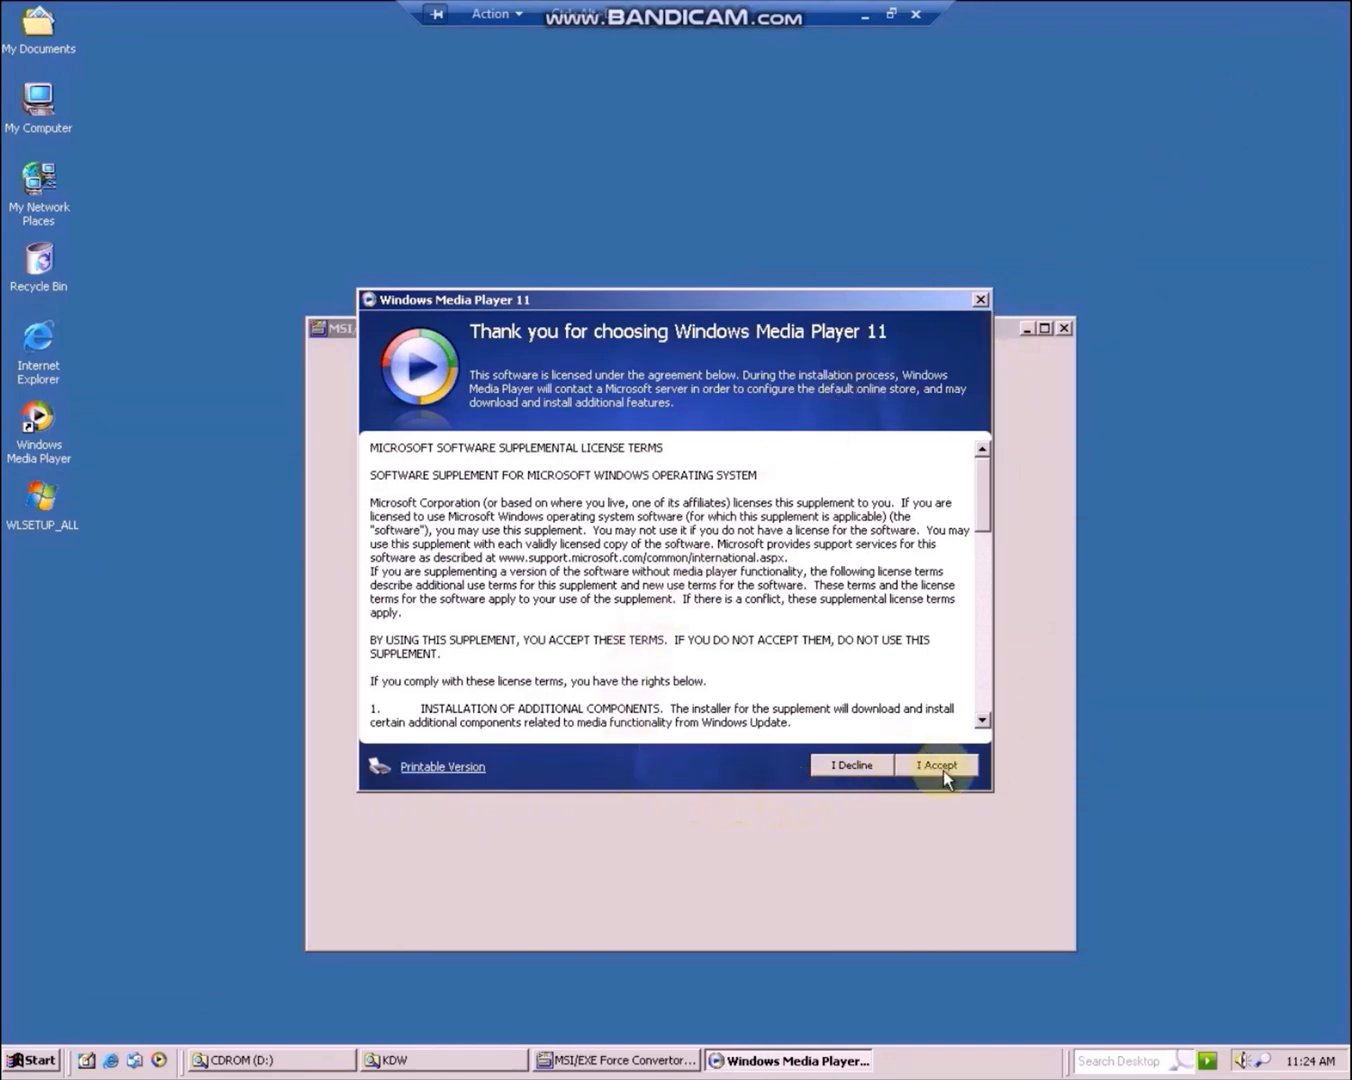
left_click(935, 764)
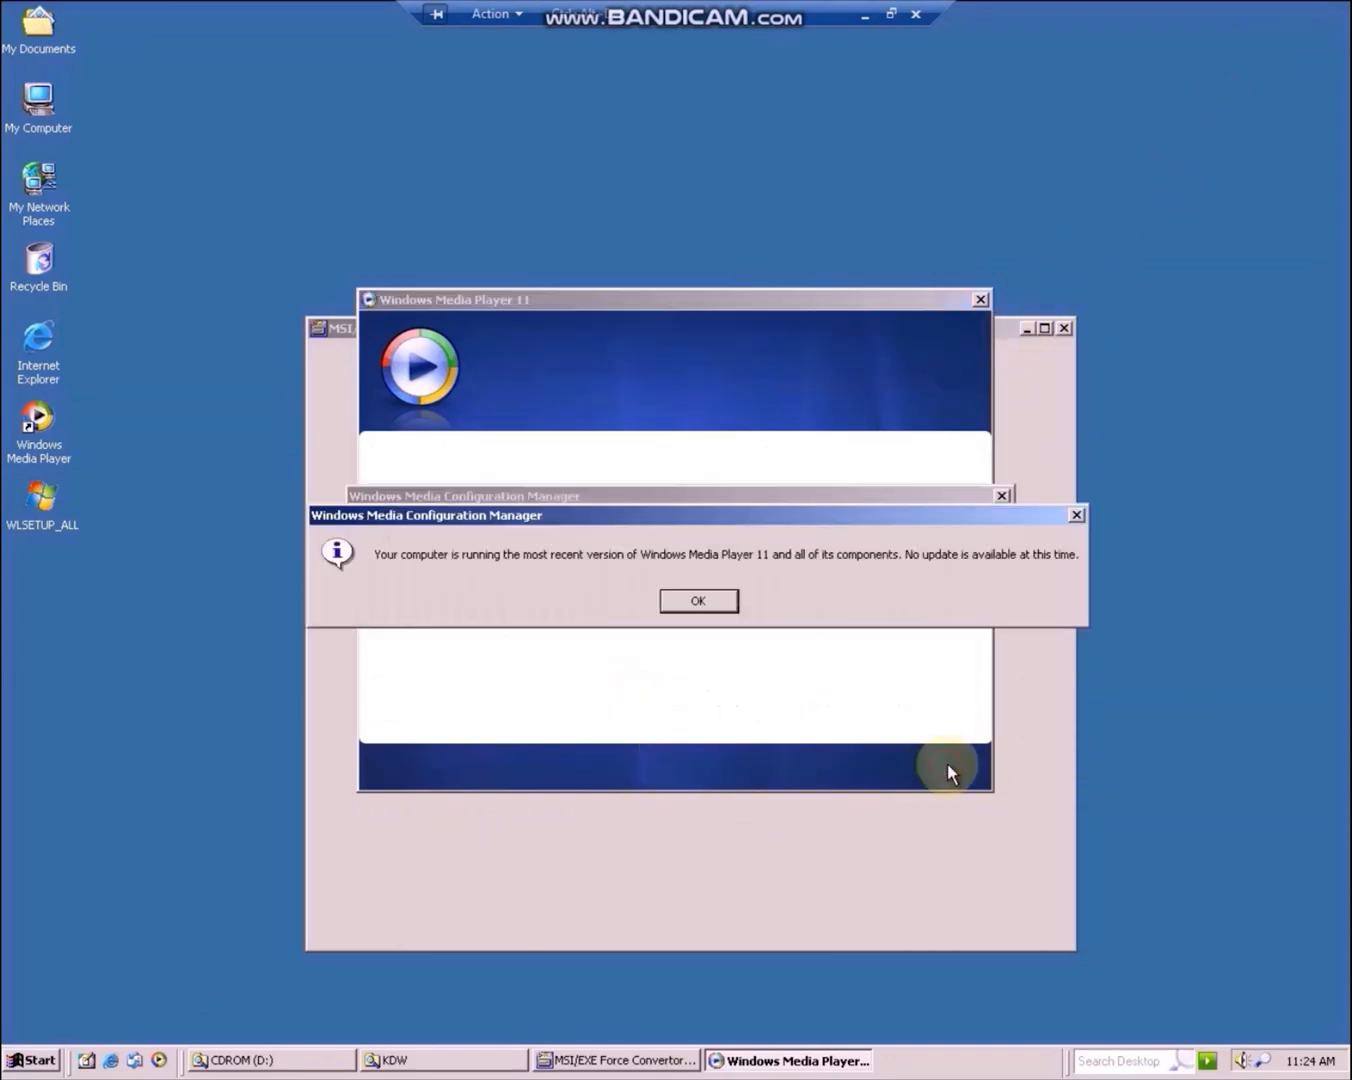
left_click(697, 600)
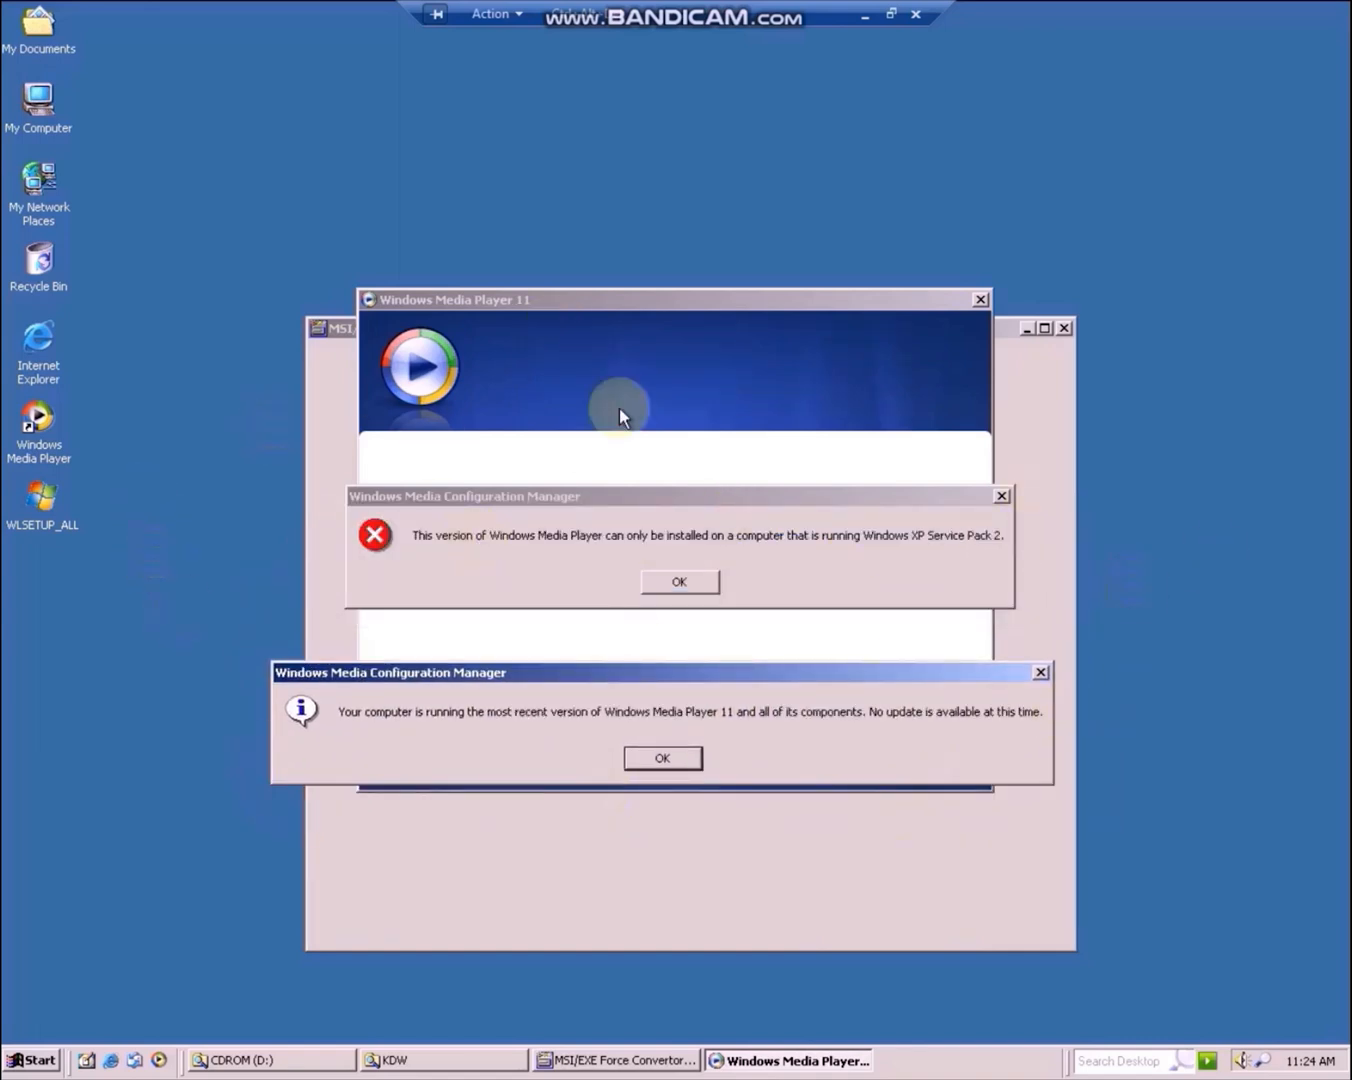
mouse_move(231, 873)
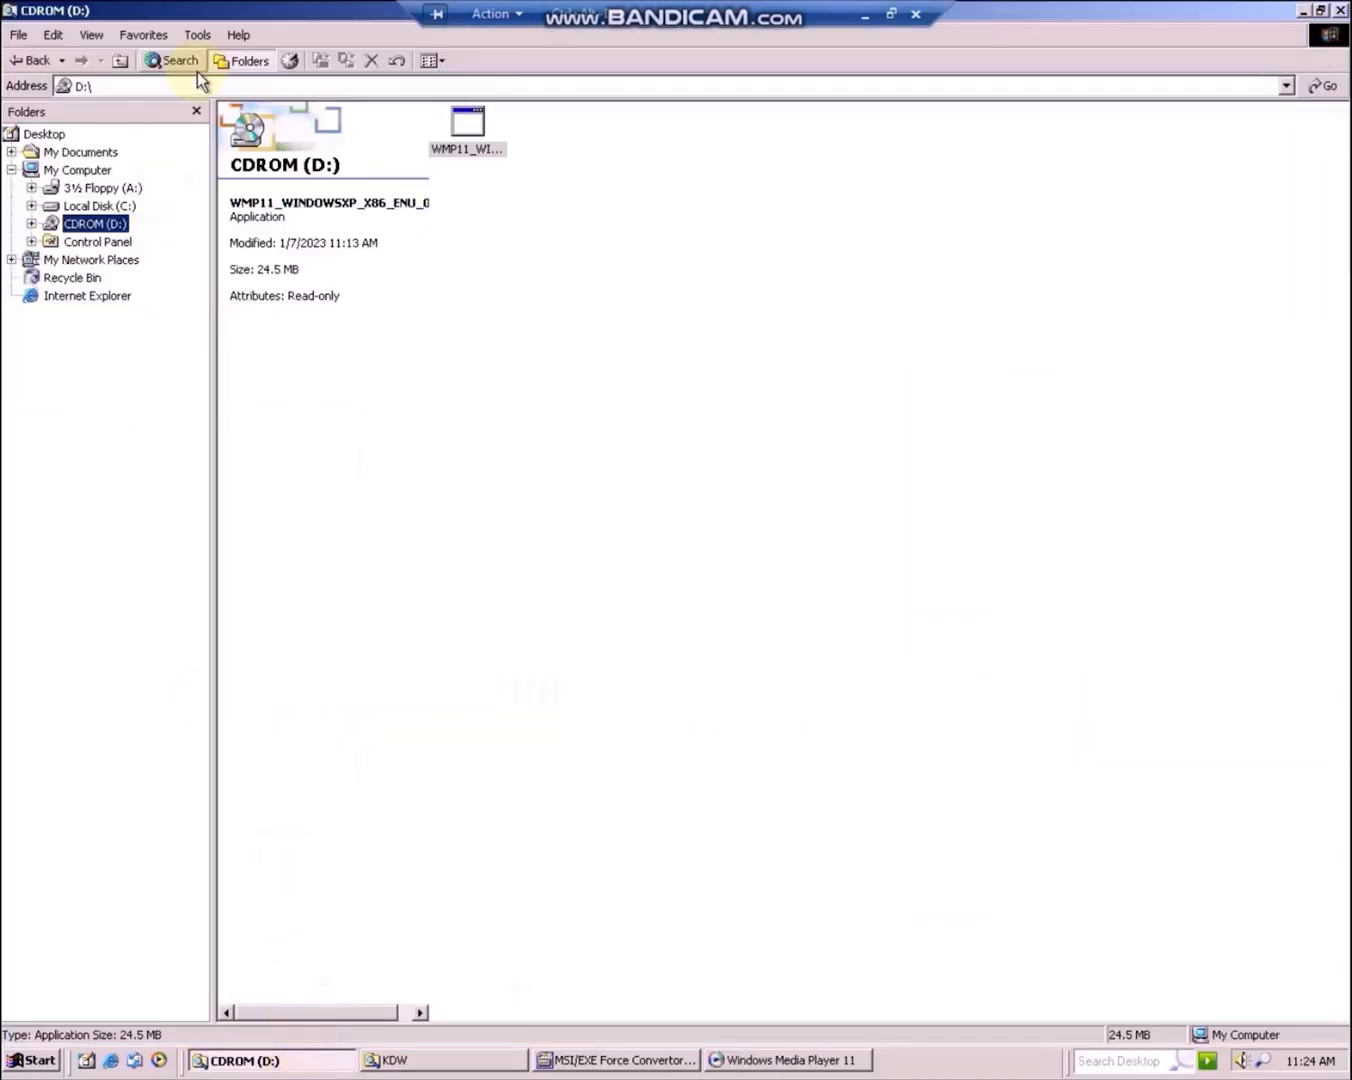
Browse Local Disk (C:) into Program Files and show its hidden files
left_click(77, 169)
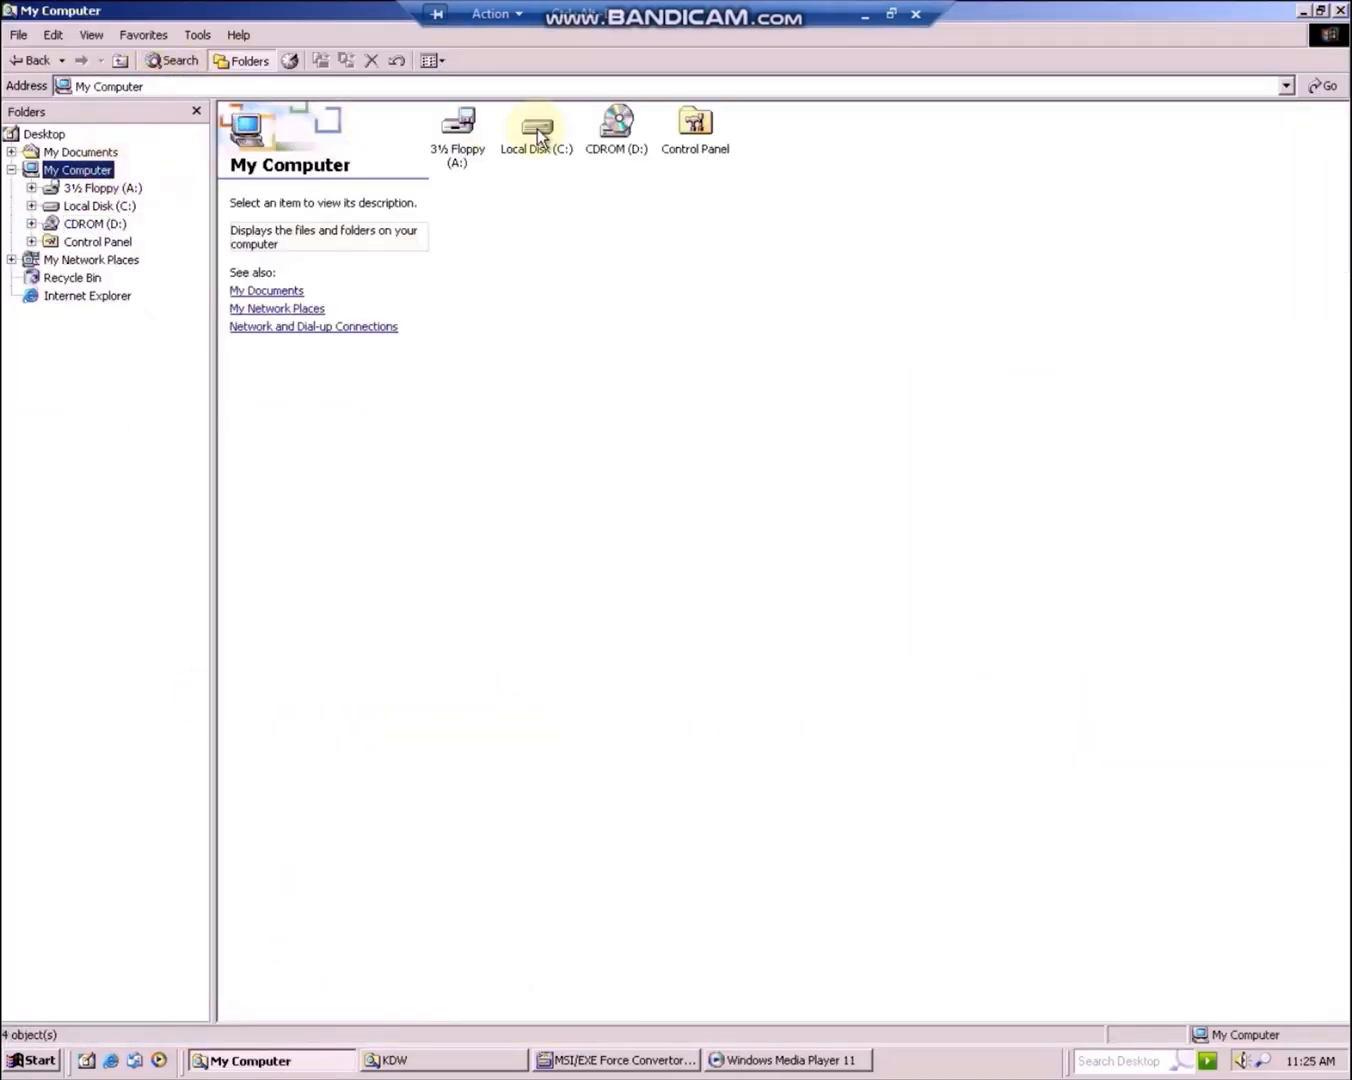
double_click(536, 130)
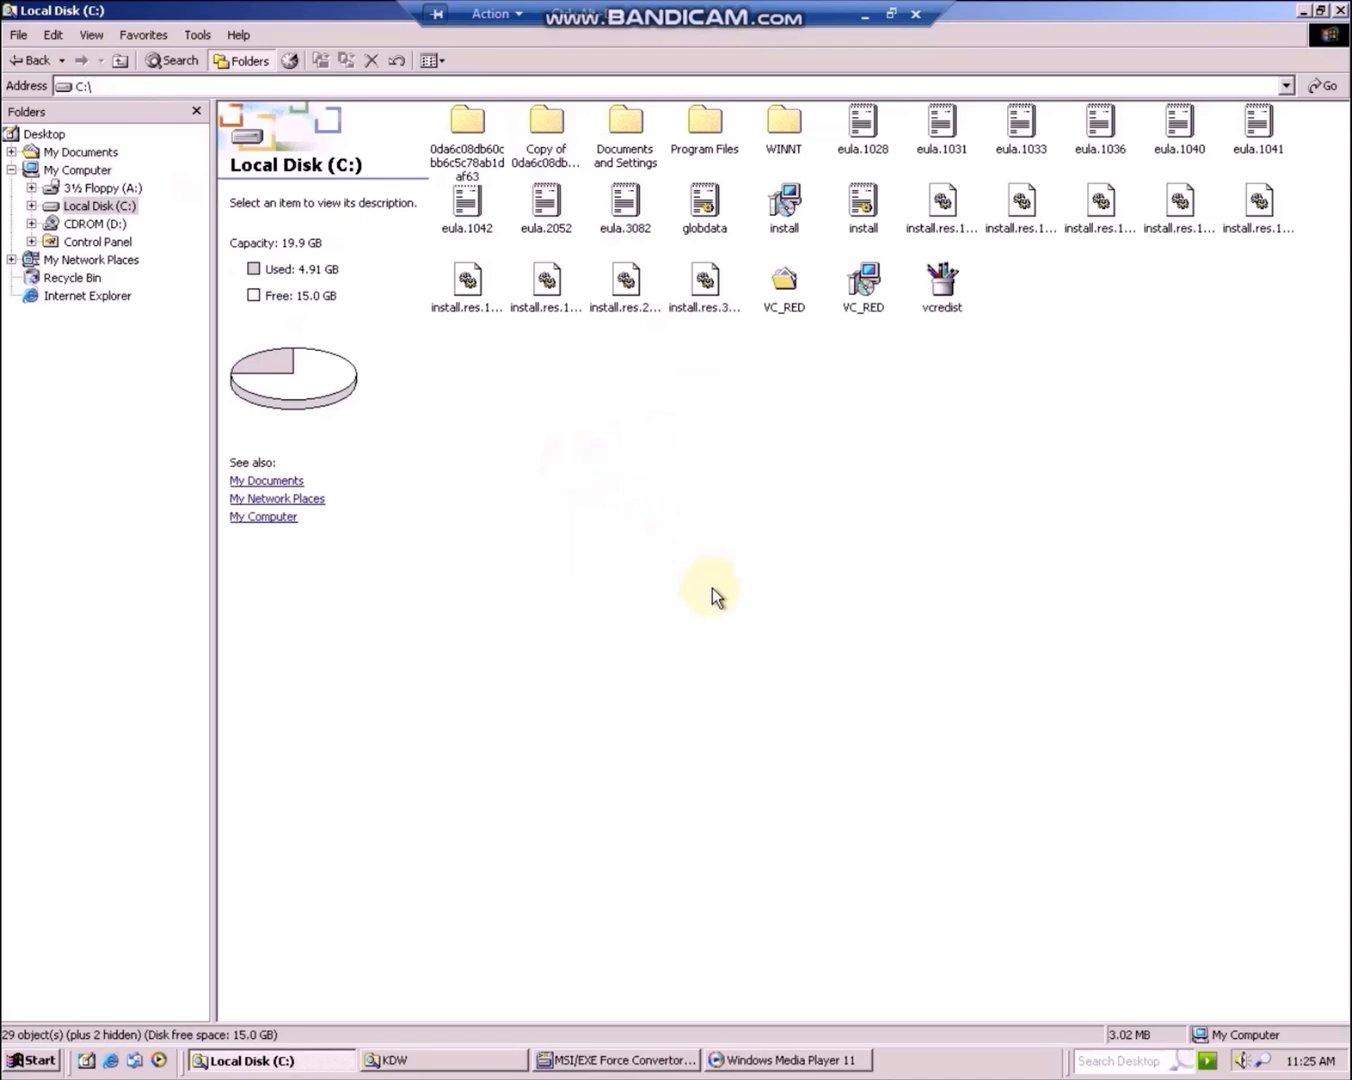
mouse_move(723, 600)
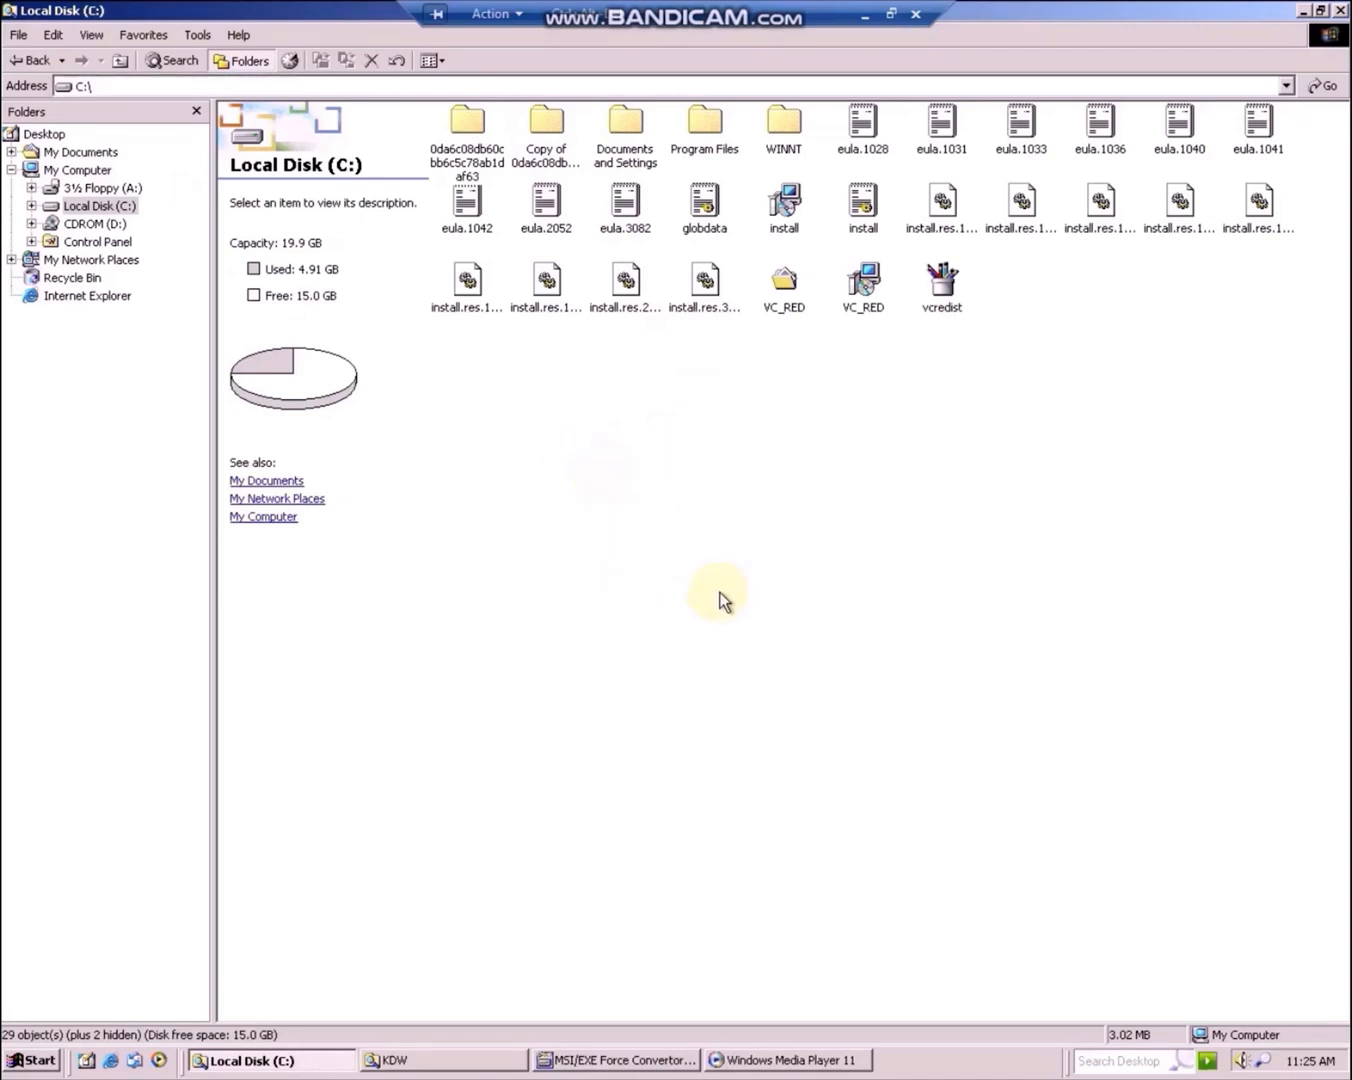
double_click(704, 120)
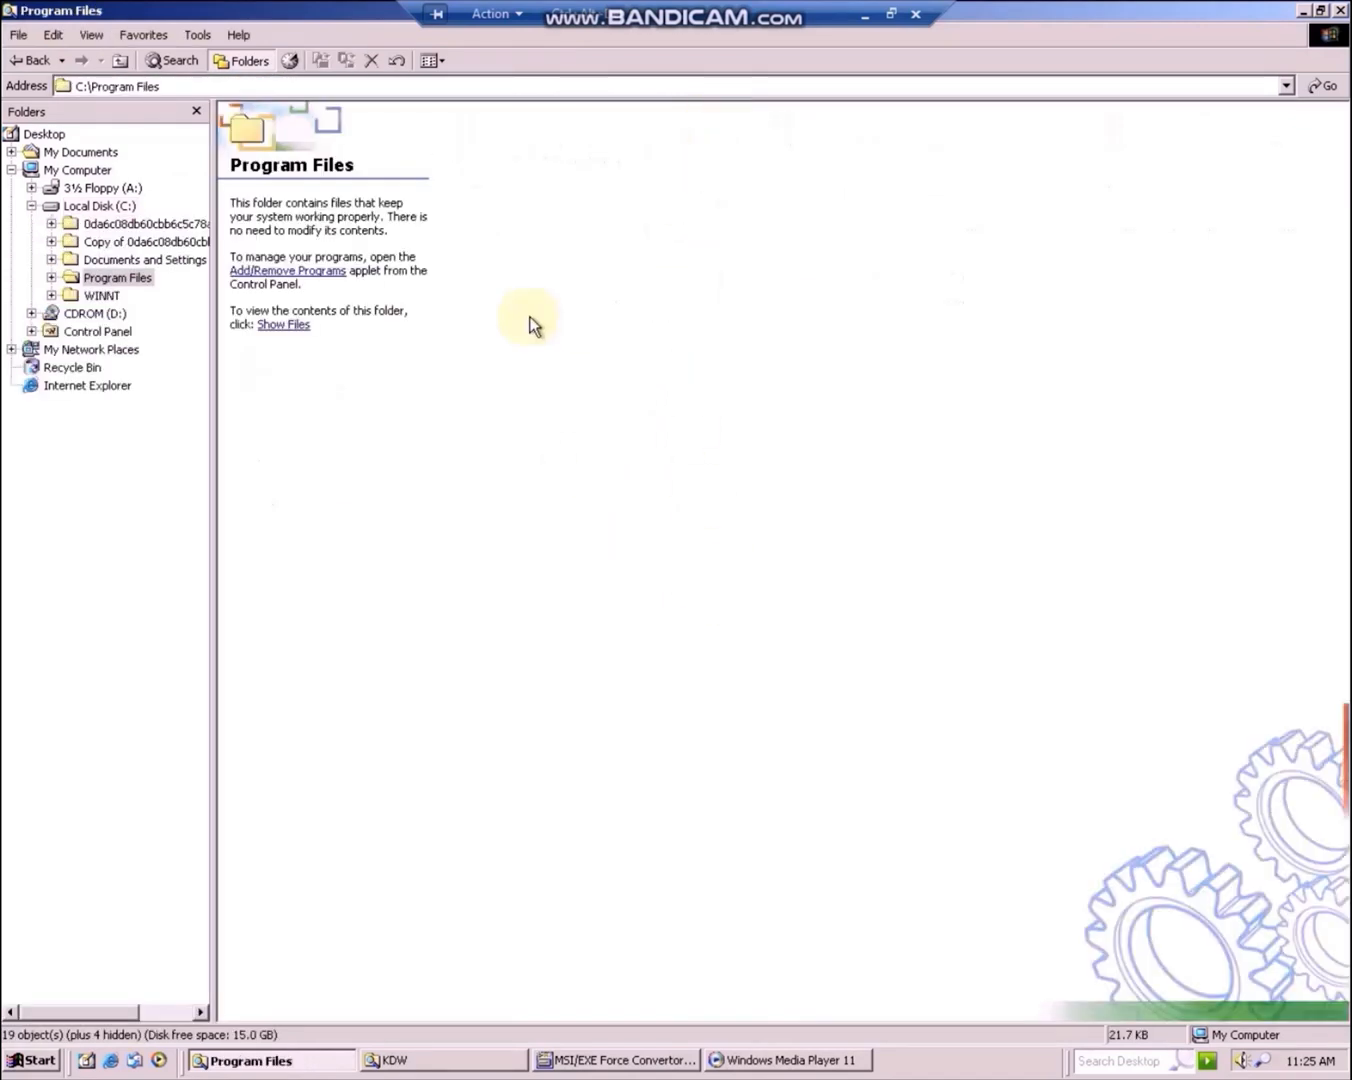
left_click(283, 324)
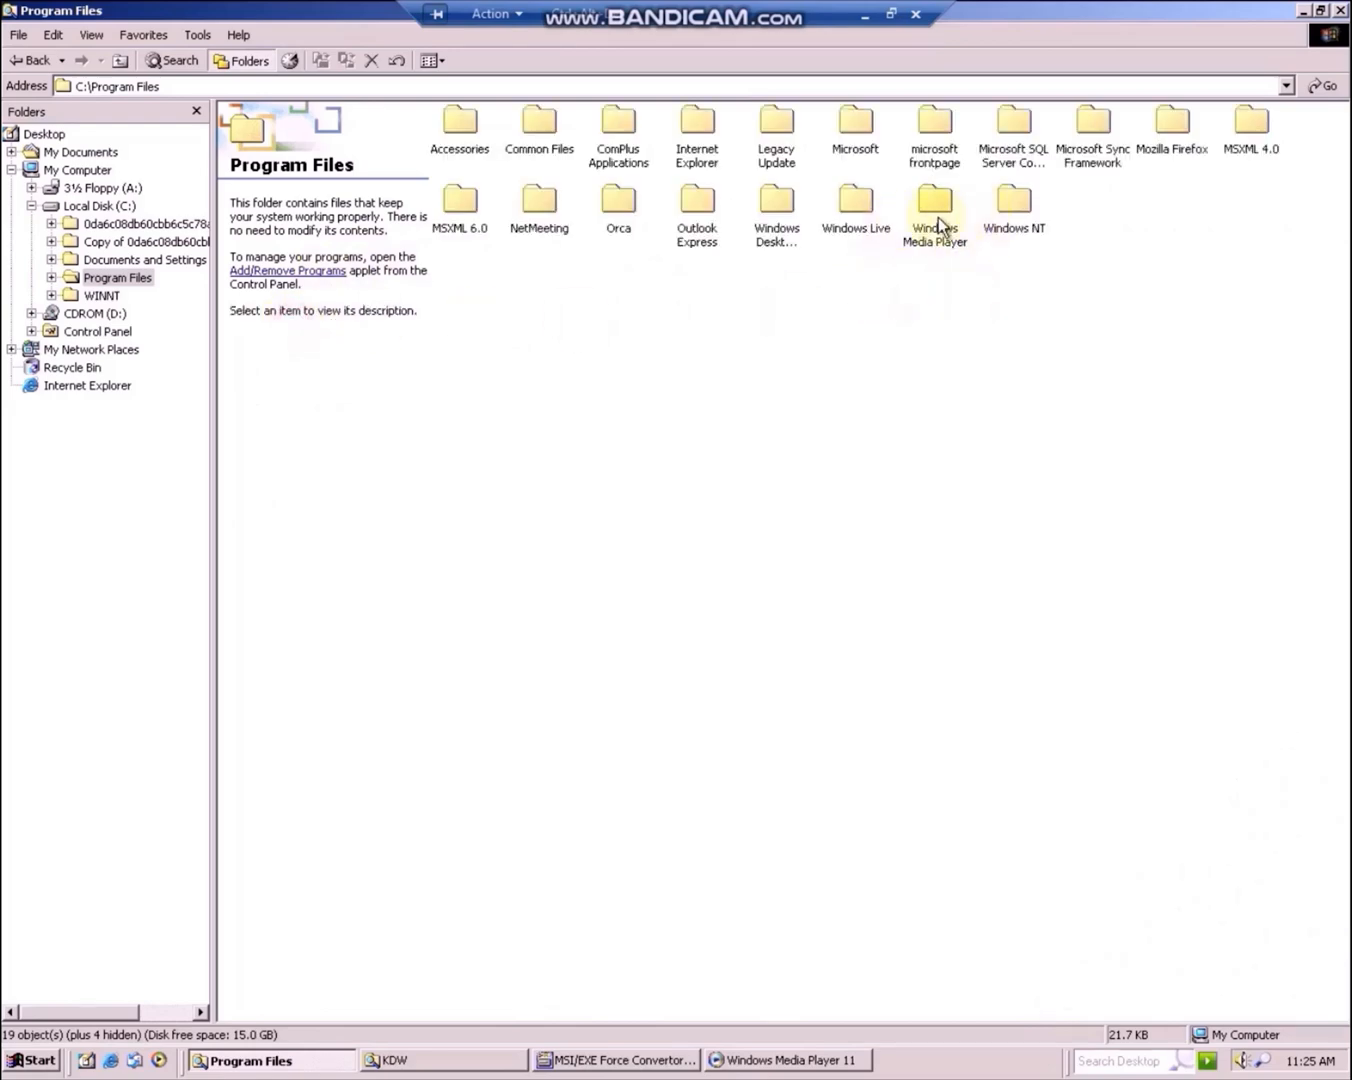
Enter the Windows Media Player folder and list its subfolders
double_click(934, 200)
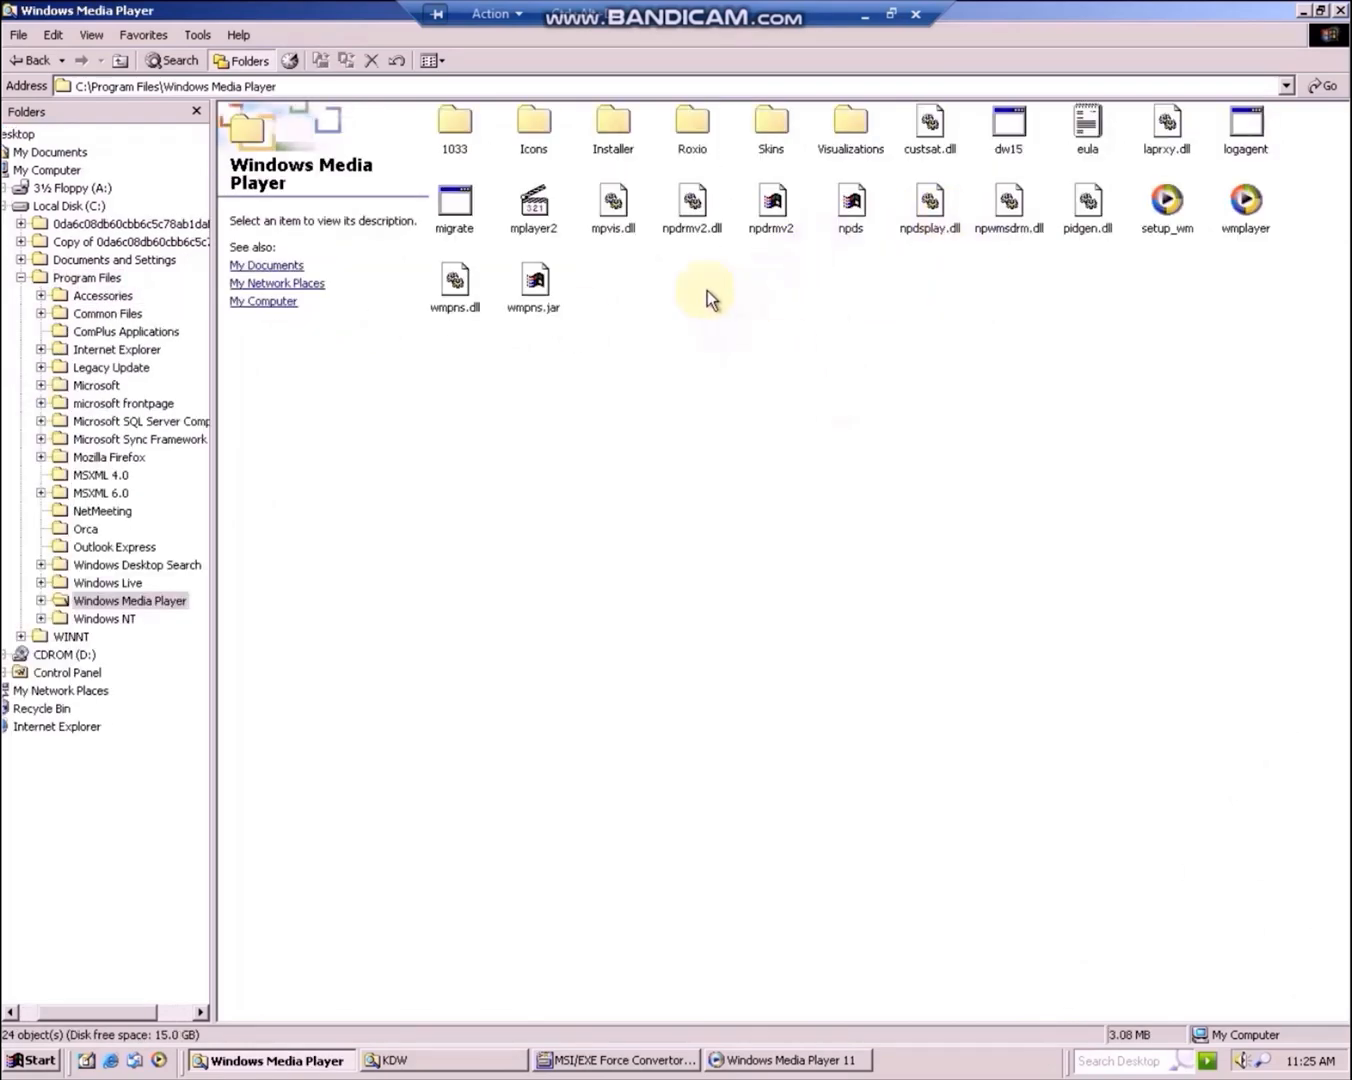
double_click(612, 123)
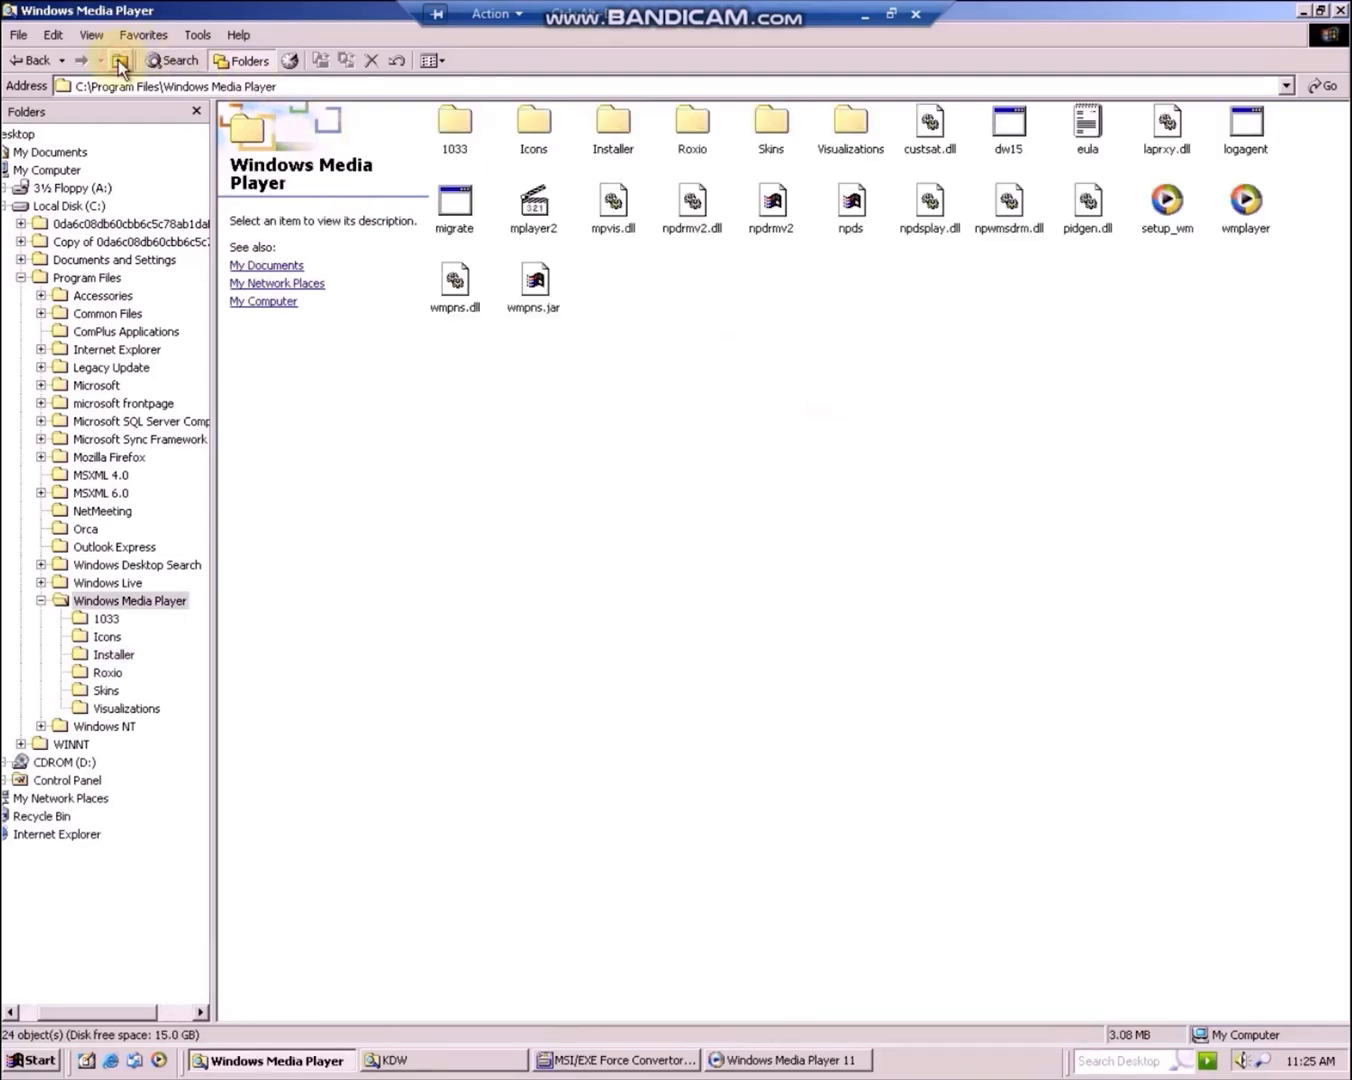
left_click(120, 60)
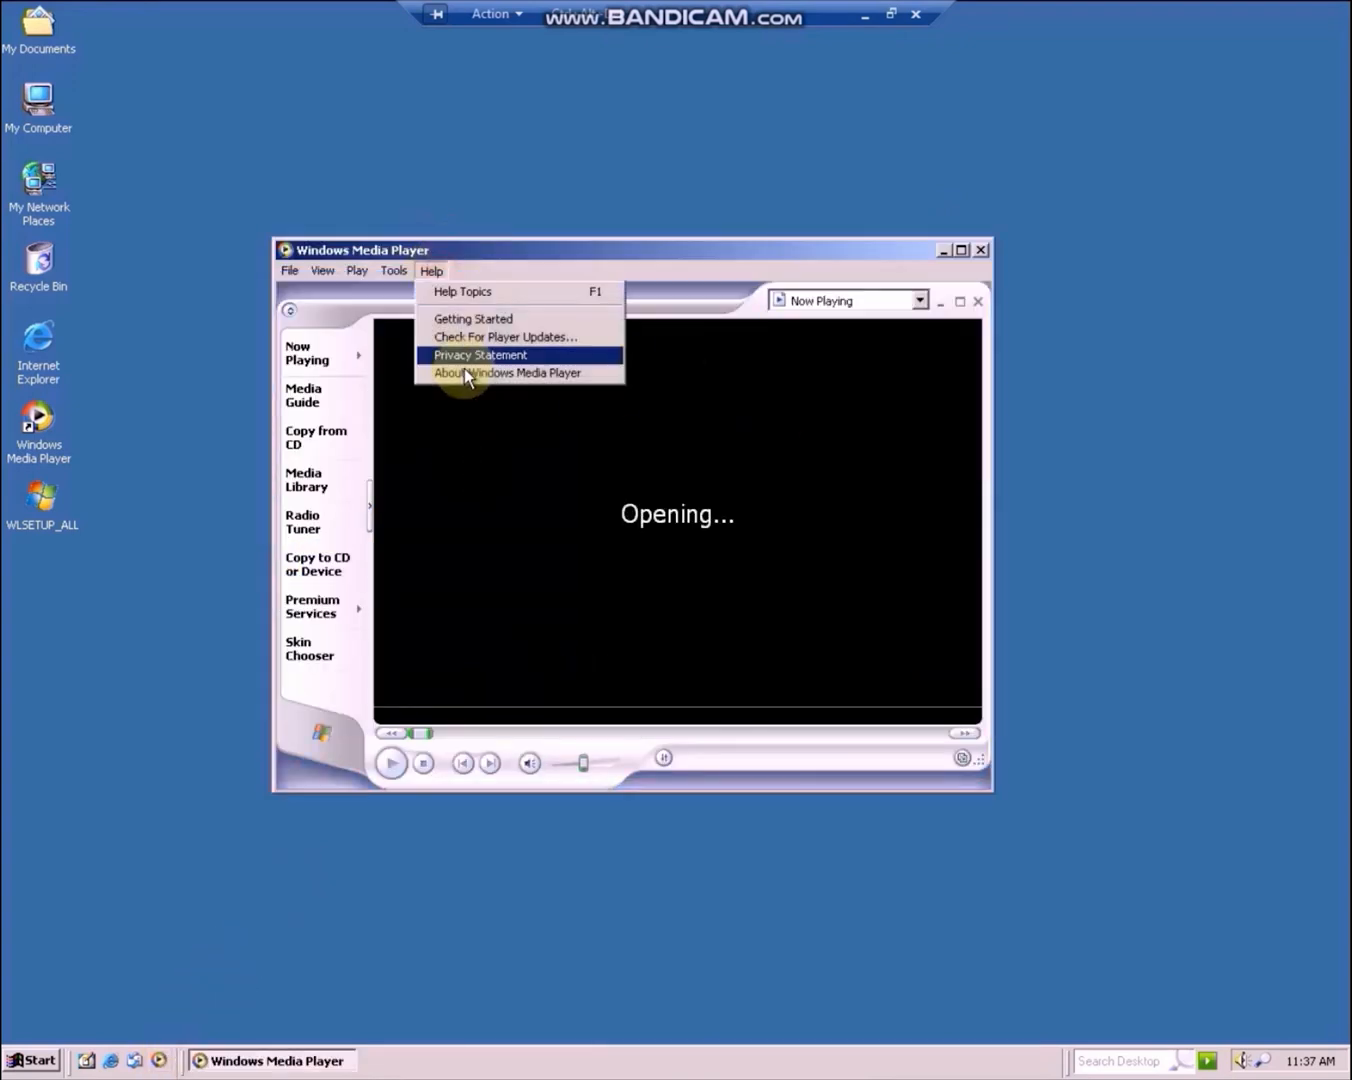
Try the Privacy Statement, which fails to load, then close Windows Media Player
left_click(505, 372)
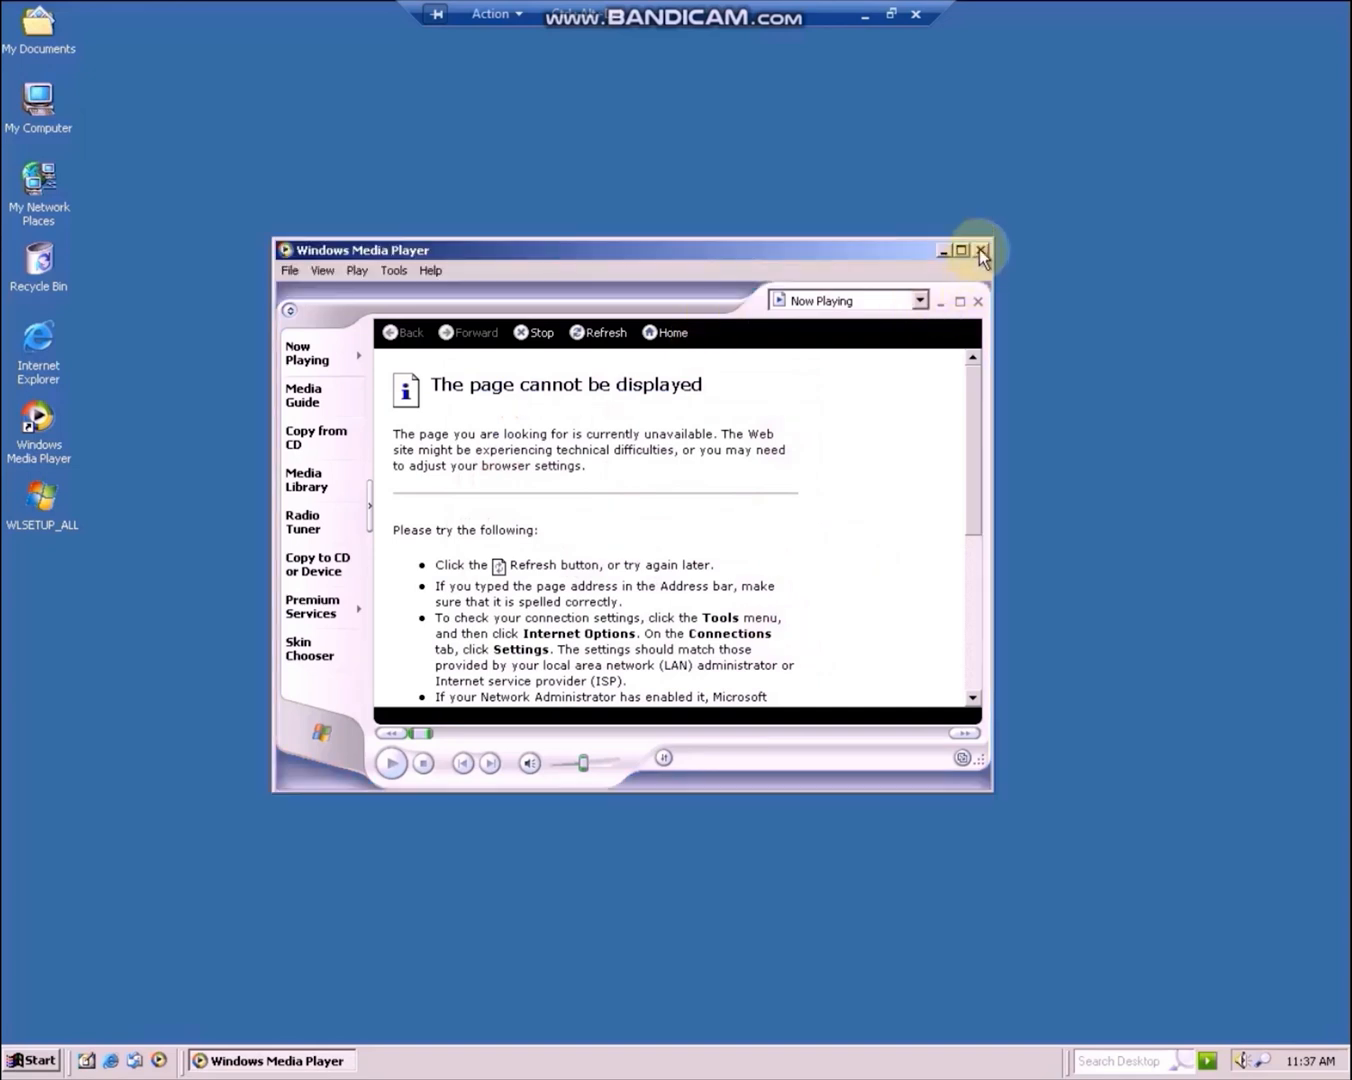
left_click(980, 250)
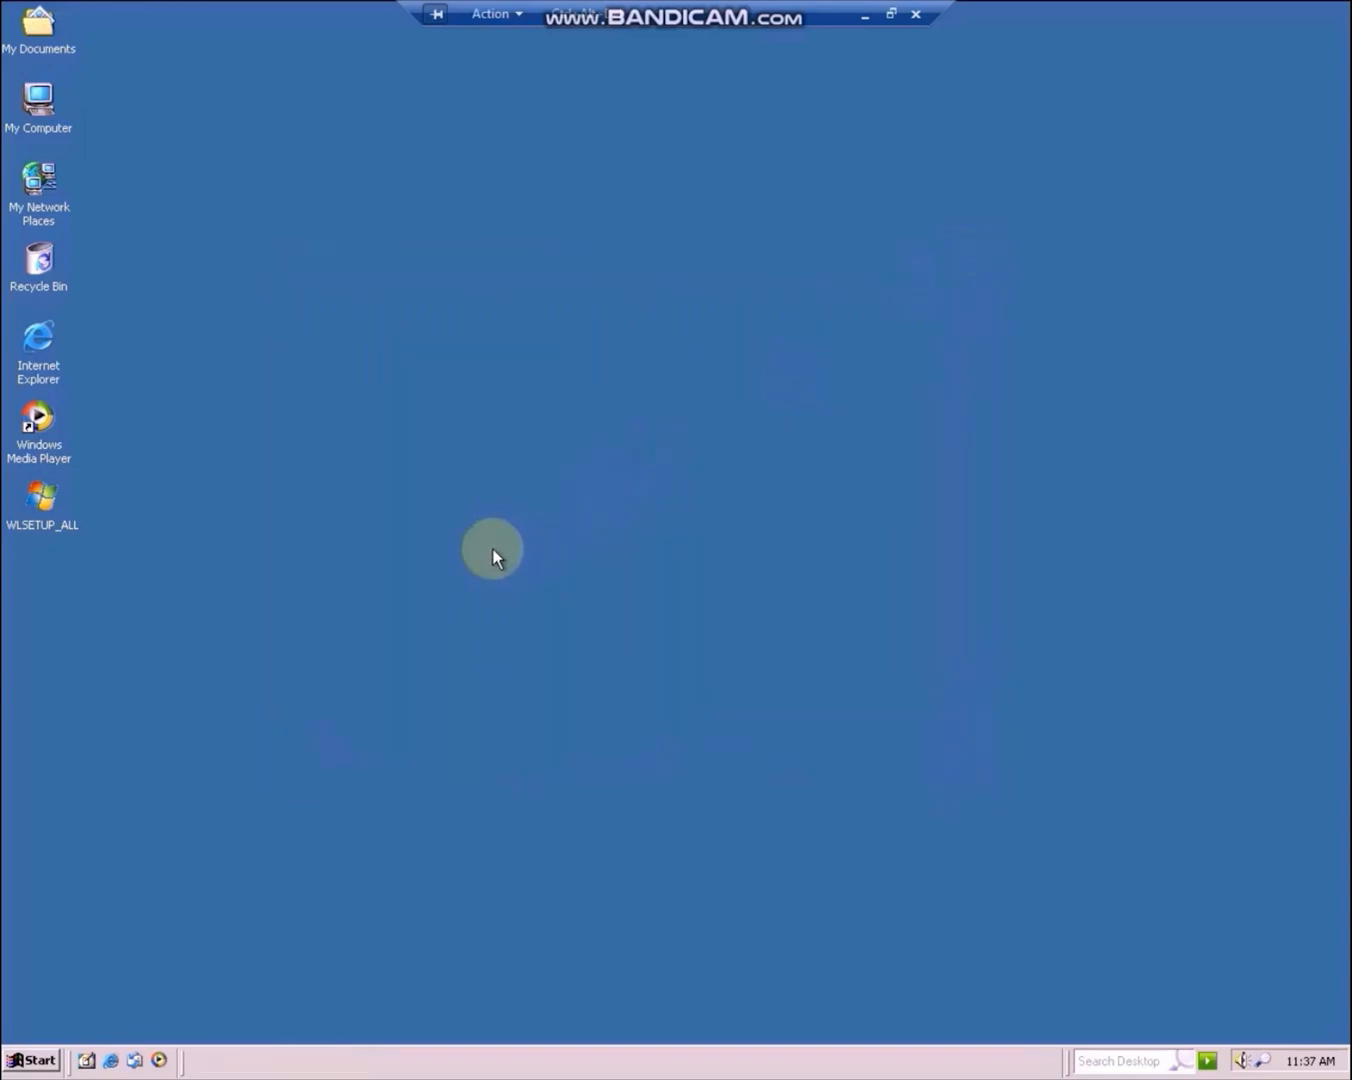
Browse from My Computer into the CDROM (D:) drive
double_click(38, 97)
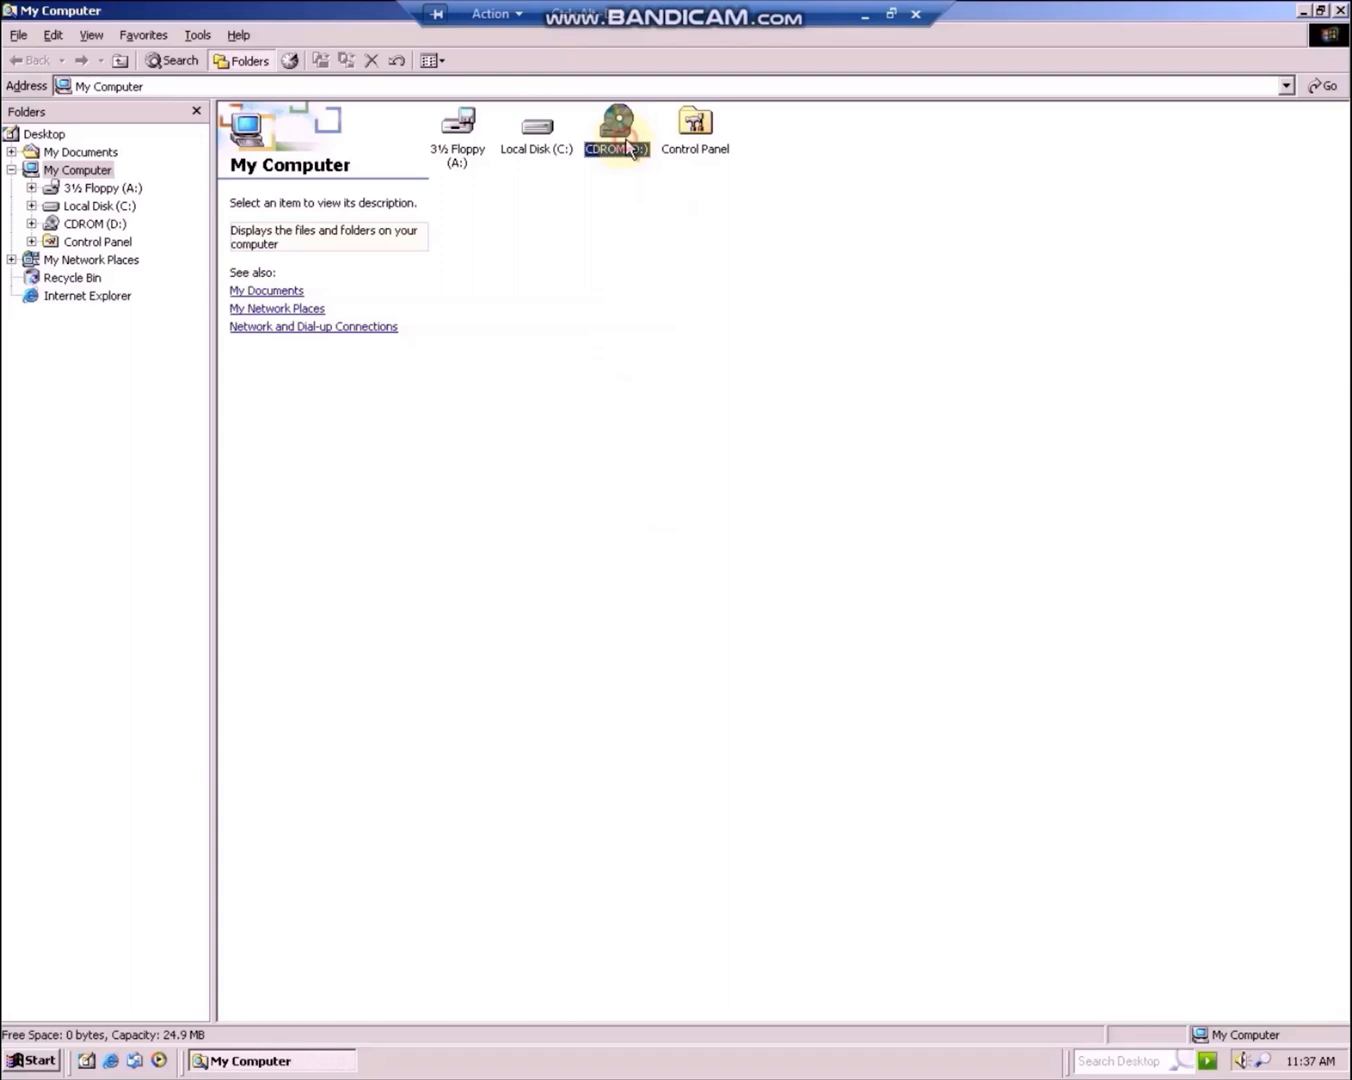
double_click(616, 125)
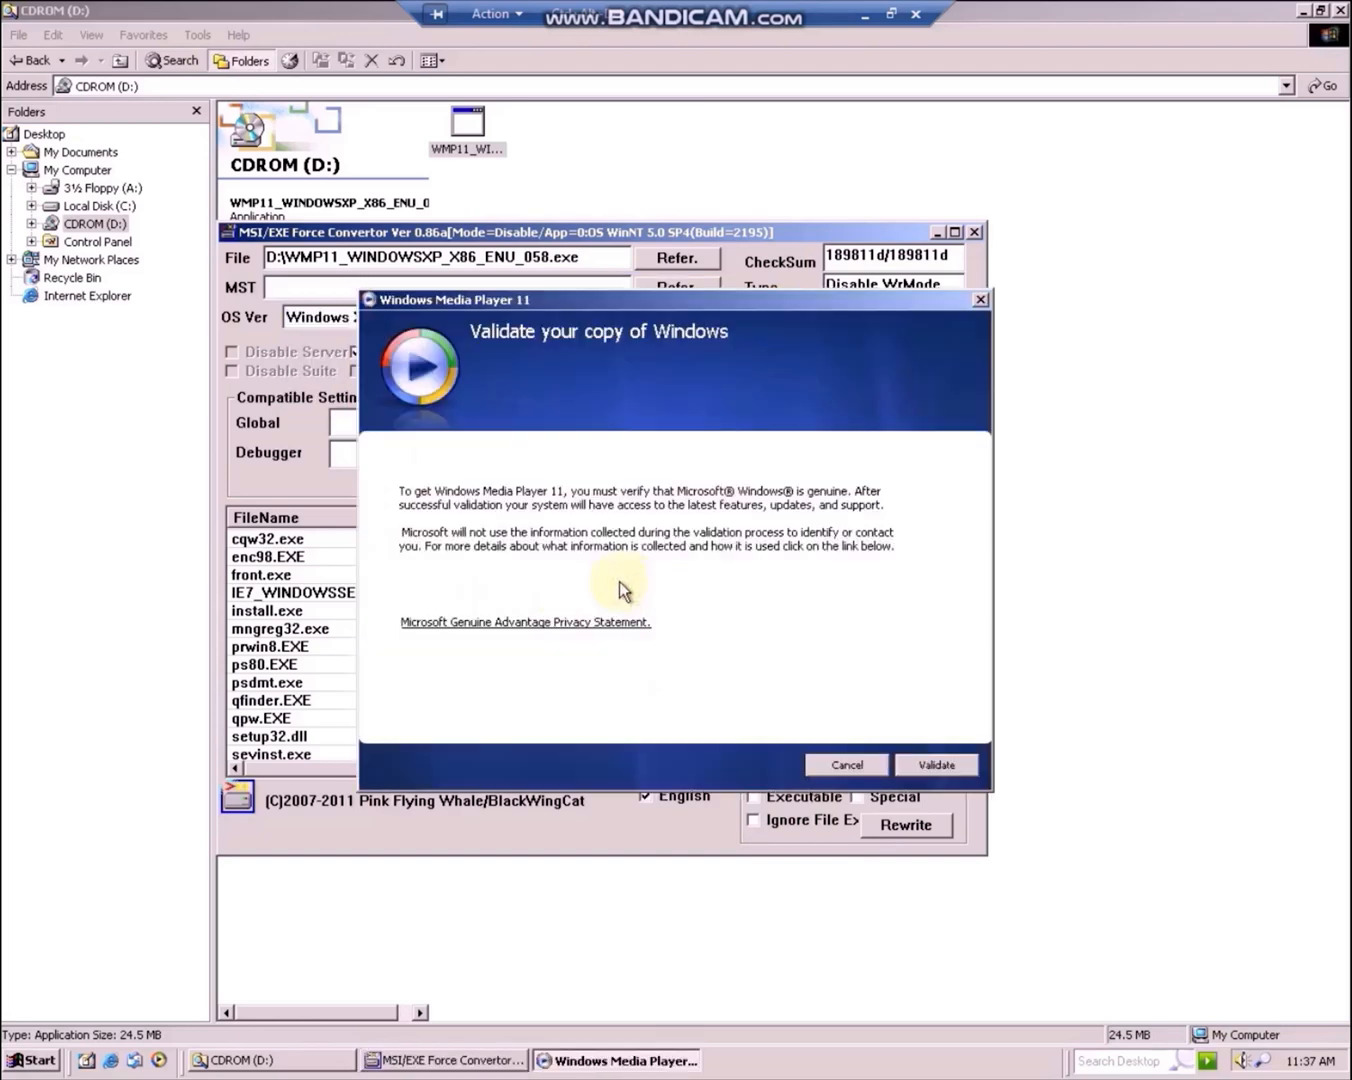
mouse_move(755, 212)
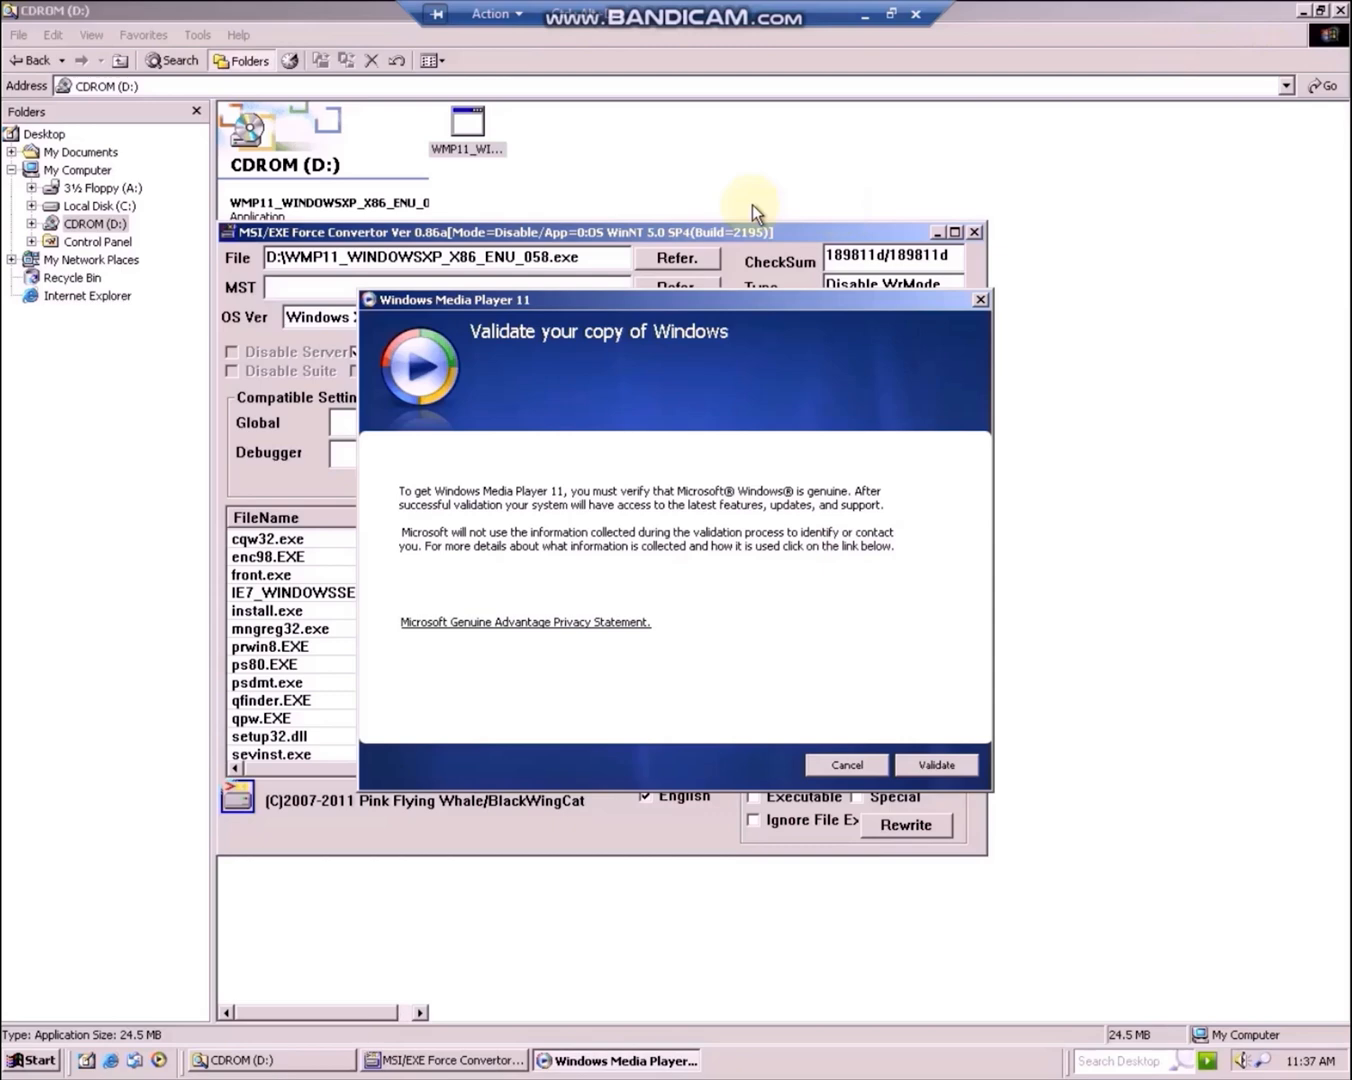
Leave the Validate screen open and return to the Explorer window on Local Disk (C:)
left_click(120, 60)
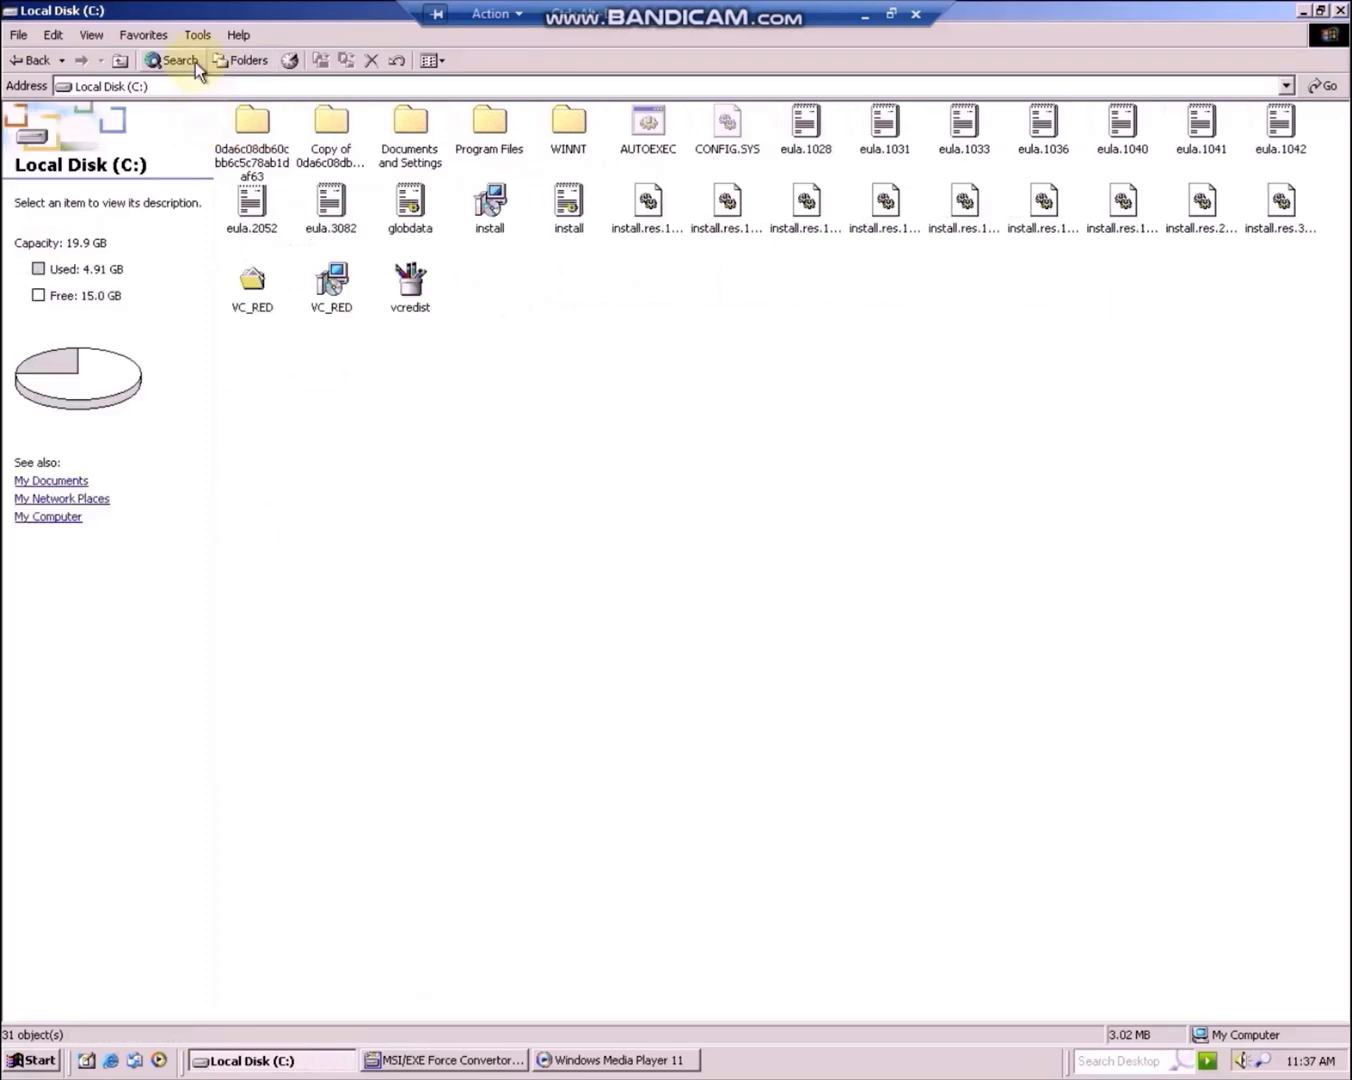
Search drive C: for 'IXP' and open the Temp folder containing IXP000.TMP
left_click(172, 60)
type("IXP")
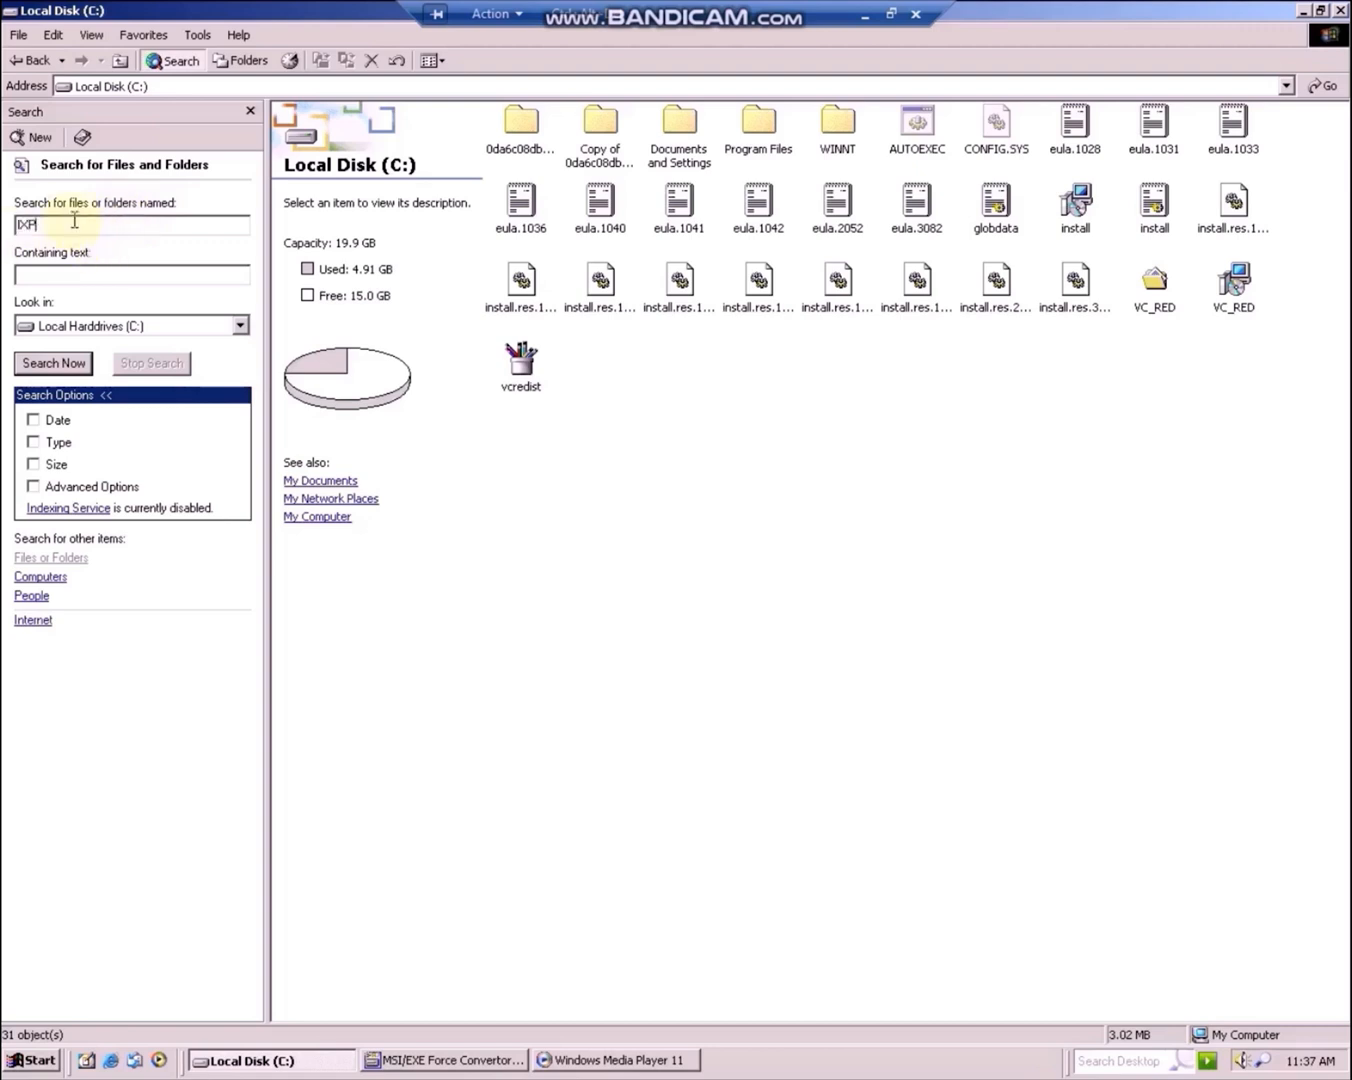
left_click(52, 363)
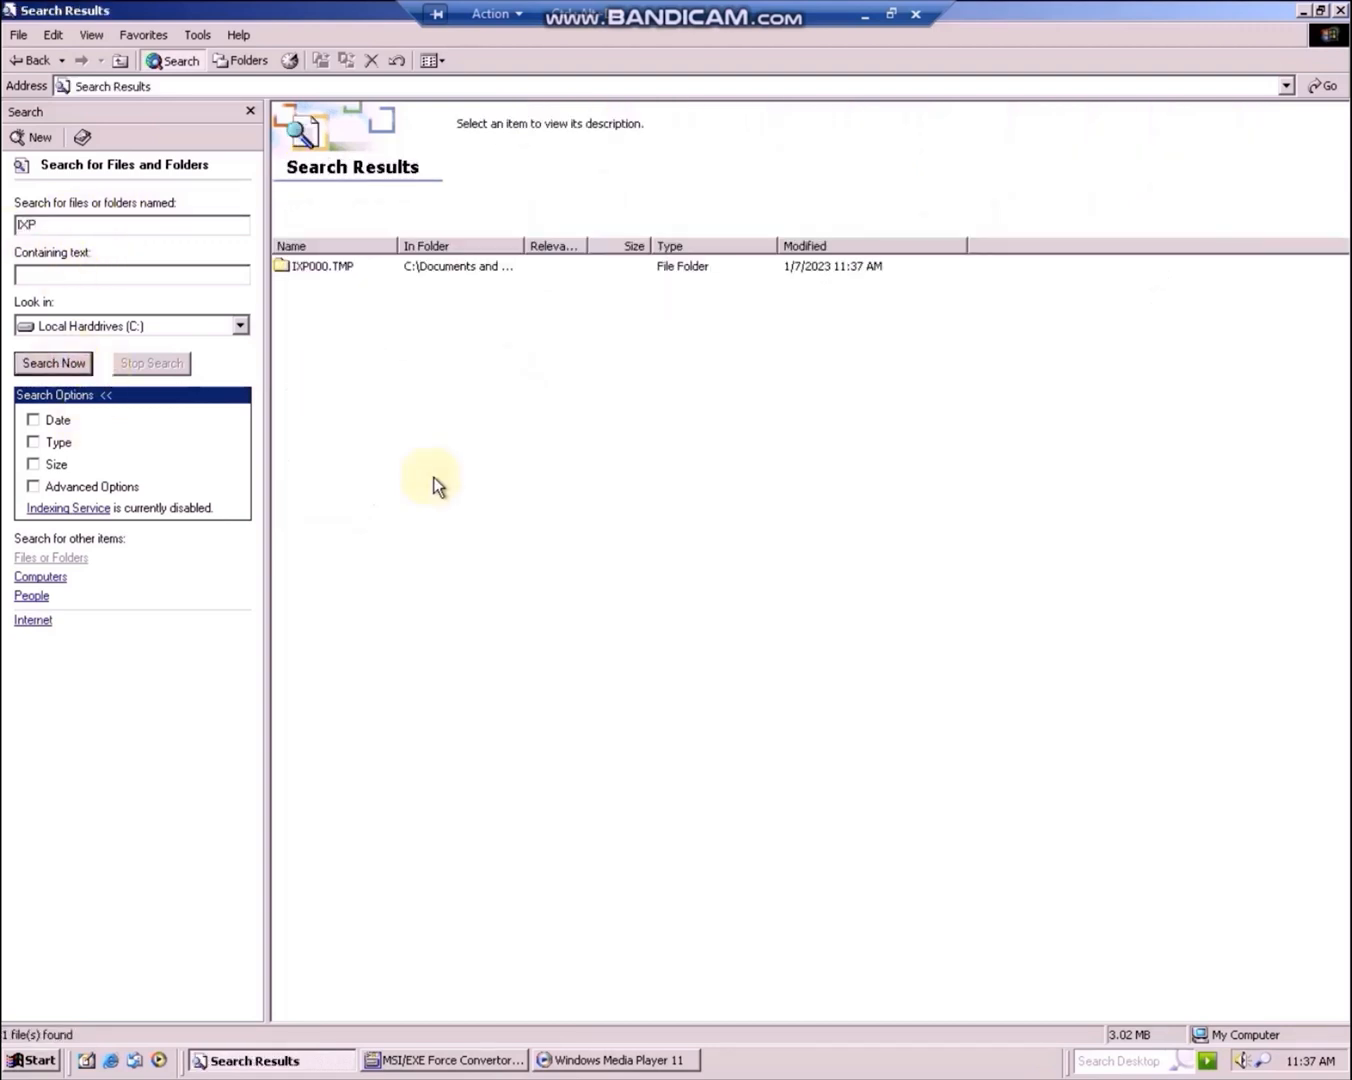
double_click(318, 265)
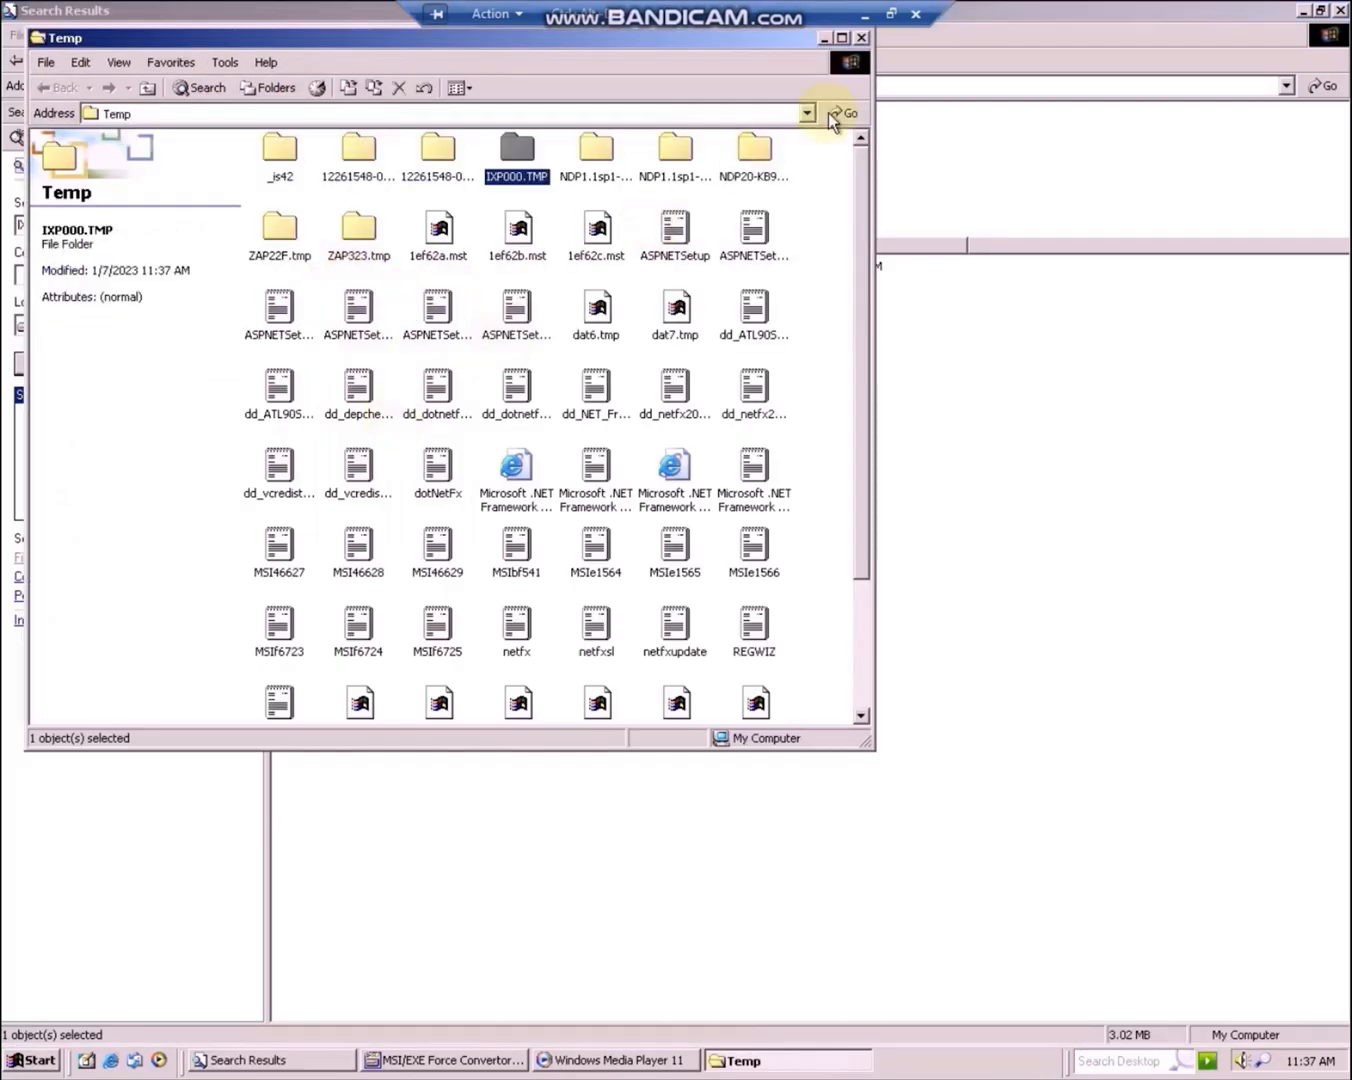
Look inside the IXP000.TMP folder in Temp, return, and select it for copying
left_click(843, 37)
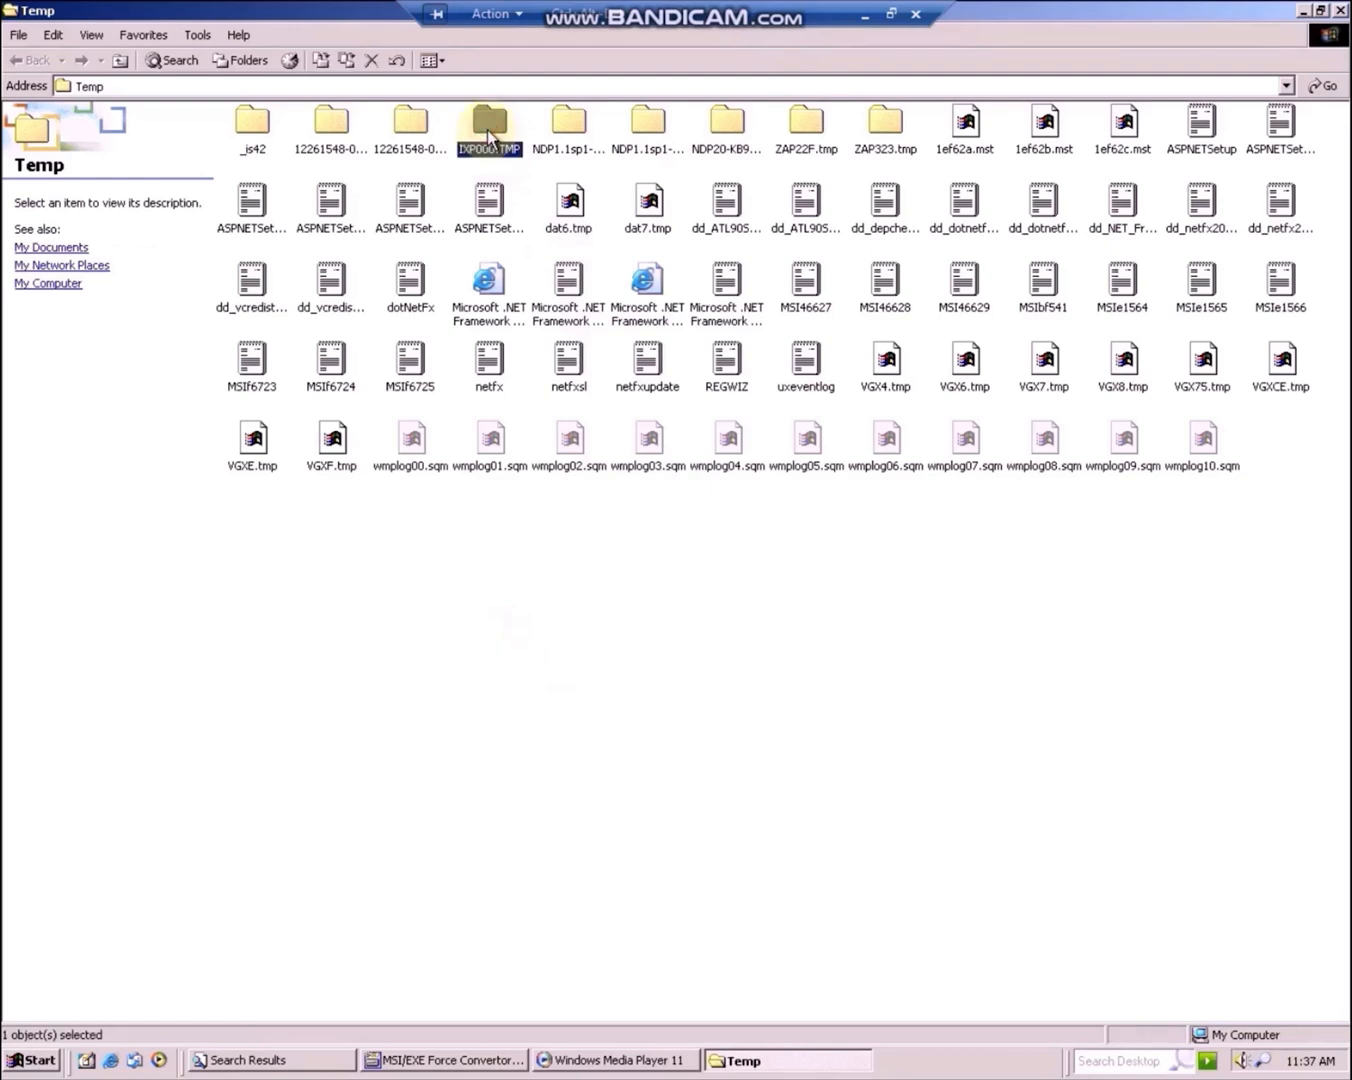
double_click(489, 122)
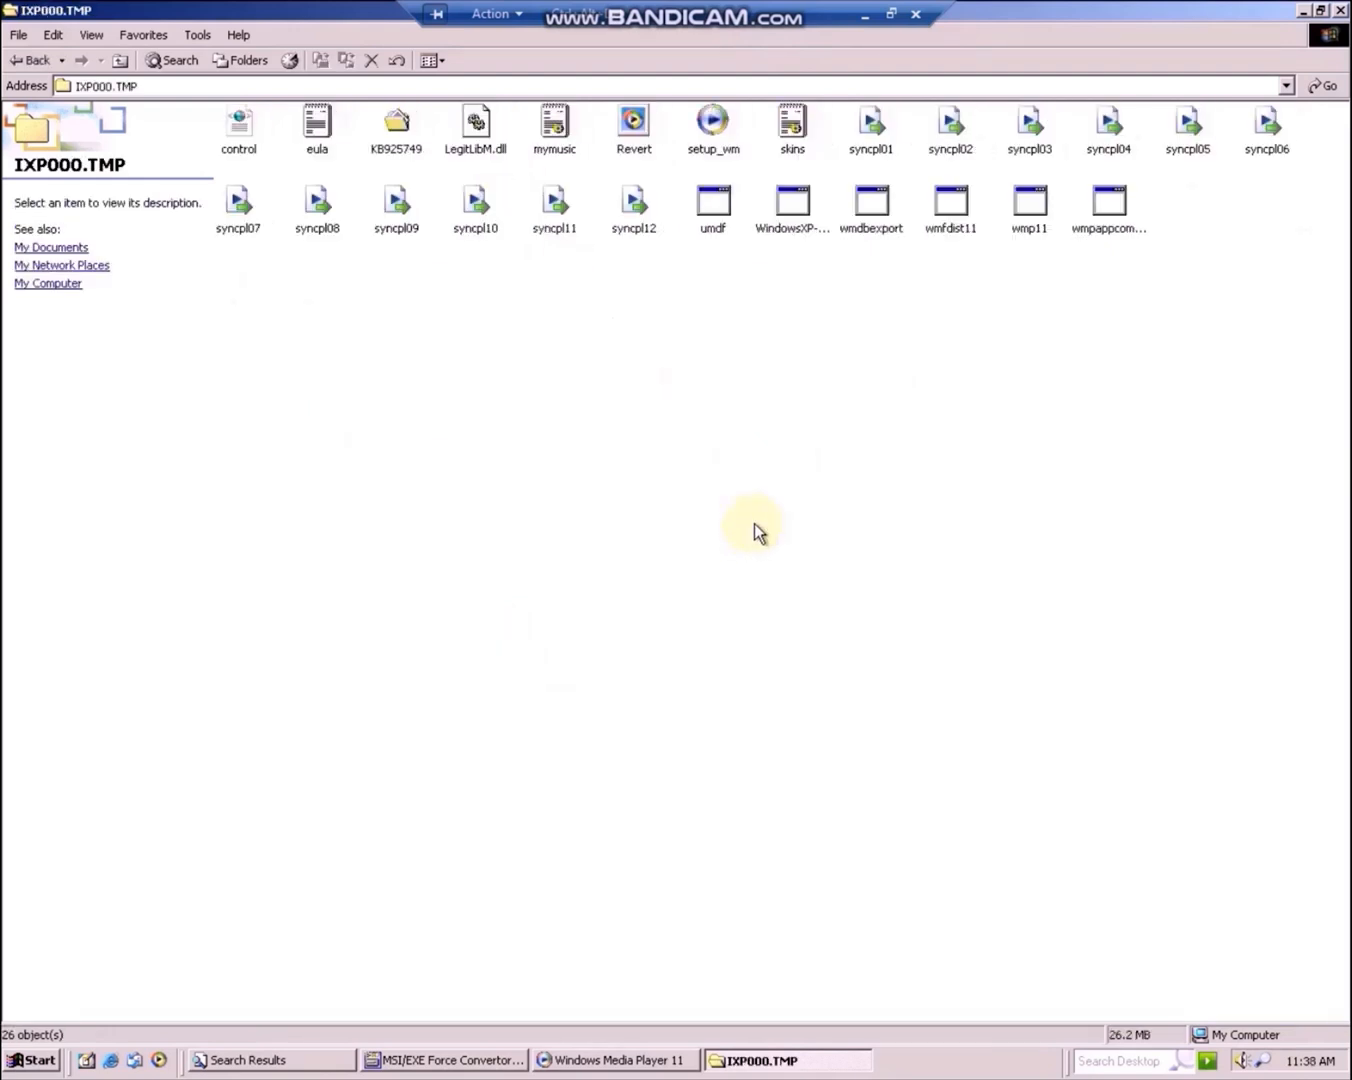
left_click(792, 203)
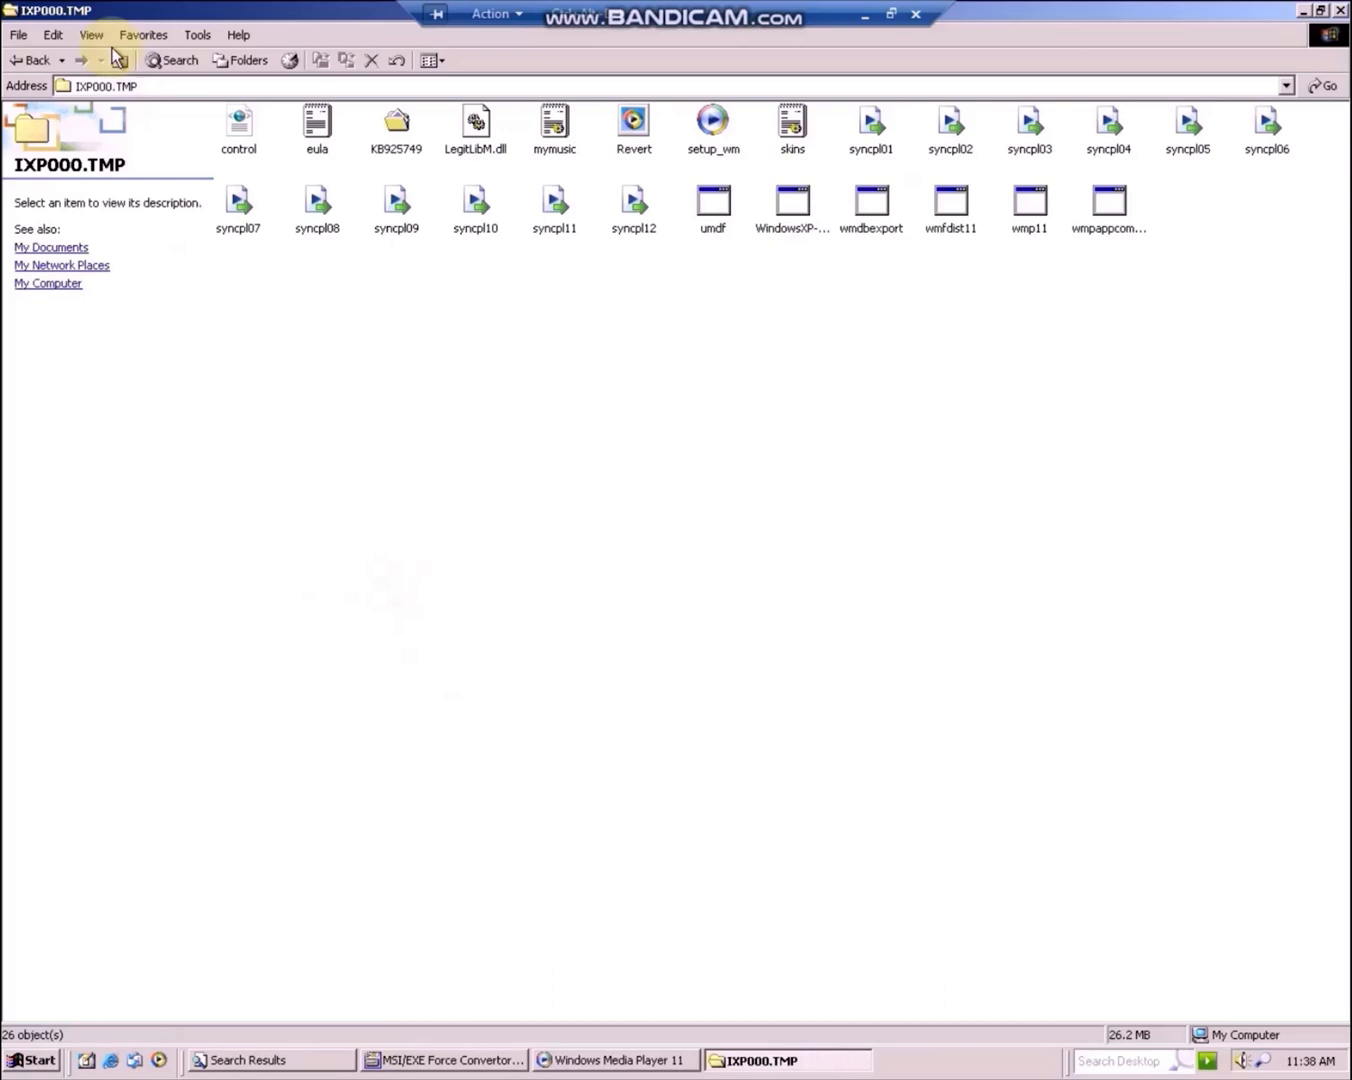
left_click(30, 60)
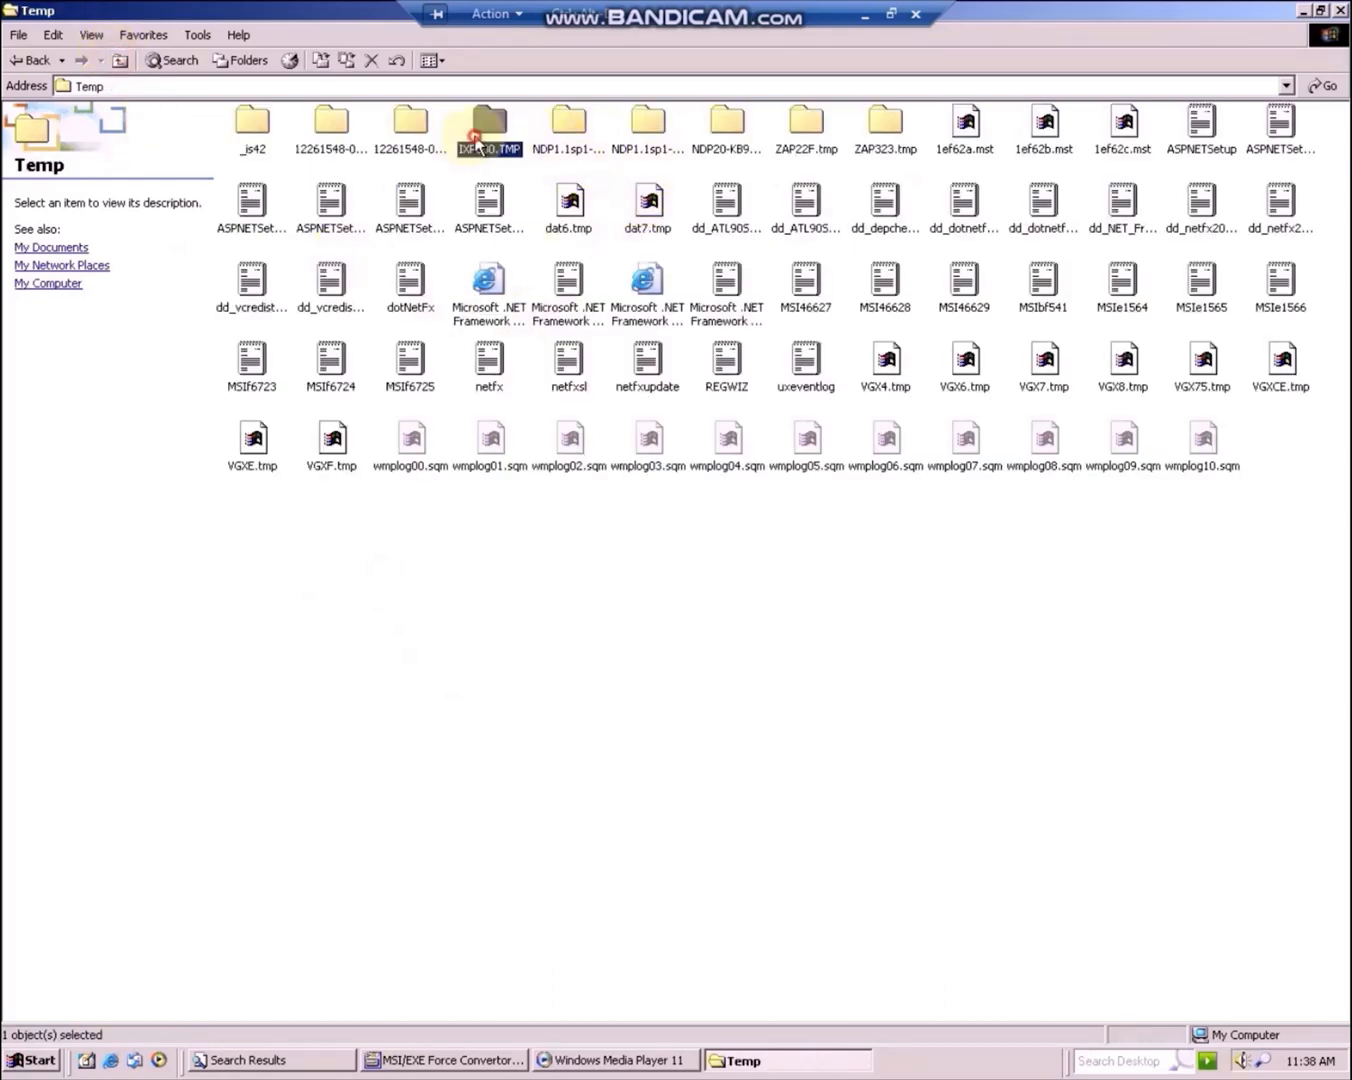
left_click(489, 127)
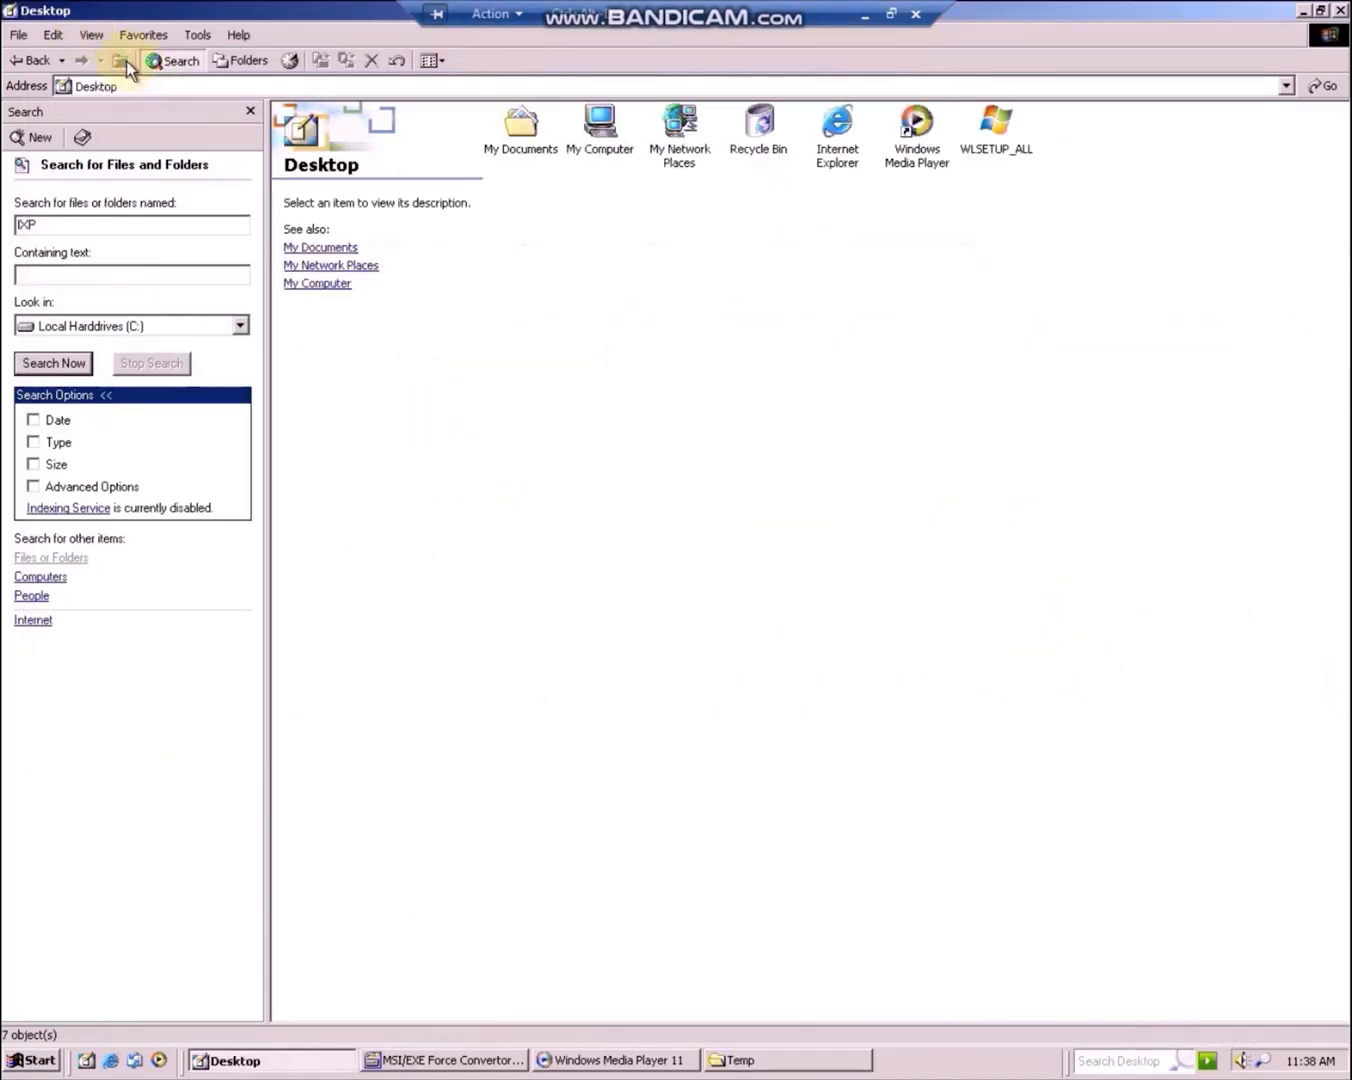
Go to My Documents and view the extracted Media Player 11 setup files in its IXP000.TMP folder
left_click(120, 60)
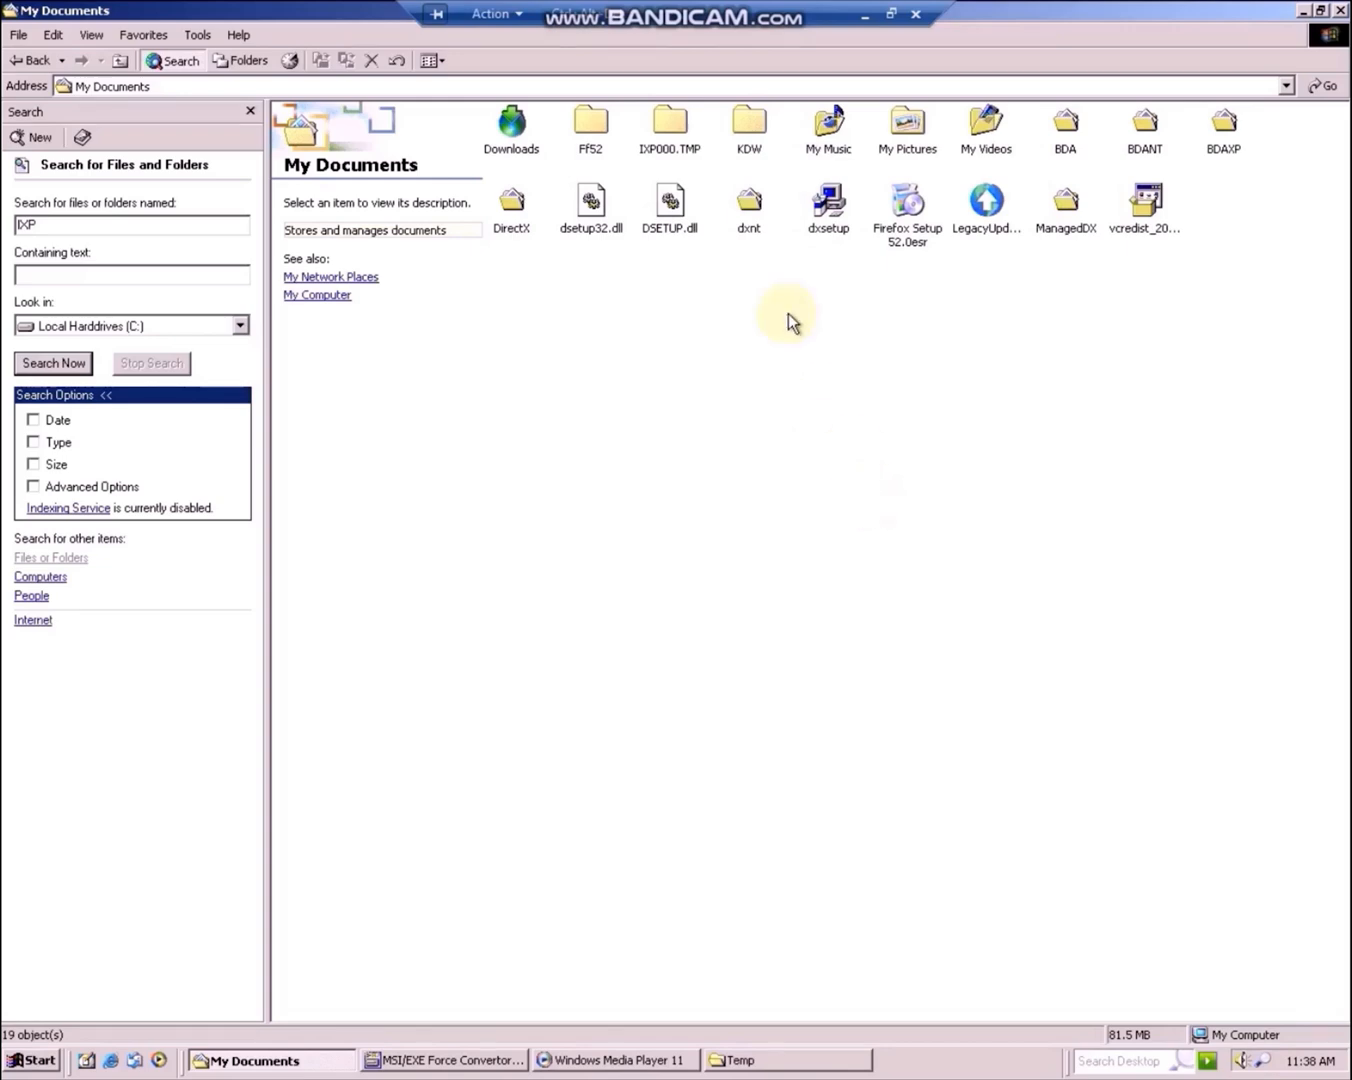
double_click(668, 123)
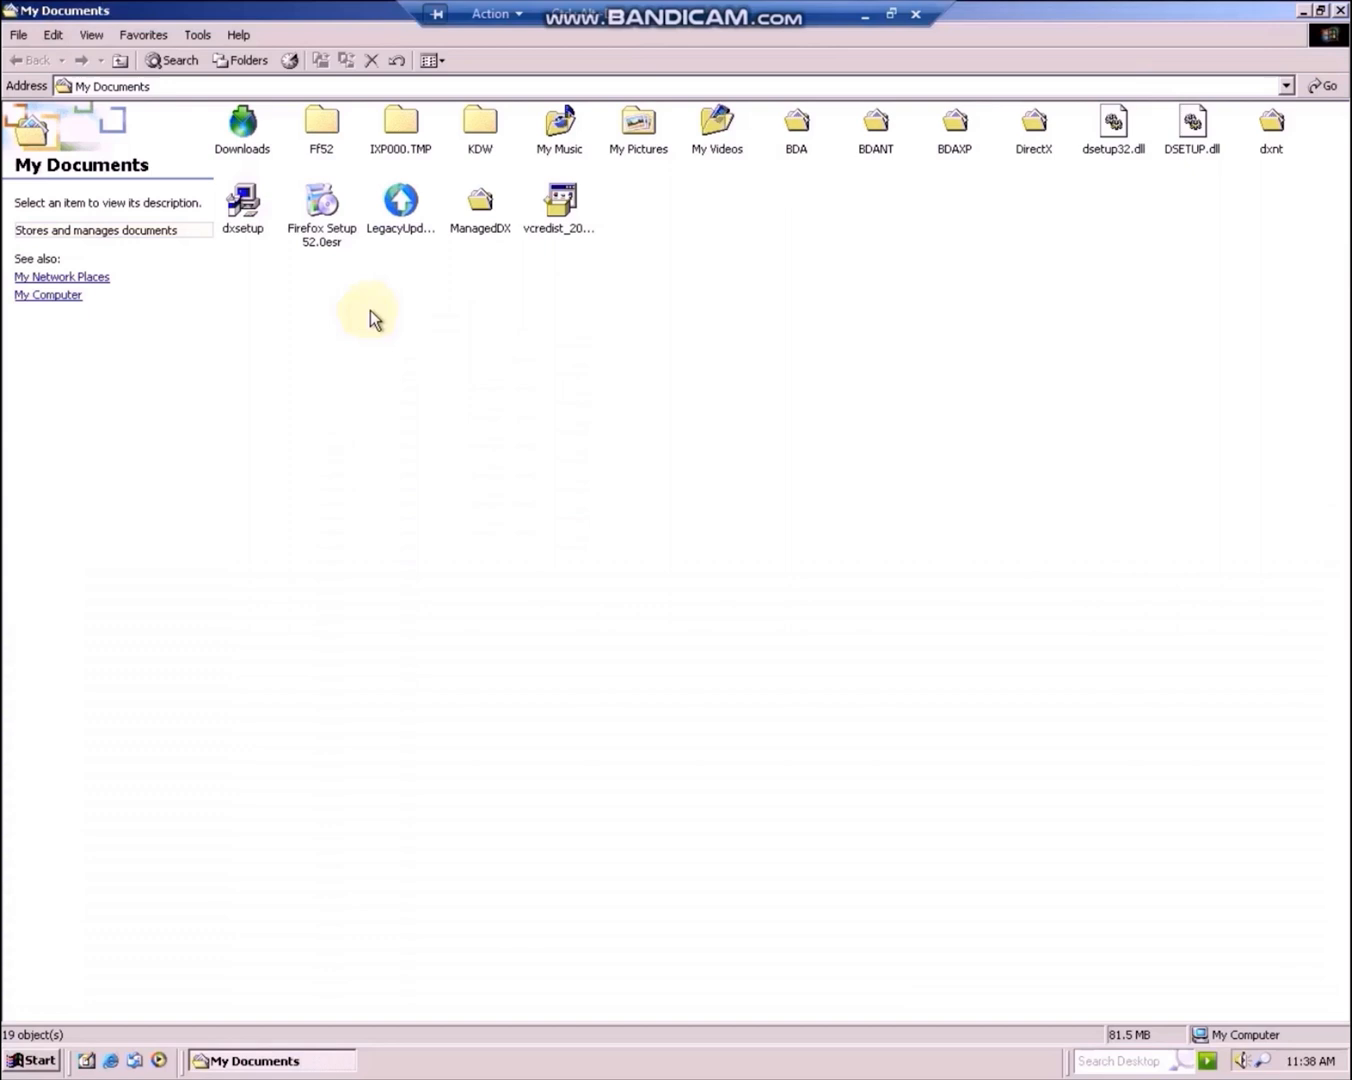
double_click(399, 120)
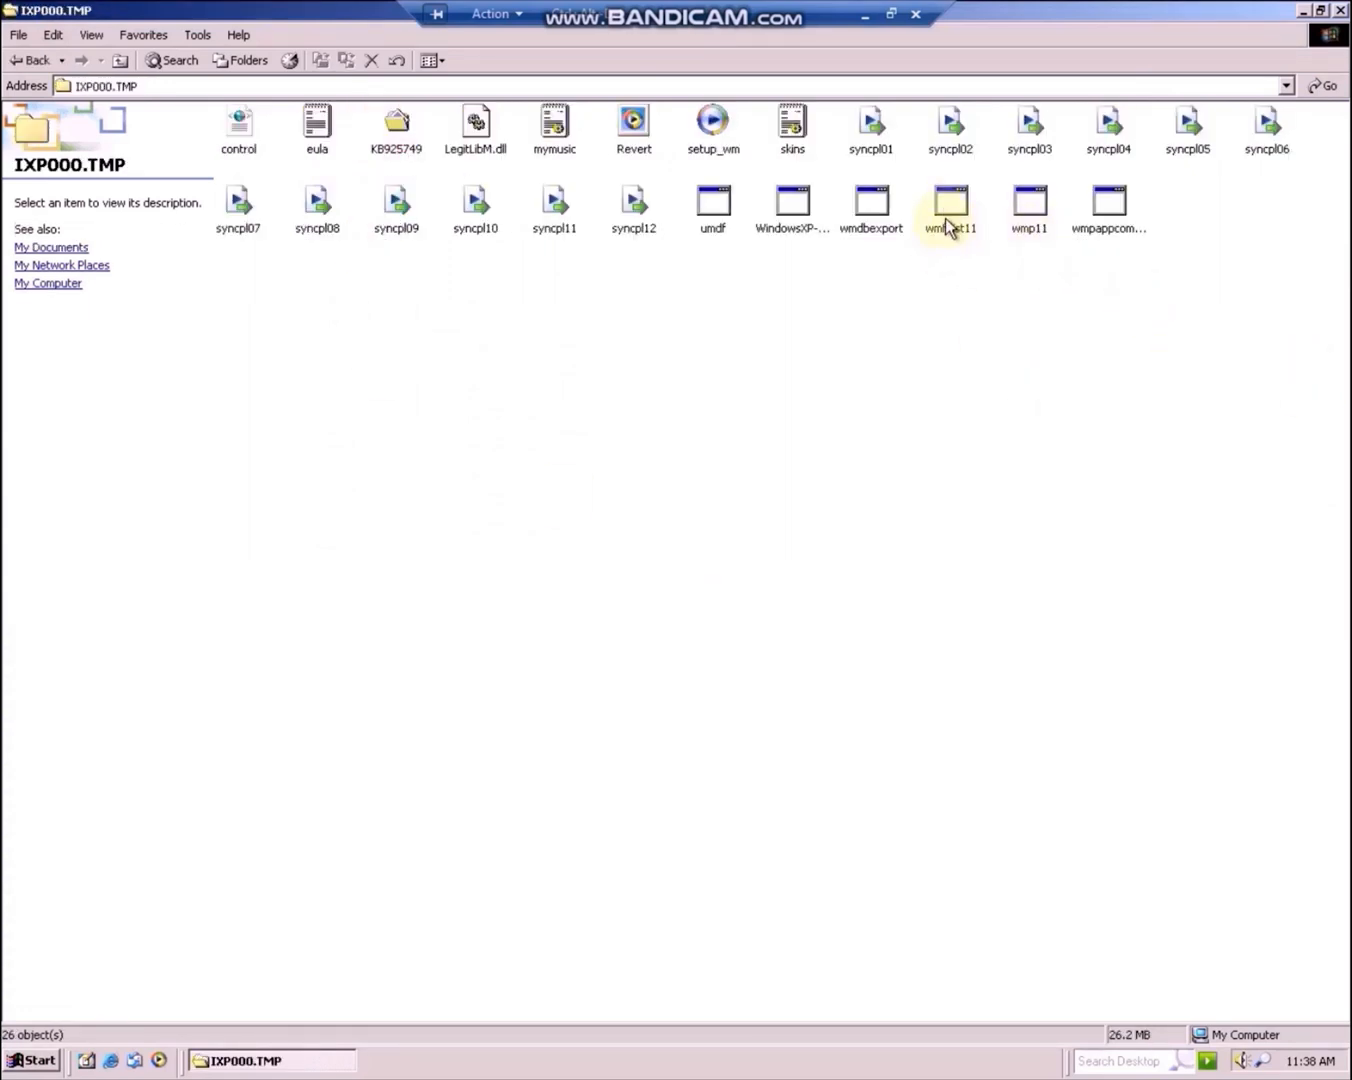
Run wmfdist11 from IXP000.TMP and move its Windows version mismatch error aside
double_click(948, 205)
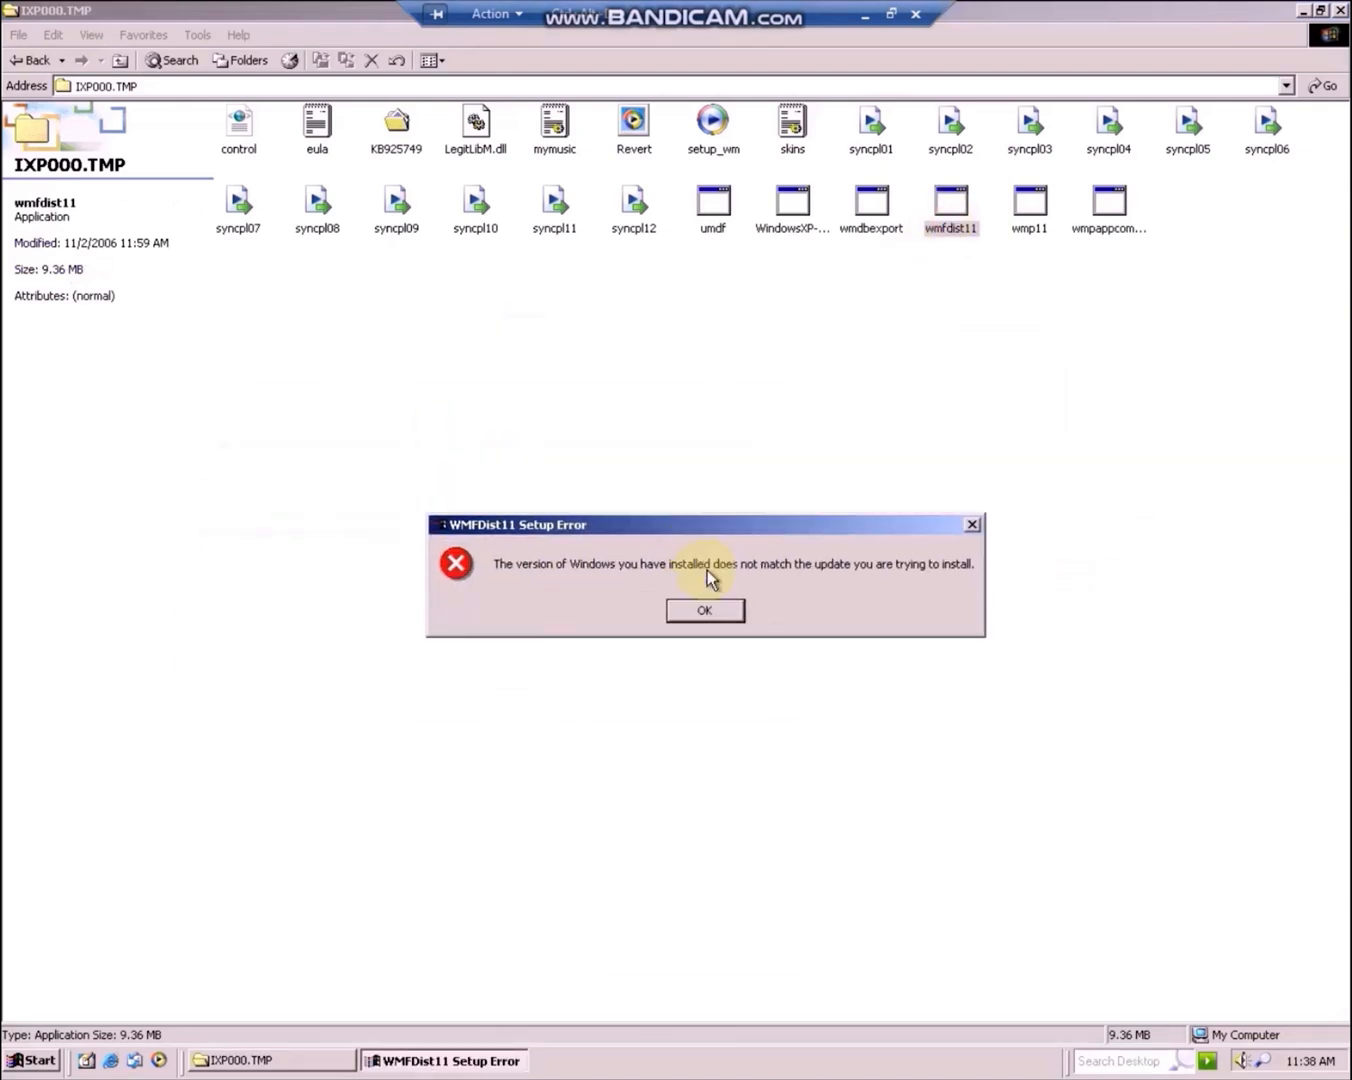
left_click_drag(705, 524, 757, 567)
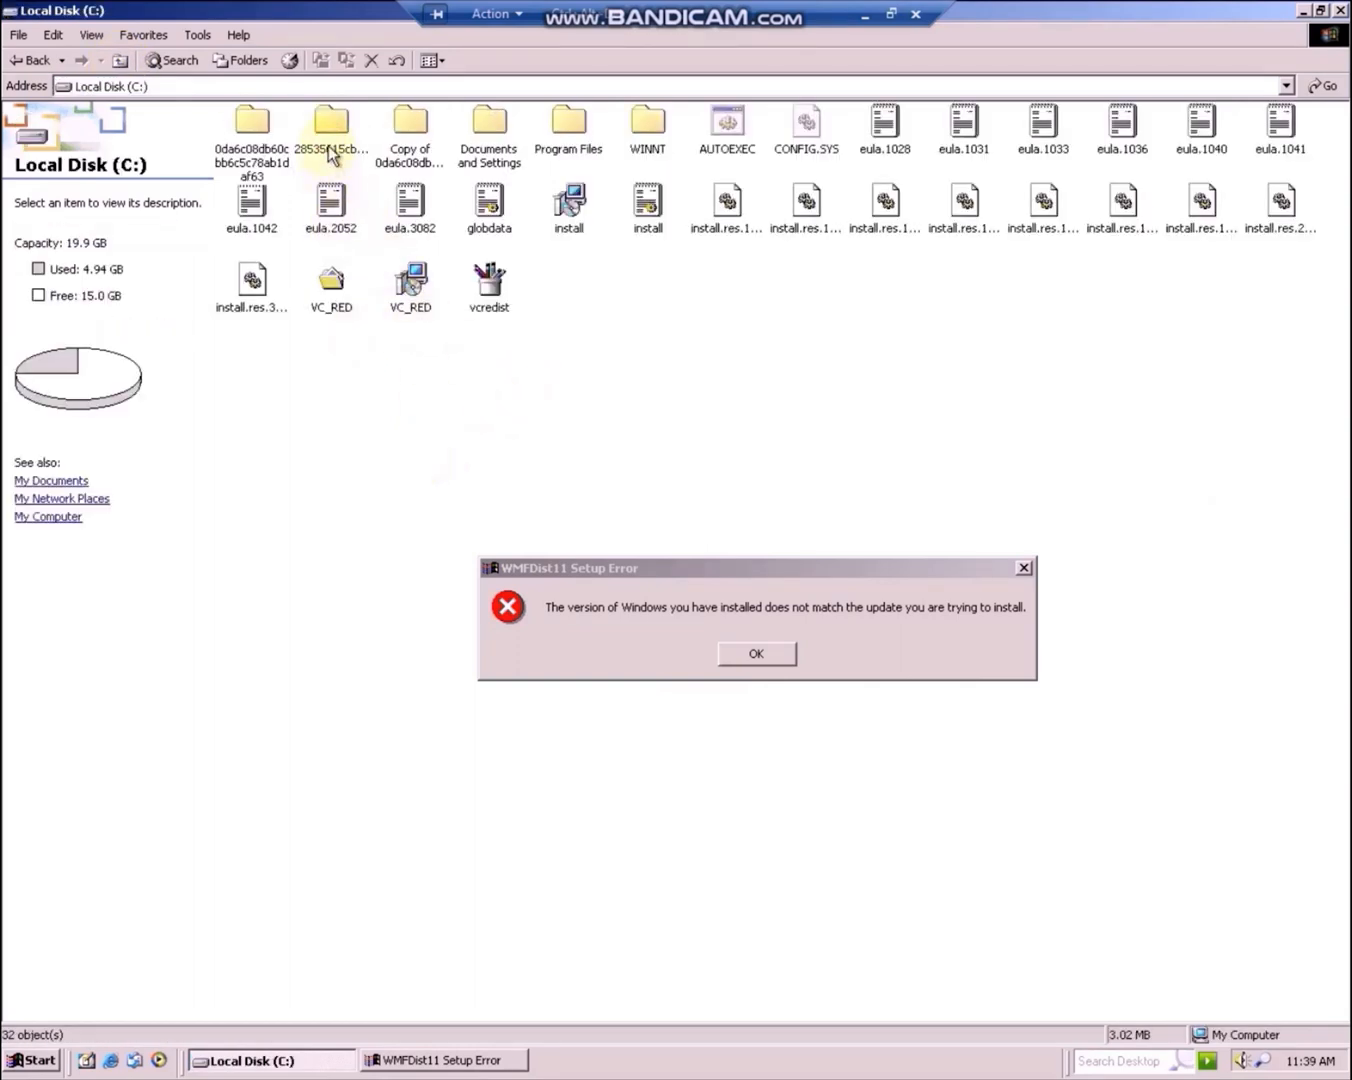
Browse into the 28535615cb4a946f1d folder and its update subfolder on Local Disk (C:)
left_click(331, 128)
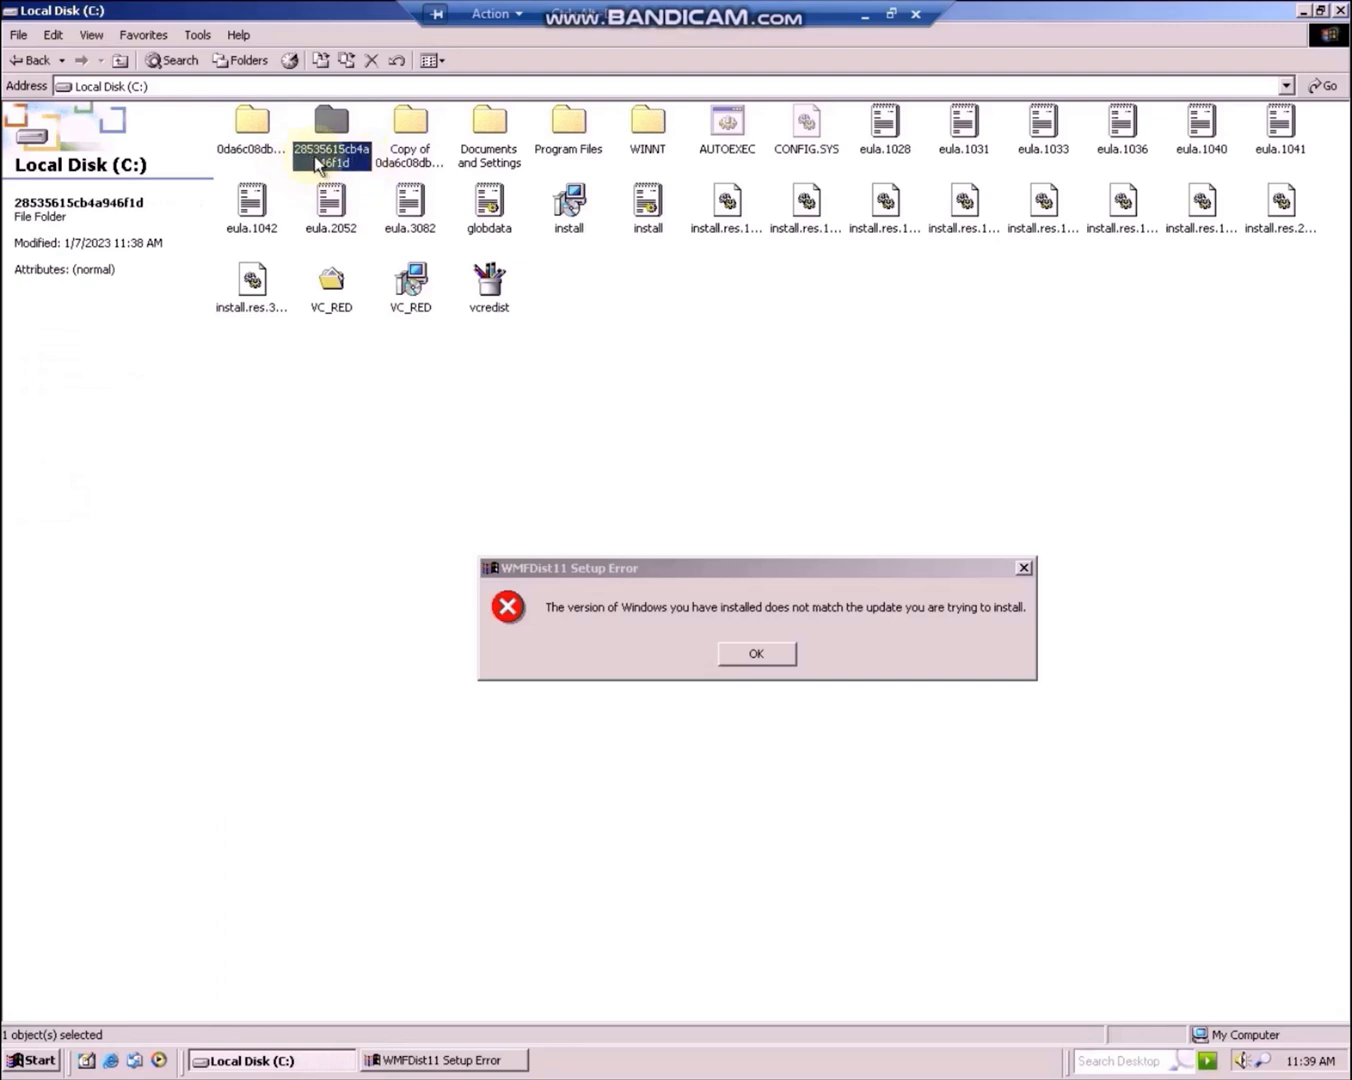
double_click(330, 128)
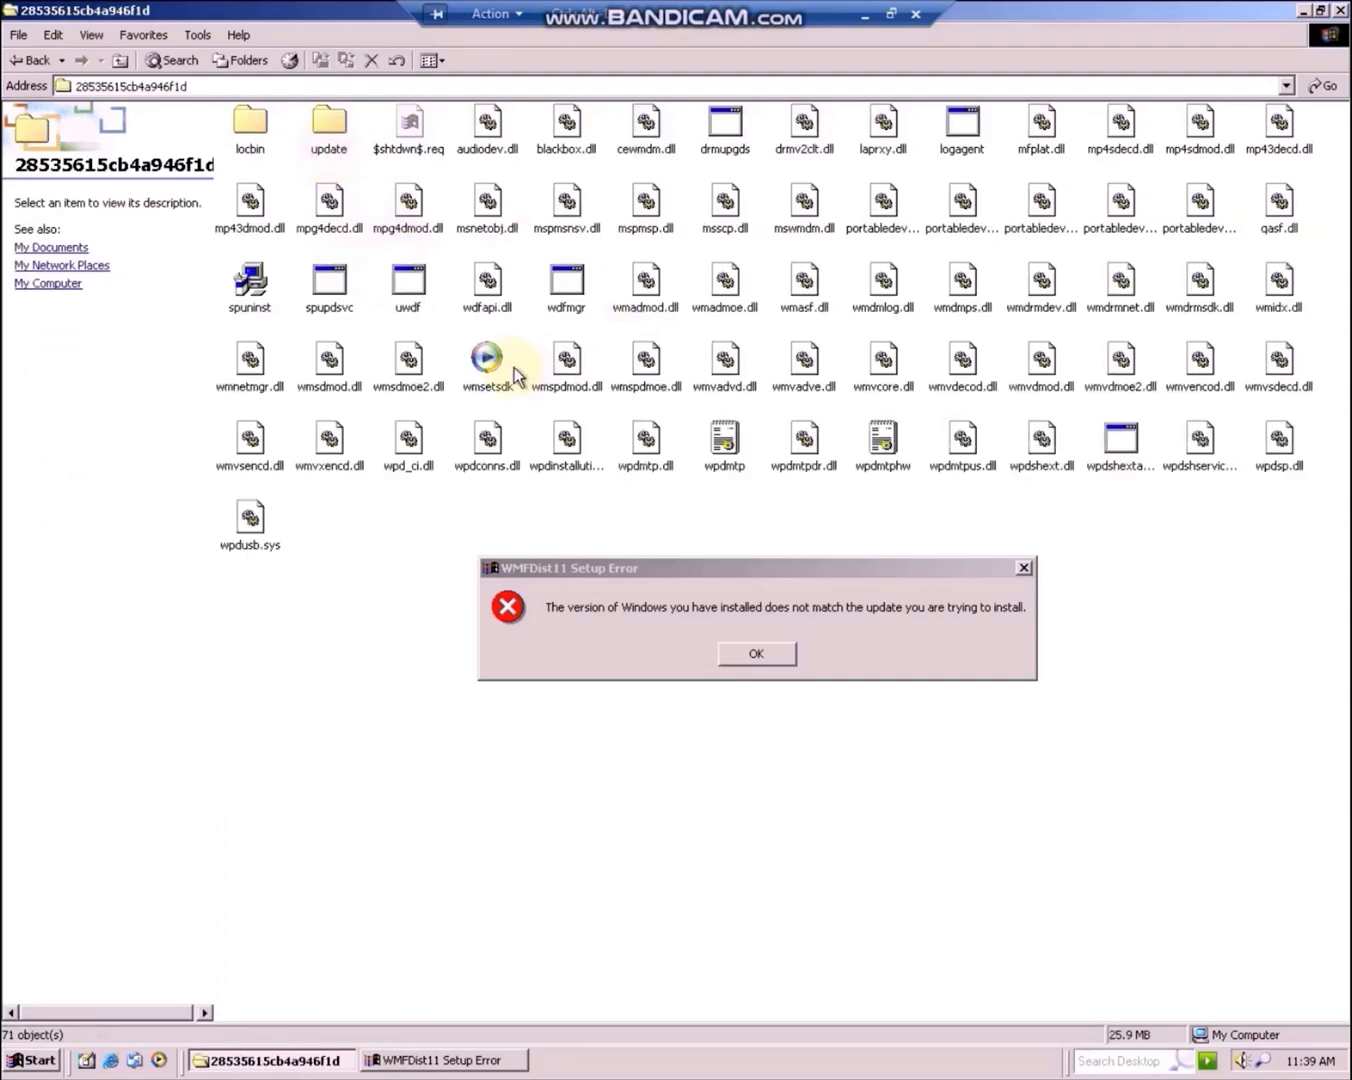
mouse_move(390, 345)
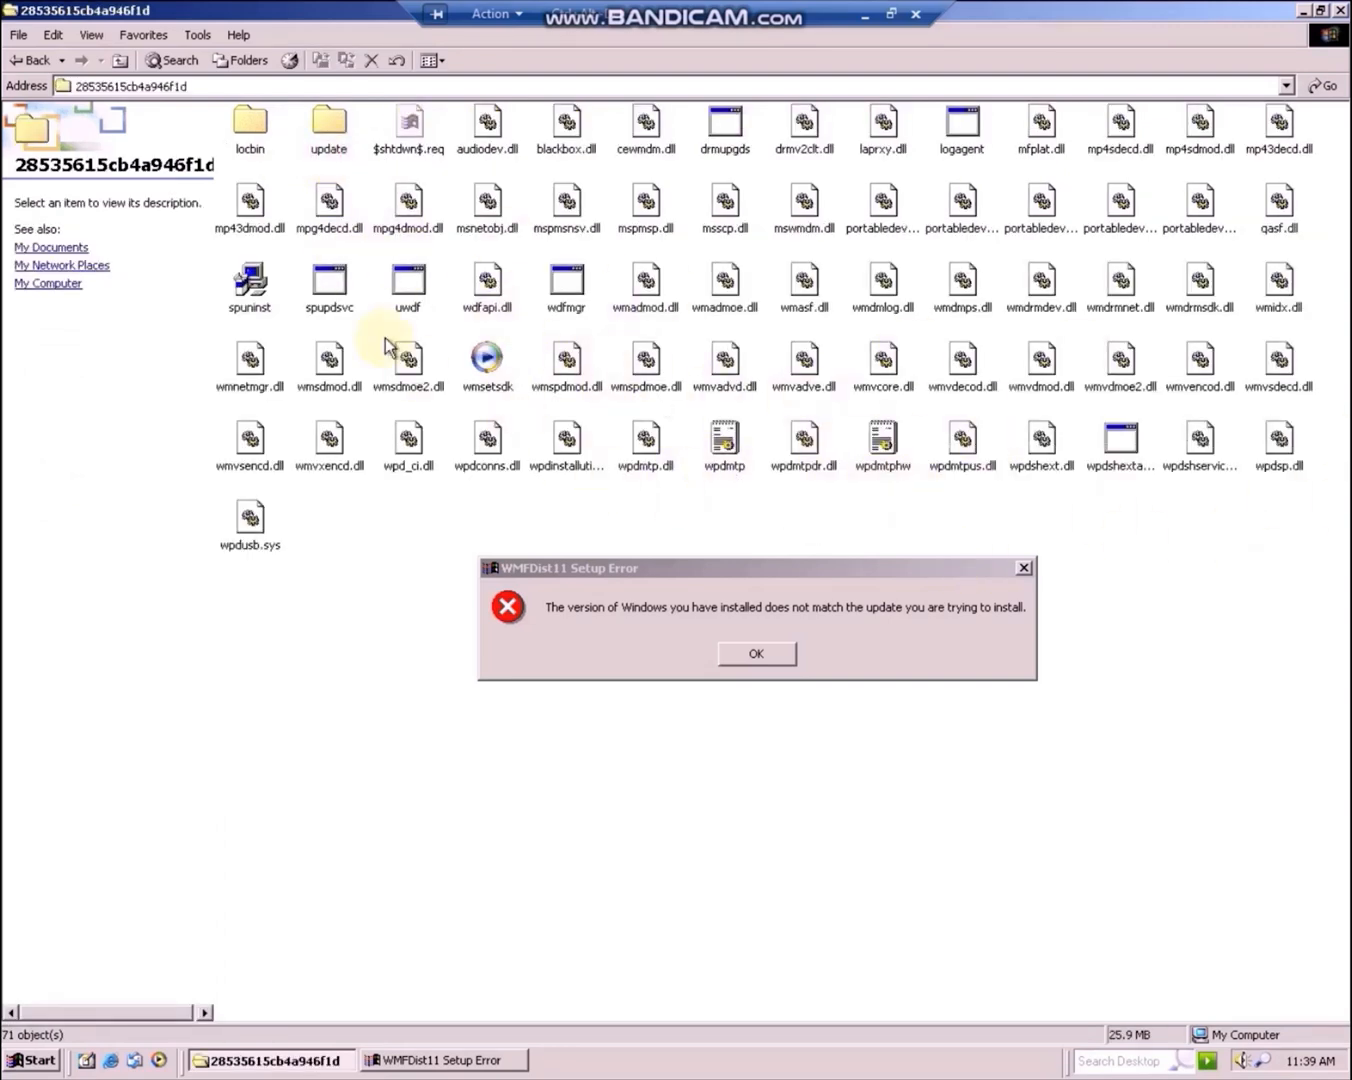
mouse_move(295, 403)
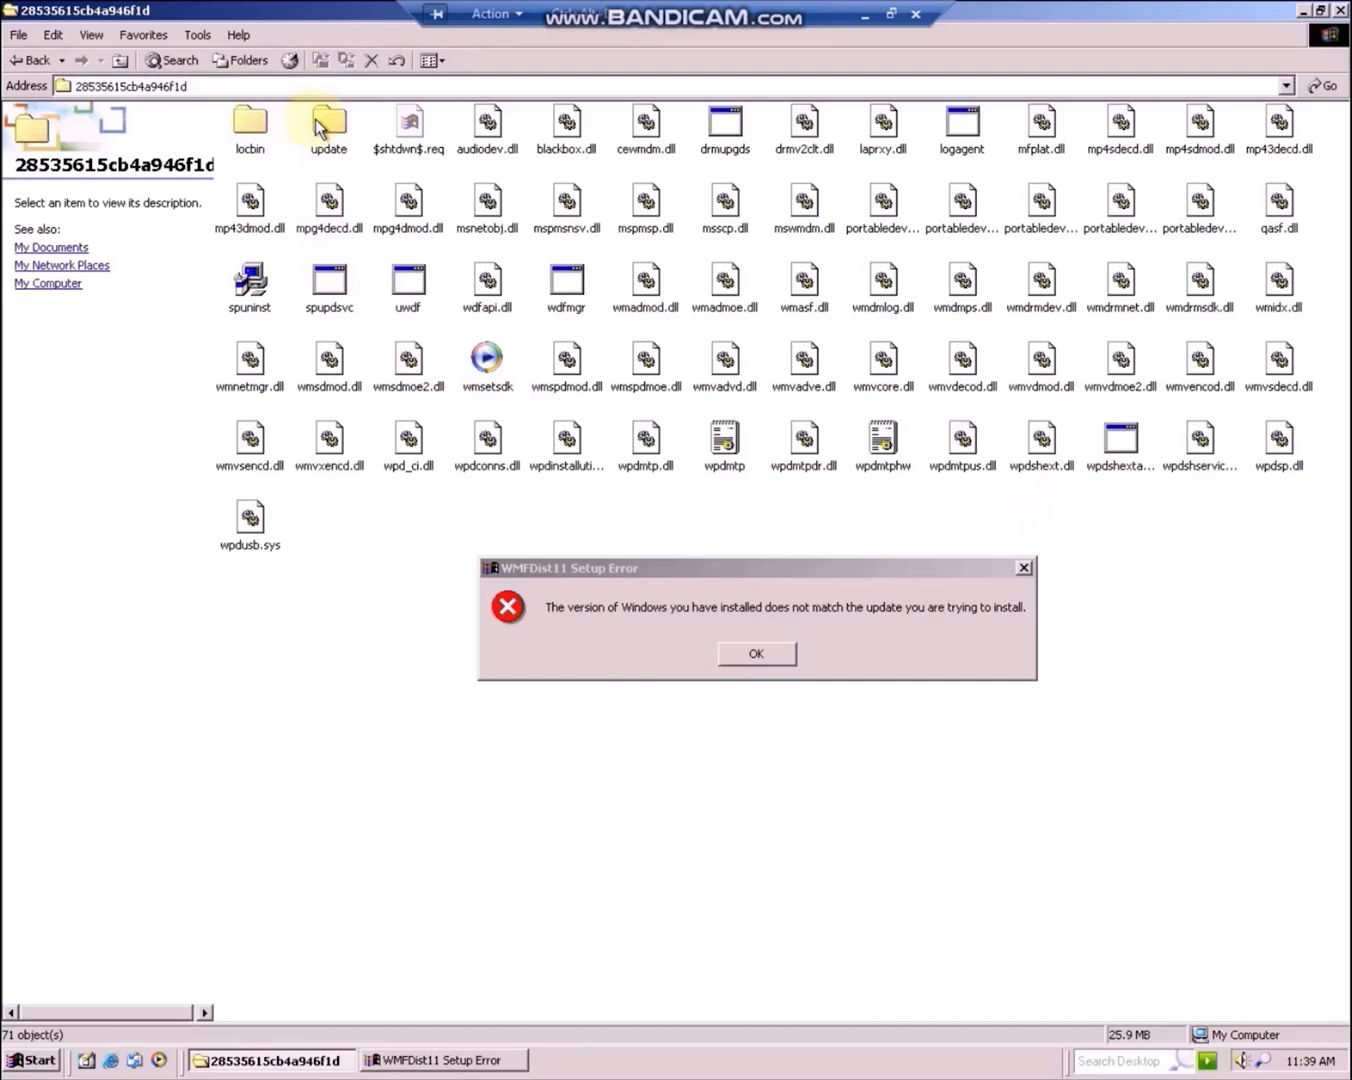
double_click(328, 127)
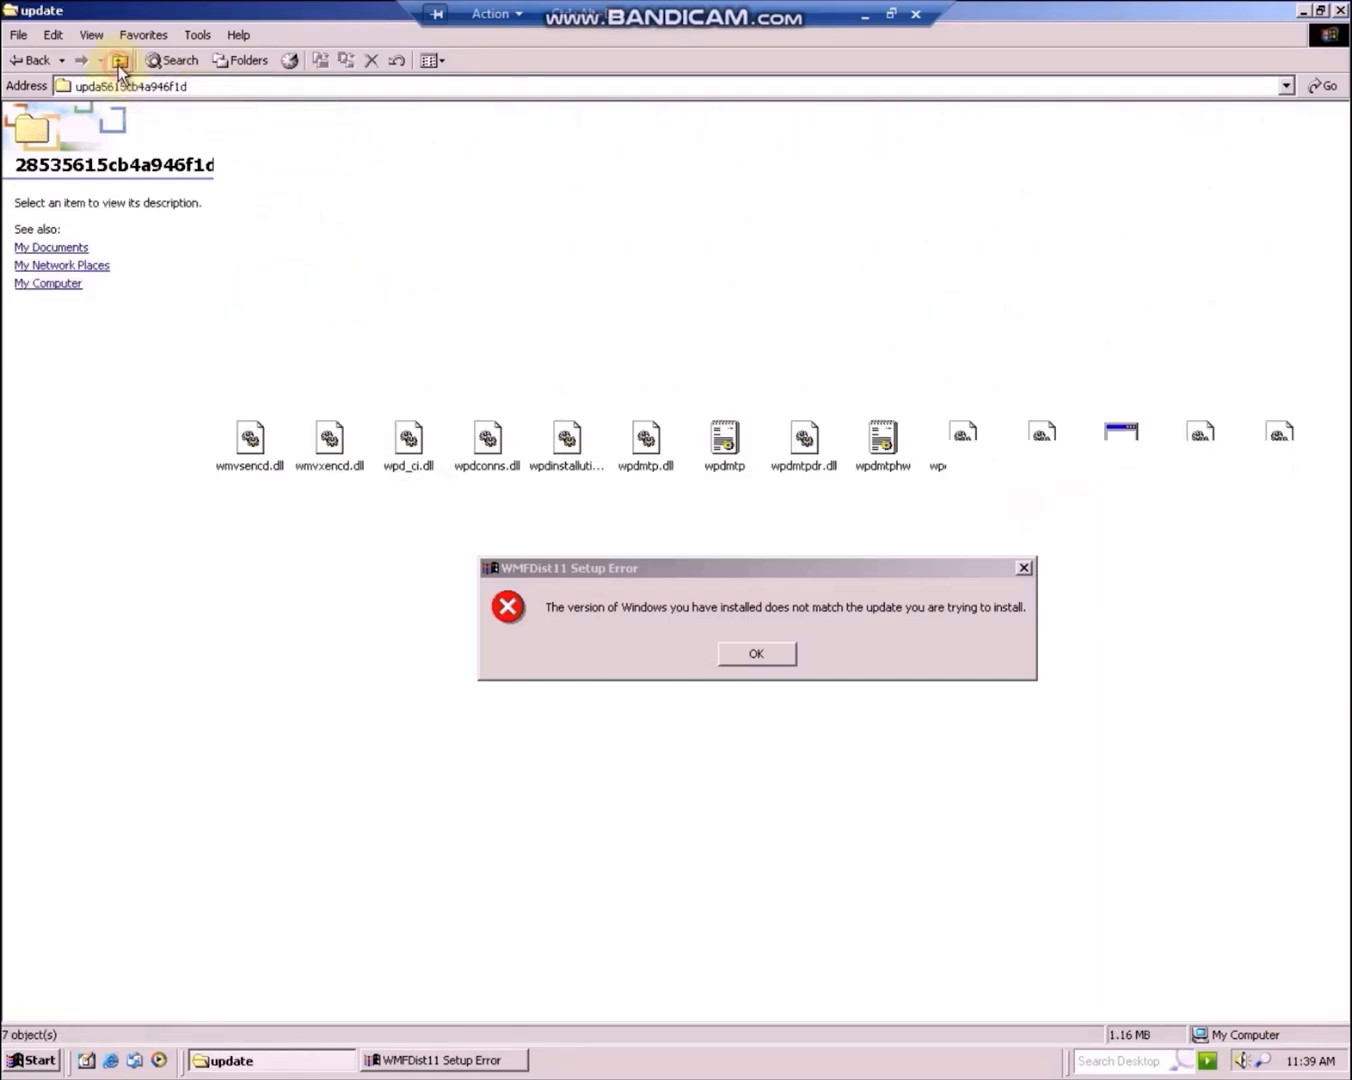
Return to Local Disk (C:), dismissing the sharing-violation error from copying 28535615cb4a946f1d
left_click(120, 60)
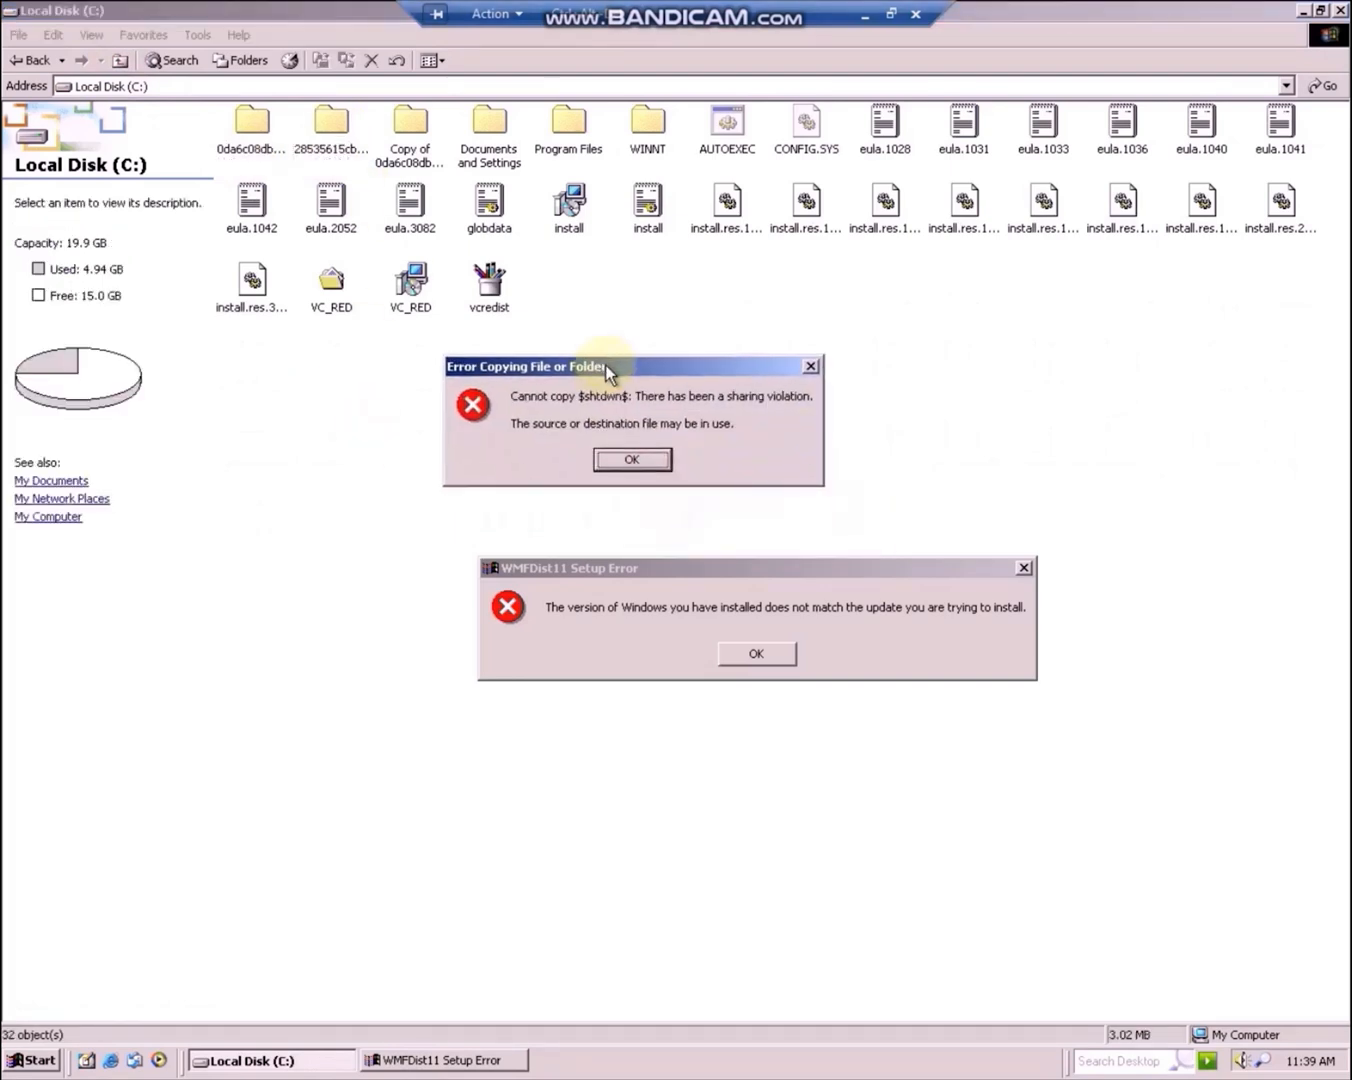
left_click(631, 459)
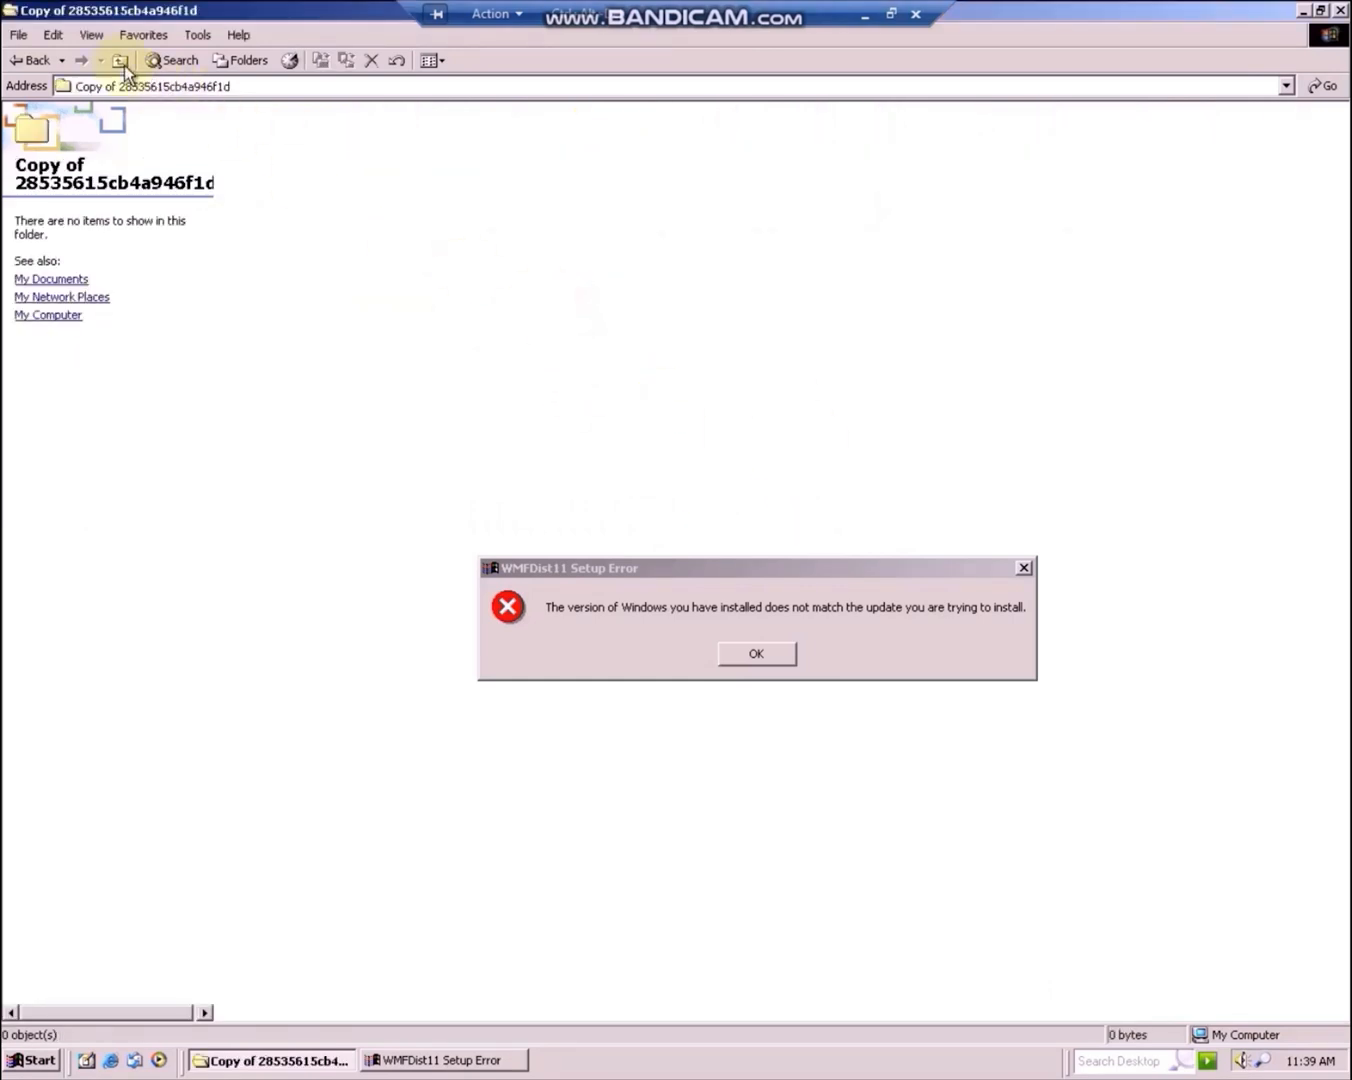
left_click(120, 60)
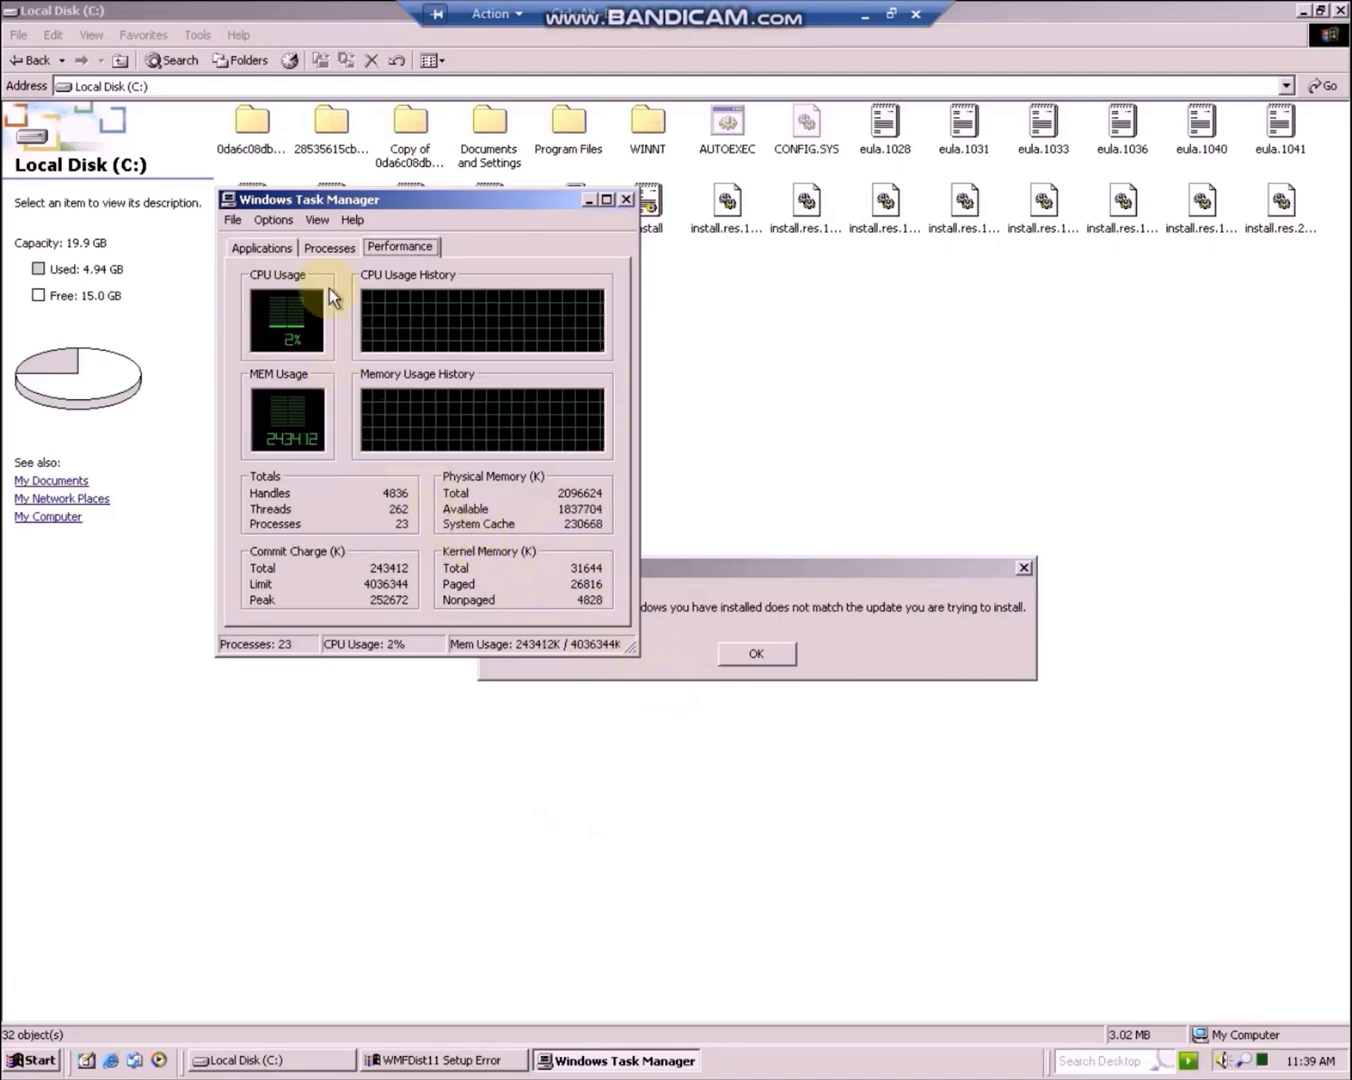
End the wmfdist11.exe process from the Processes list and dismiss the WMFDist11 version mismatch error
left_click(261, 247)
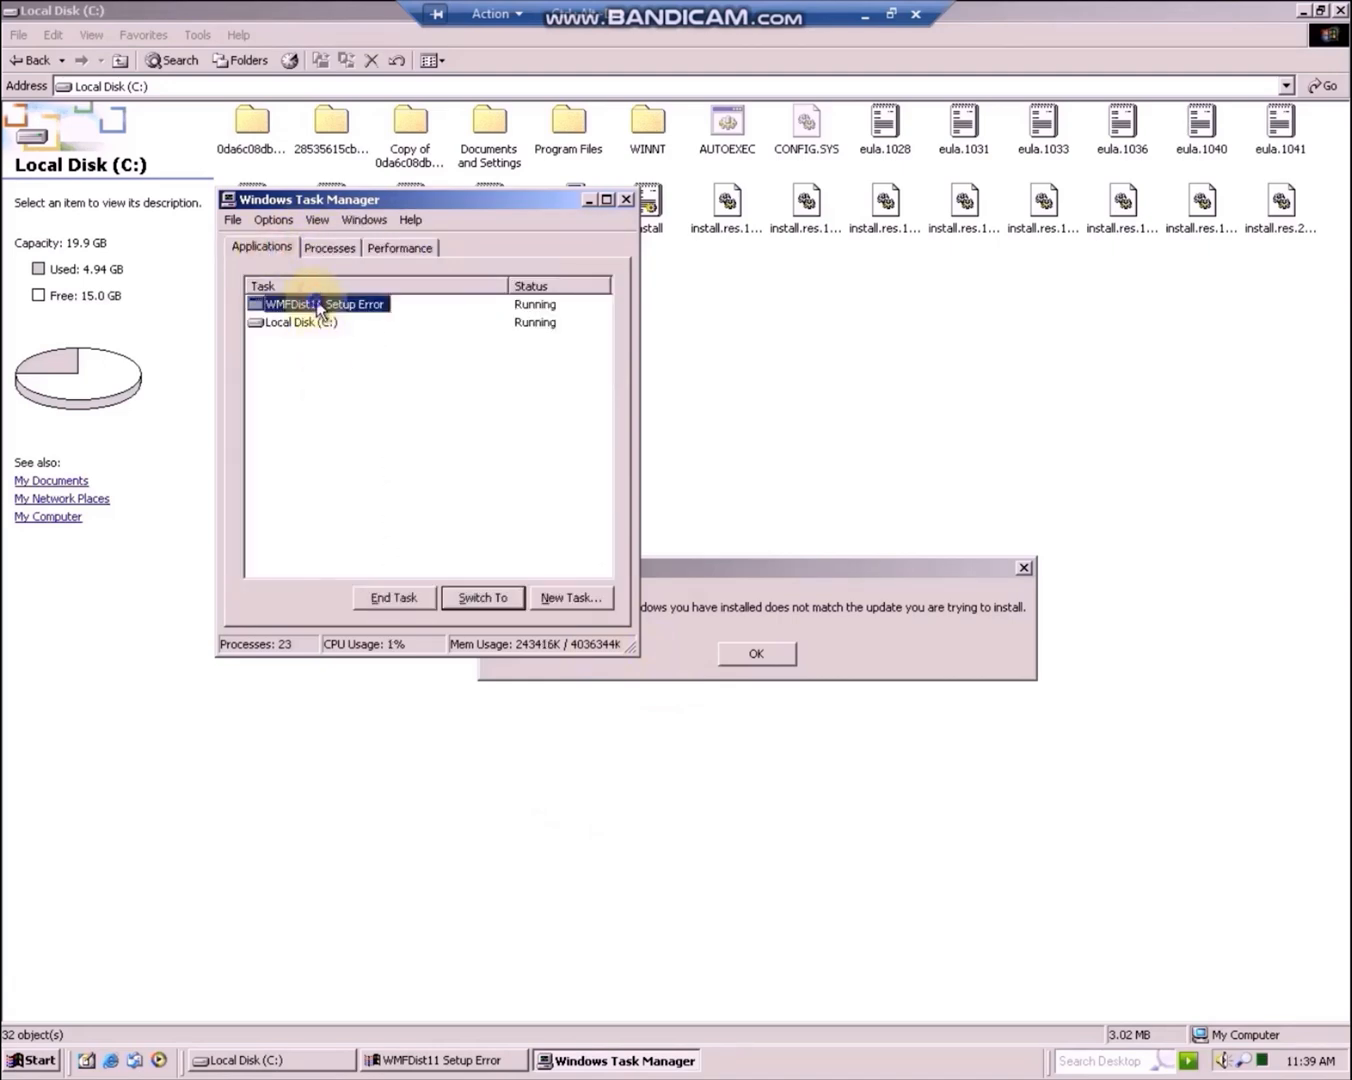
left_click(329, 247)
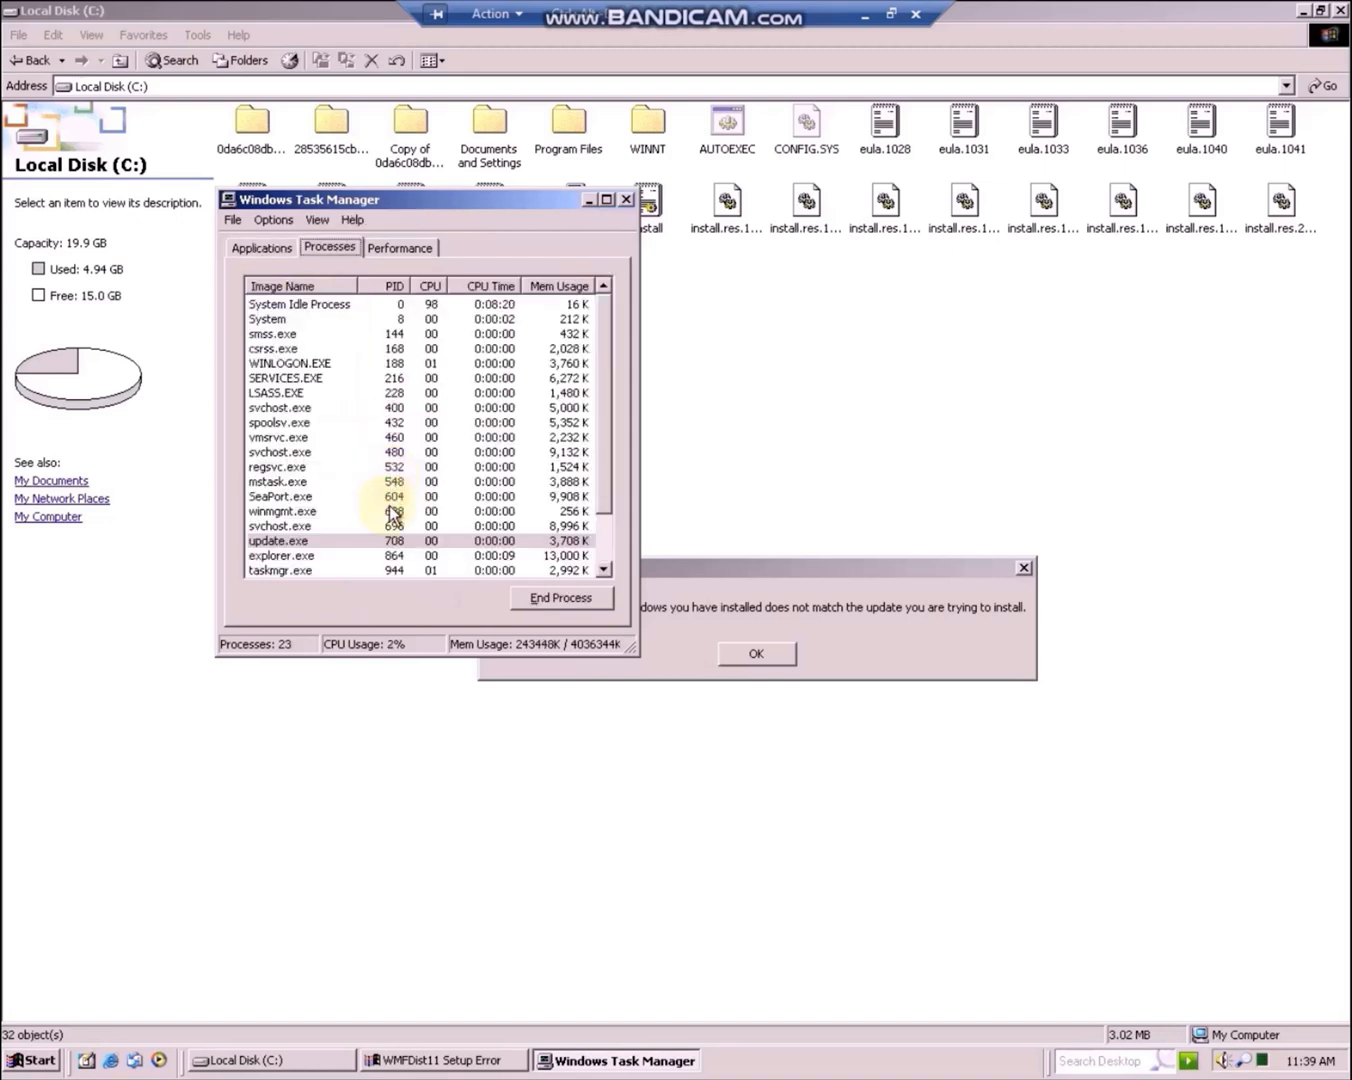
left_click(280, 540)
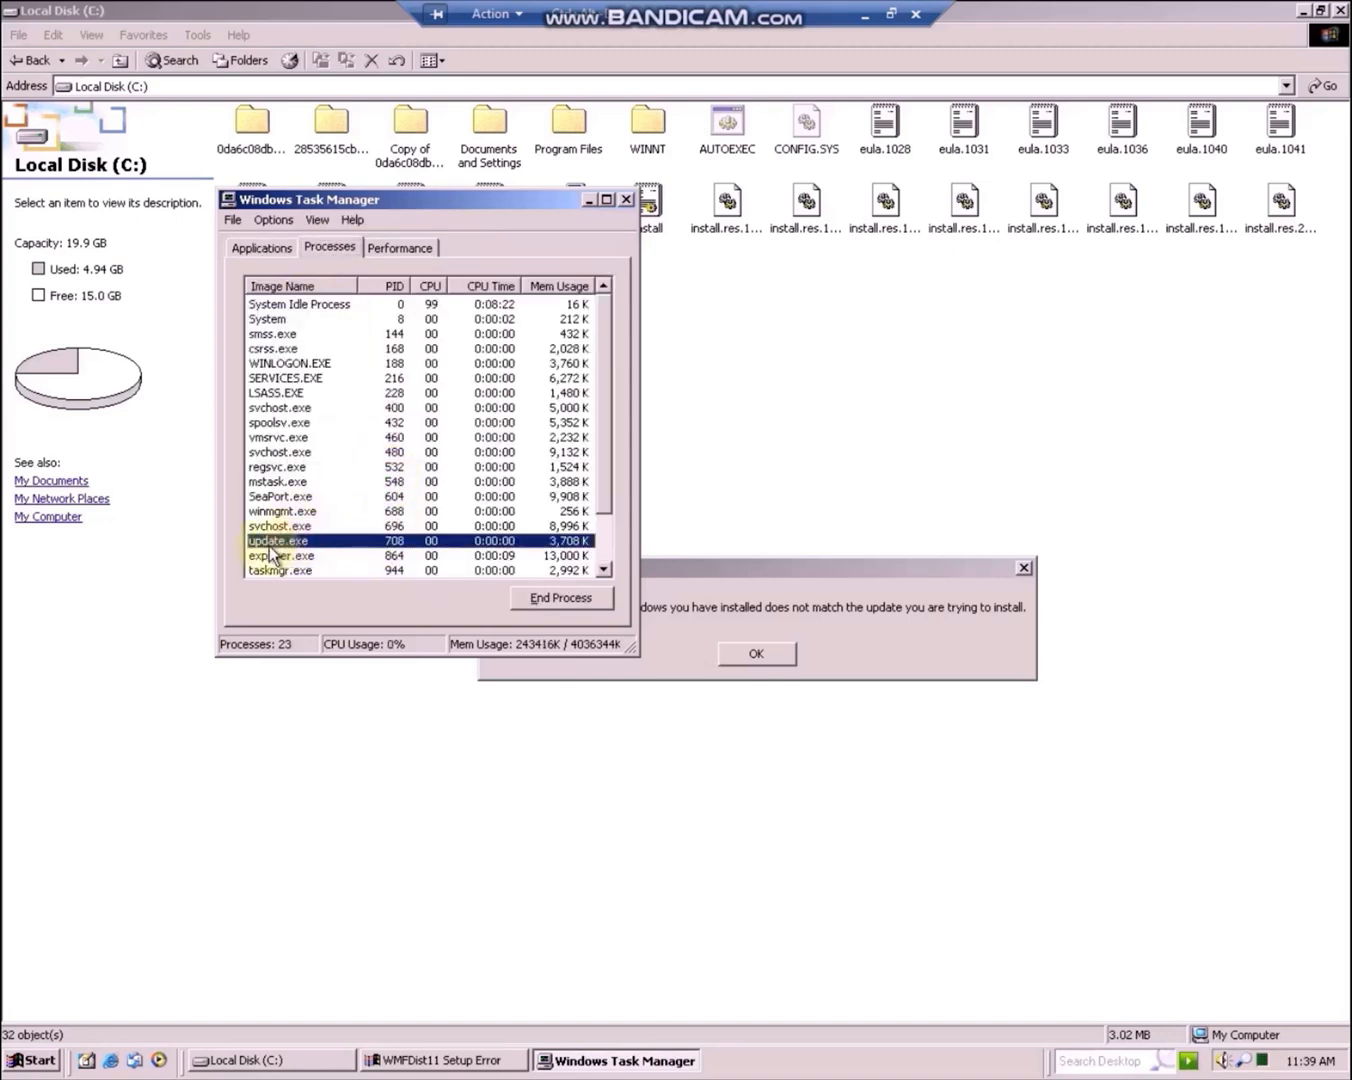
mouse_move(380, 408)
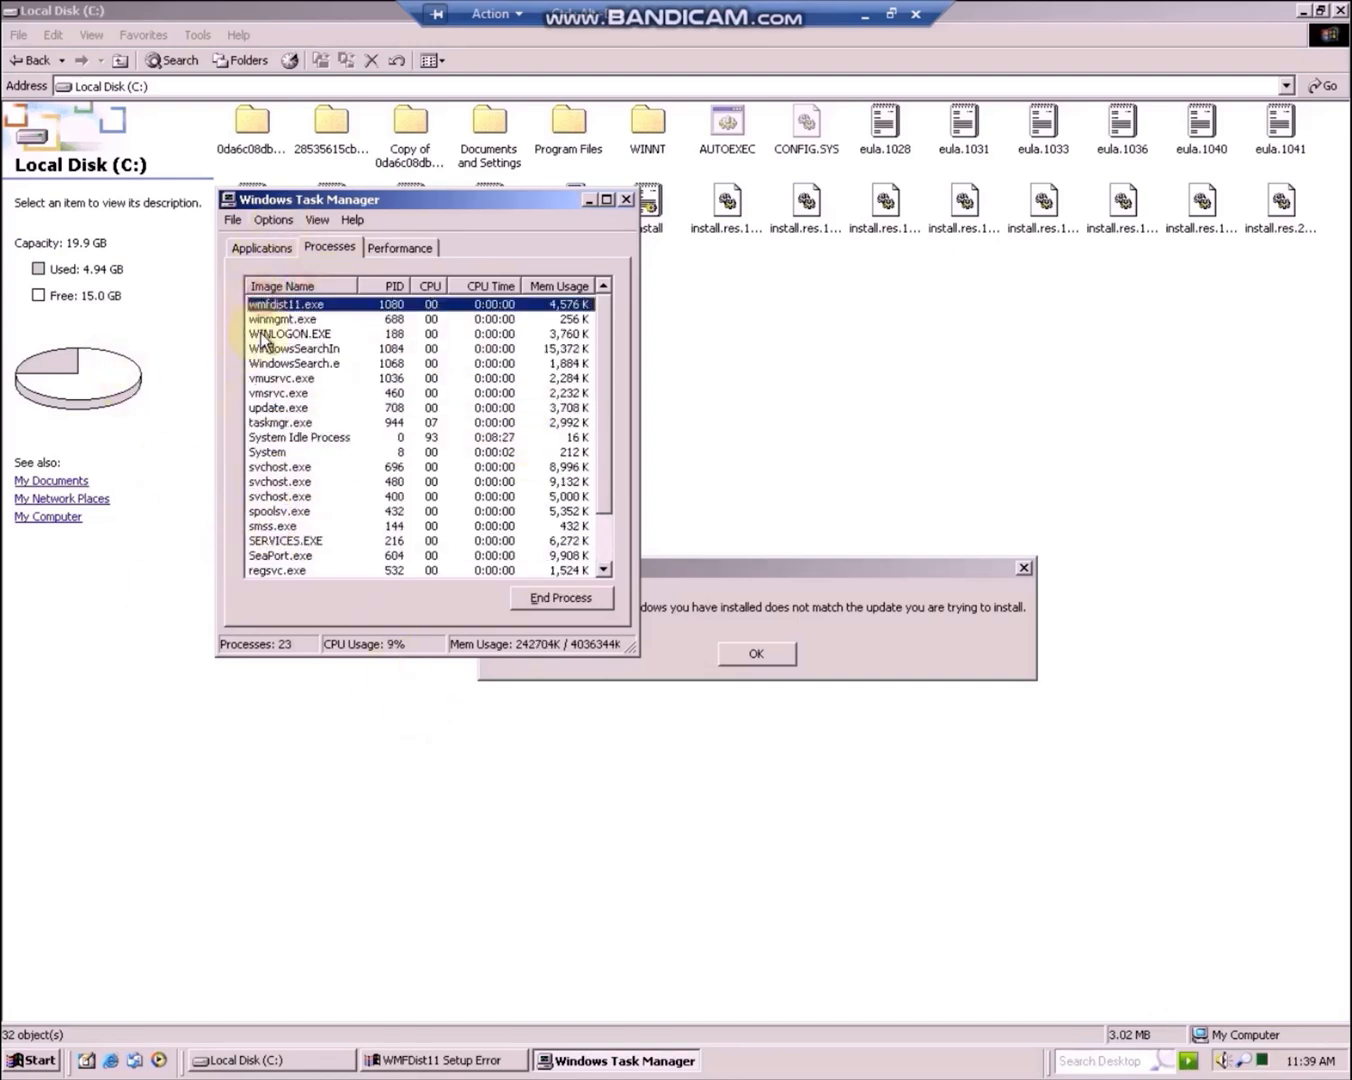
left_click(560, 597)
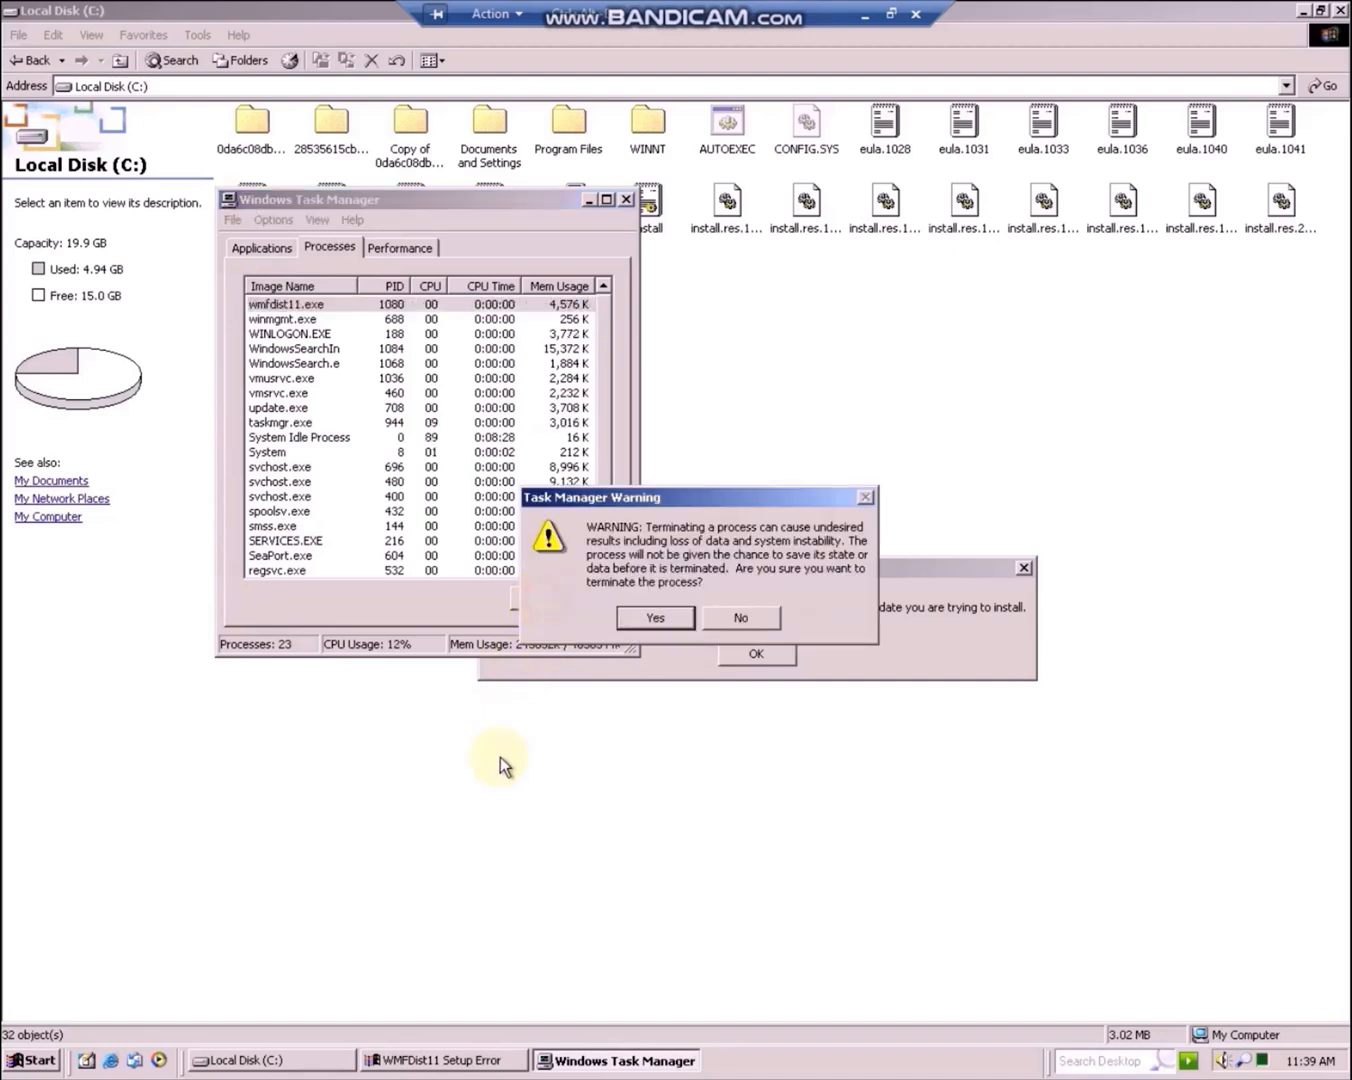
left_click(654, 617)
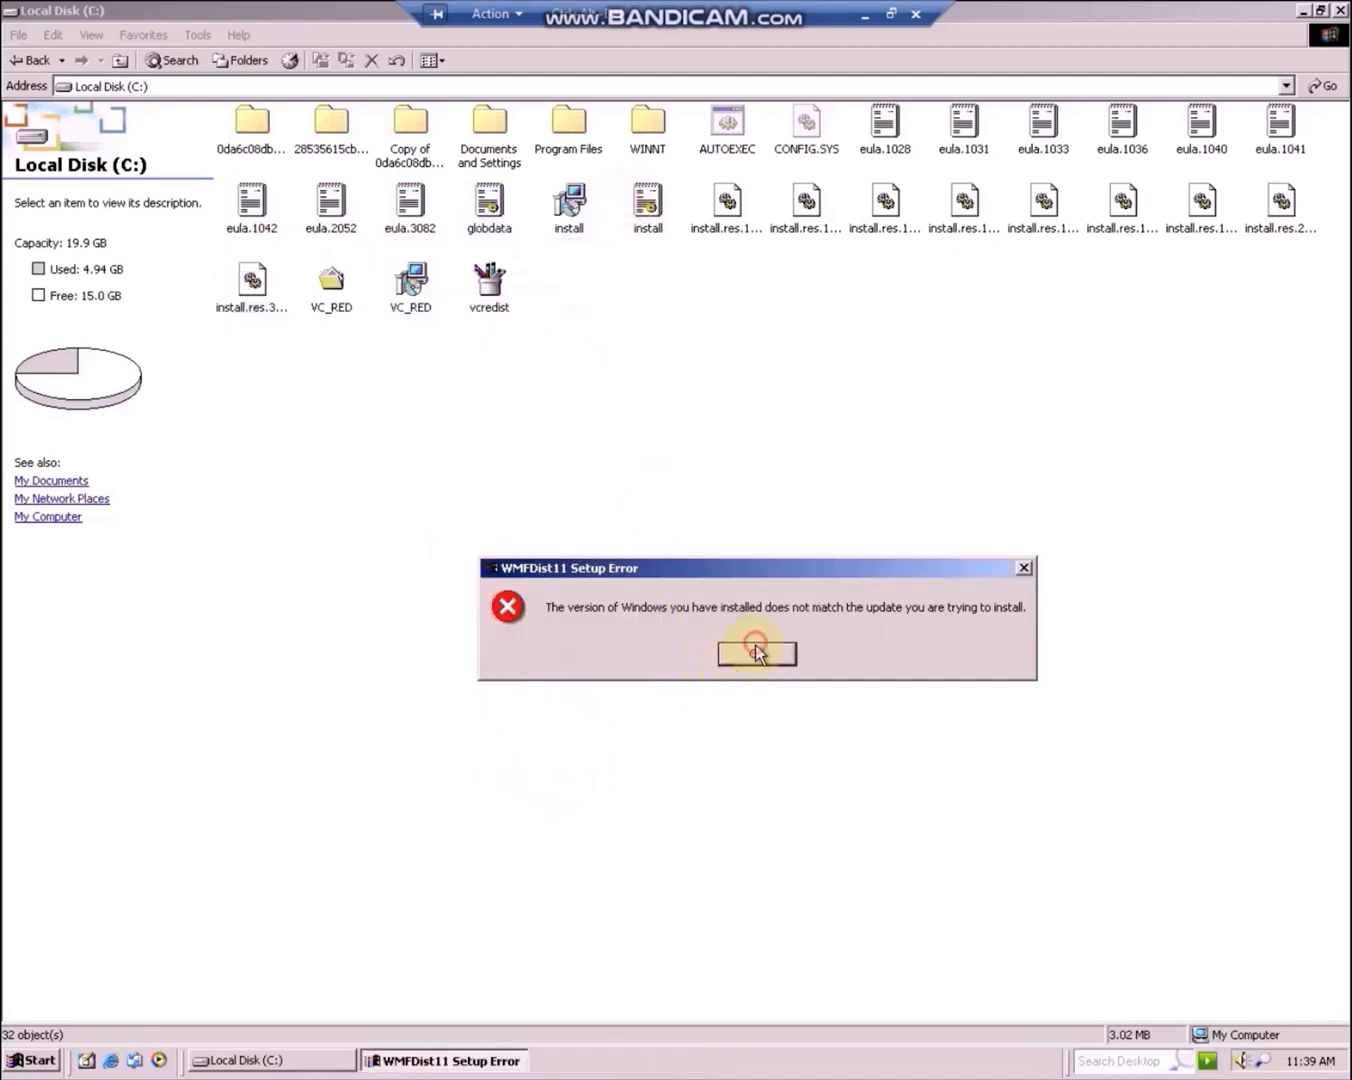
left_click(756, 652)
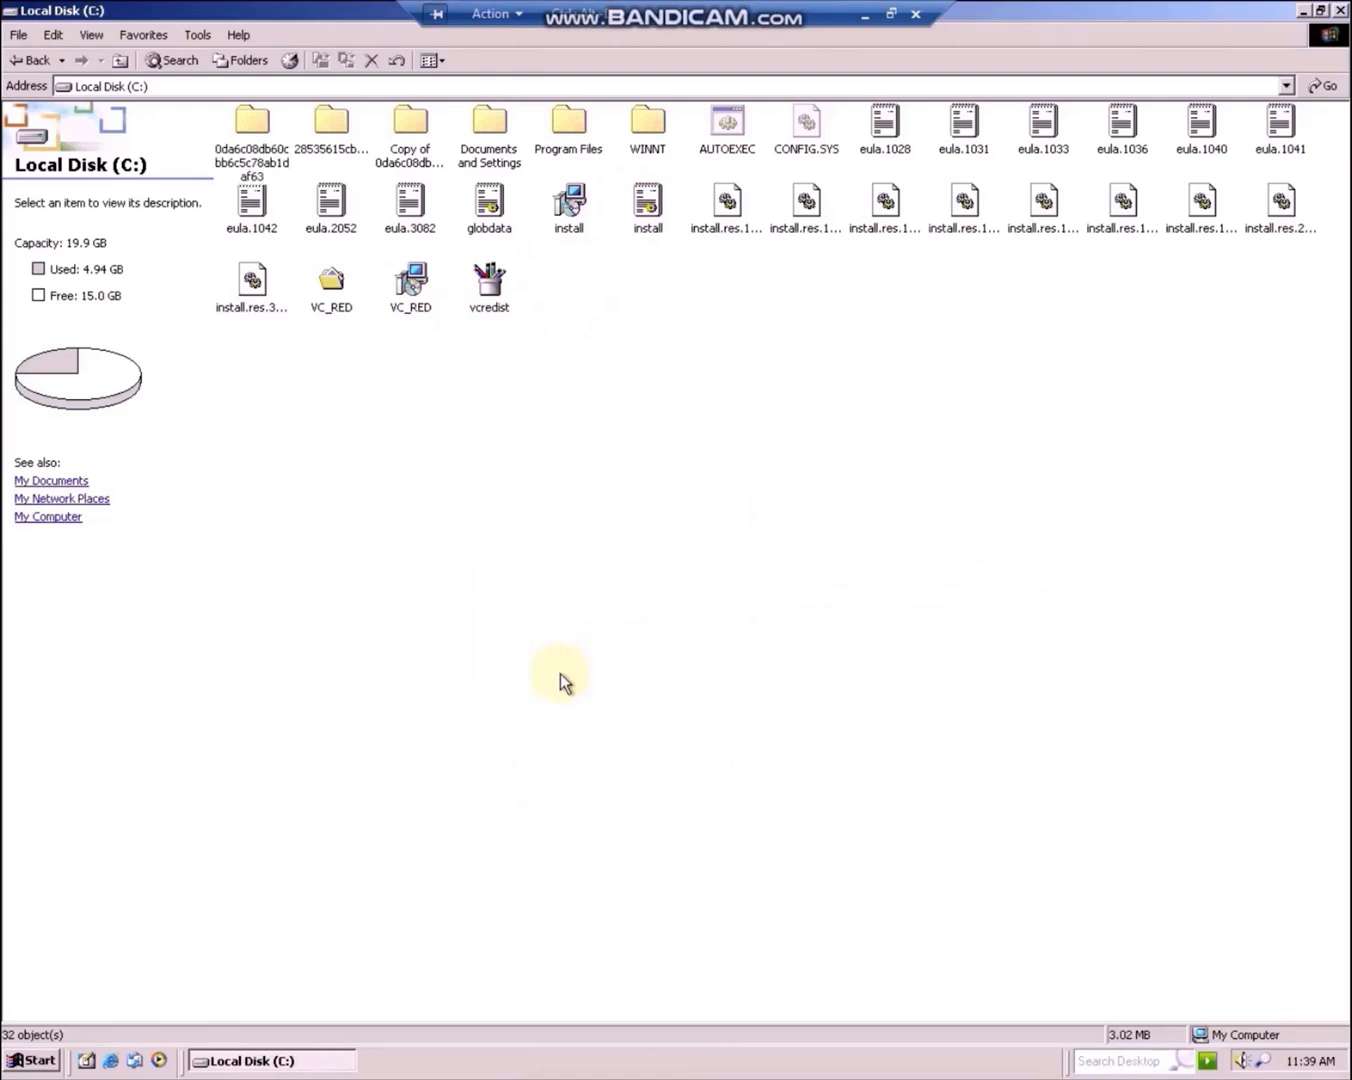
mouse_move(331, 130)
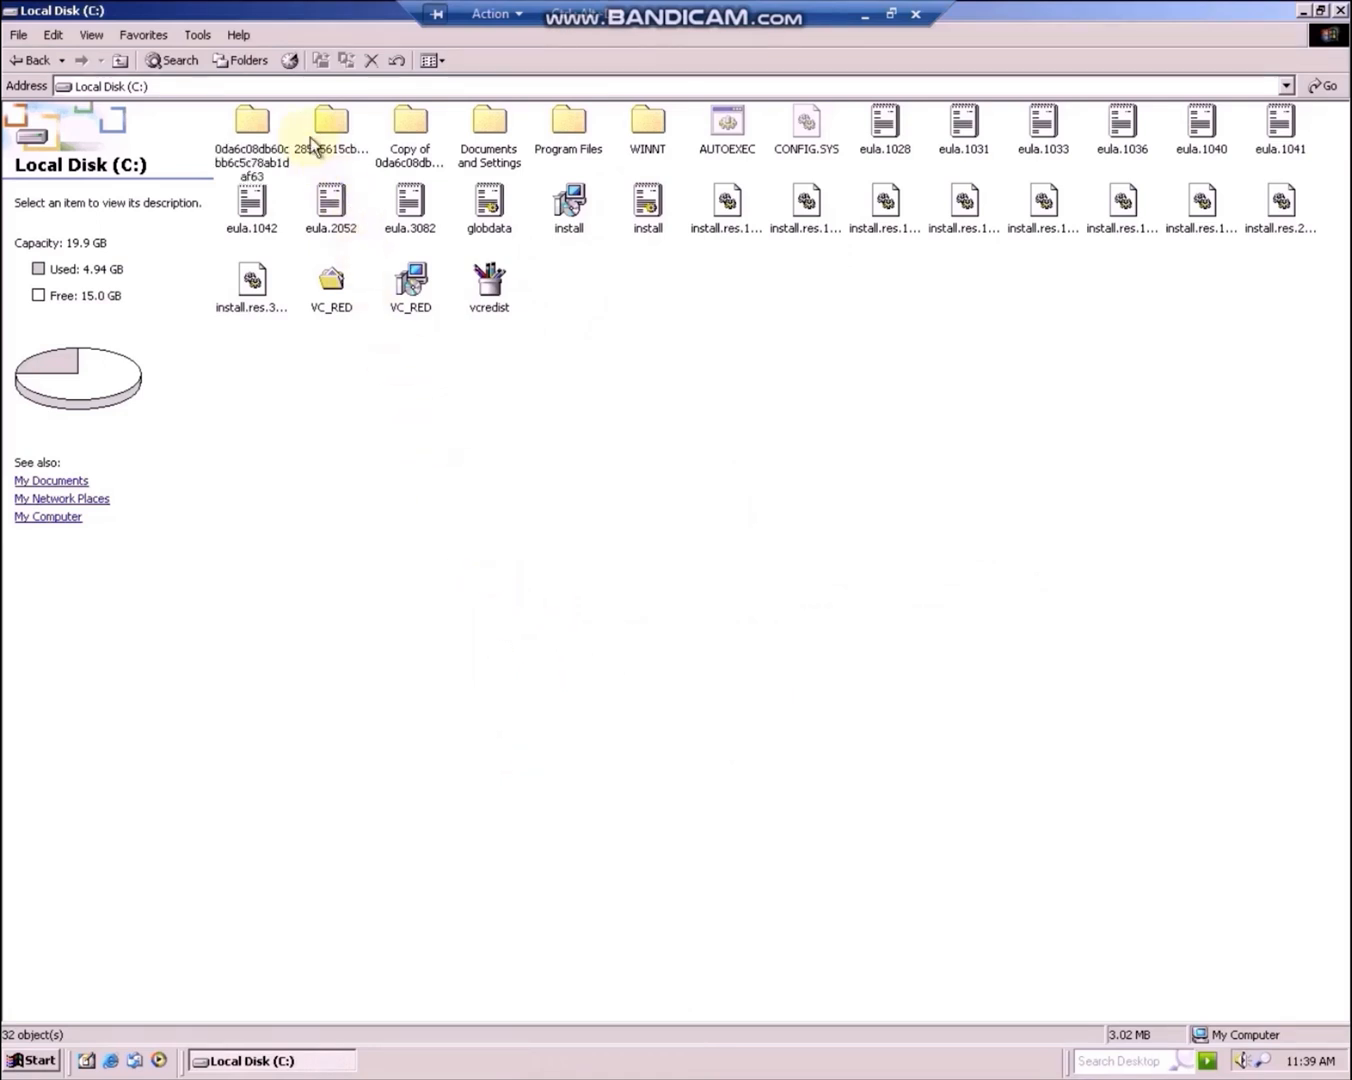
Run update.exe from 28535615cb4a946f1d\update and dismiss its version mismatch error
double_click(330, 125)
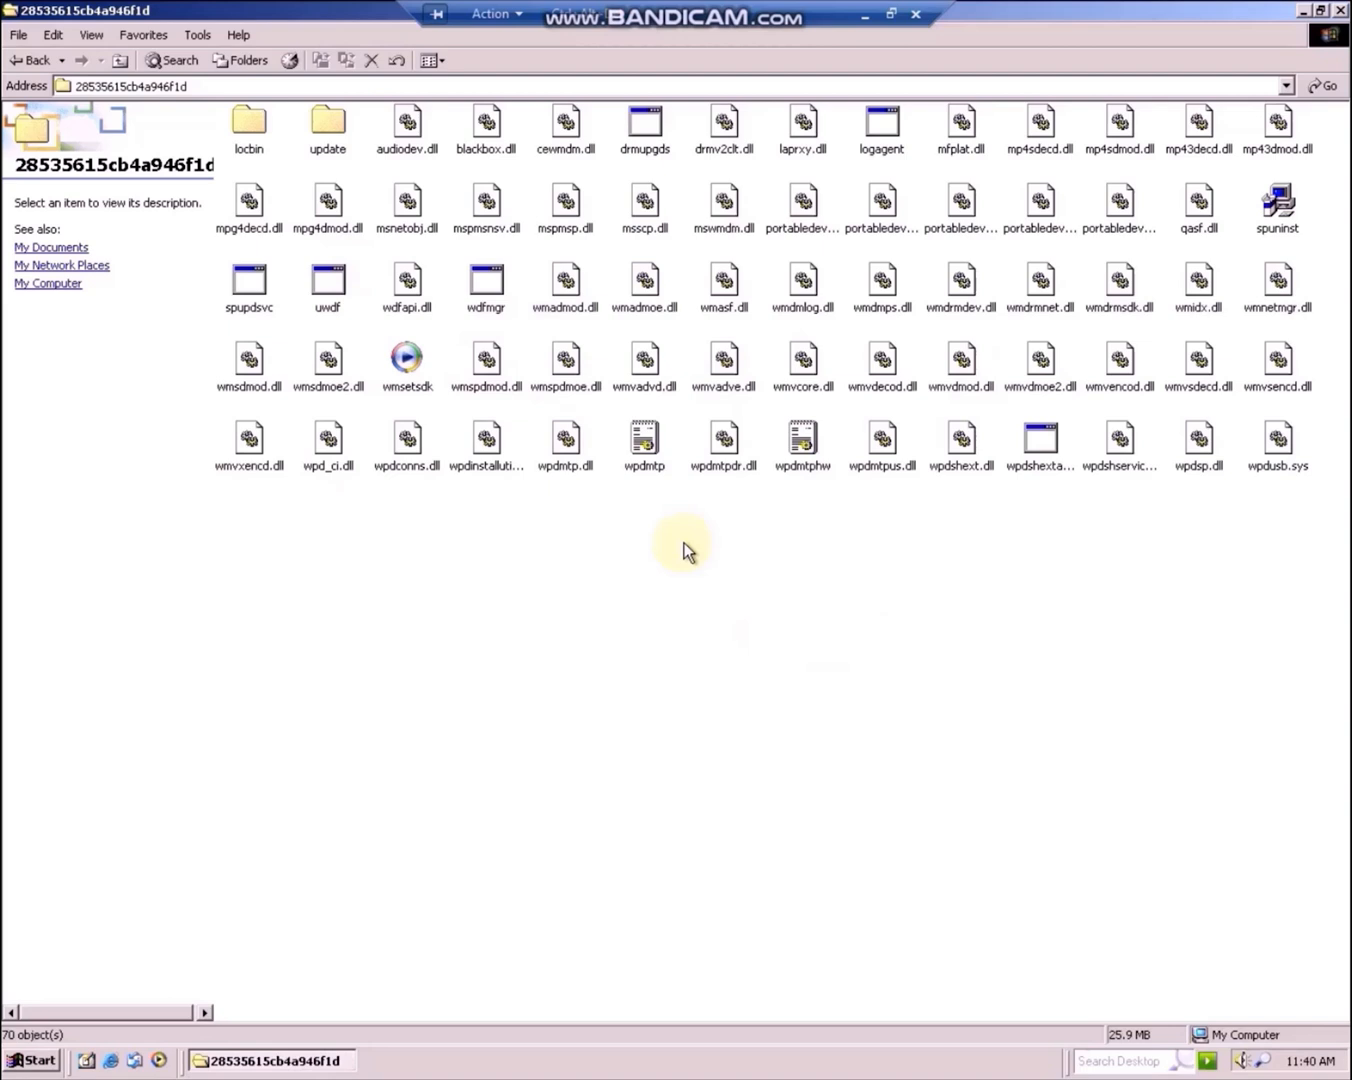
double_click(327, 123)
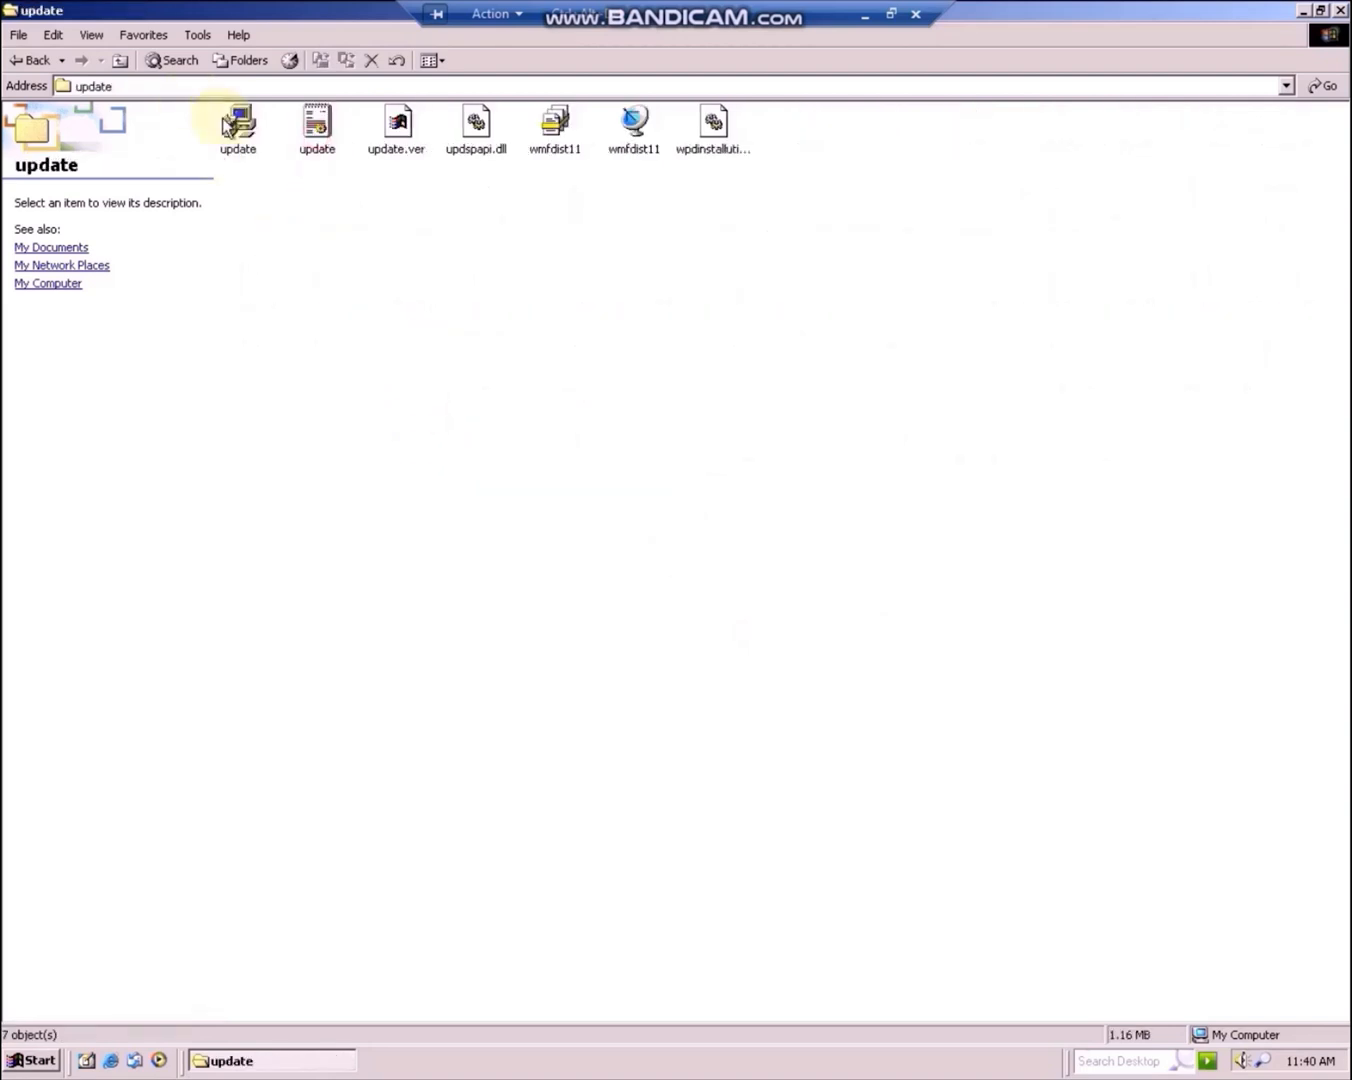
double_click(238, 125)
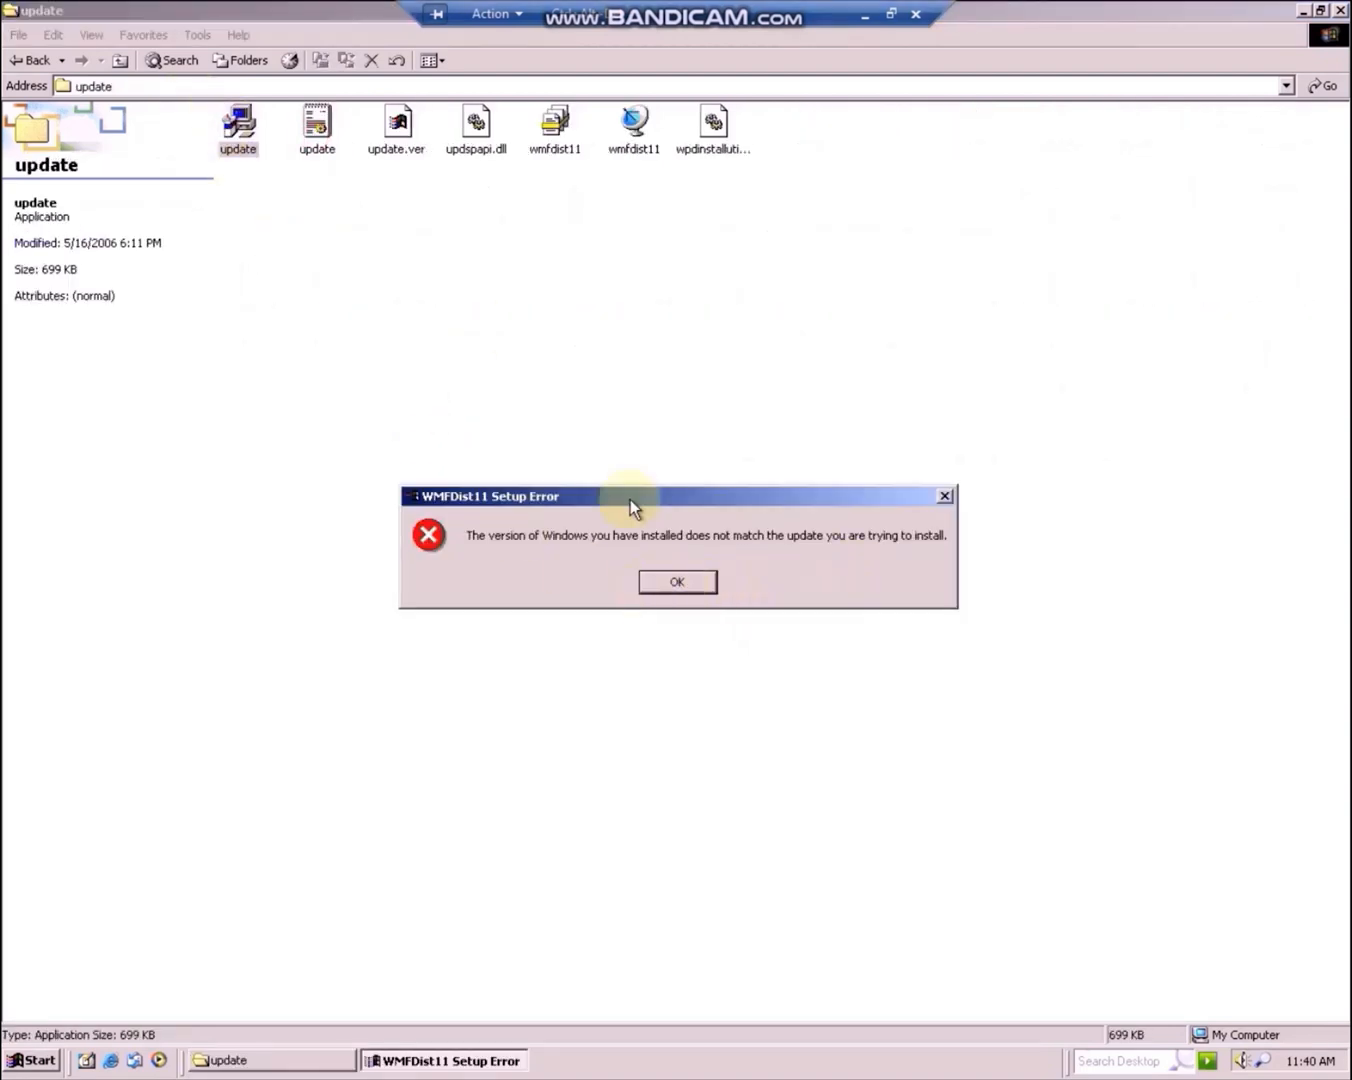
left_click(676, 581)
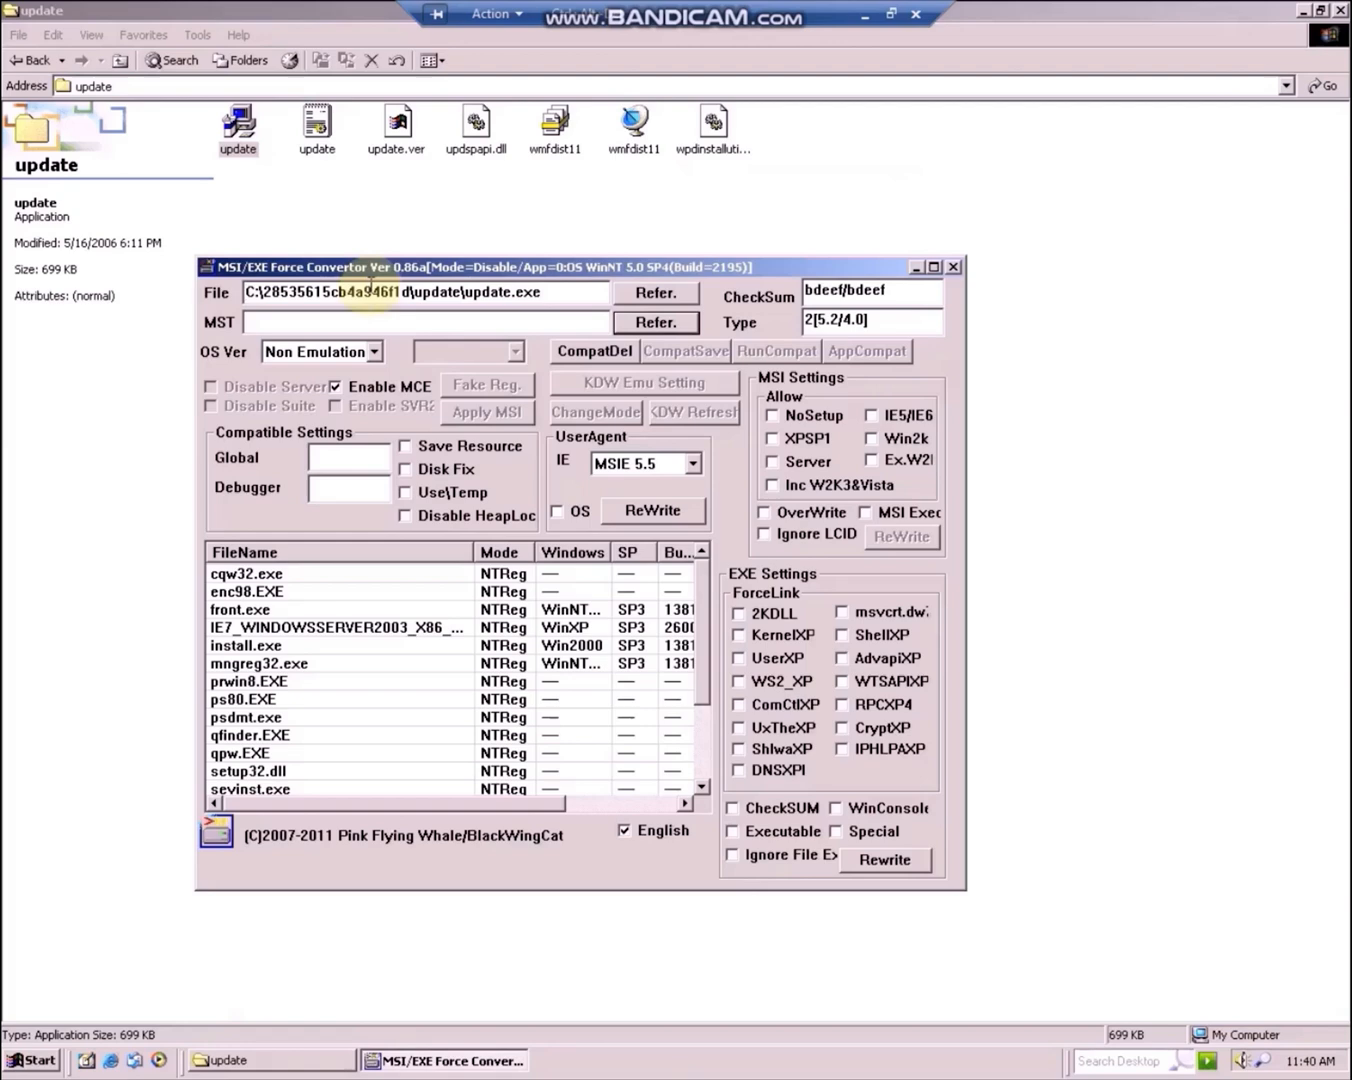
left_click(320, 351)
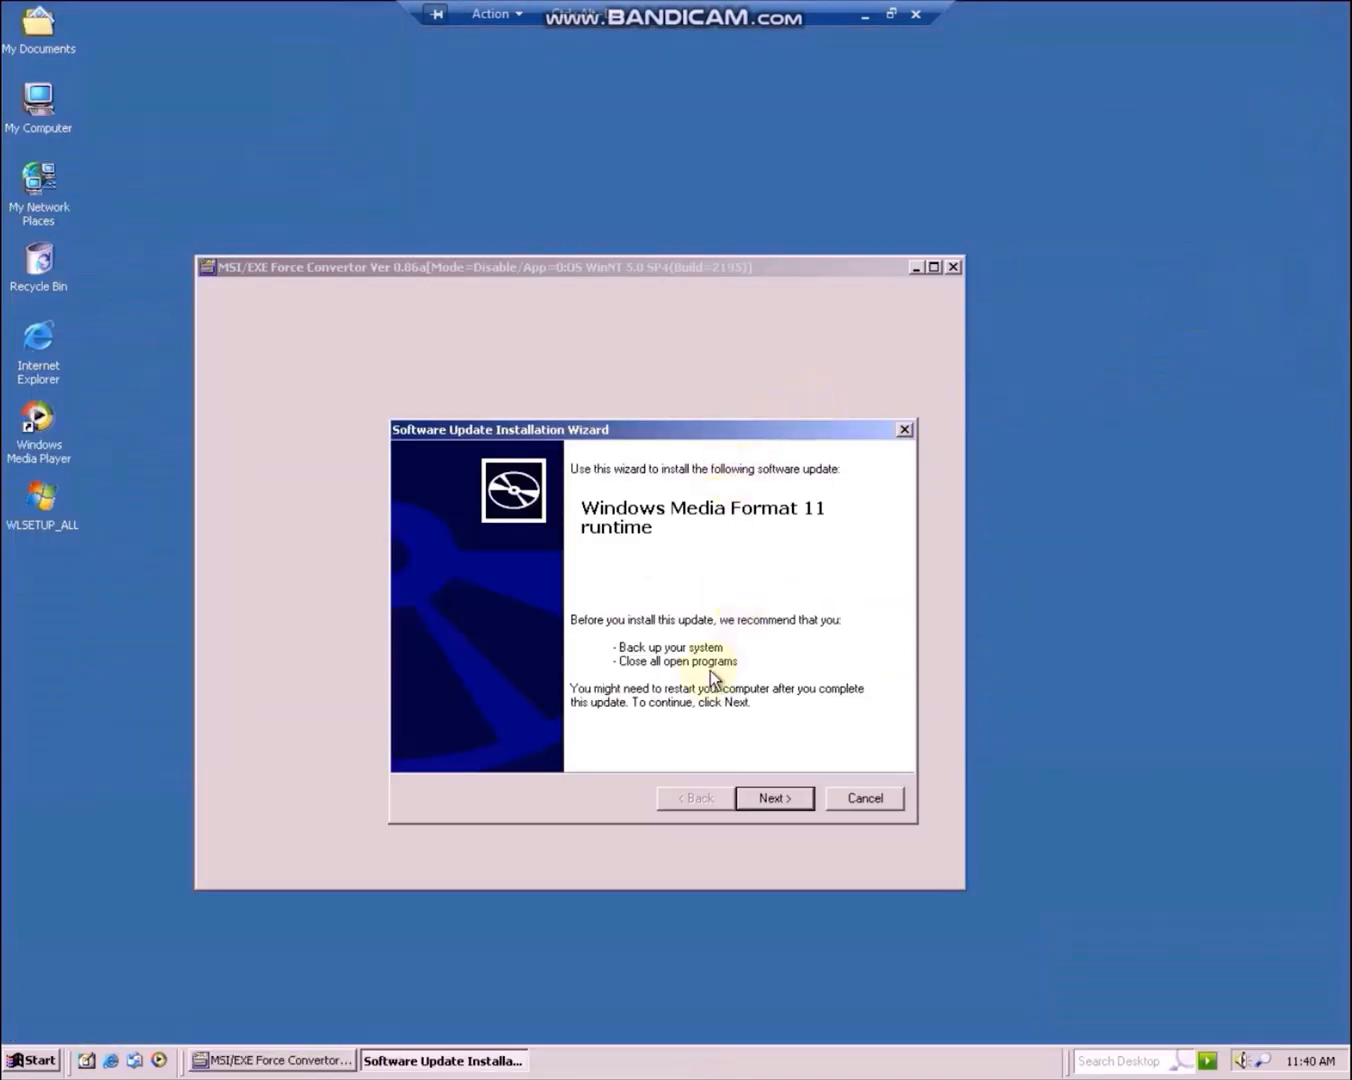
Install the Windows Media Format 11 runtime and close the wizard once it reports success
left_click(774, 798)
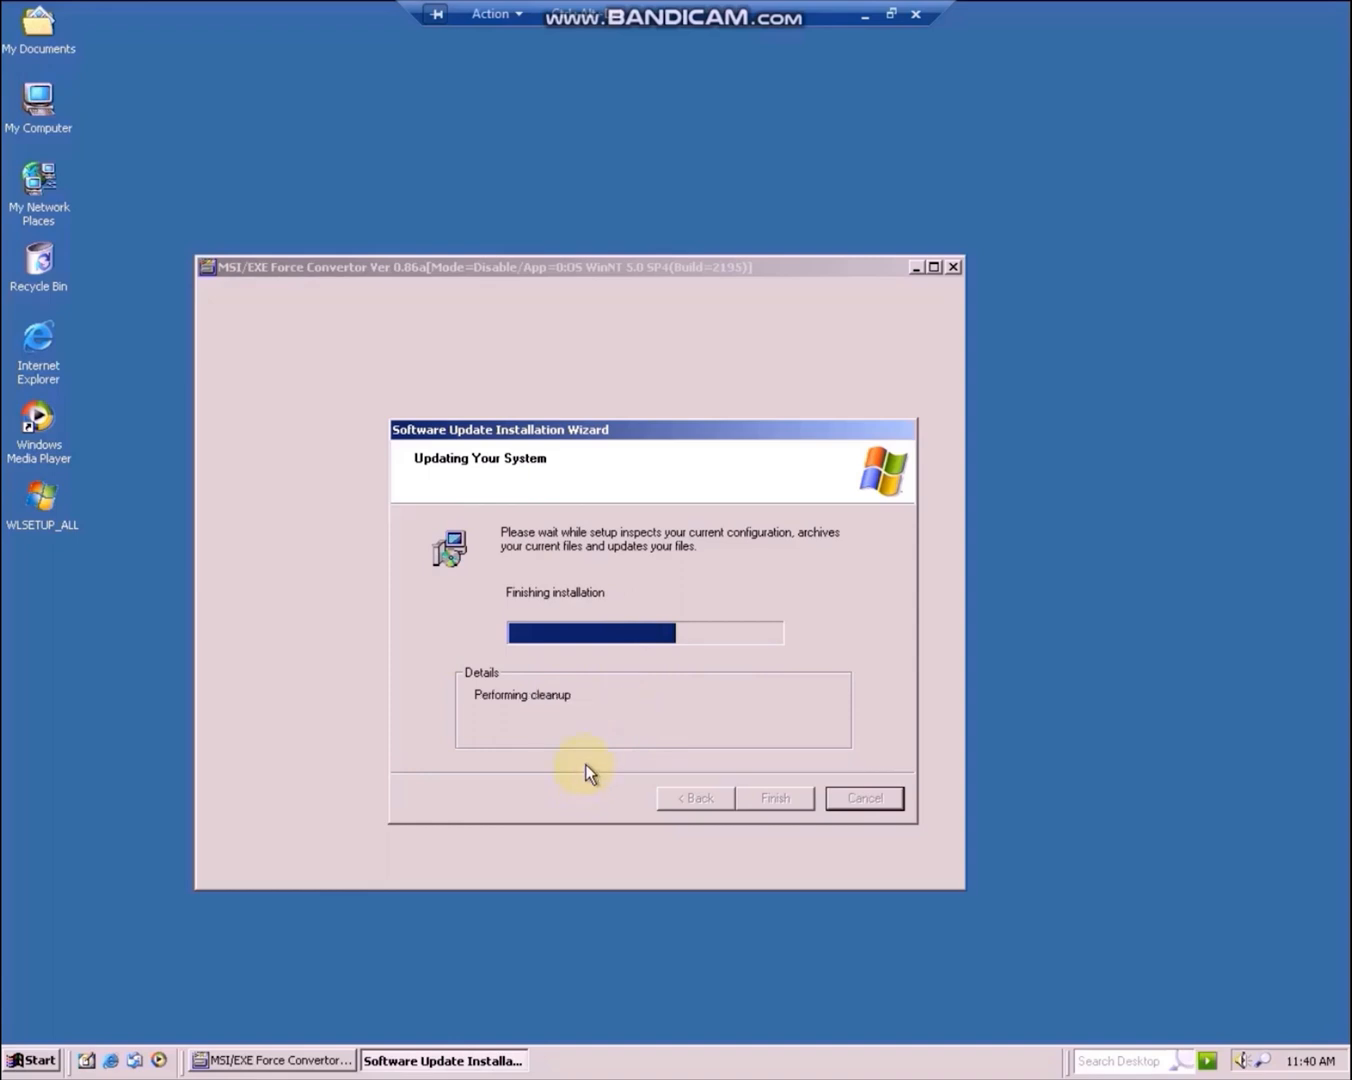
mouse_move(595, 773)
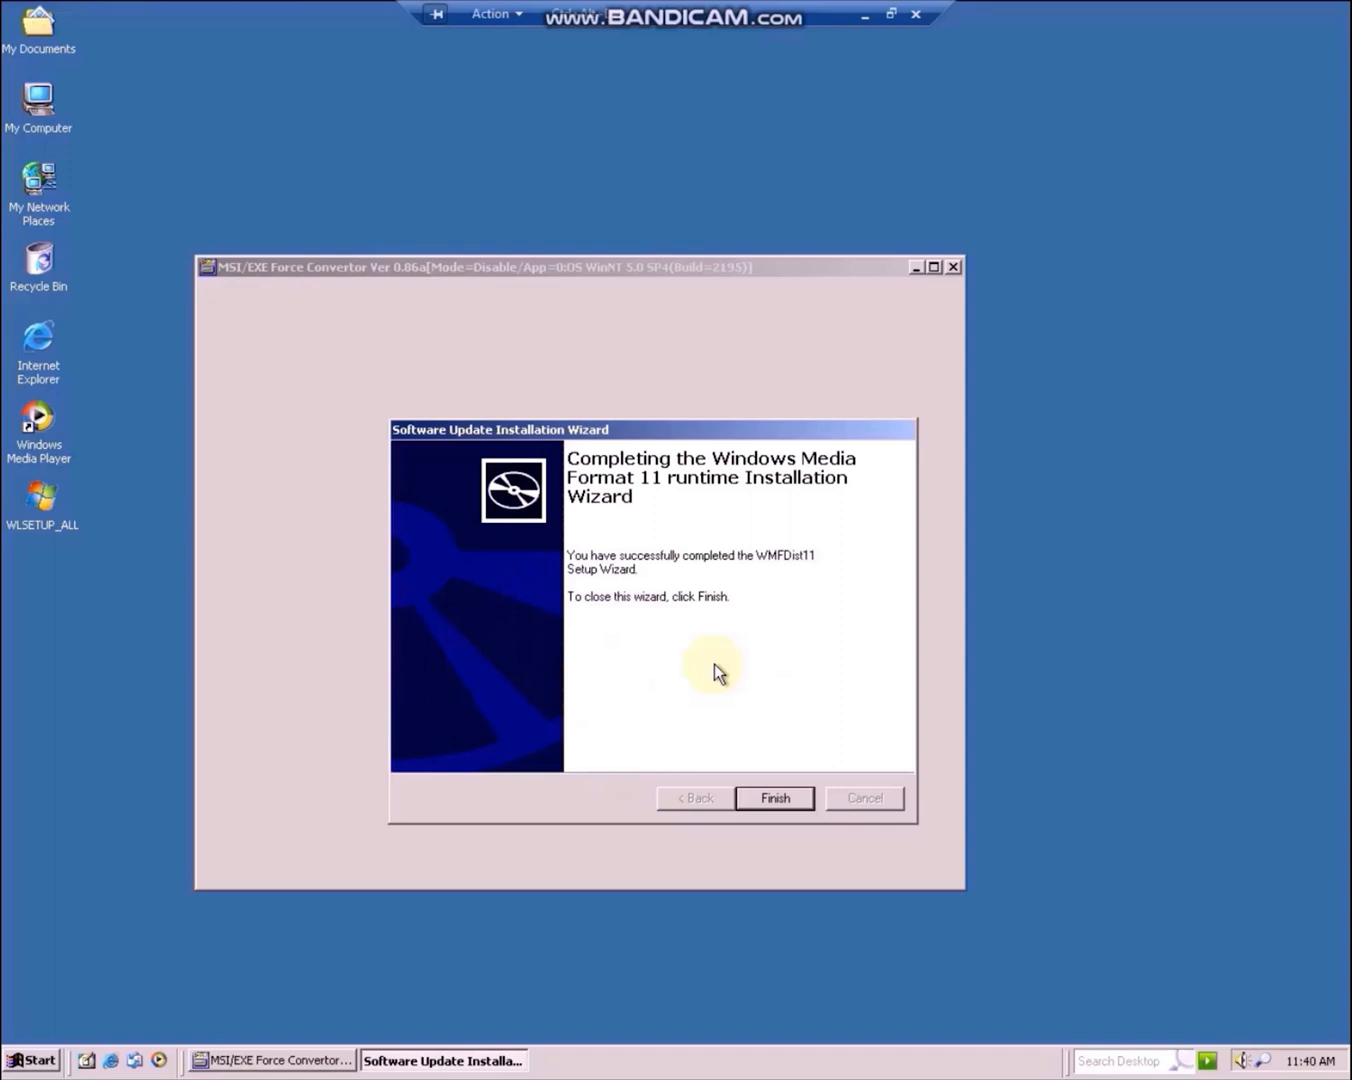
mouse_move(639, 776)
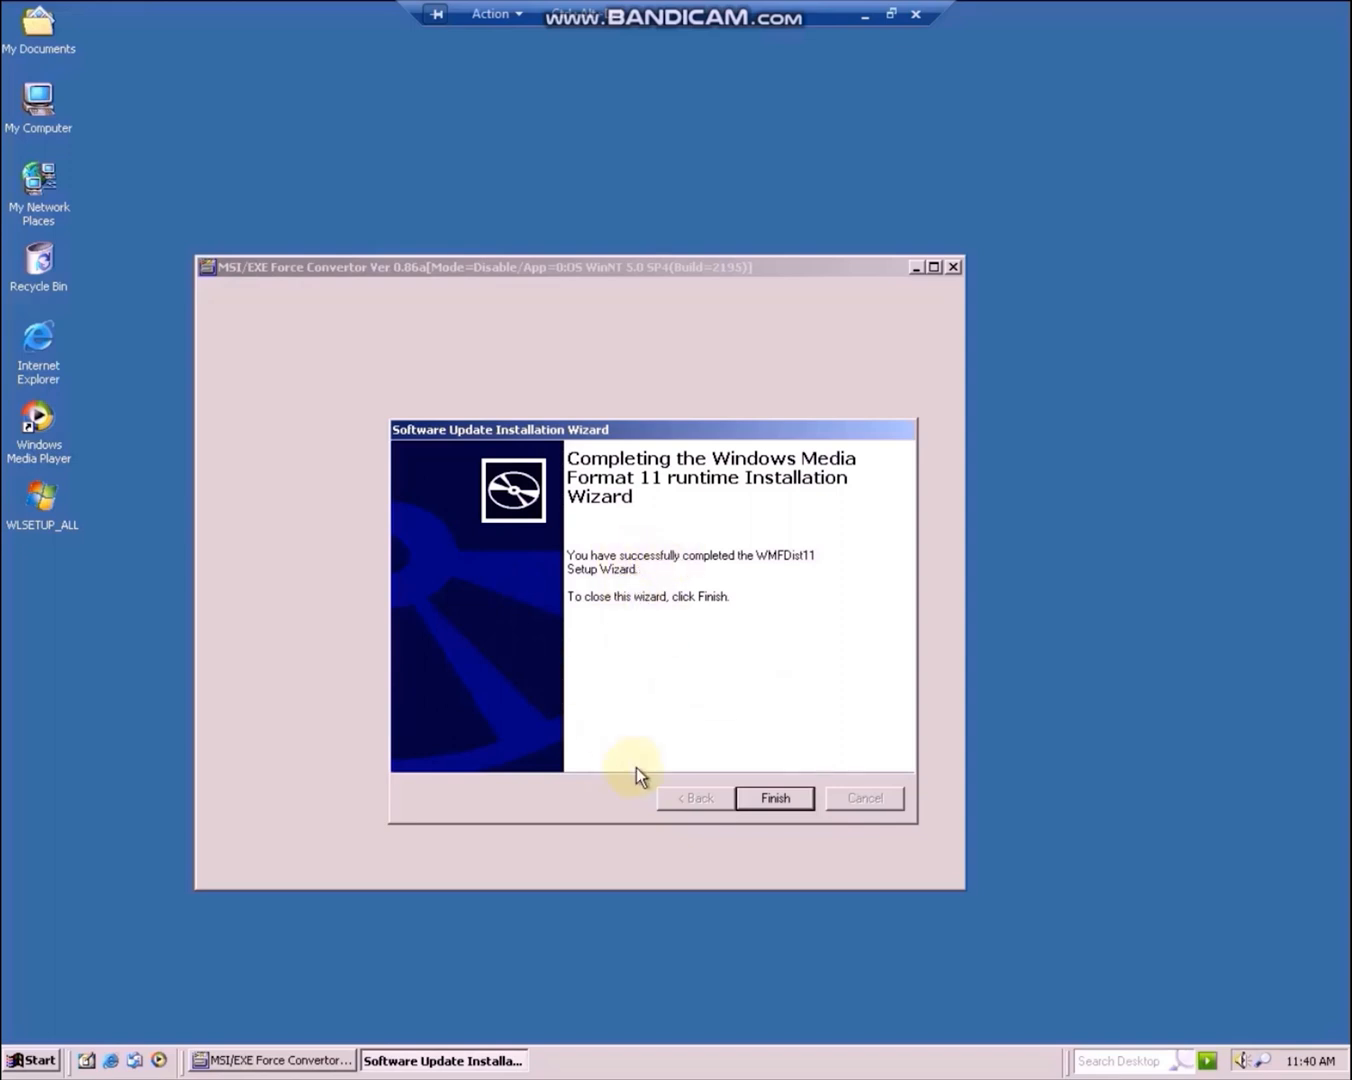
left_click(774, 798)
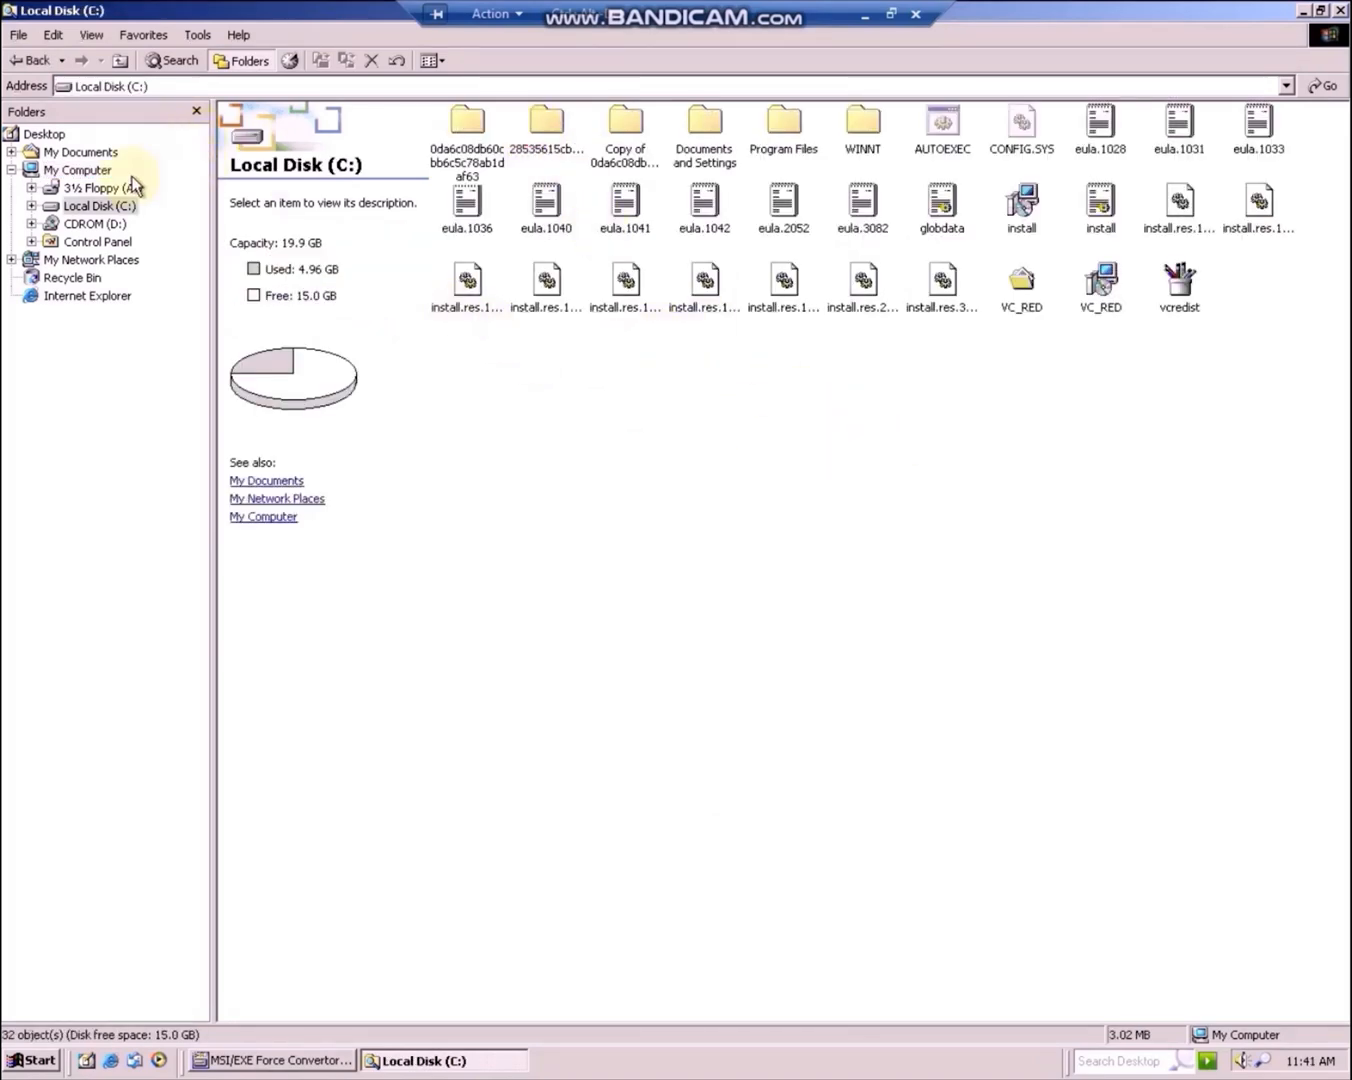
Run wmp11.exe from My Documents\IXP000.TMP, hitting the version mismatch error, and return to Local Disk (C:)
left_click(81, 151)
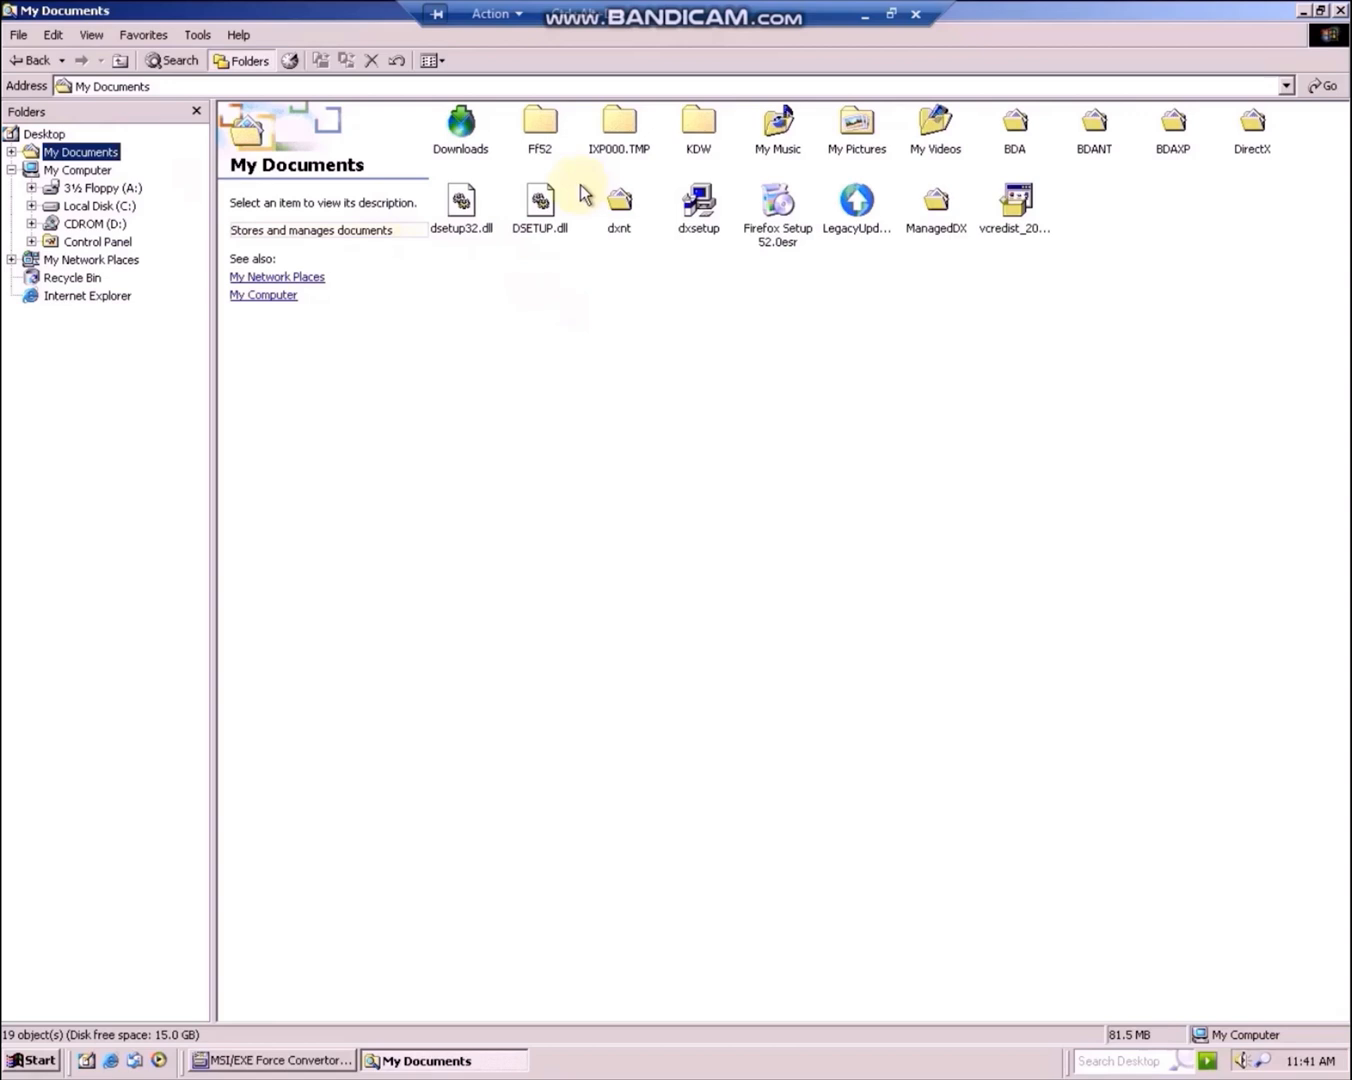
double_click(618, 122)
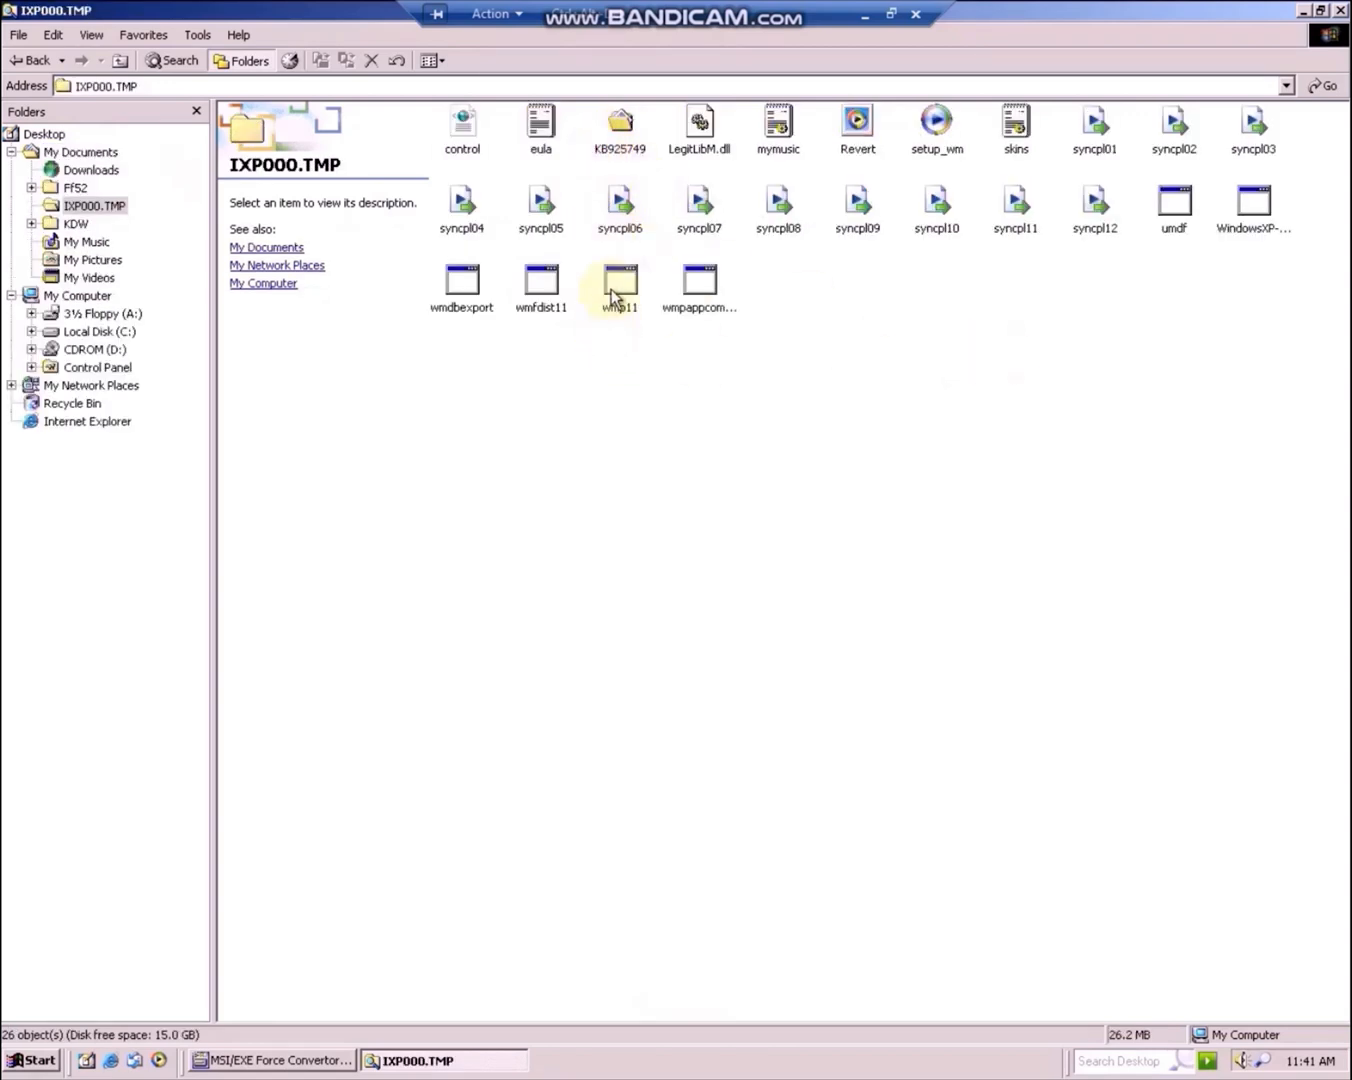
double_click(619, 283)
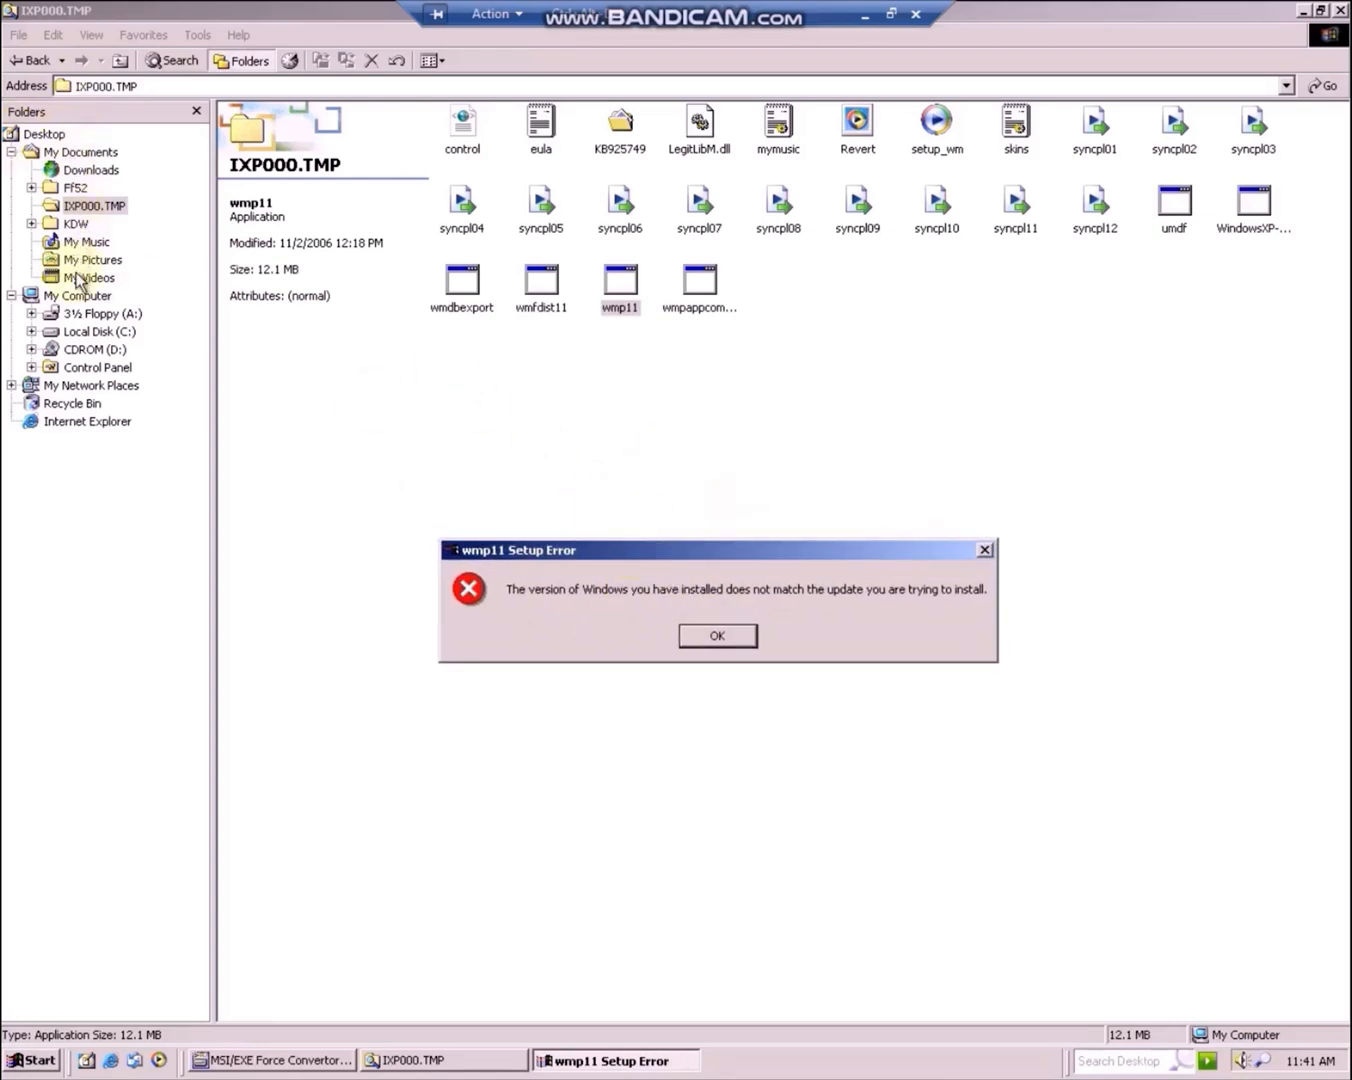
left_click(98, 331)
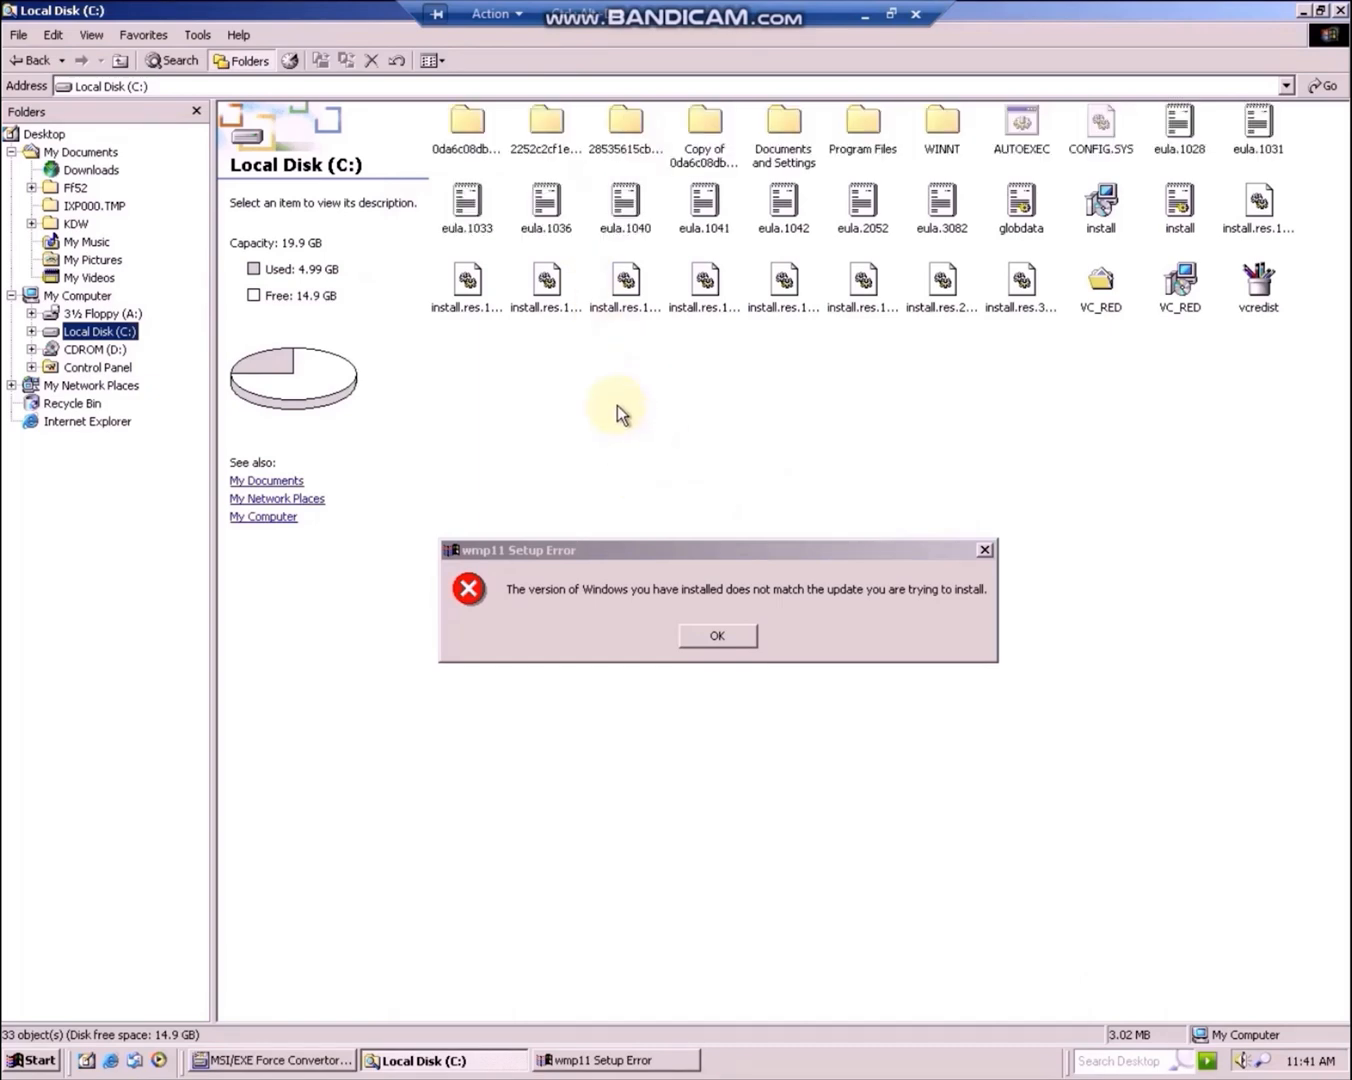
double_click(545, 128)
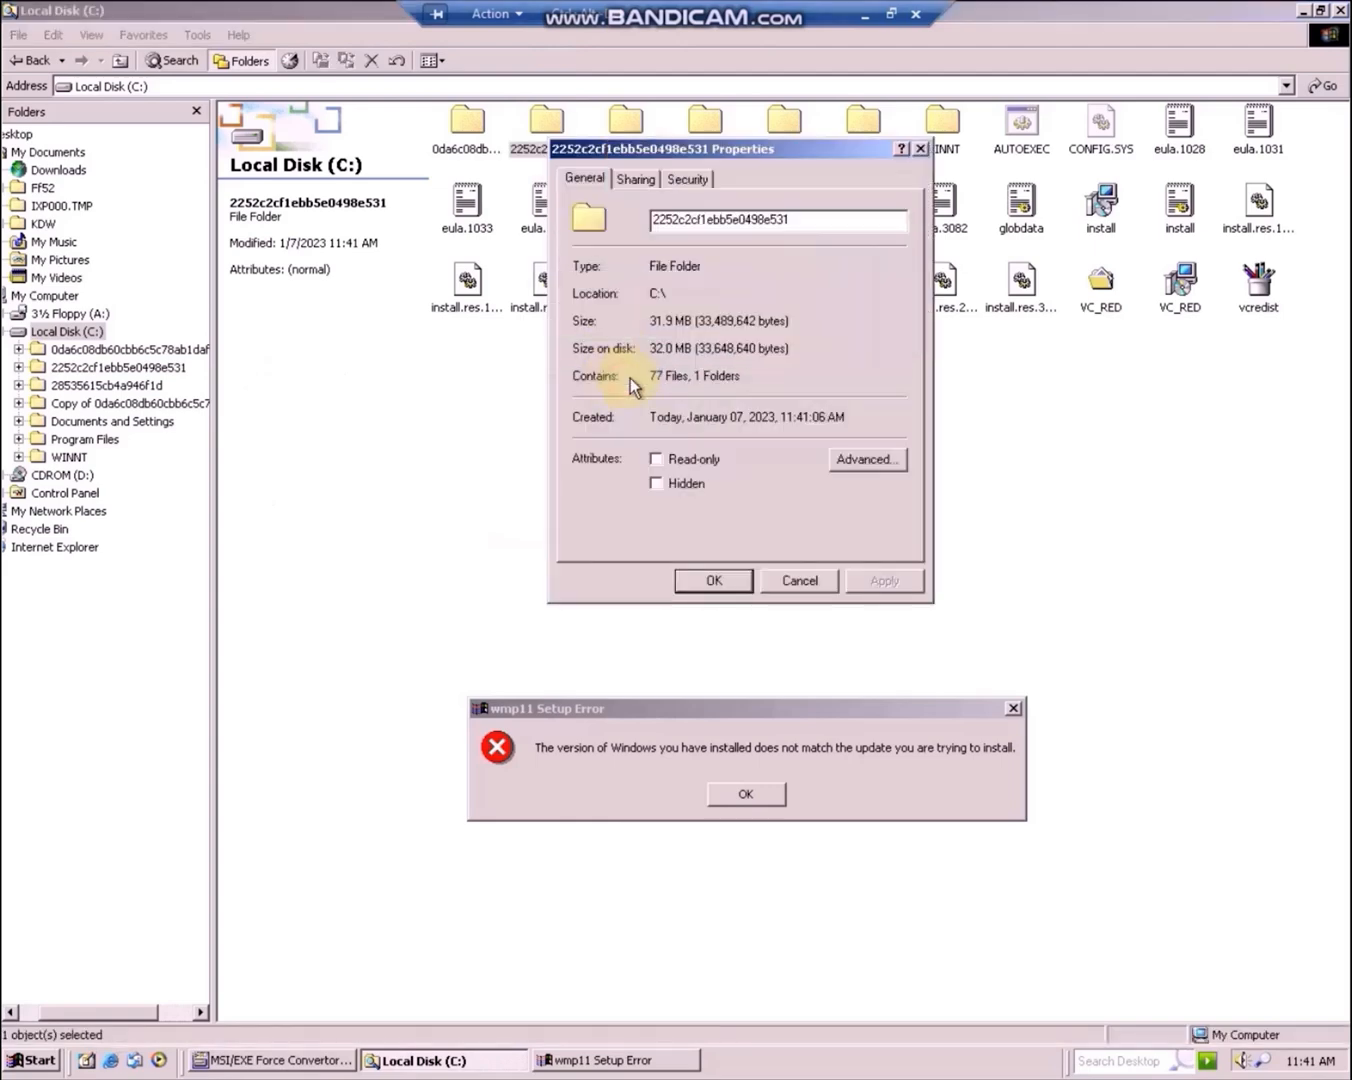
mouse_move(820, 425)
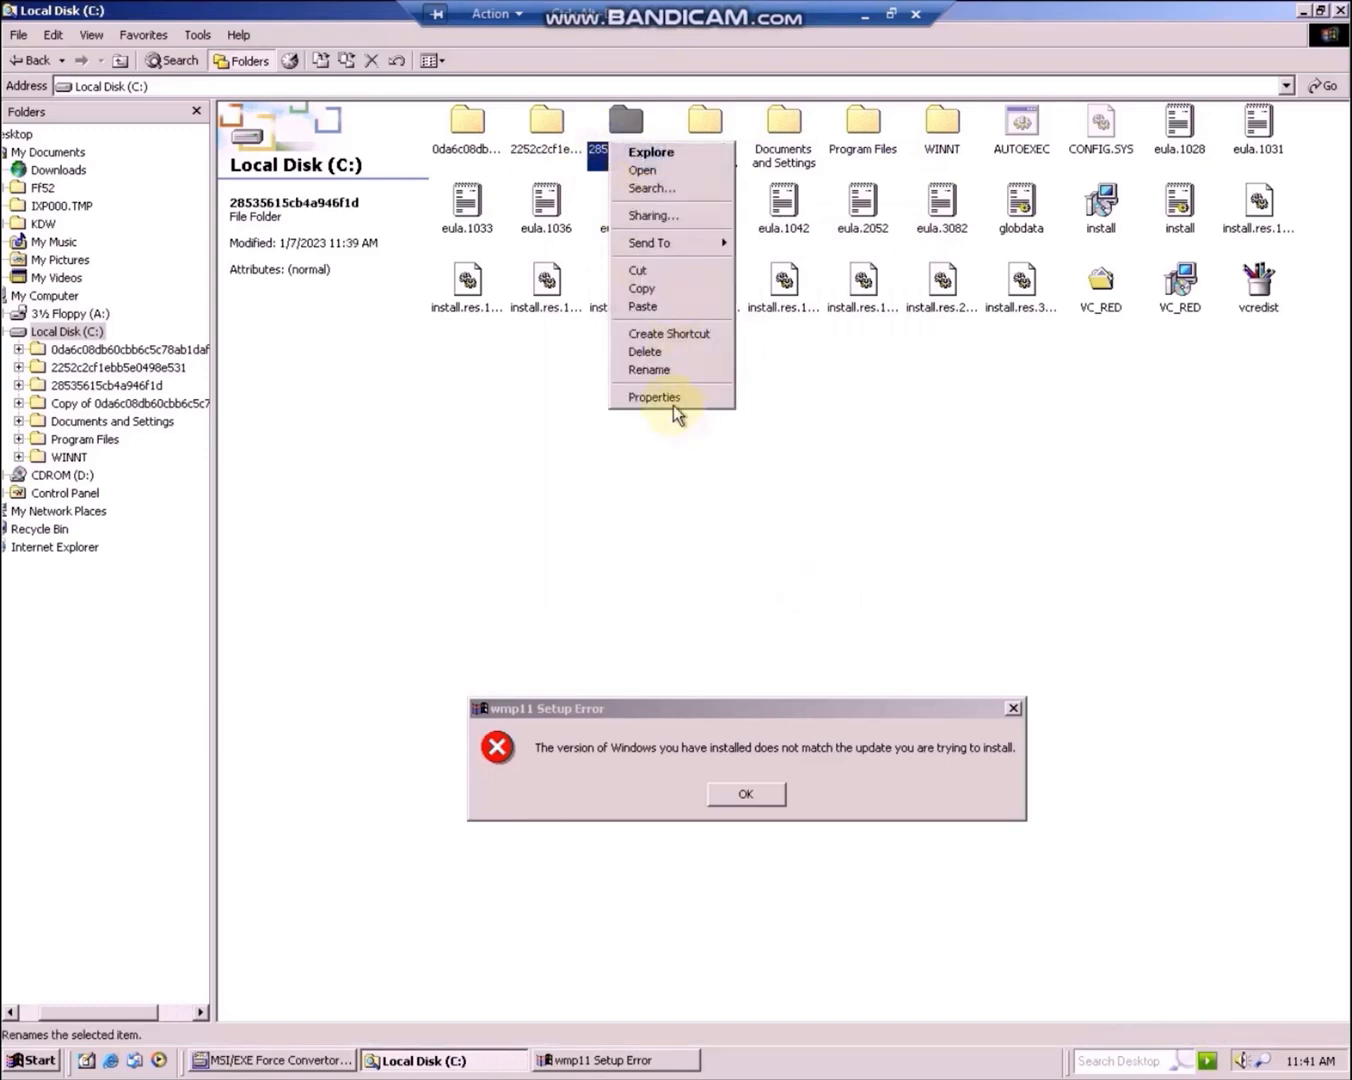
left_click(654, 397)
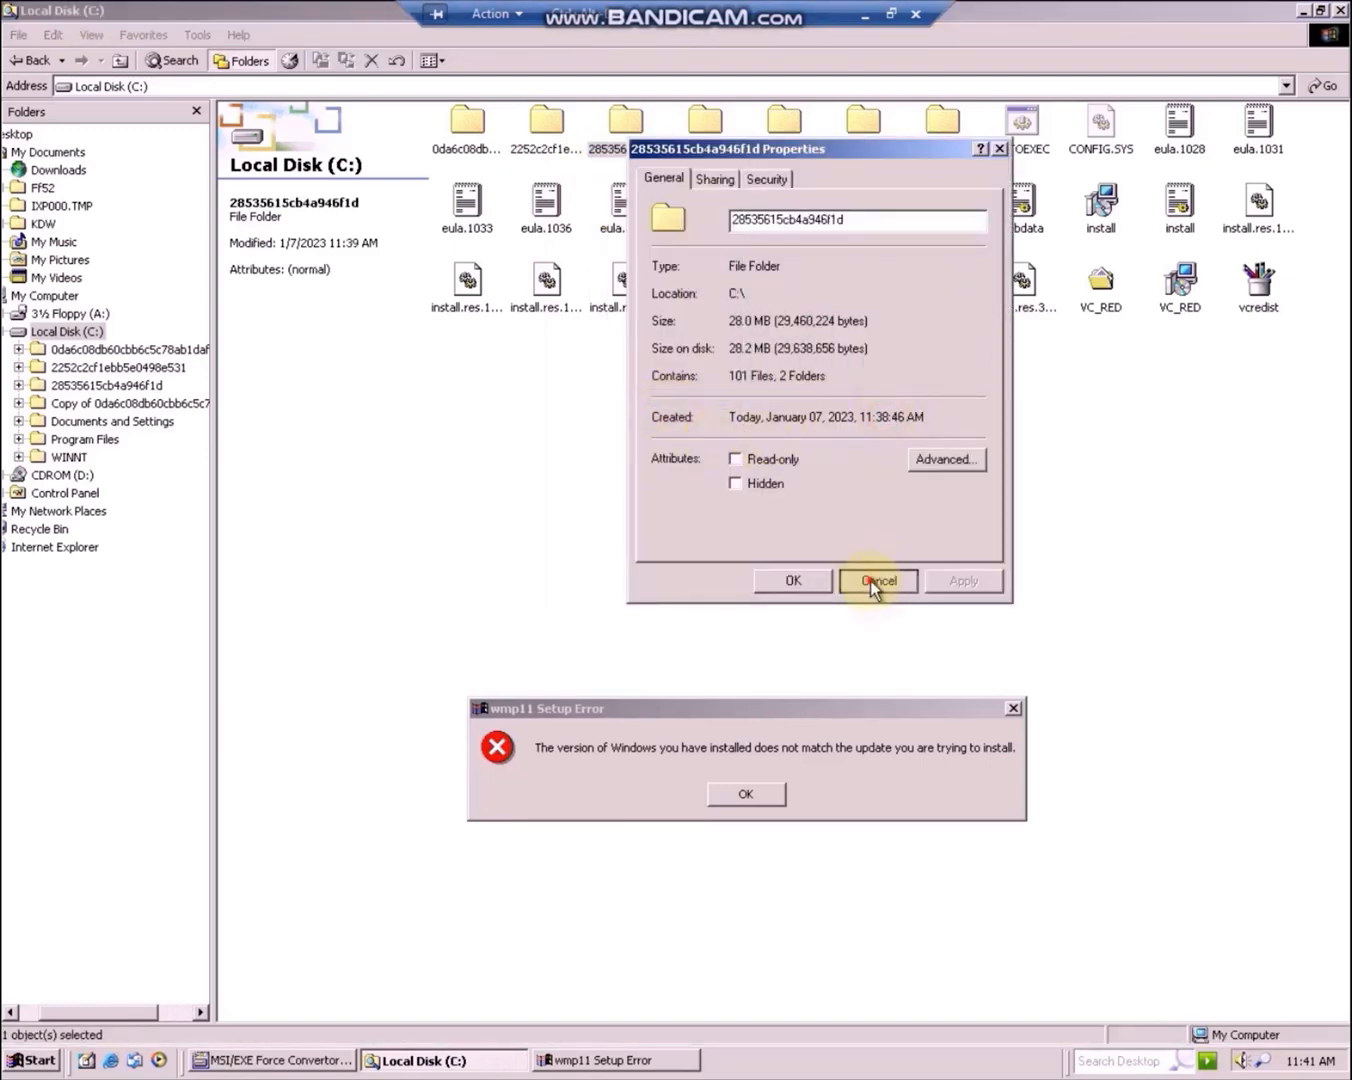
left_click(877, 580)
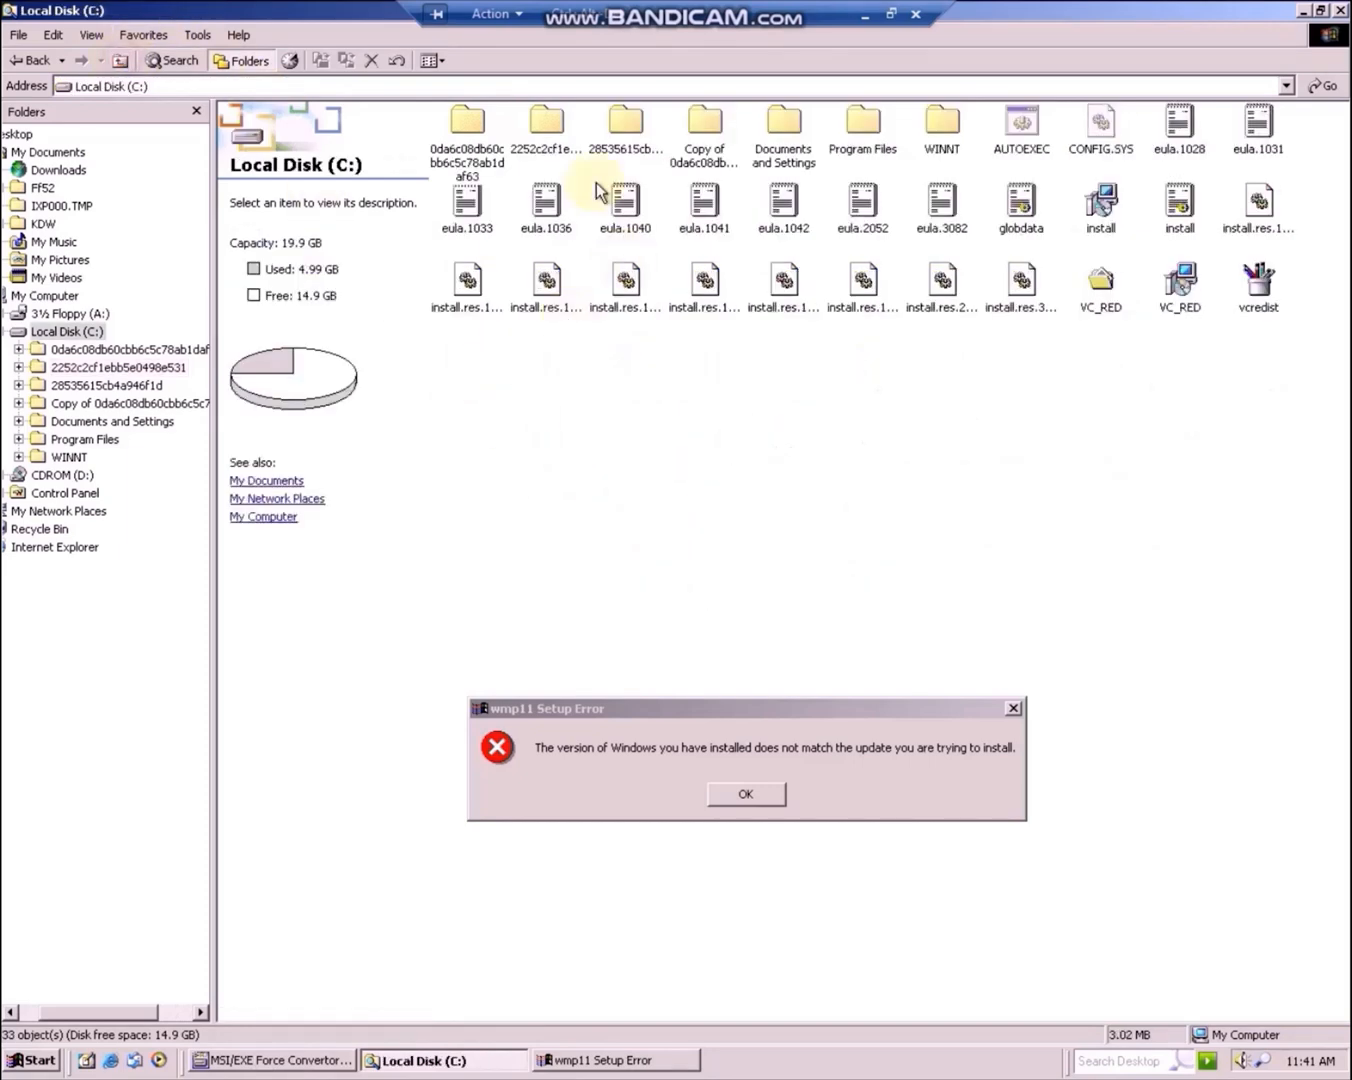
left_click(545, 120)
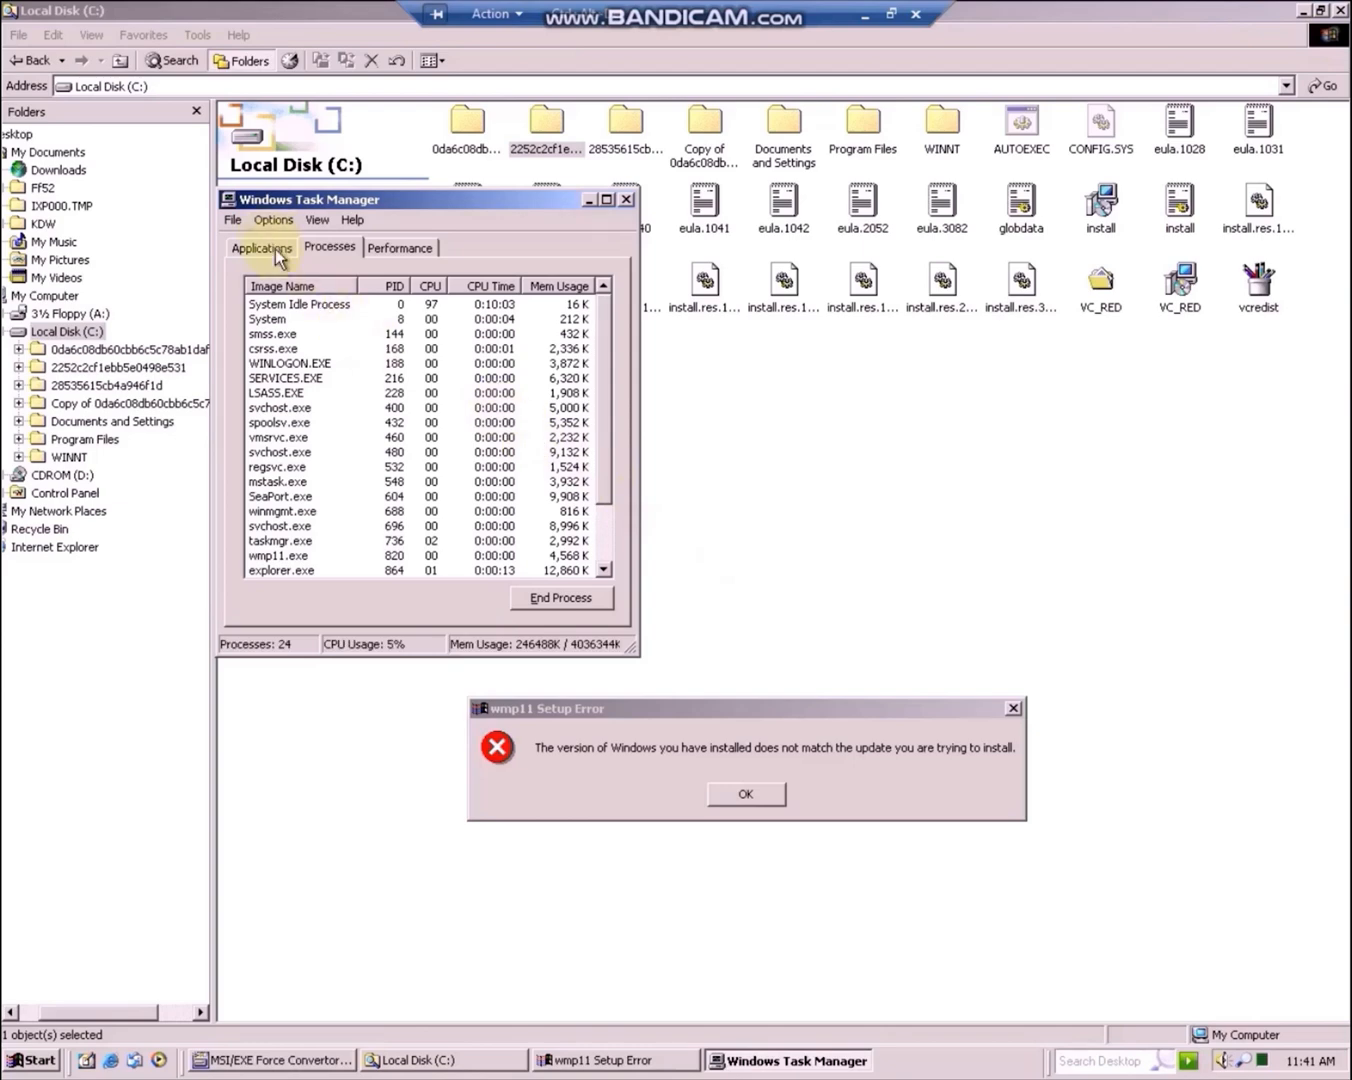
Check Task Manager's application list, then dismiss the wmp11 version mismatch error
left_click(261, 247)
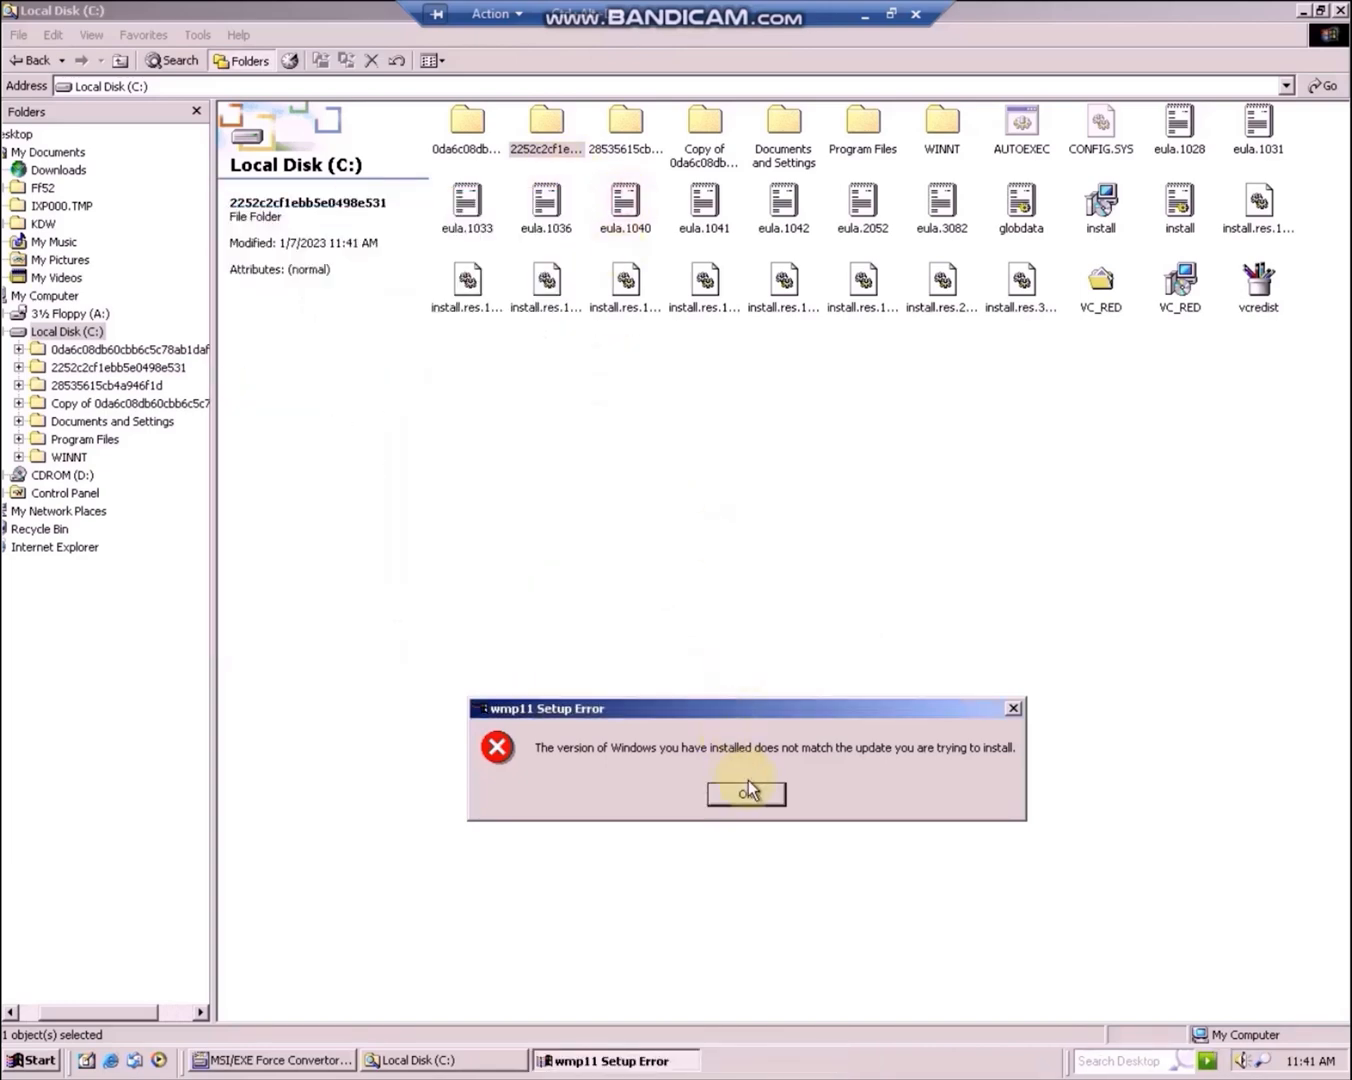
left_click(746, 792)
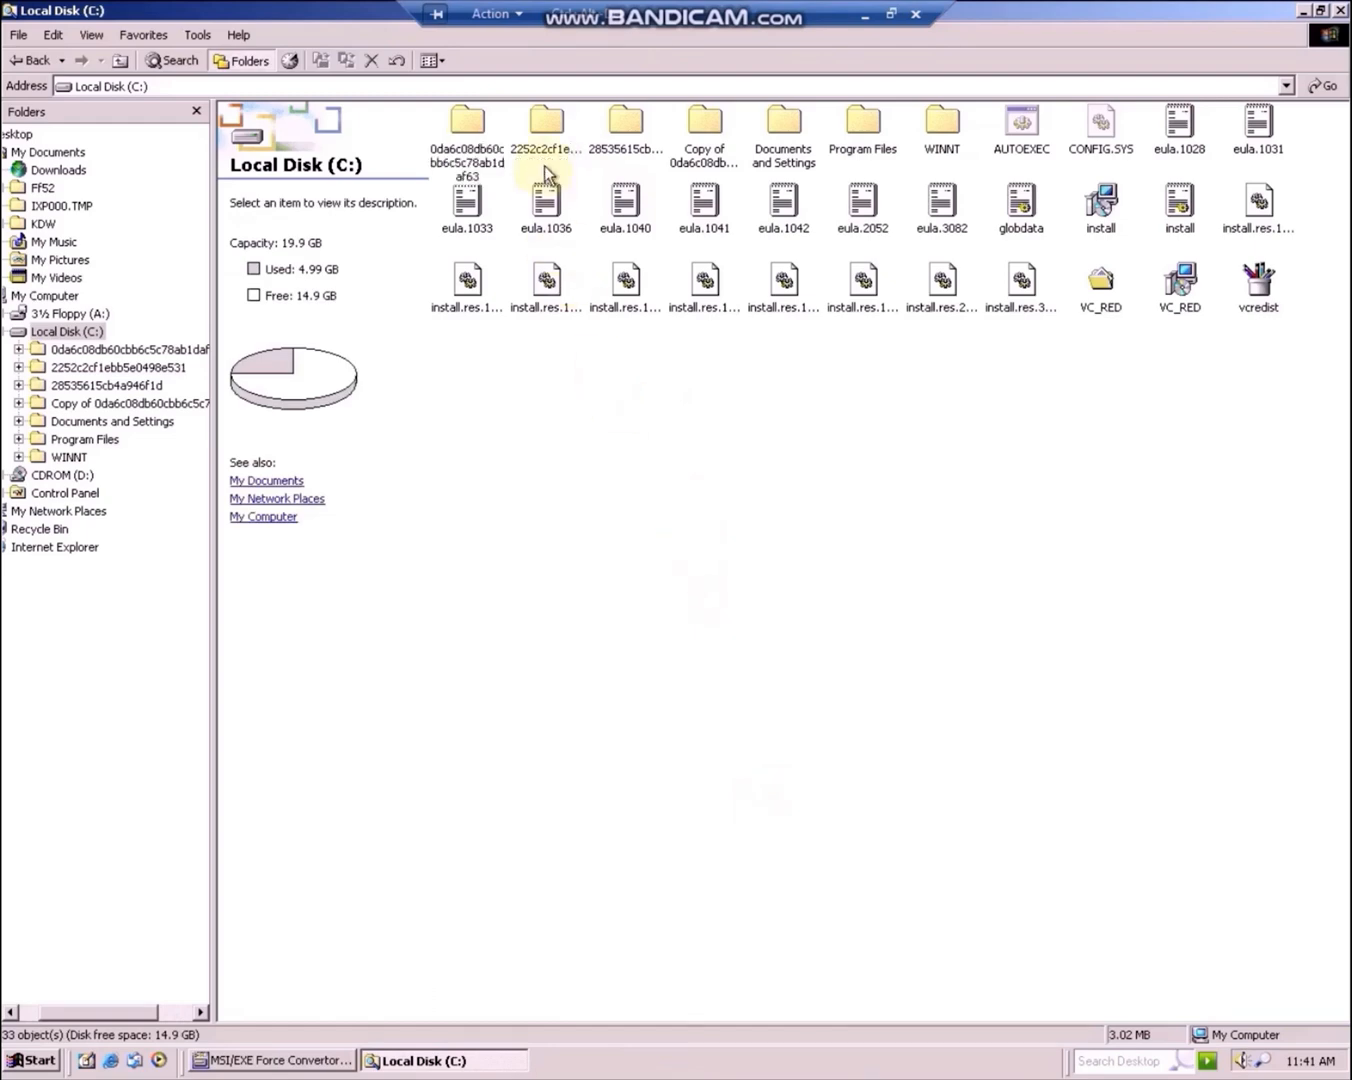
Browse into 2252c2cf1ebb5e0498e531\update and dismiss the version mismatch error
double_click(545, 120)
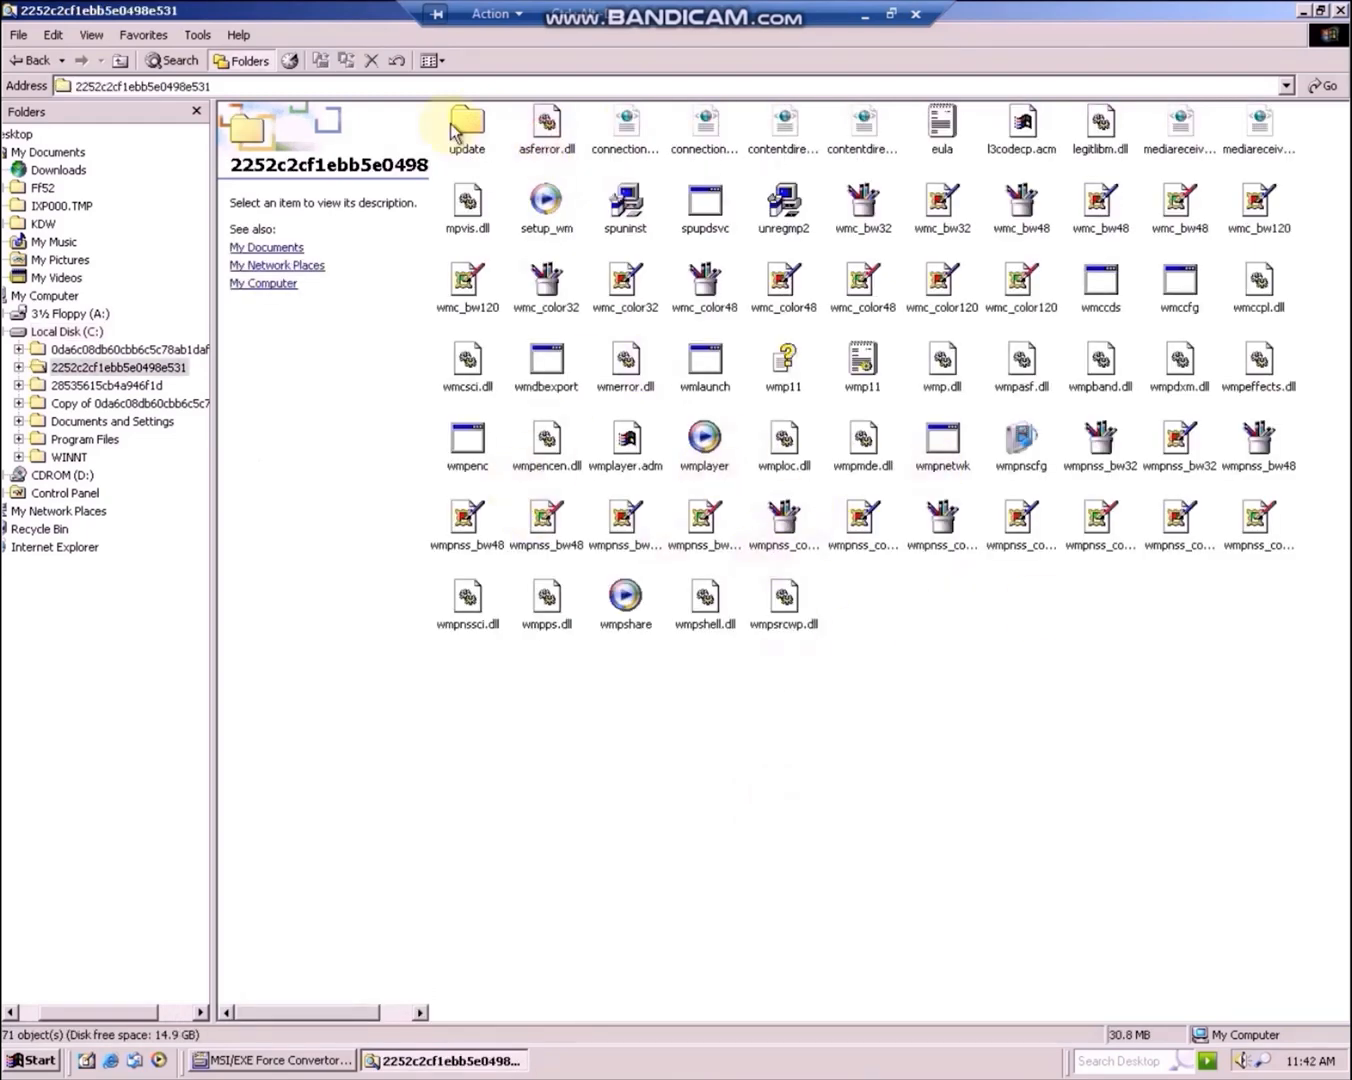
double_click(466, 125)
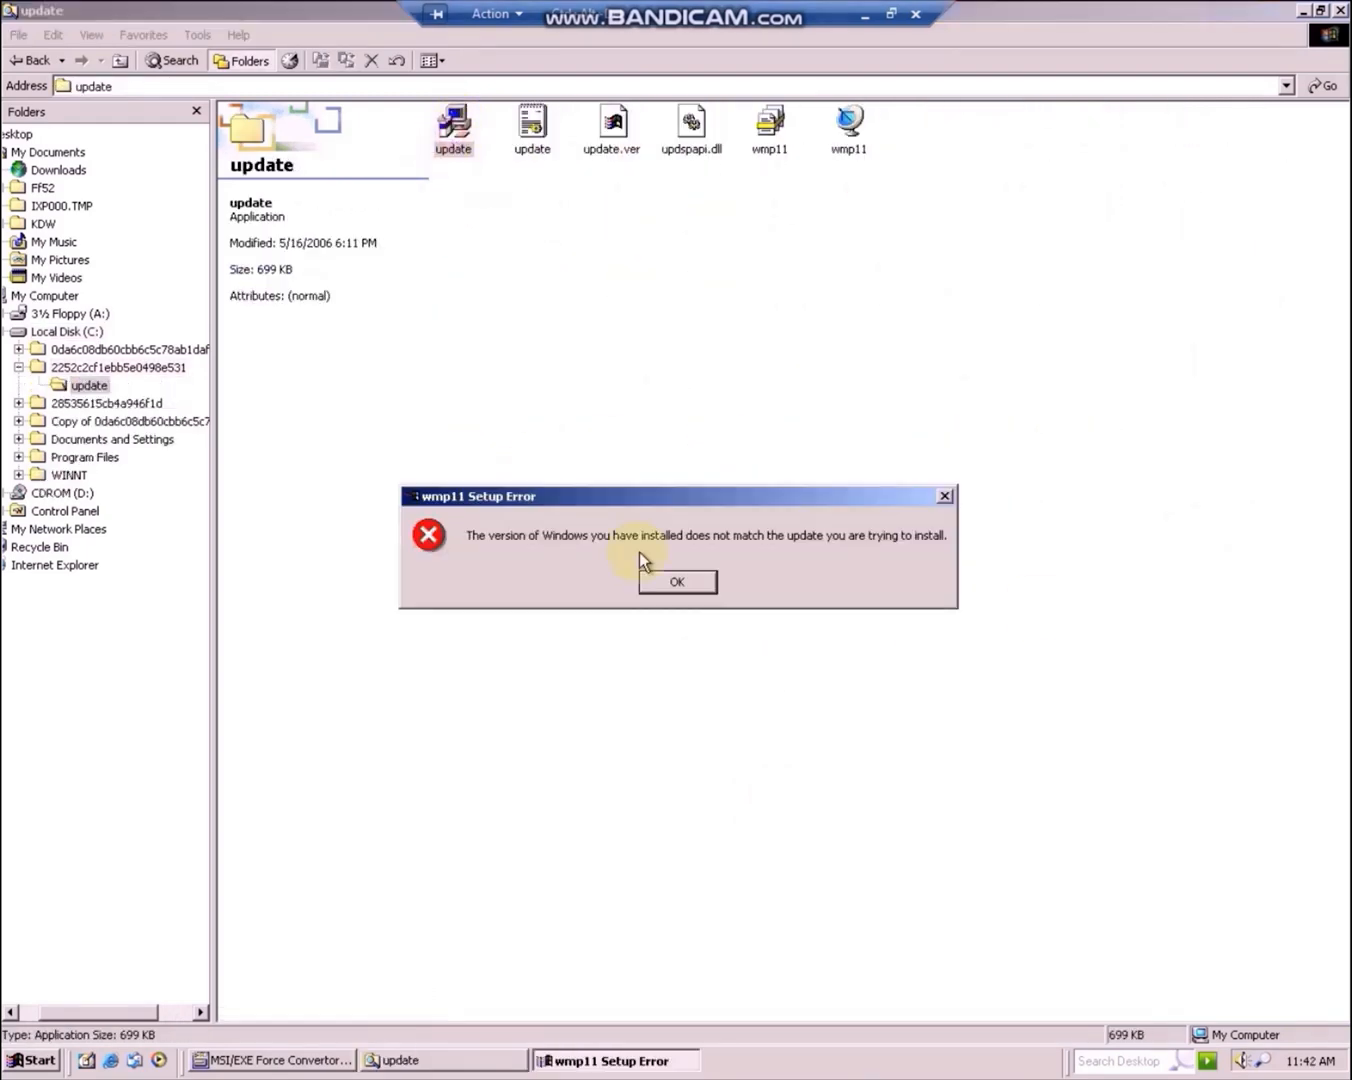
left_click(677, 582)
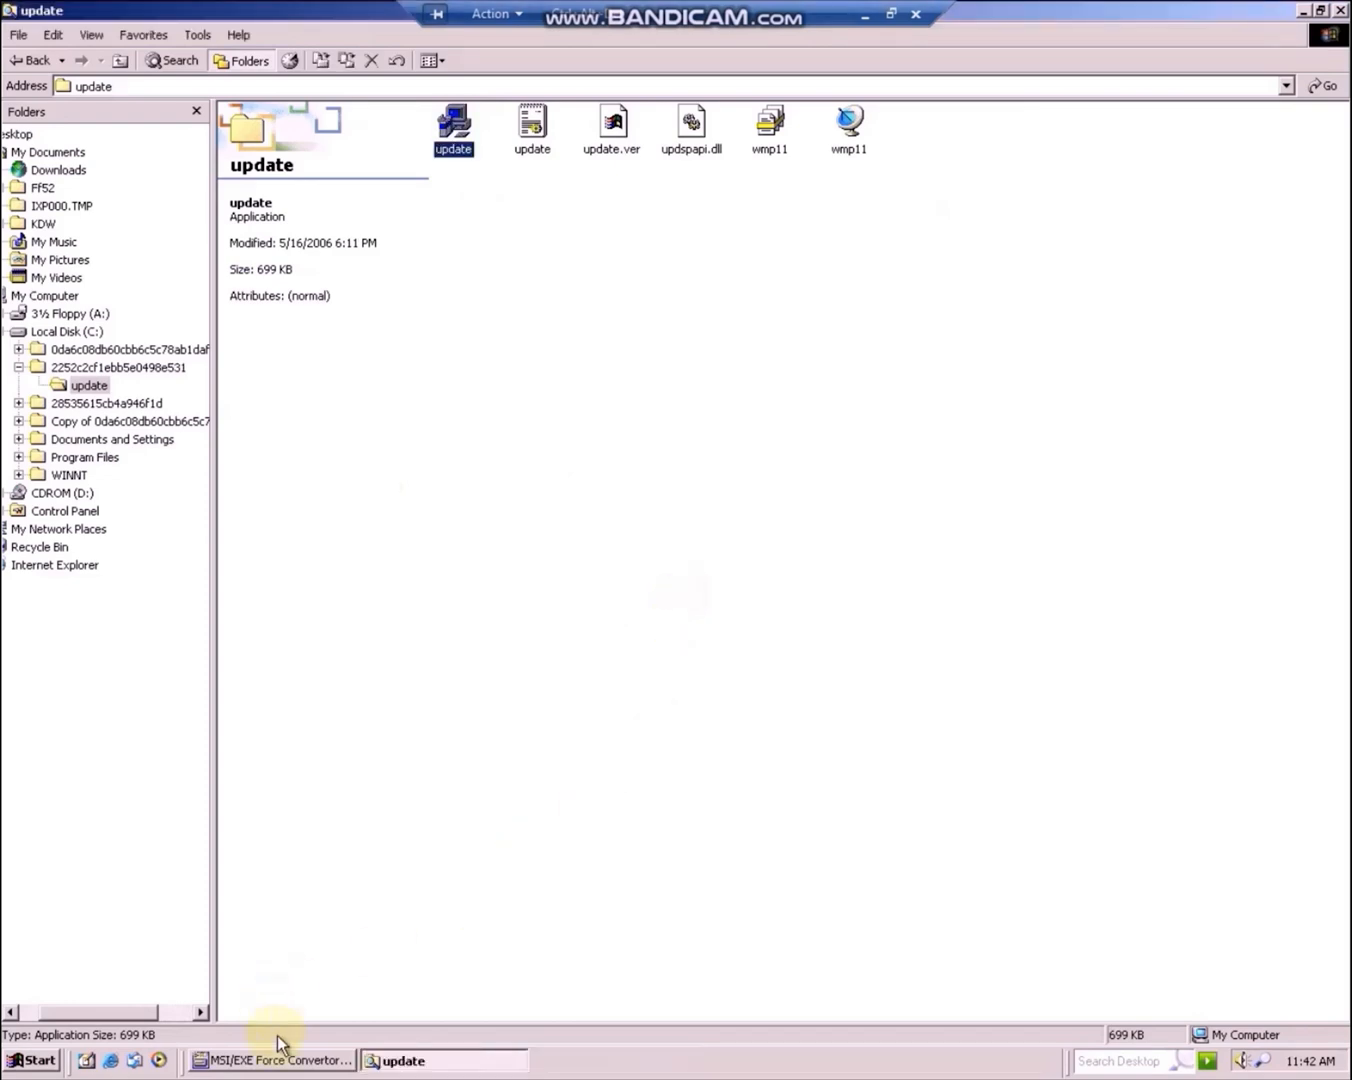
Finish the Windows Media Player 11 installation through MSI/EXE Force Convertor and close the completed wizard
left_click(270, 1060)
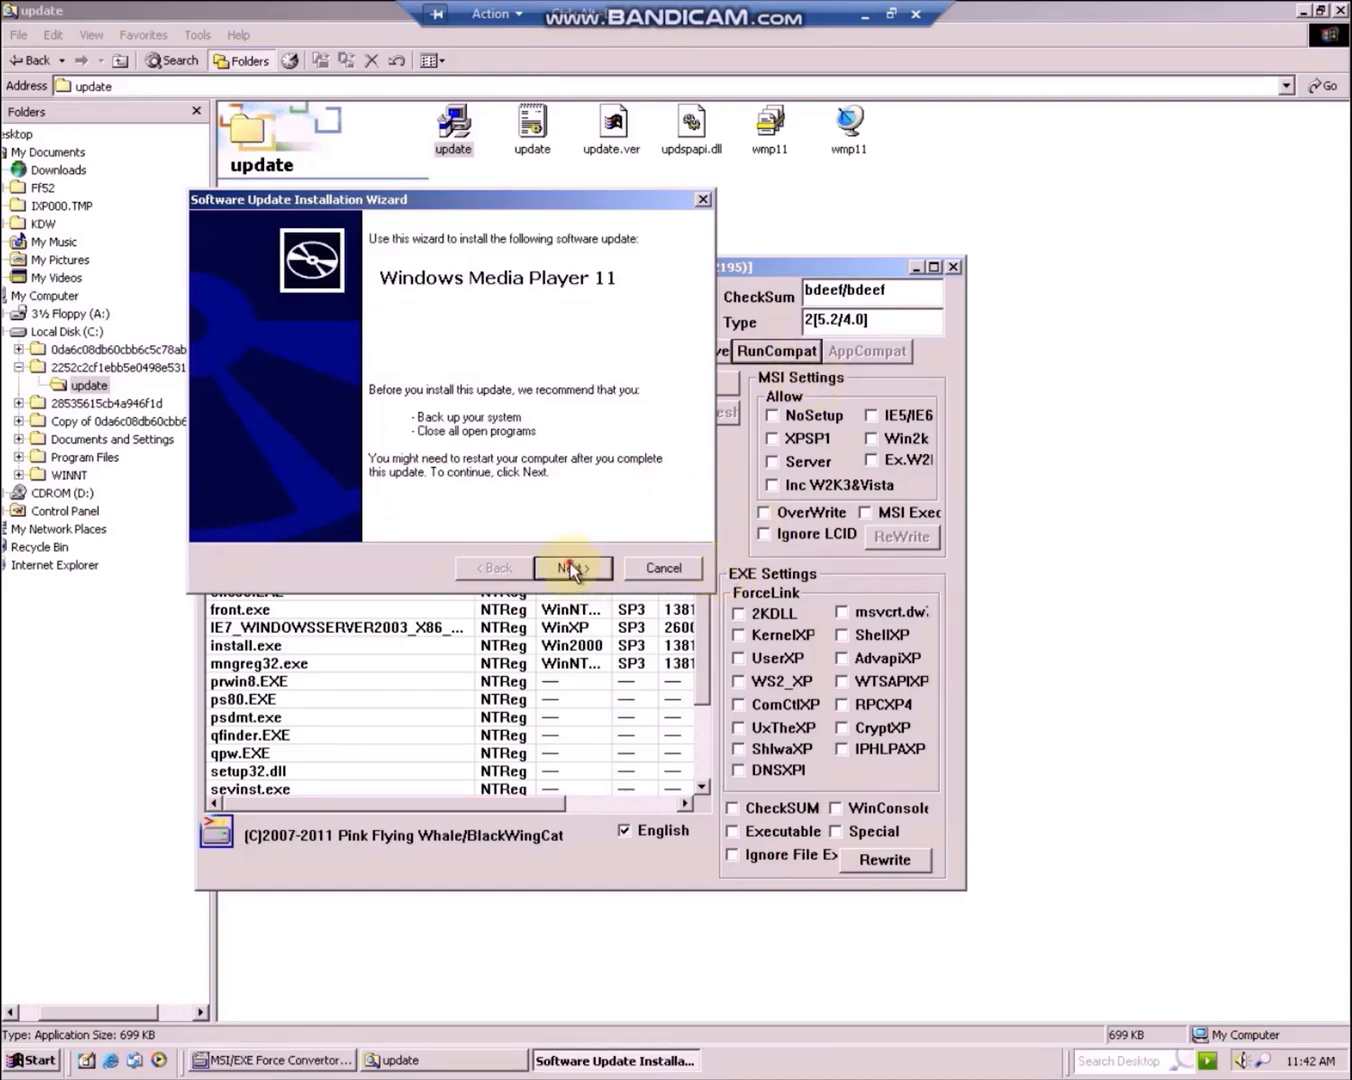
left_click(571, 567)
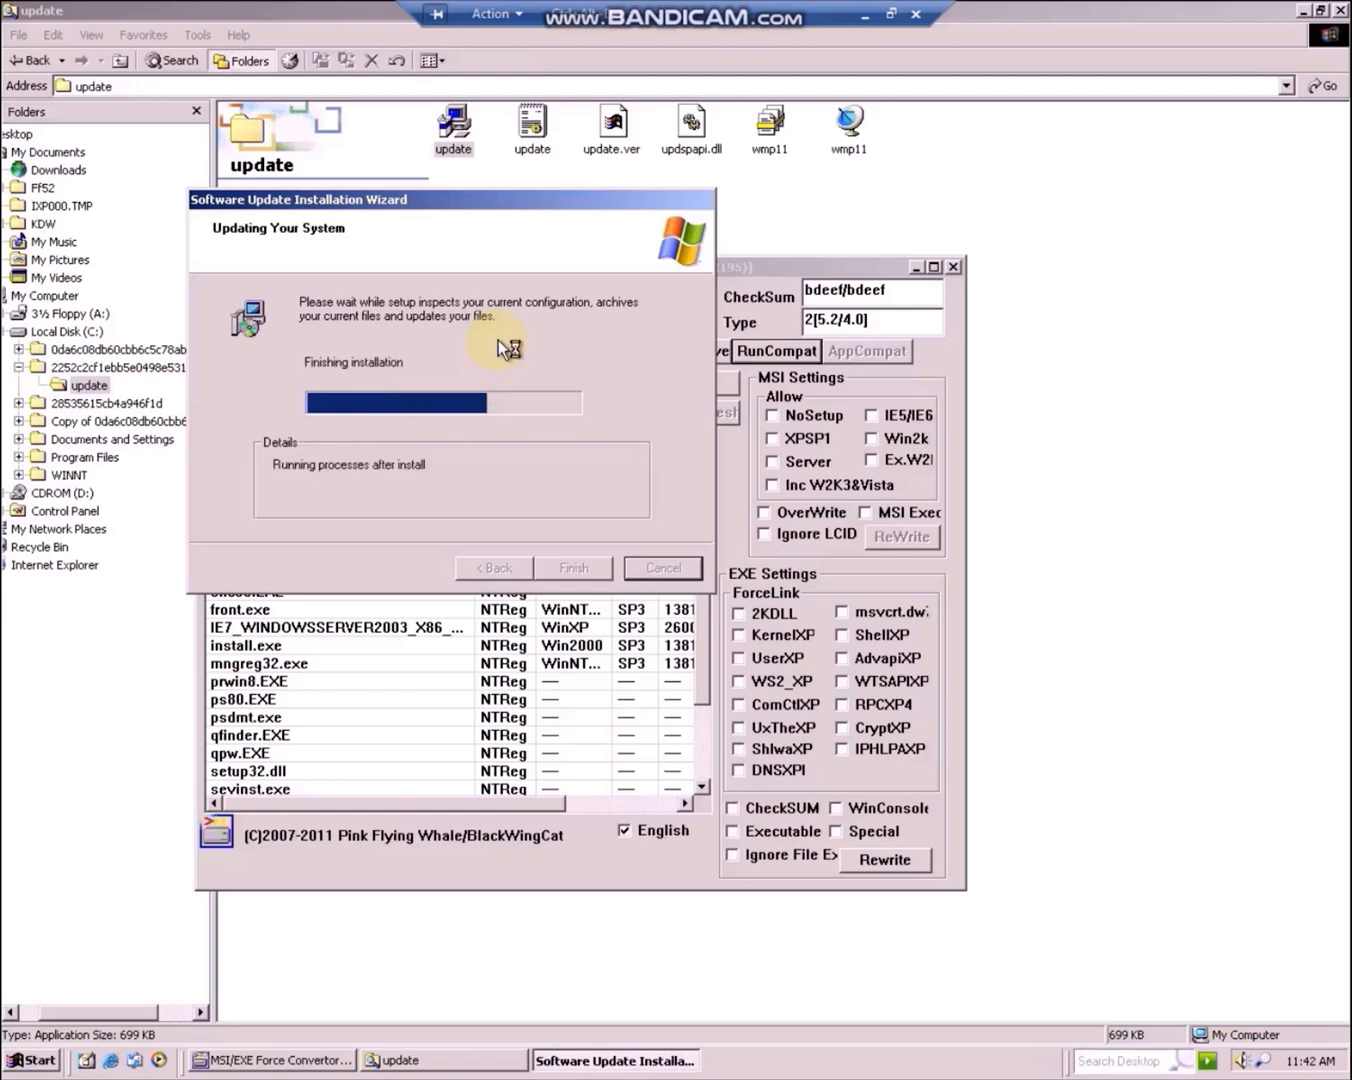
mouse_move(580, 355)
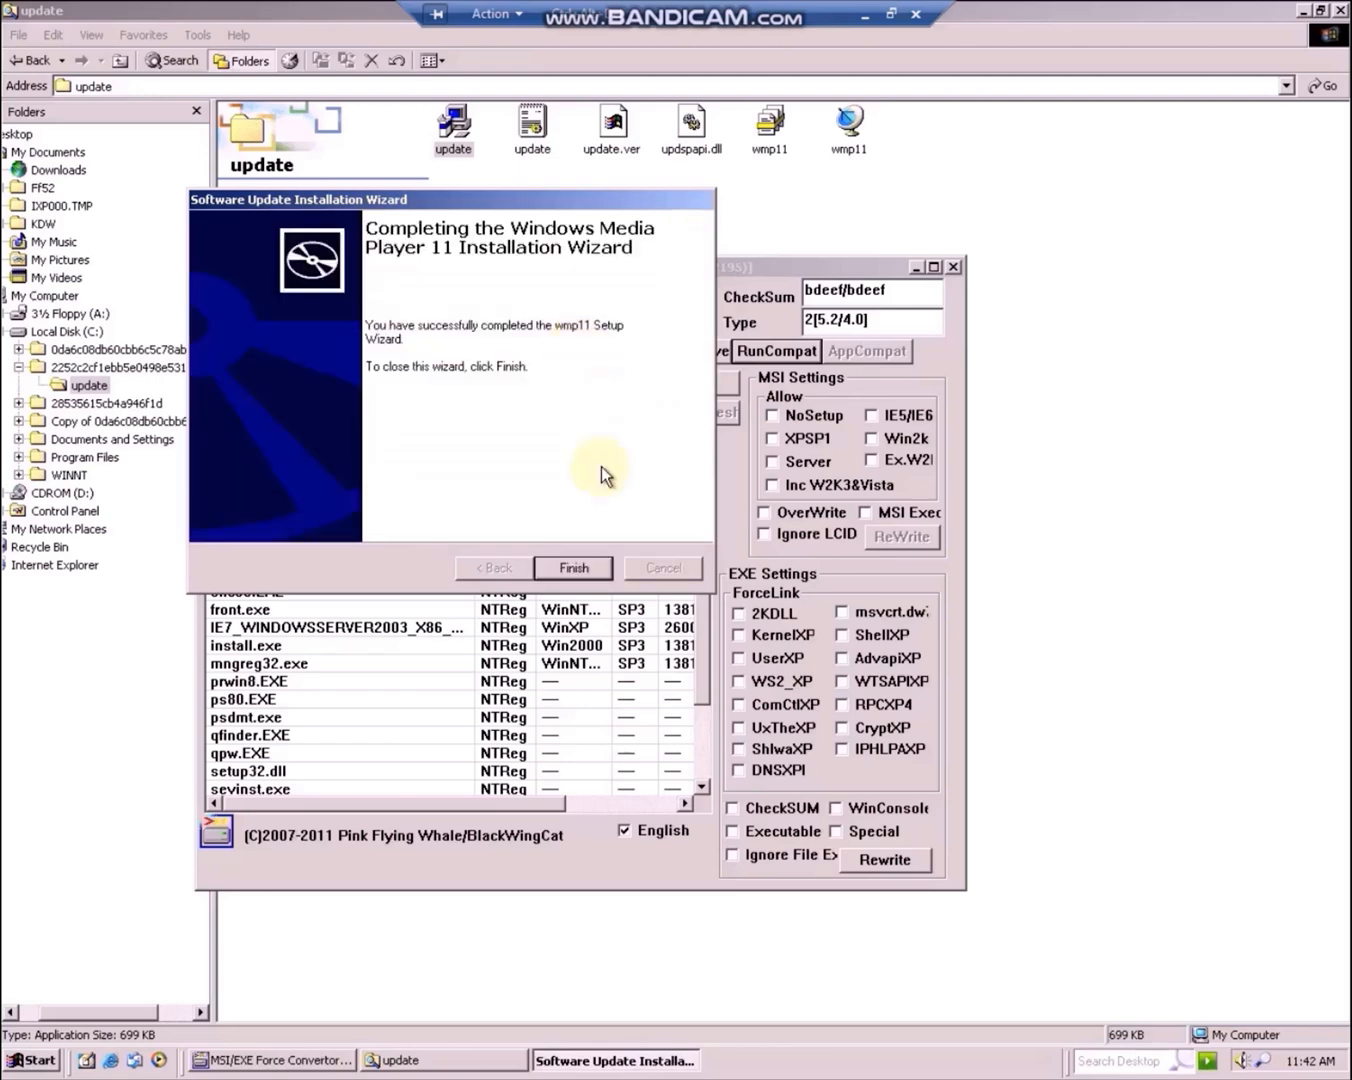
left_click(573, 567)
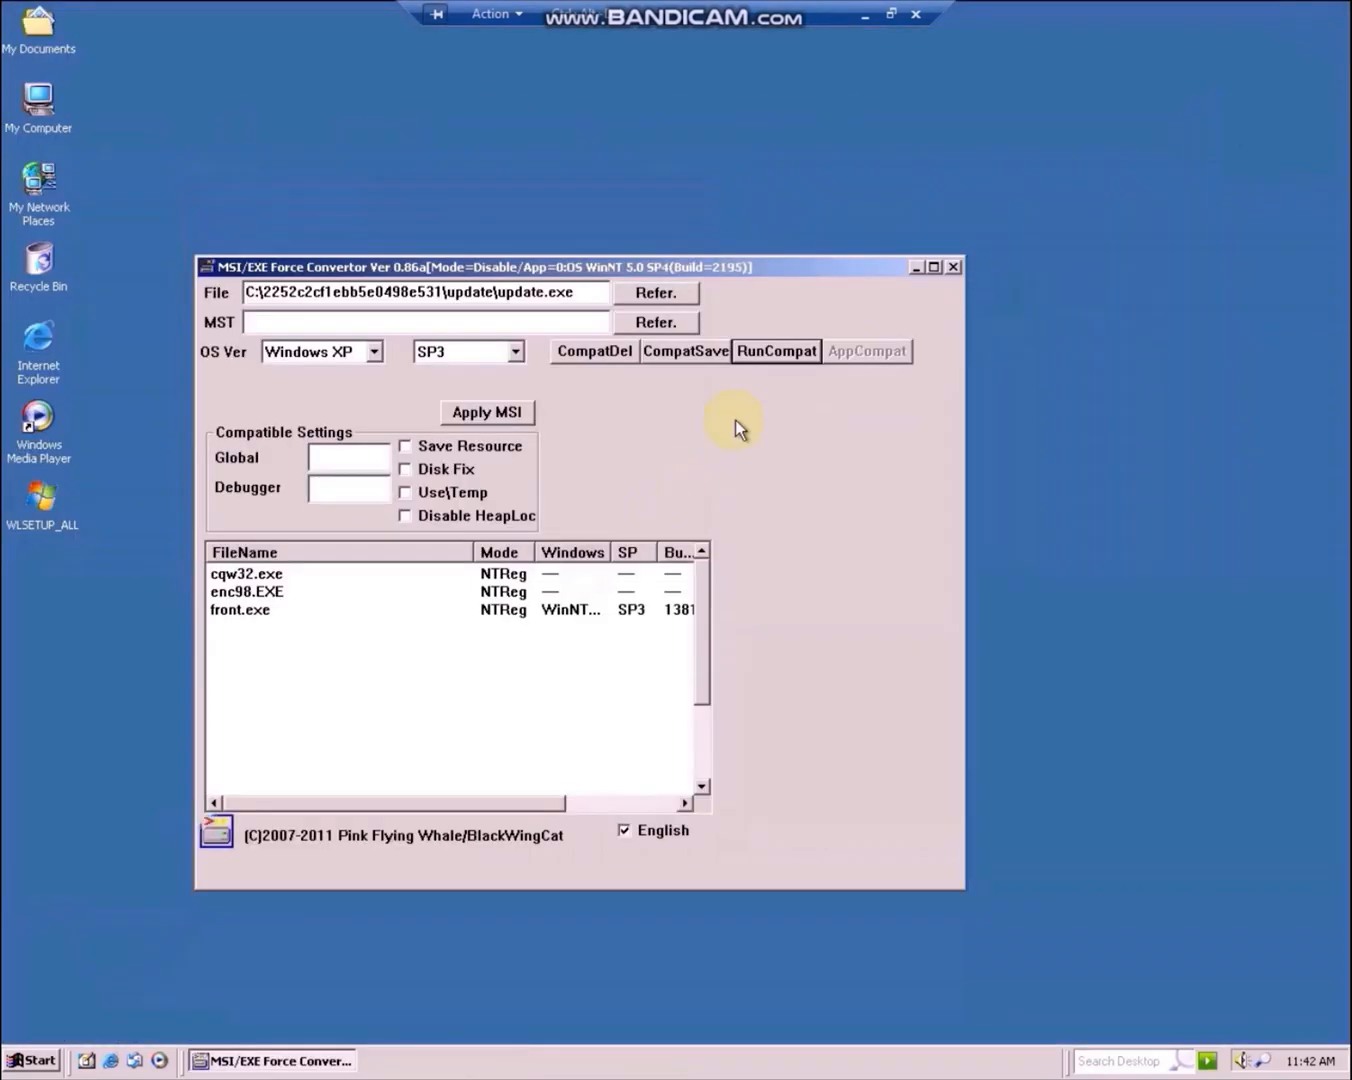
Launch Windows Media Player from Start > Programs and finish first-run setup with Express Settings so the Library opens
left_click(951, 266)
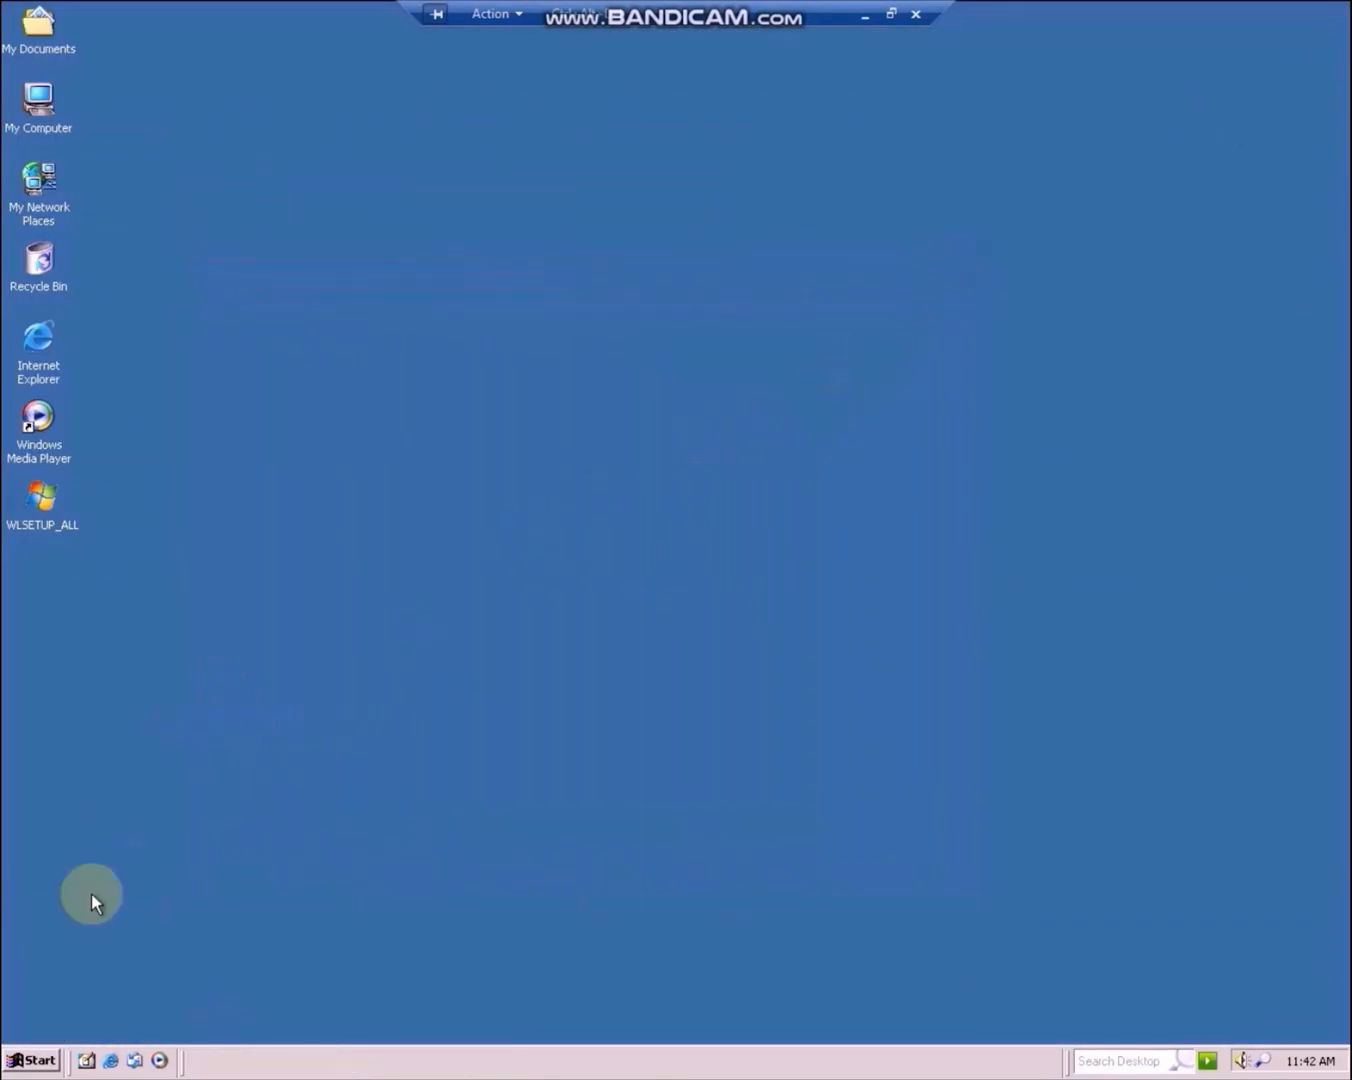
left_click(31, 1060)
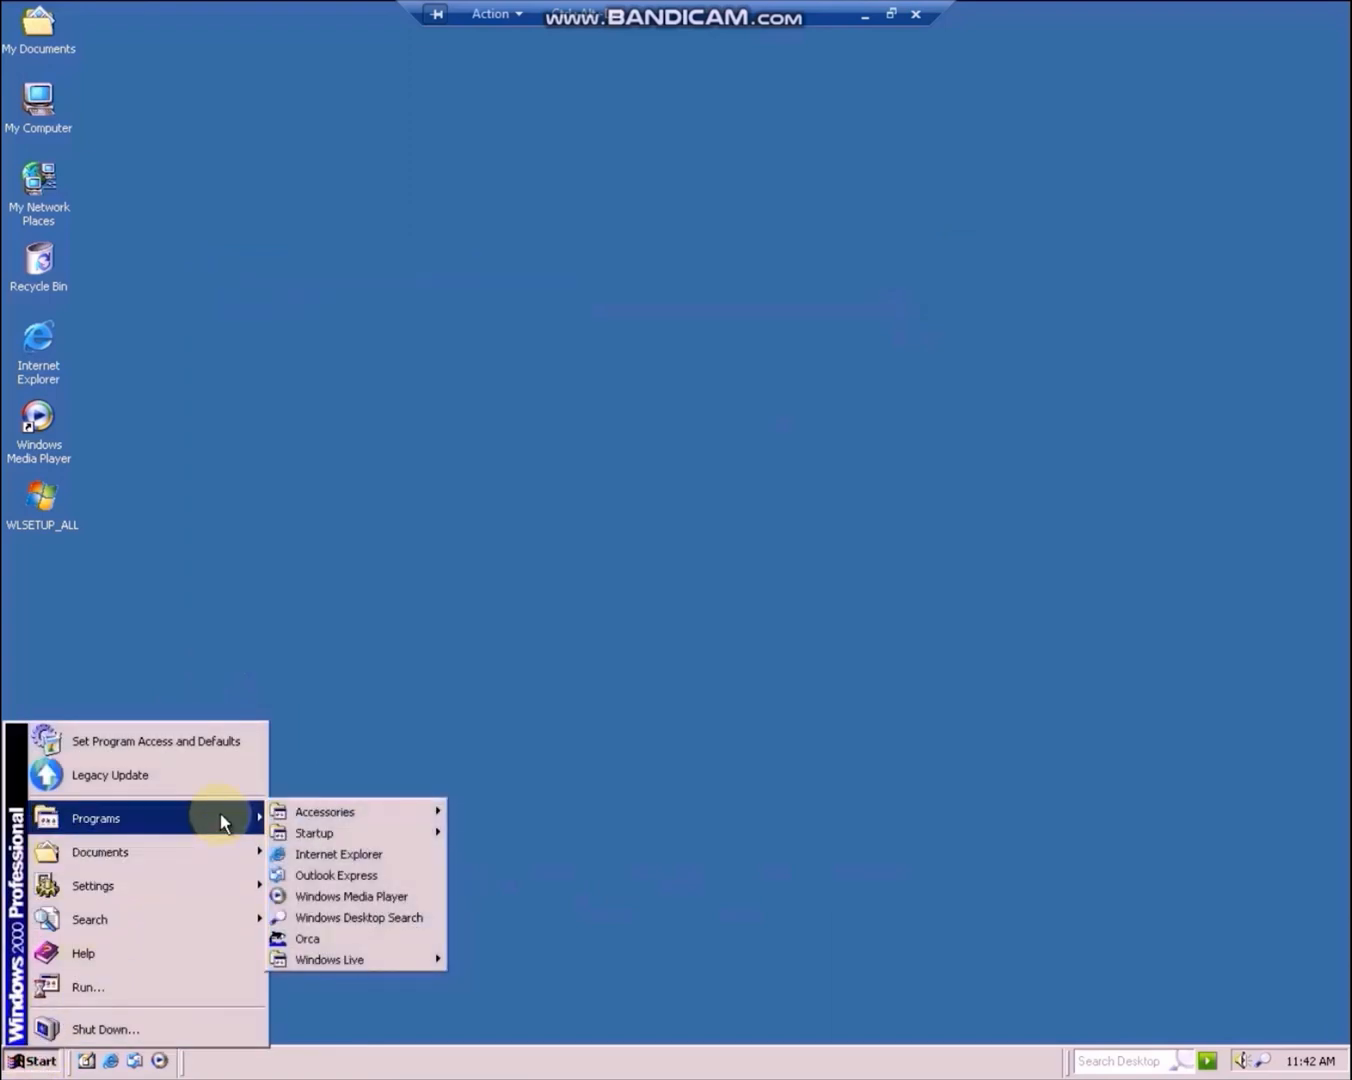
mouse_move(350, 896)
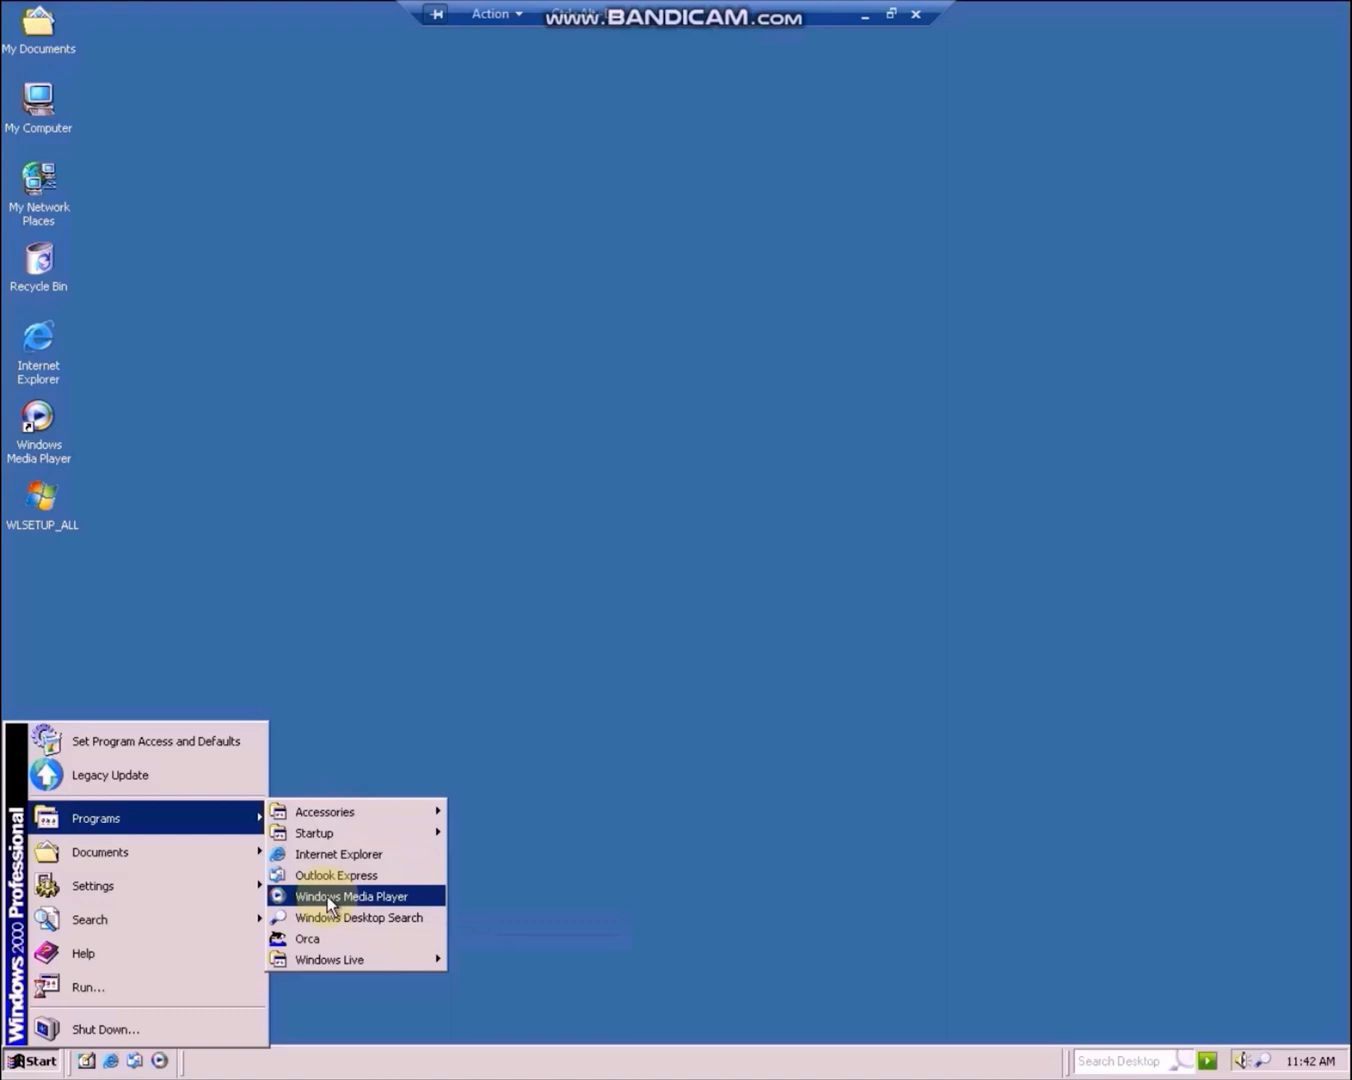
left_click(351, 895)
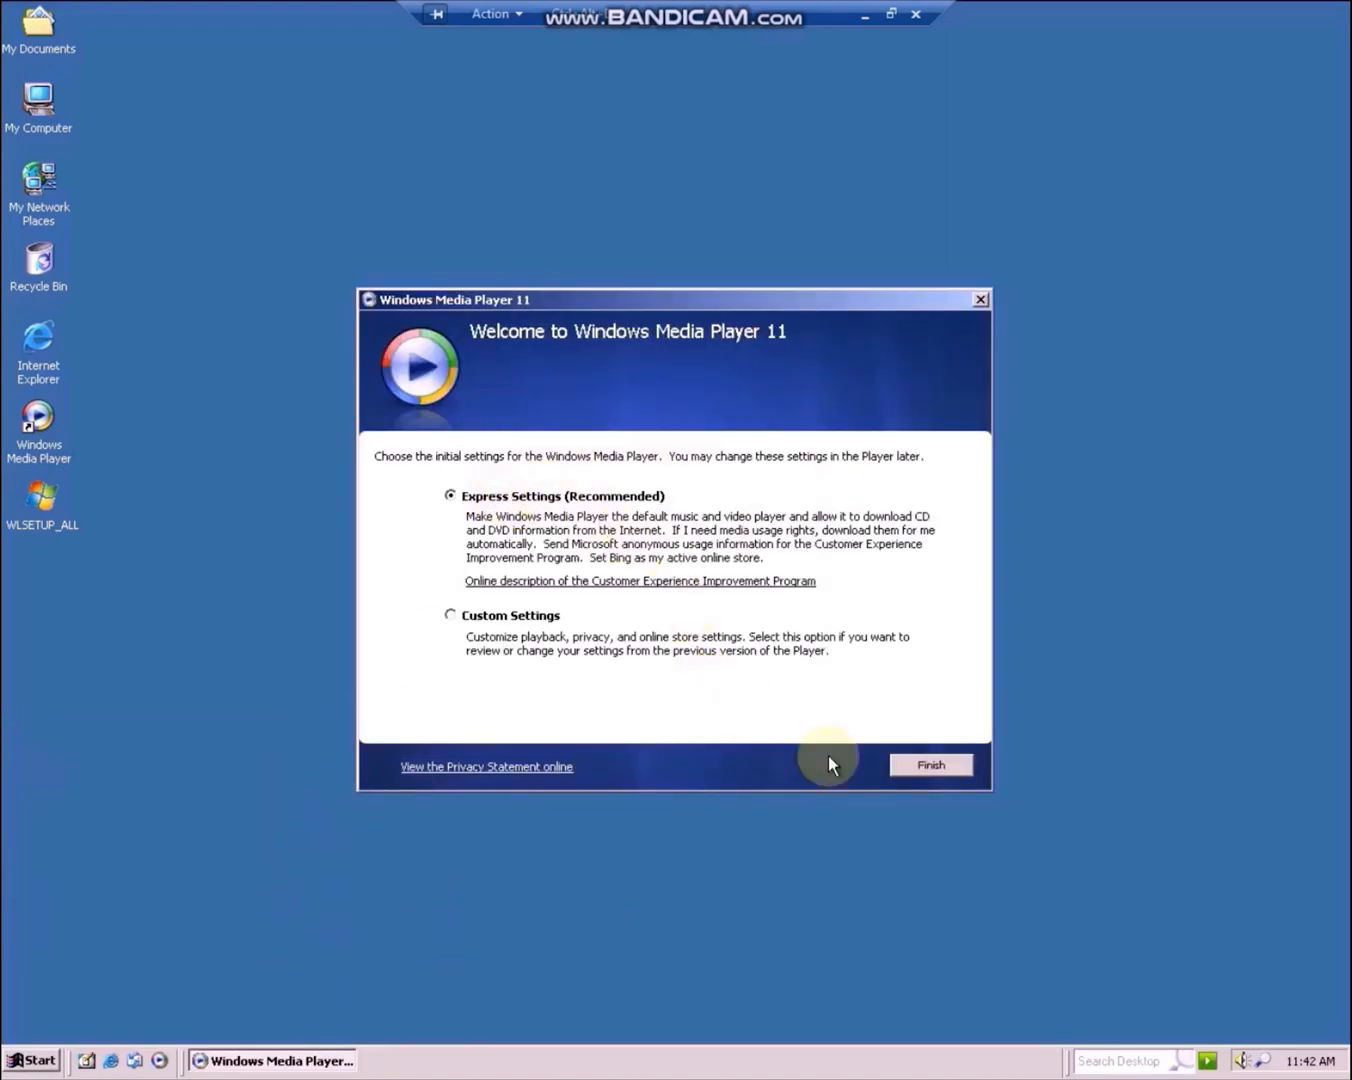
left_click(929, 764)
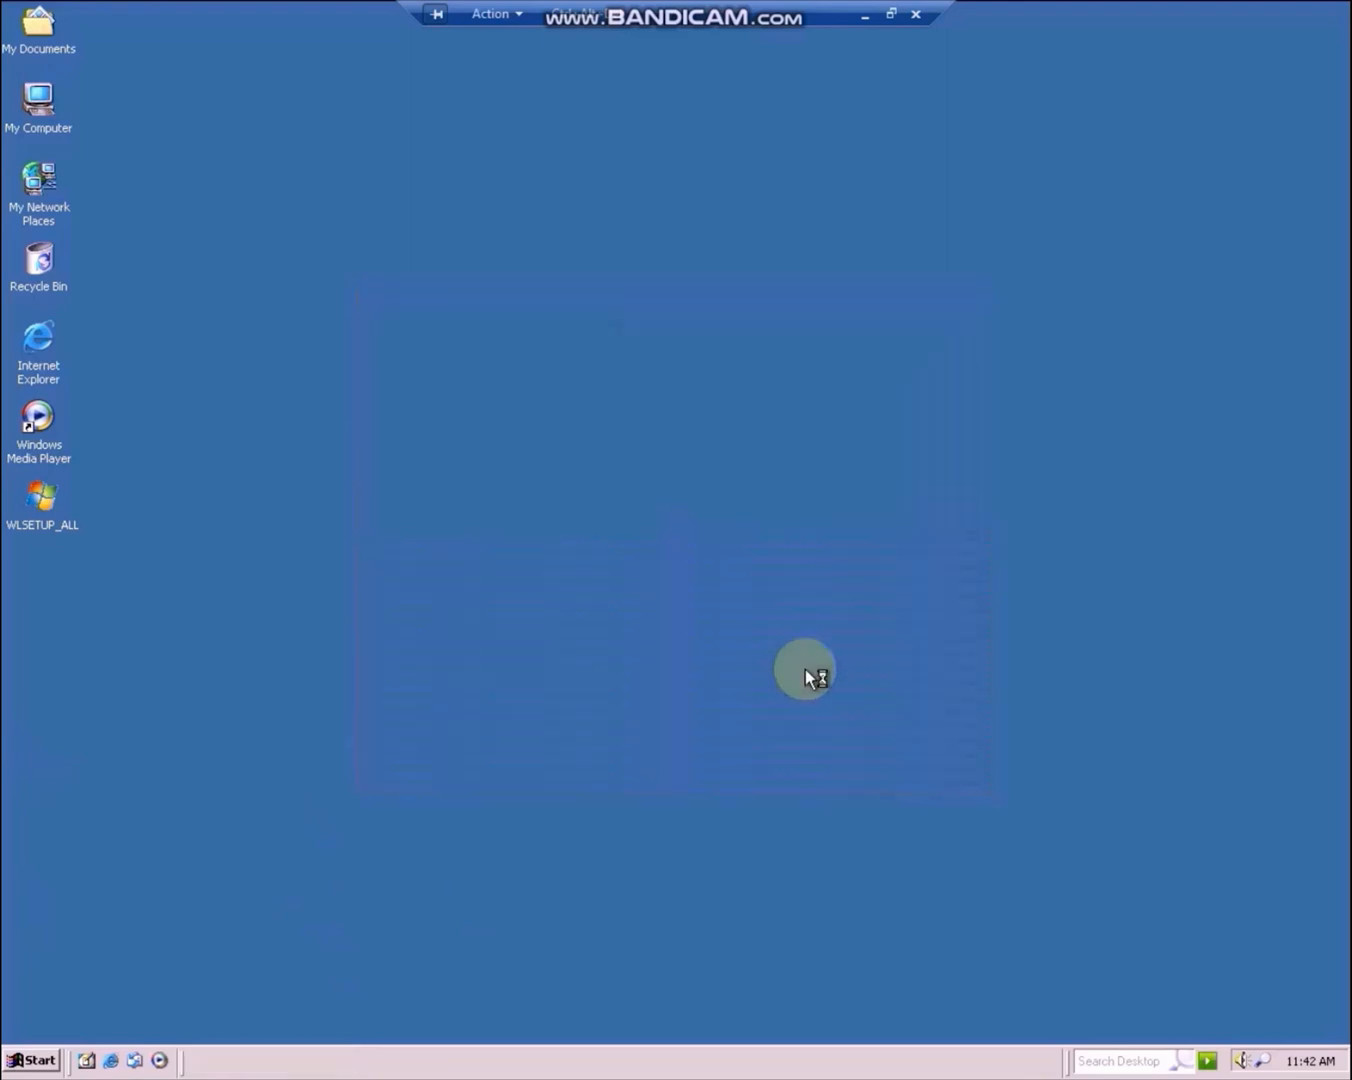
double_click(38, 417)
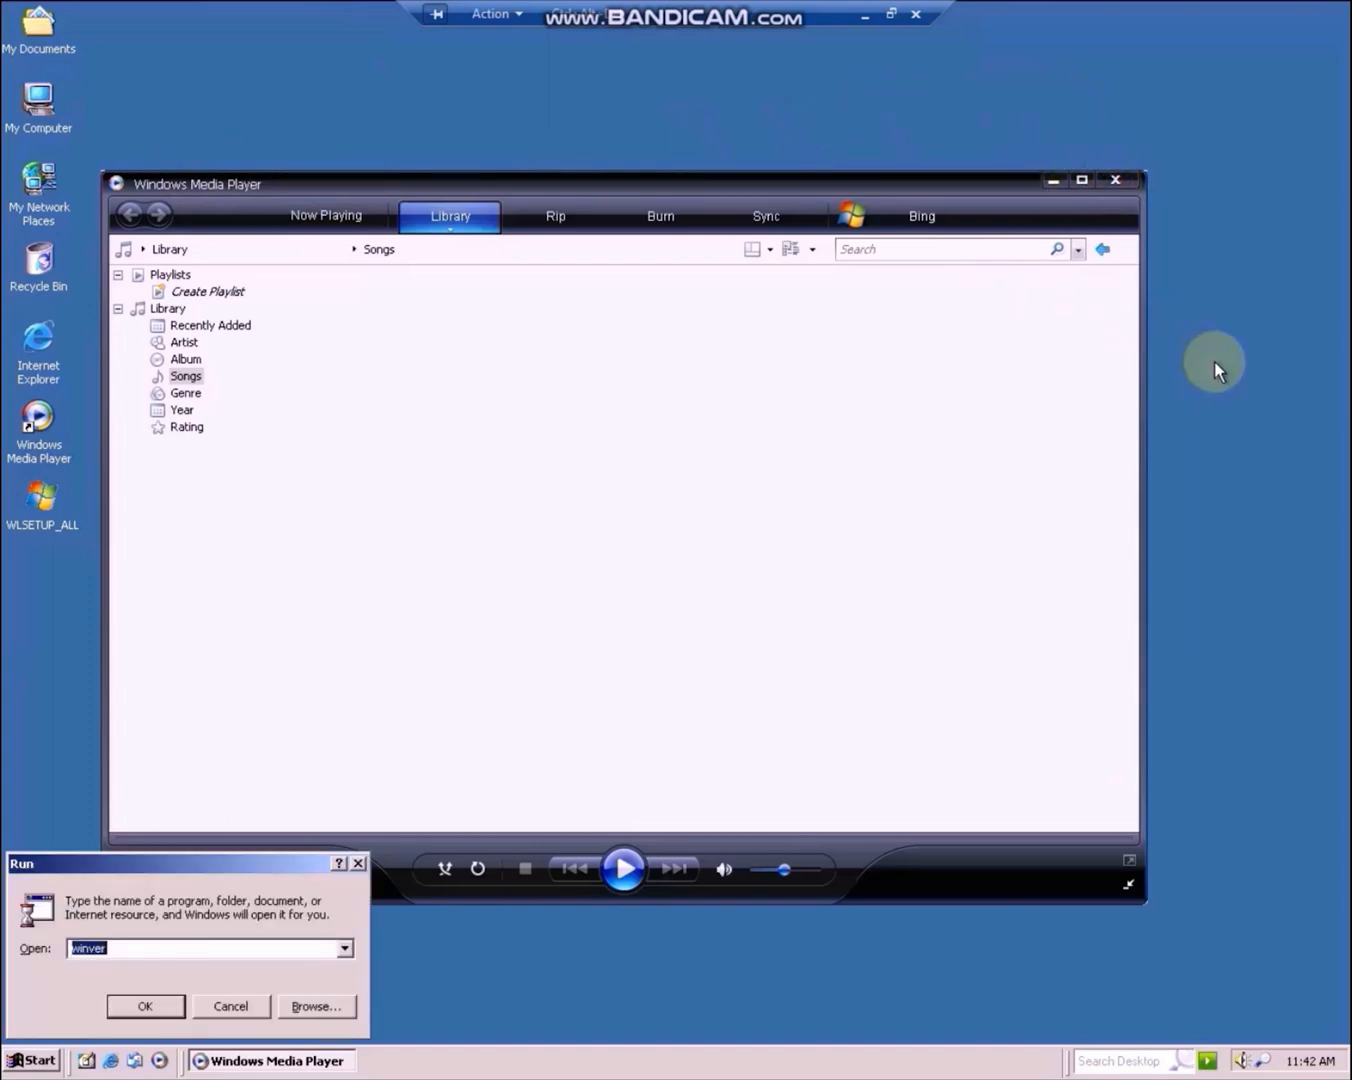
Run winver, confirm Windows 2000 Service Pack 4 in About Windows, and dismiss it
left_click(145, 1006)
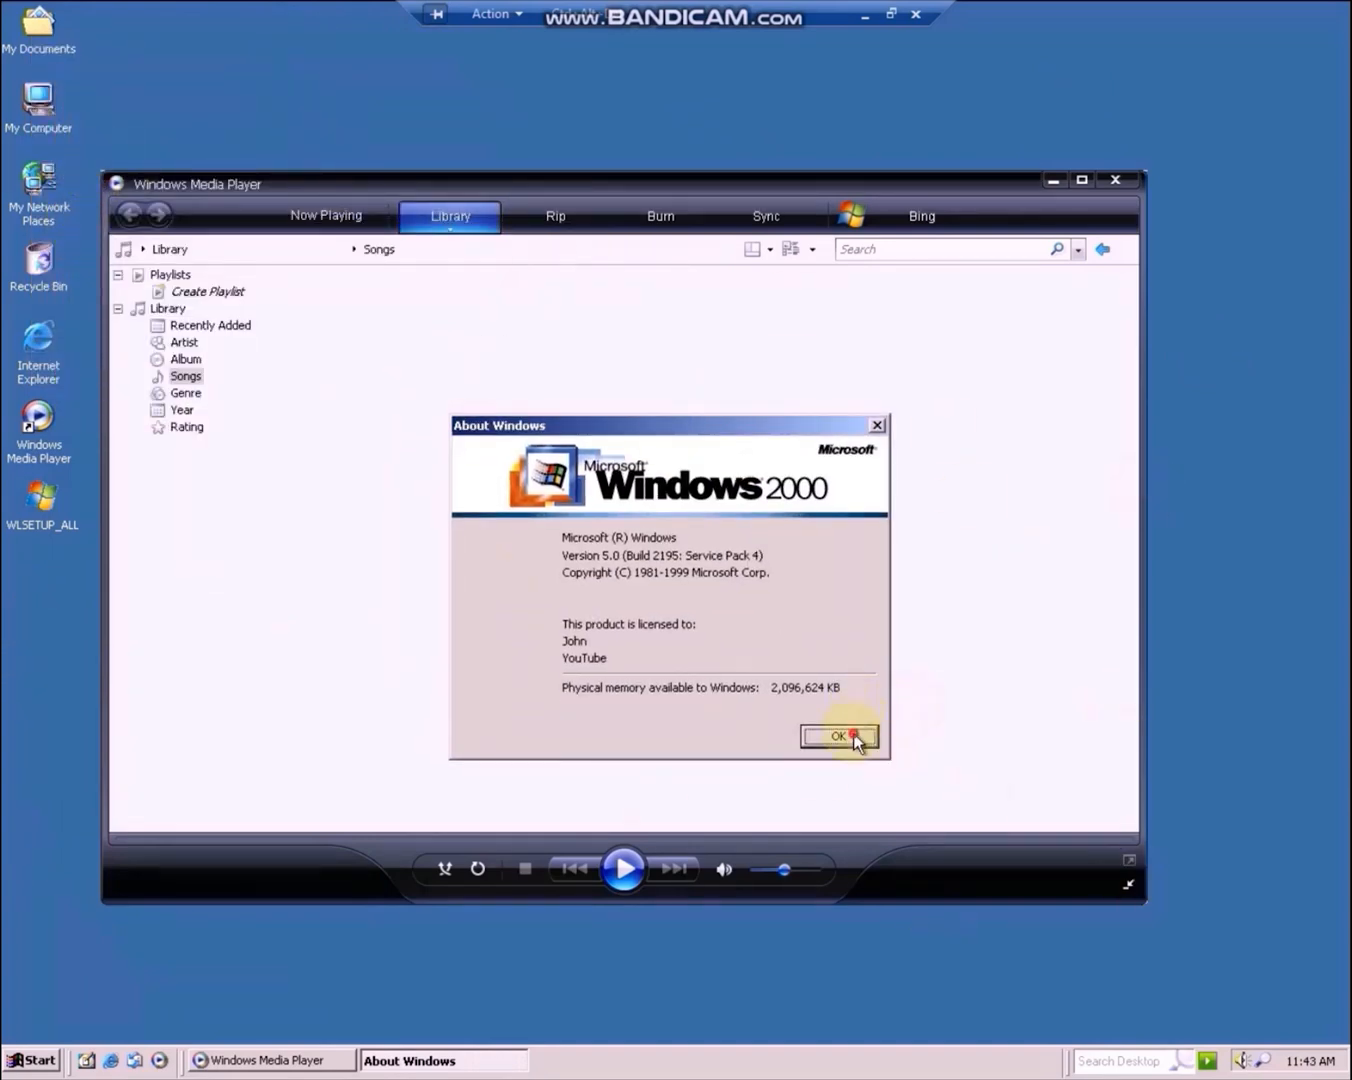
left_click(838, 736)
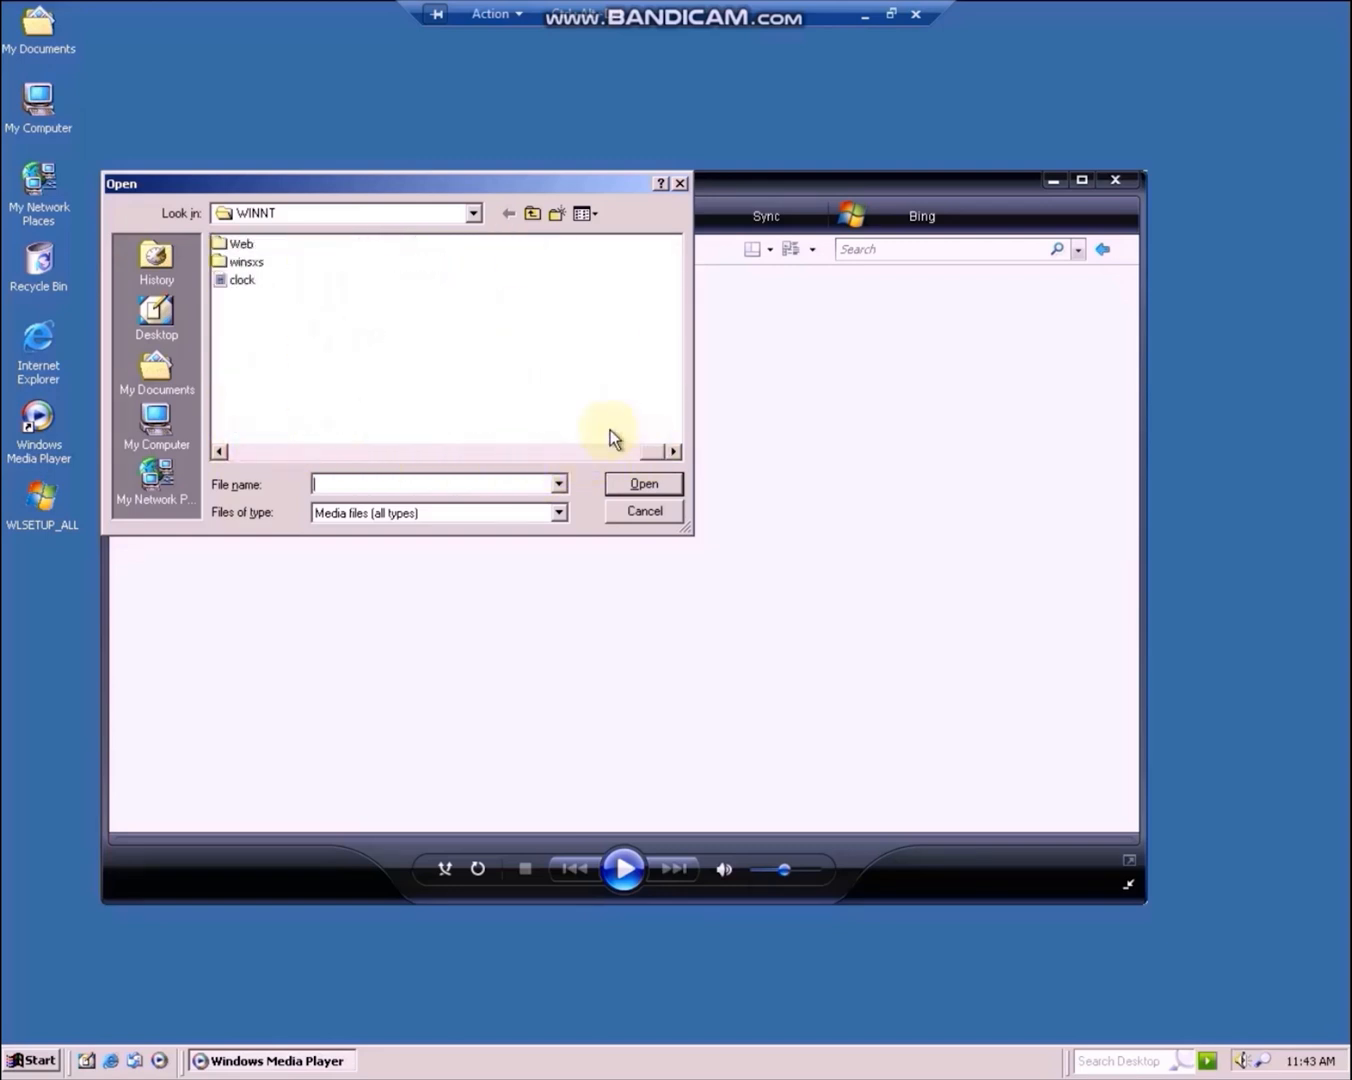
Open and play the clock video from WINNT, then close Windows Media Player
left_click(643, 484)
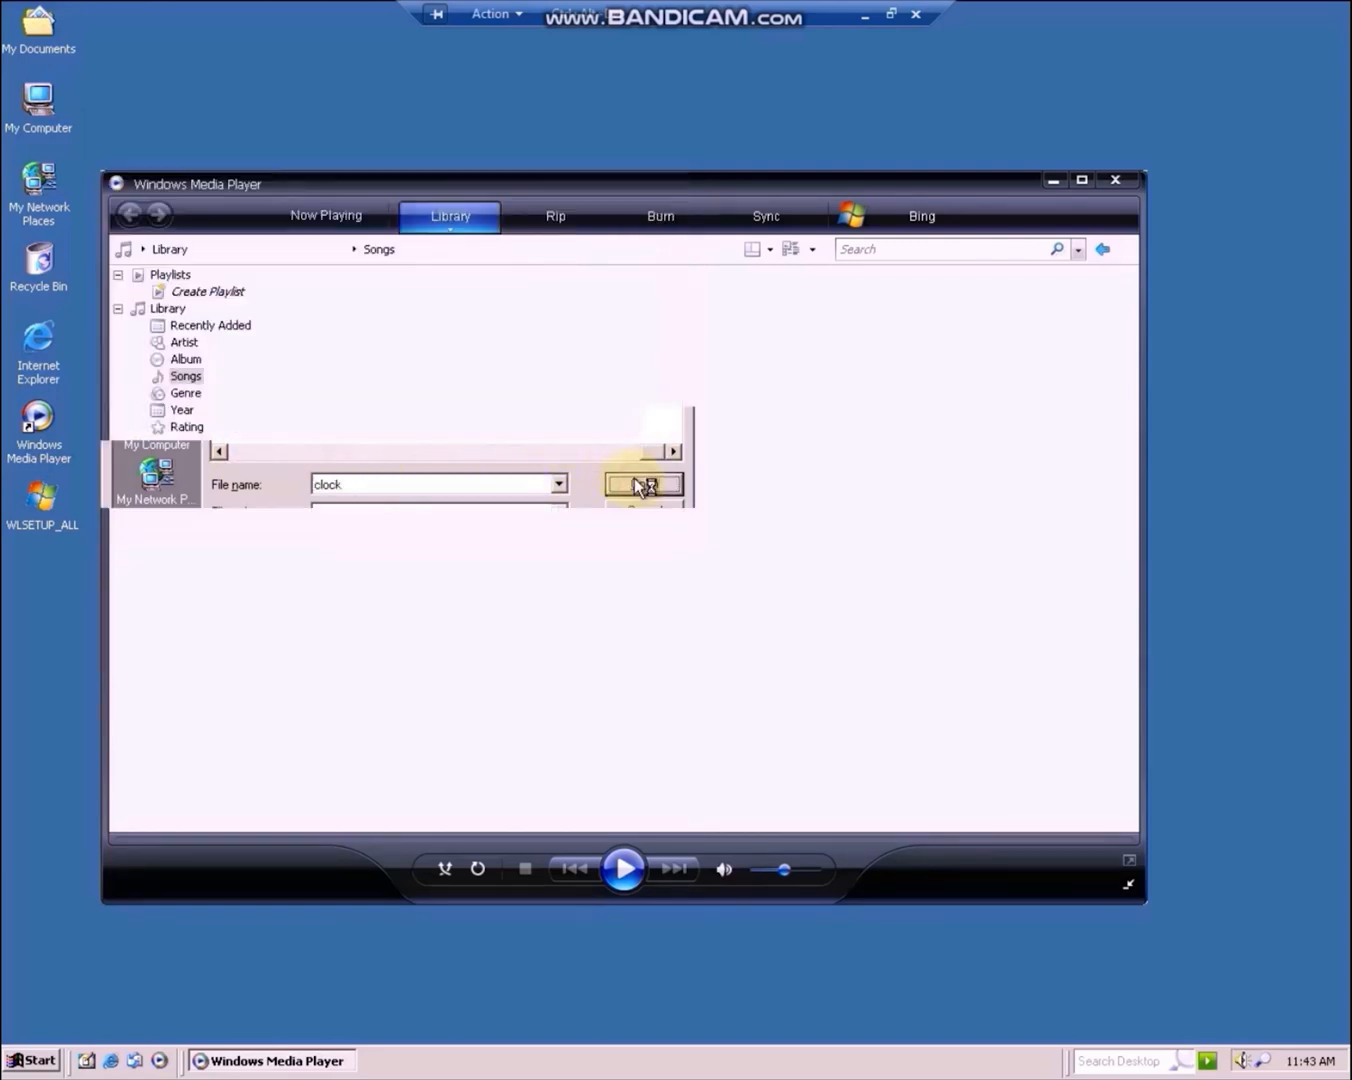
left_click(643, 484)
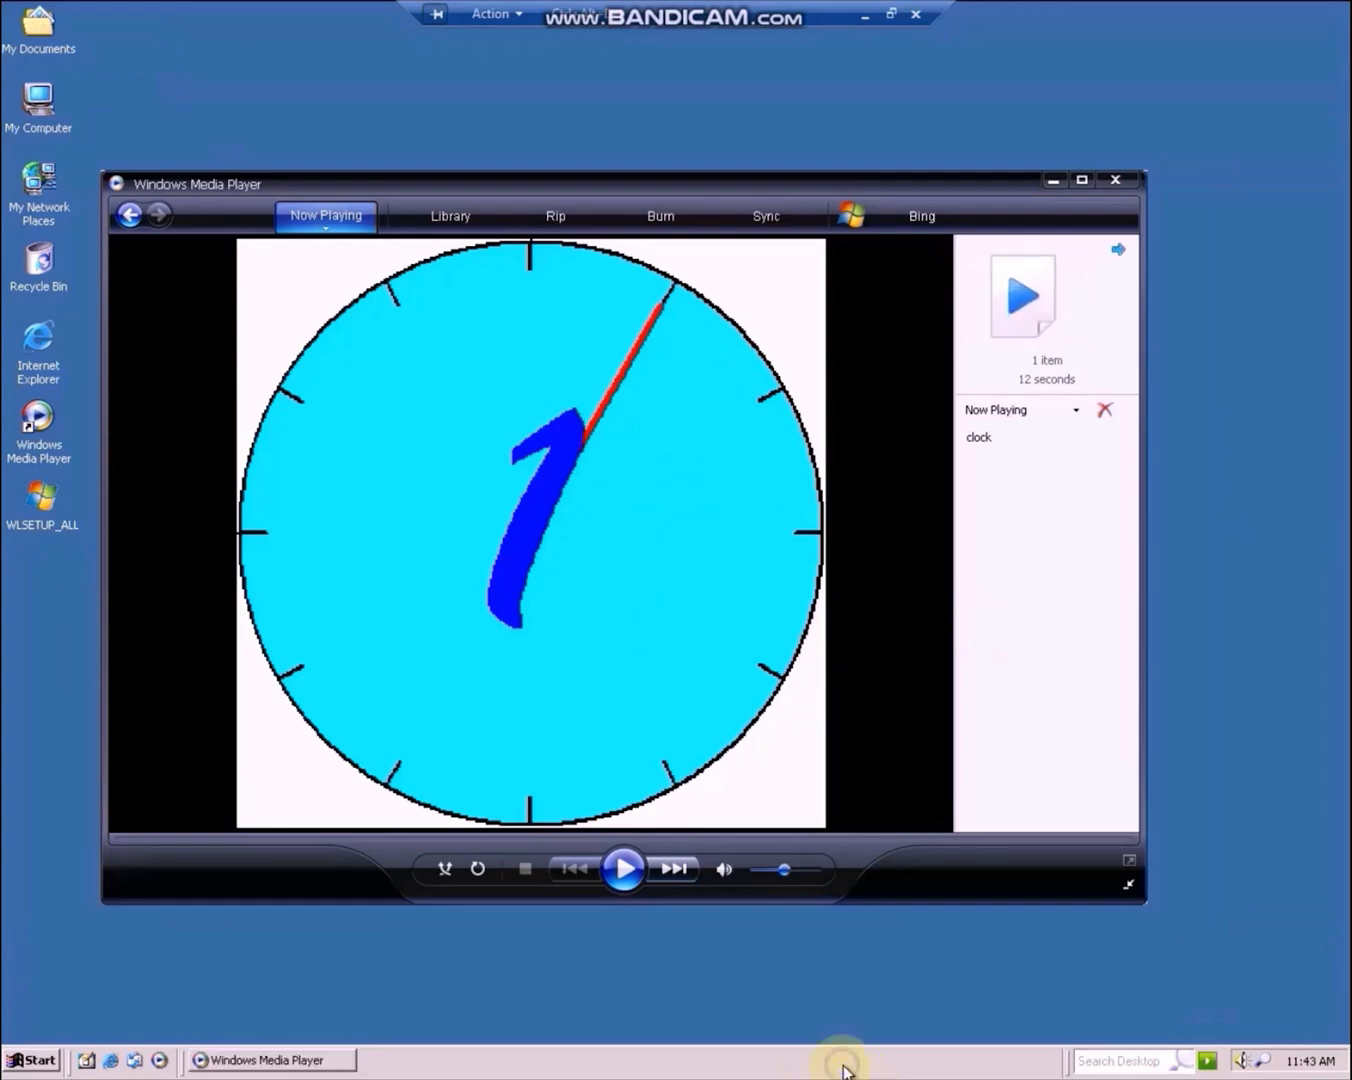
right_click(845, 1060)
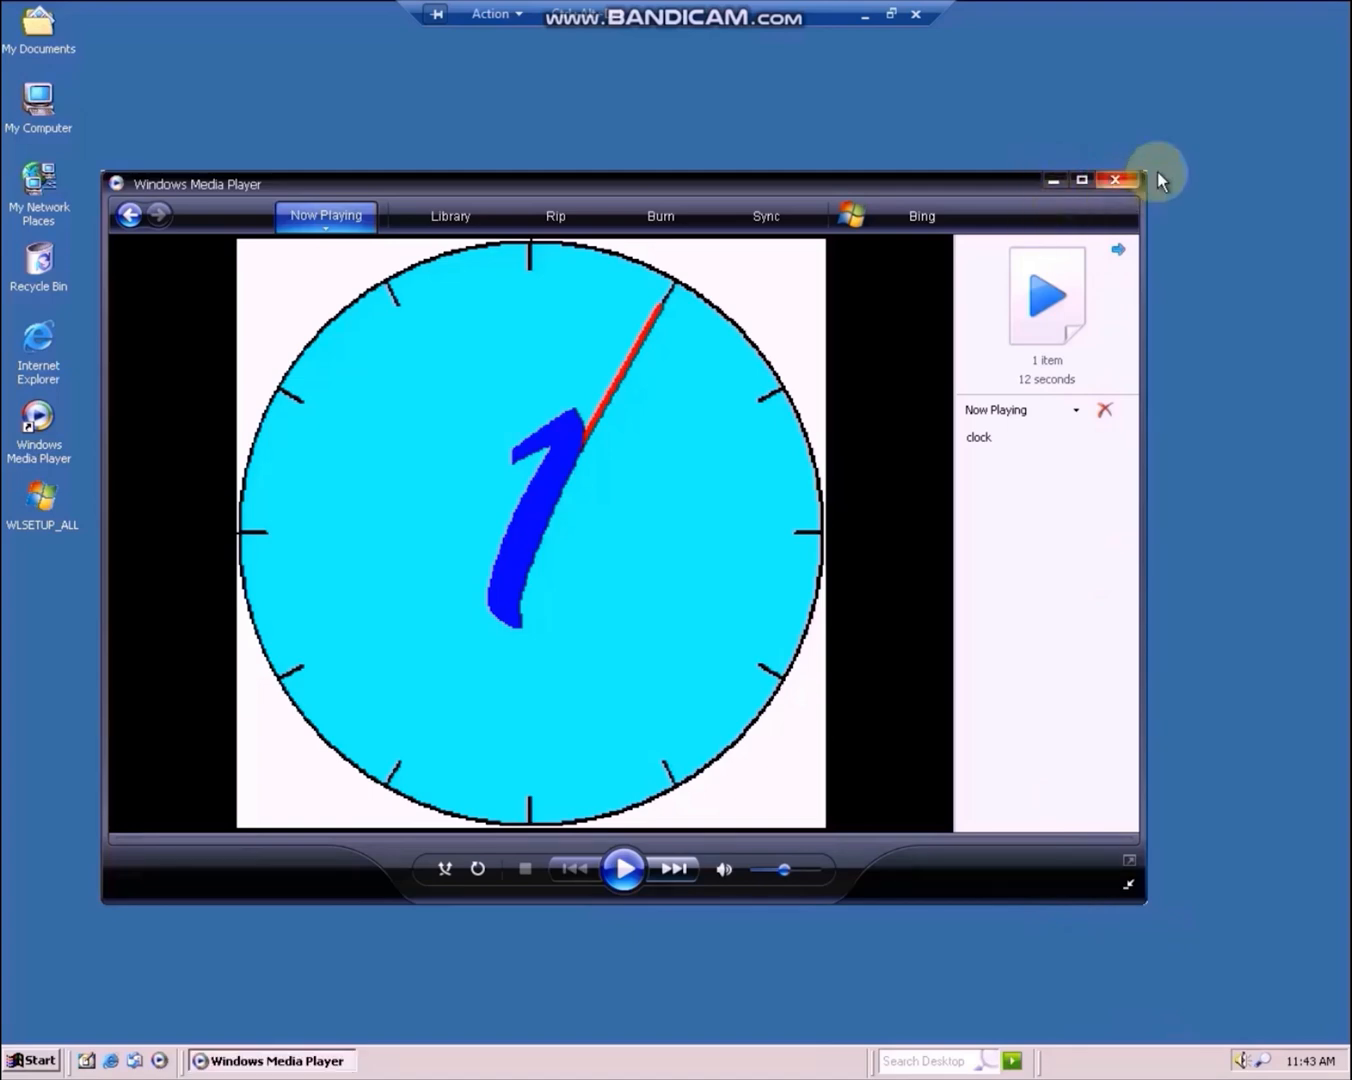
left_click(1115, 180)
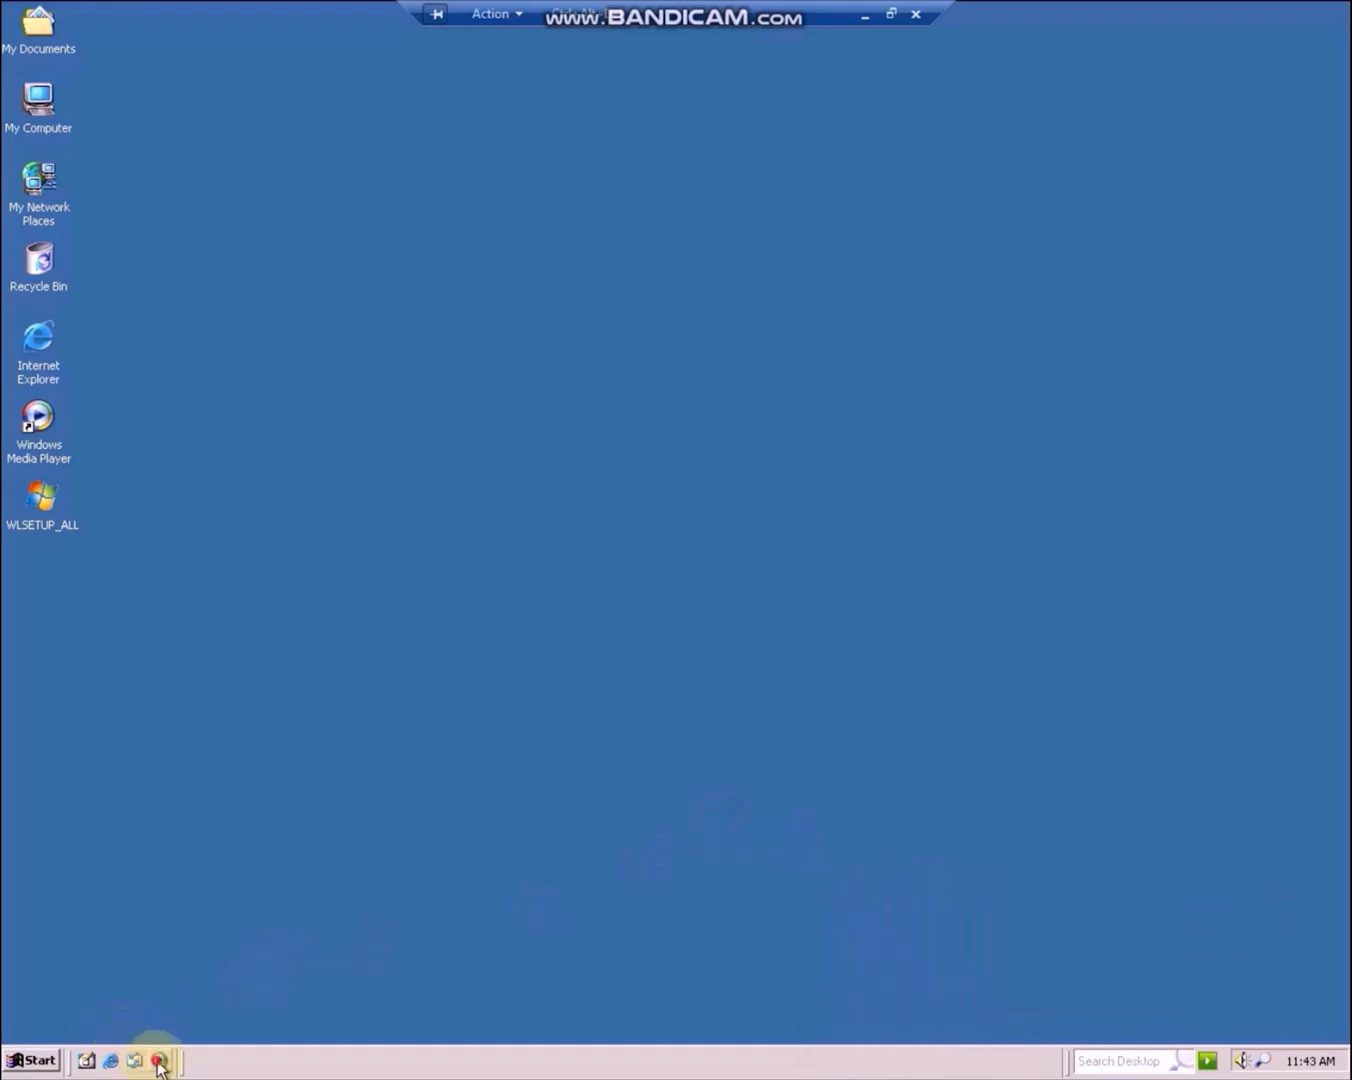
Relaunch Windows Media Player from Quick Launch and browse the WINNT folder for media
left_click(157, 1060)
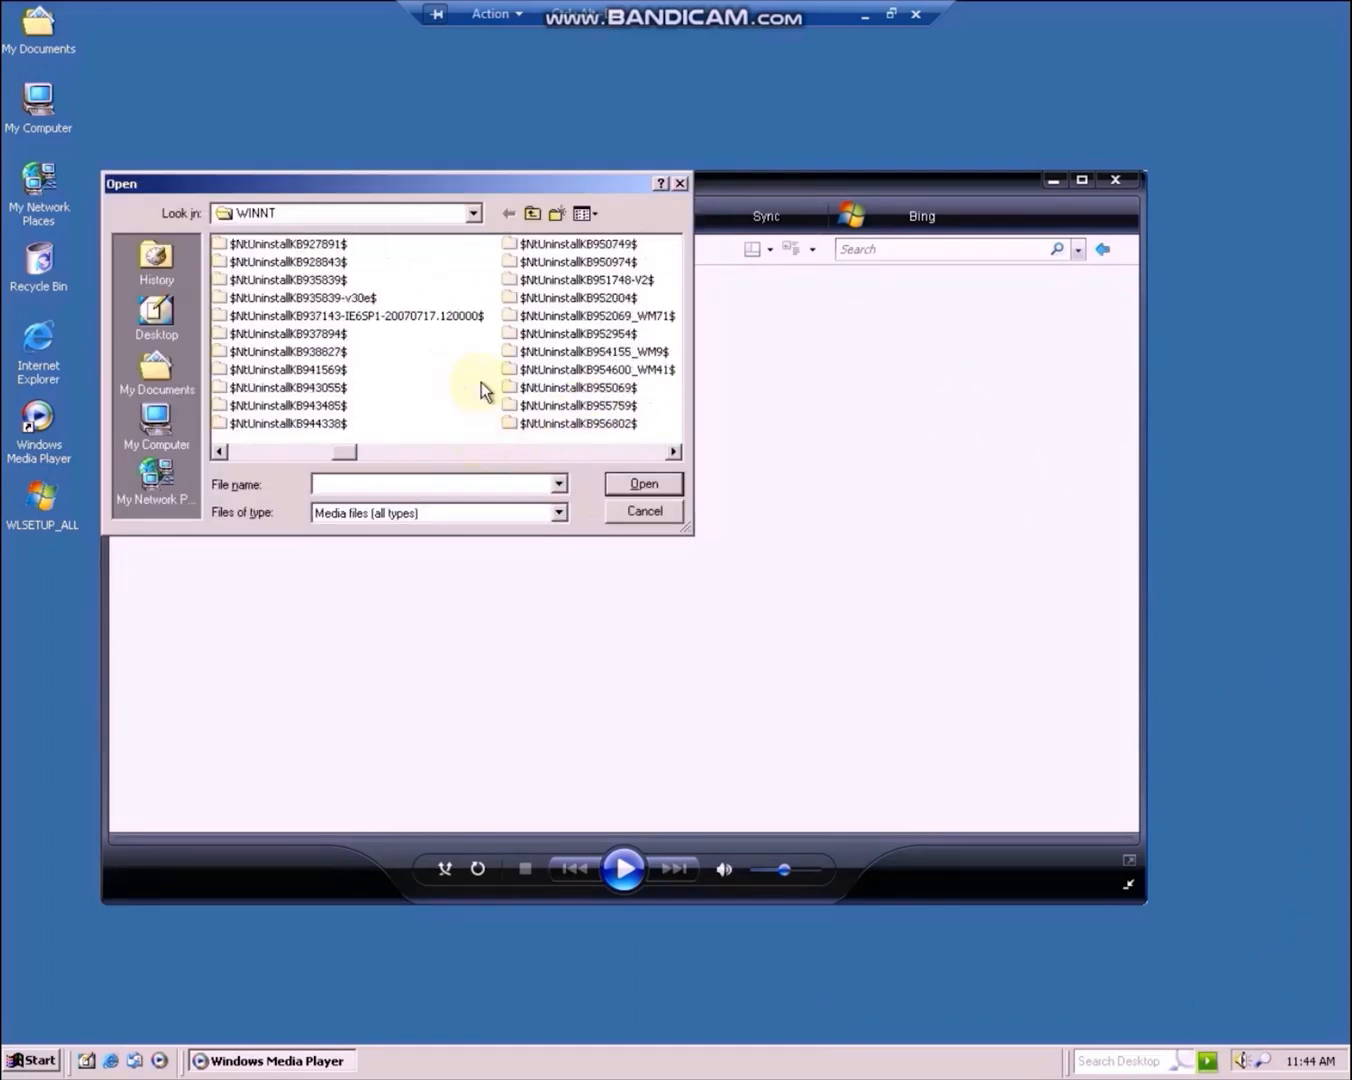
left_click(643, 511)
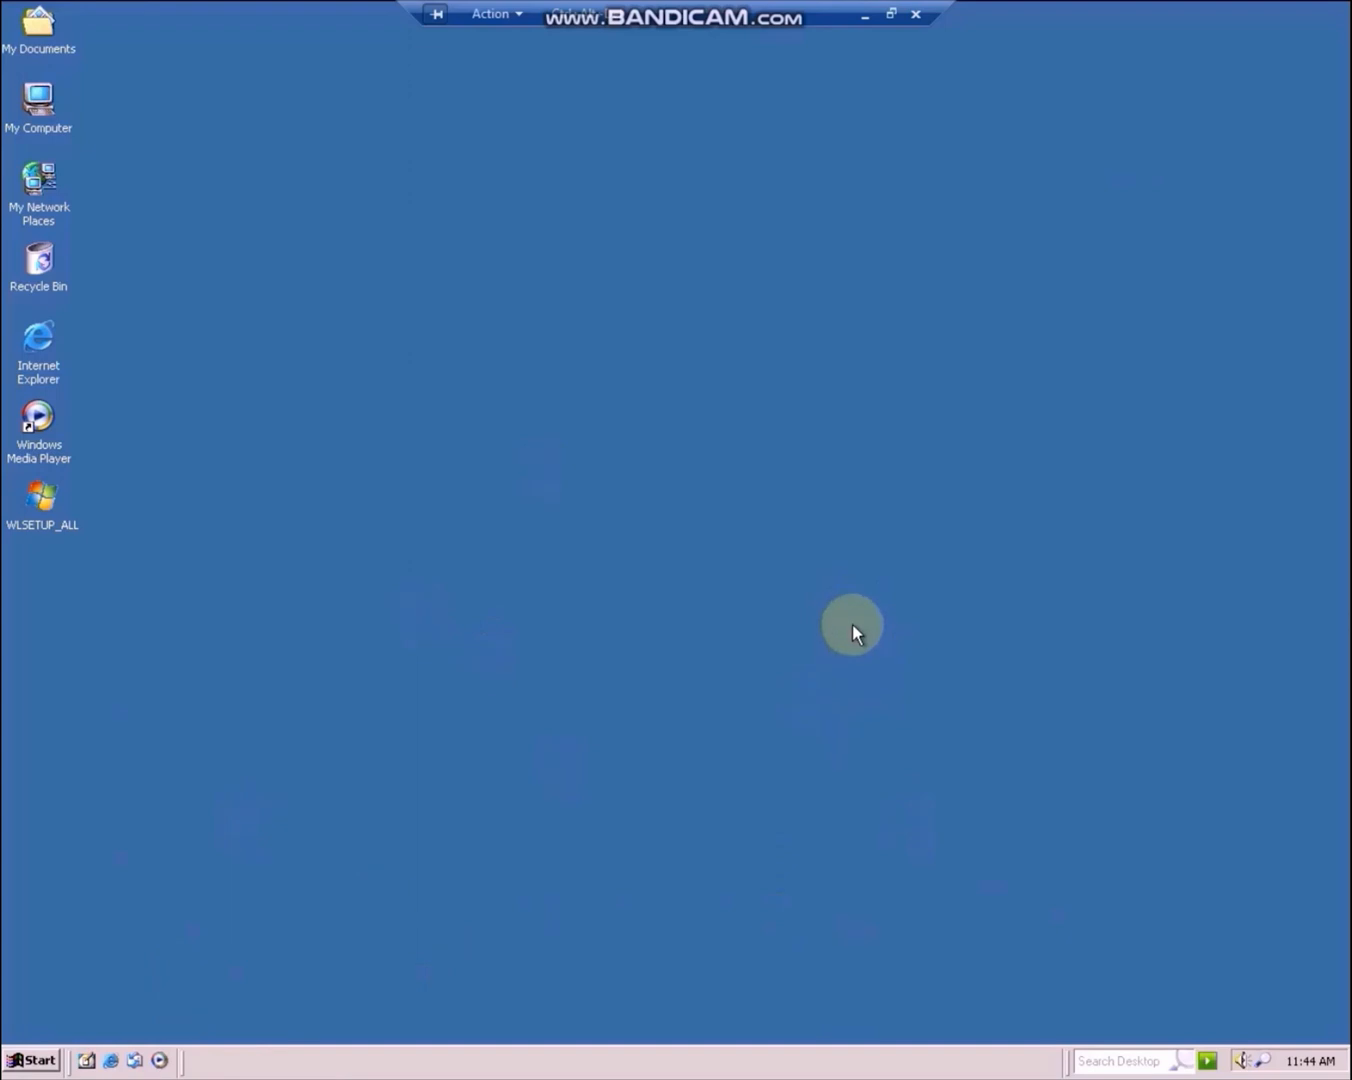
mouse_move(748, 33)
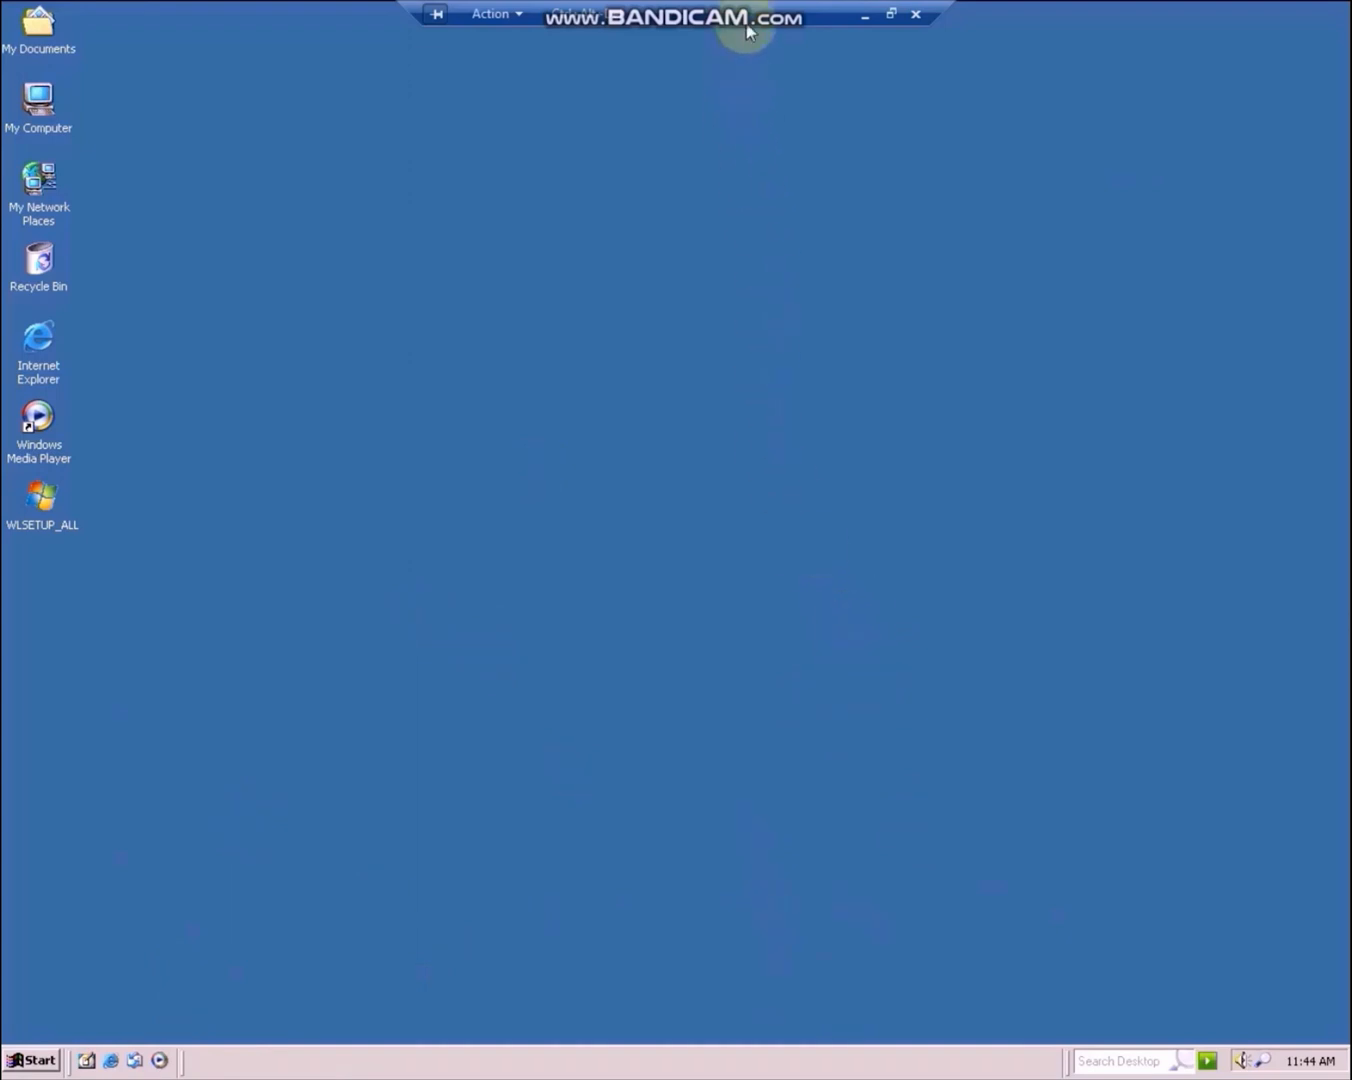